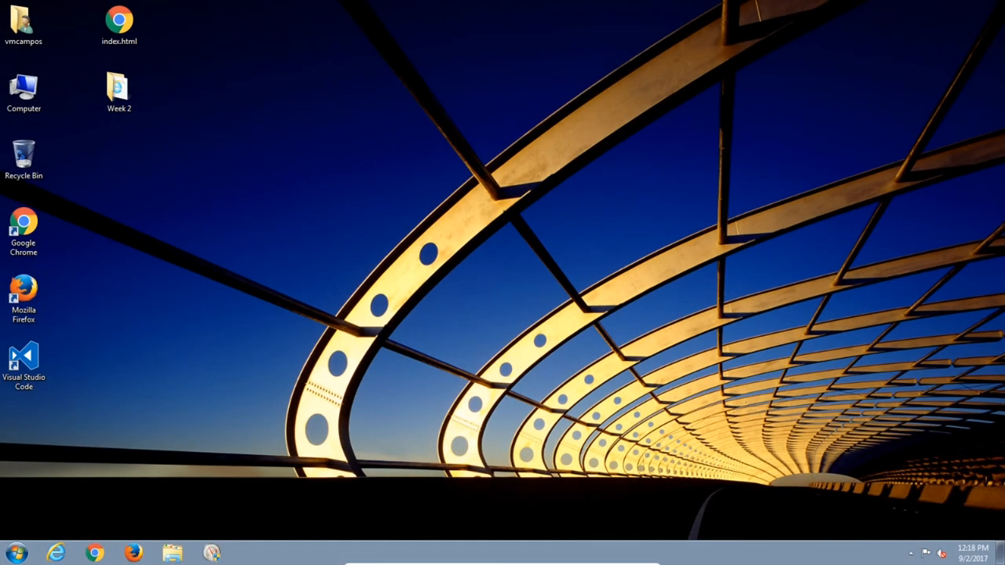
{"action": "mouse_move", "coordinate": [488, 273]}
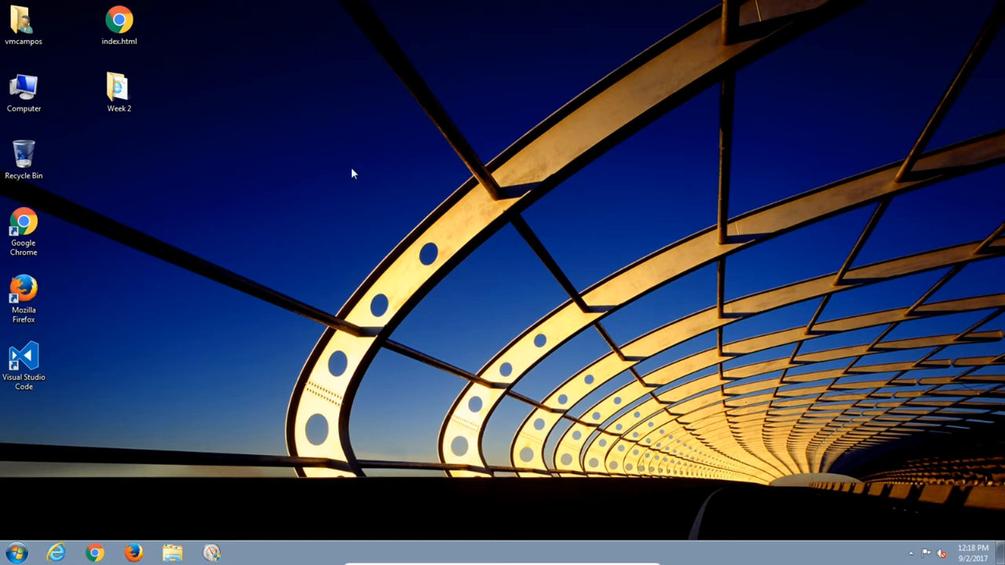
{"action": "mouse_move", "coordinate": [330, 181]}
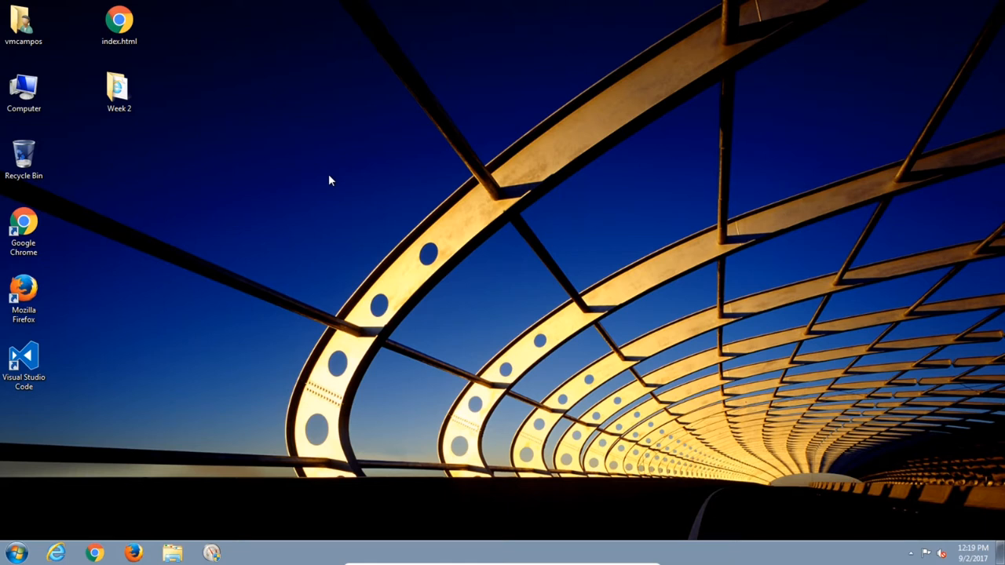
{"action": "mouse_move", "coordinate": [573, 227]}
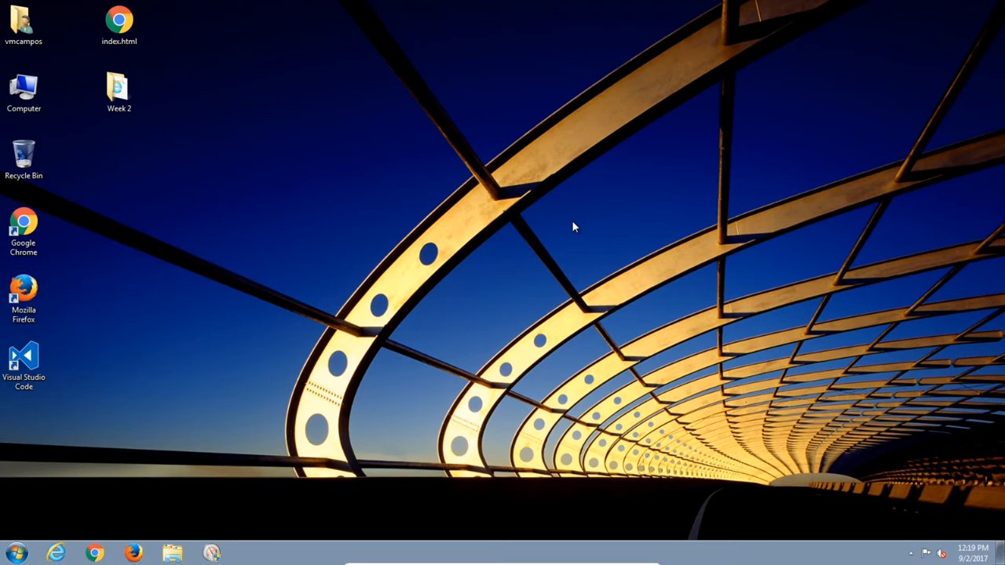
{"action": "mouse_move", "coordinate": [599, 253]}
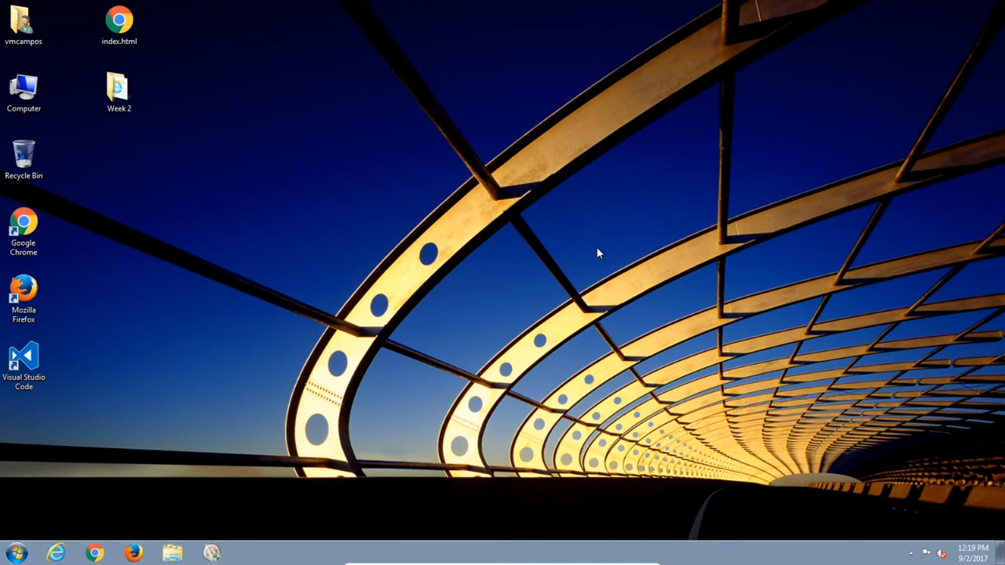
{"action": "mouse_move", "coordinate": [163, 147]}
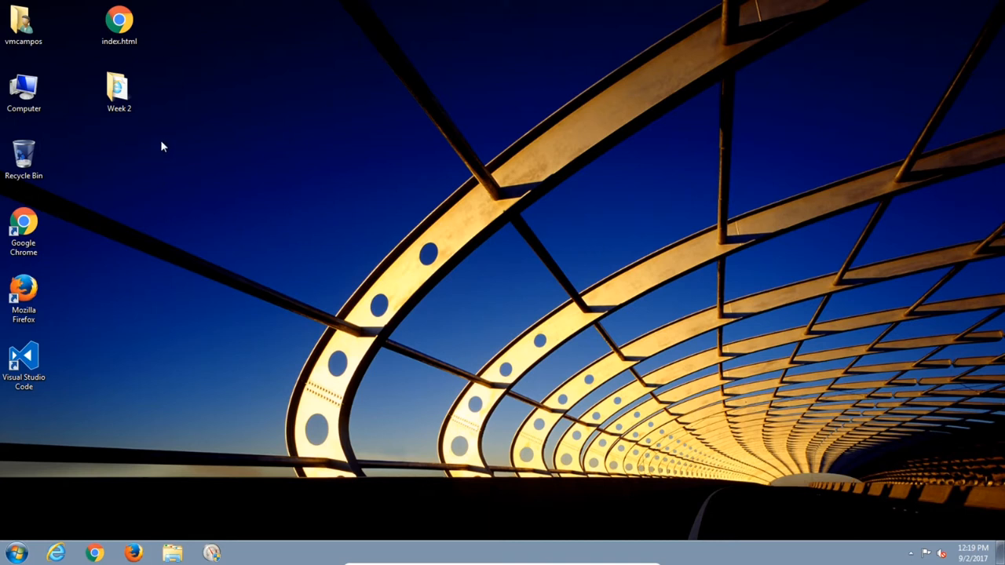
{"action": "mouse_move", "coordinate": [187, 160]}
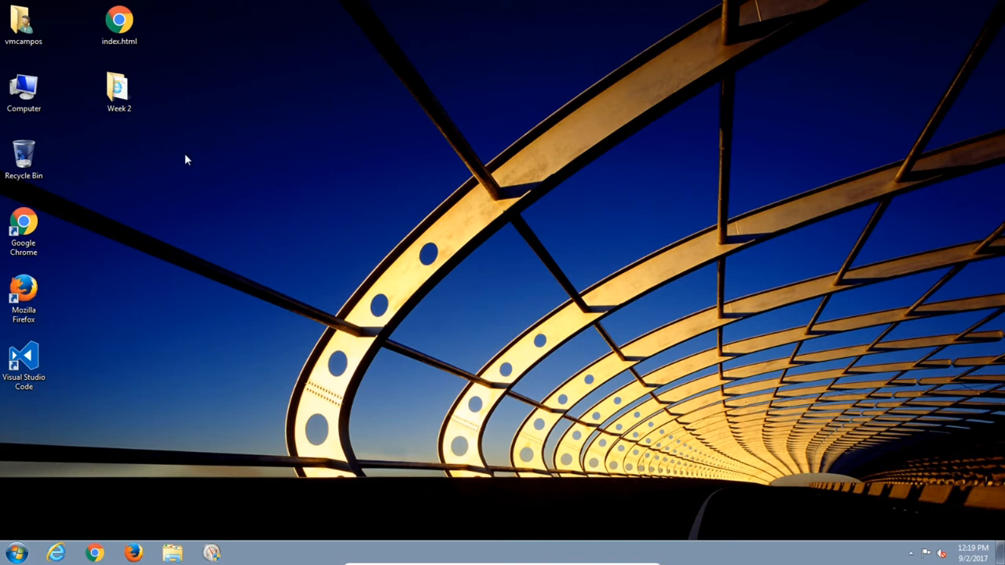
Create a new desktop folder named 'Week 3' and bring up index.html's options.
{"action": "right_click", "coordinate": [187, 160]}
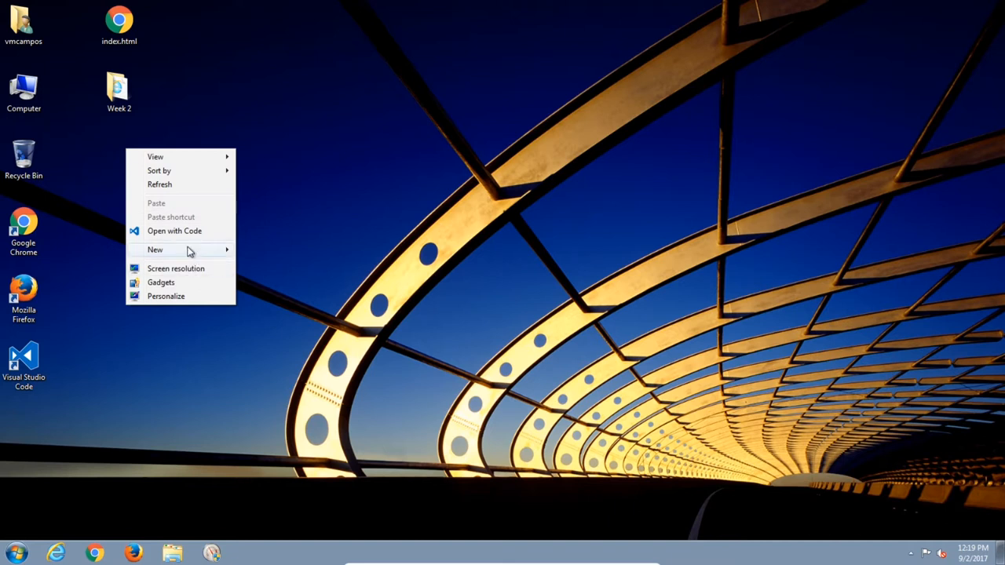
{"action": "left_click", "coordinate": [264, 250]}
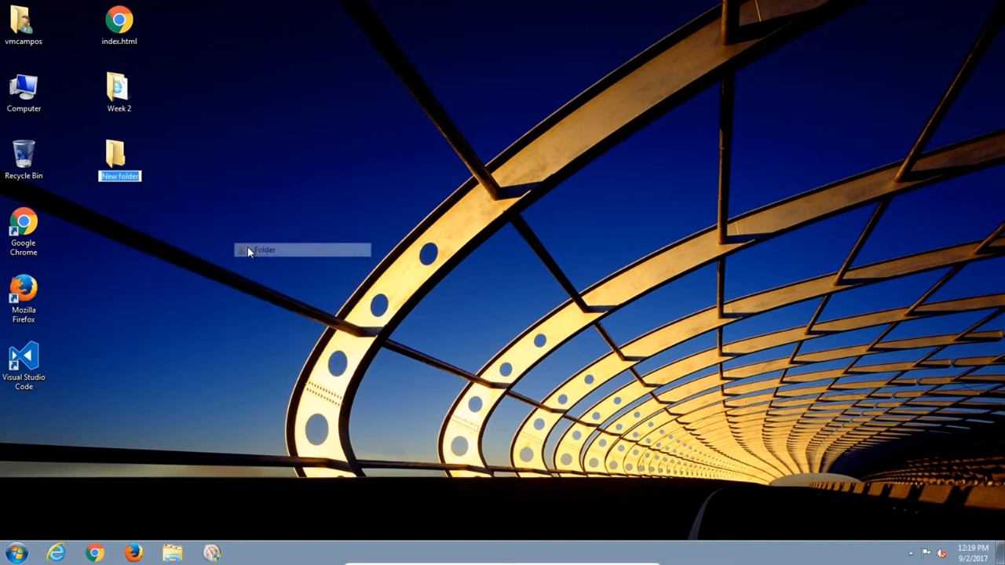
{"action": "type", "text": "Week 3"}
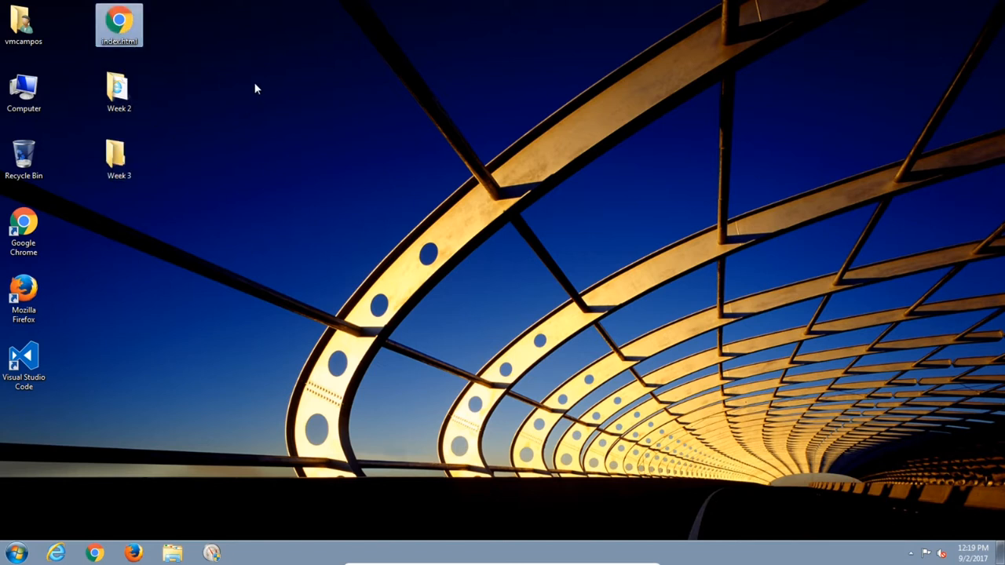
{"action": "mouse_move", "coordinate": [222, 77]}
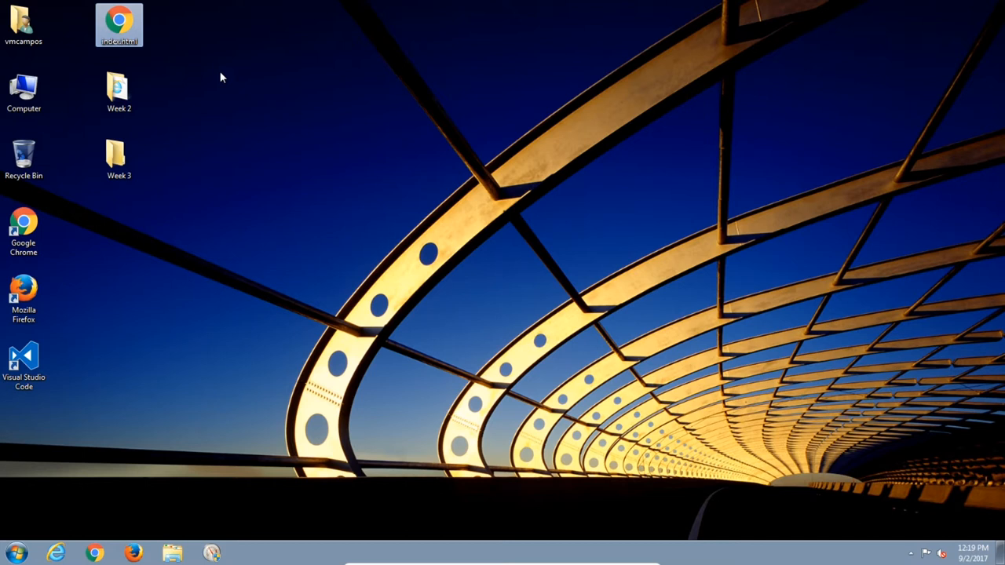
{"action": "right_click", "coordinate": [118, 24]}
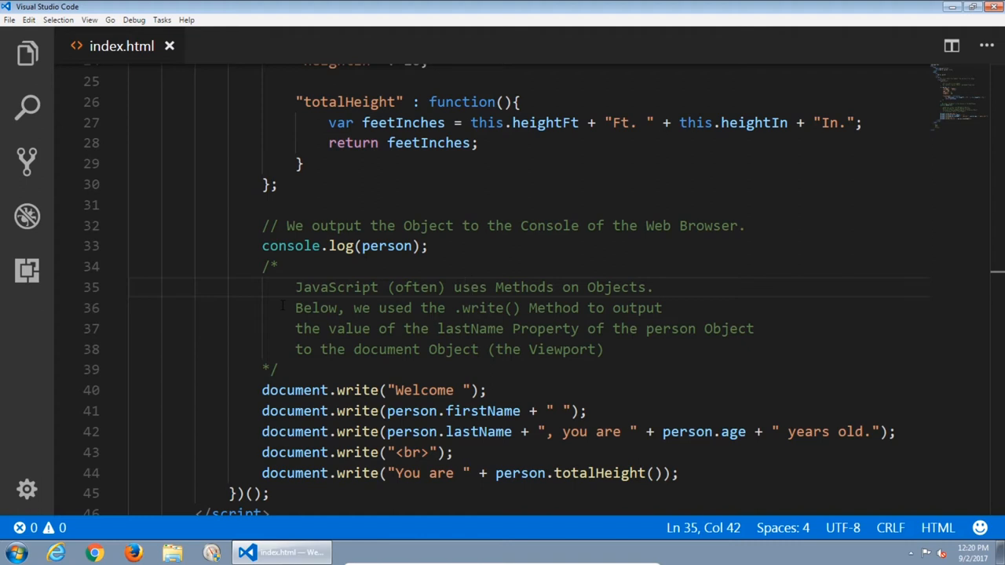
Close the Week 2 folder in Visual Studio Code.
{"action": "left_click", "coordinate": [28, 53]}
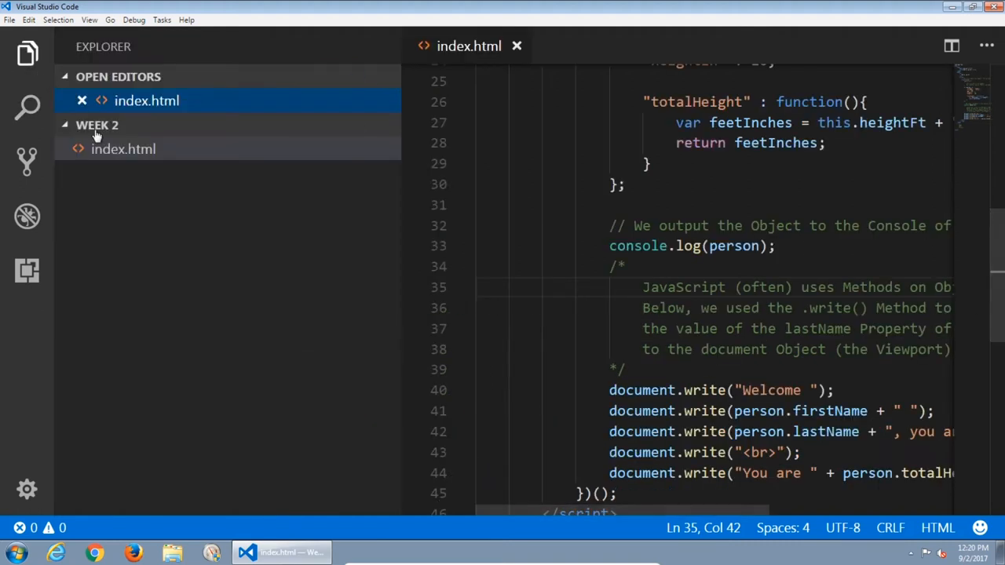
{"action": "mouse_move", "coordinate": [55, 46]}
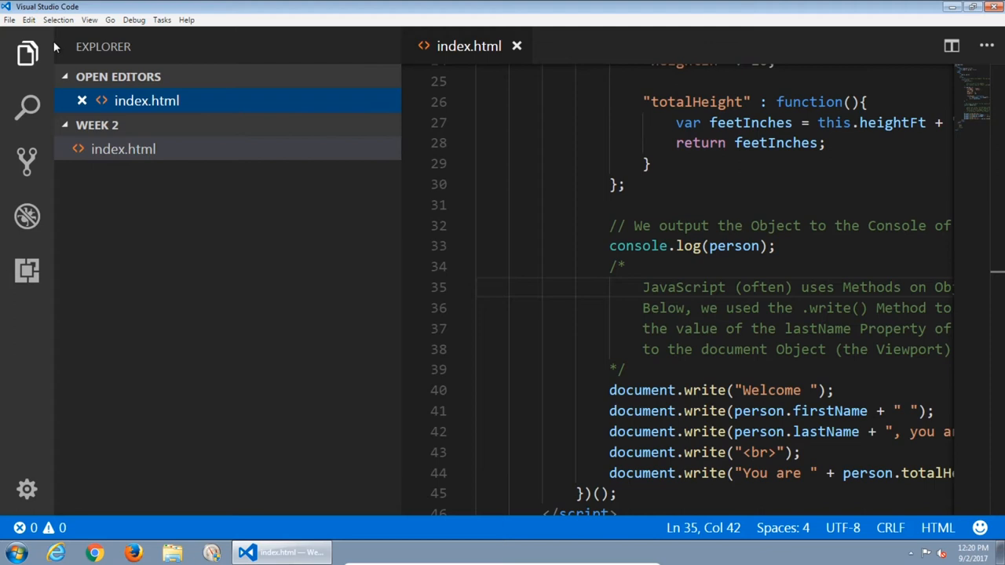
{"action": "left_click", "coordinate": [10, 20]}
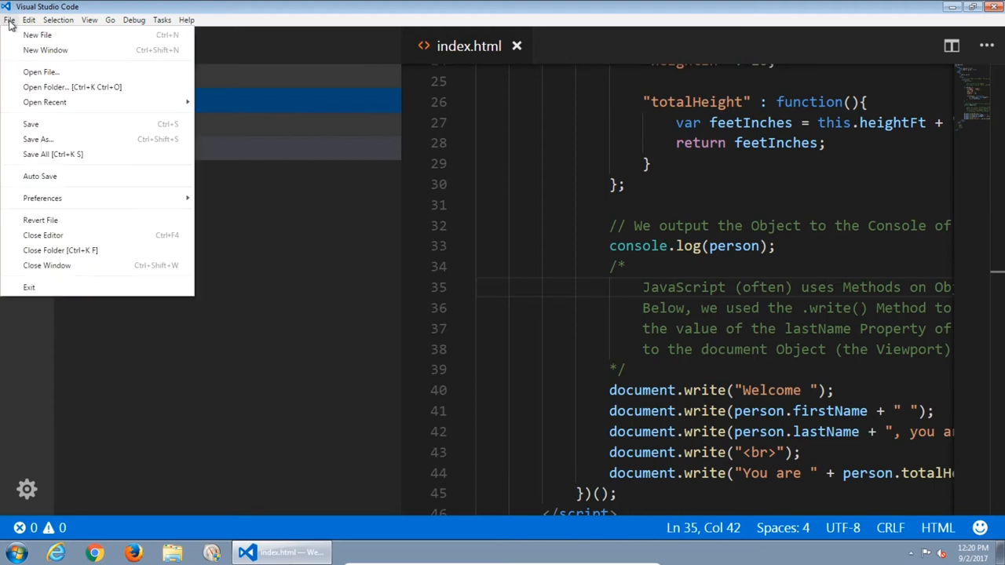
{"action": "mouse_move", "coordinate": [60, 250]}
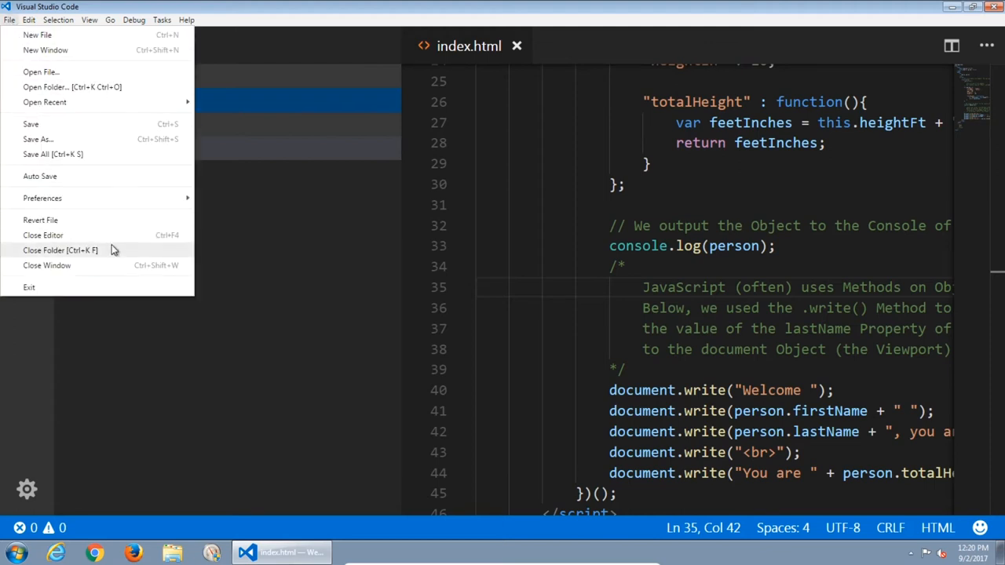
{"action": "left_click", "coordinate": [60, 249]}
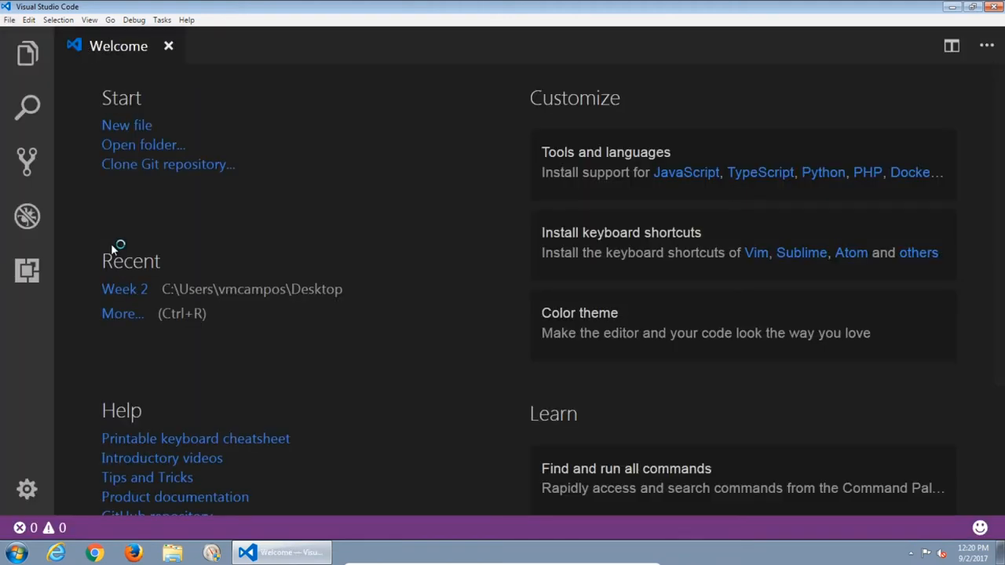
{"action": "mouse_move", "coordinate": [141, 153]}
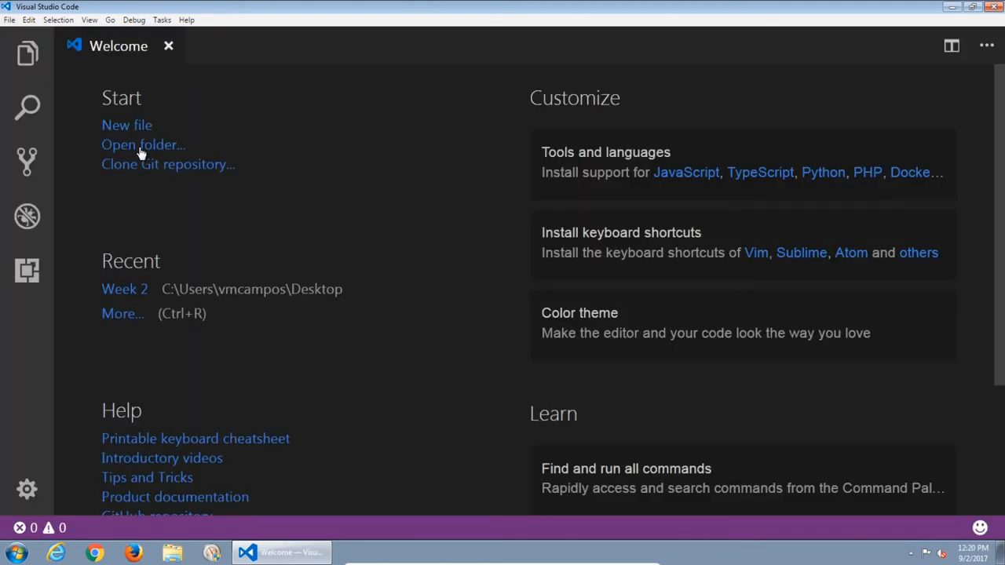
Open the Week 3 folder as the workspace and open its index.html.
{"action": "left_click", "coordinate": [143, 144]}
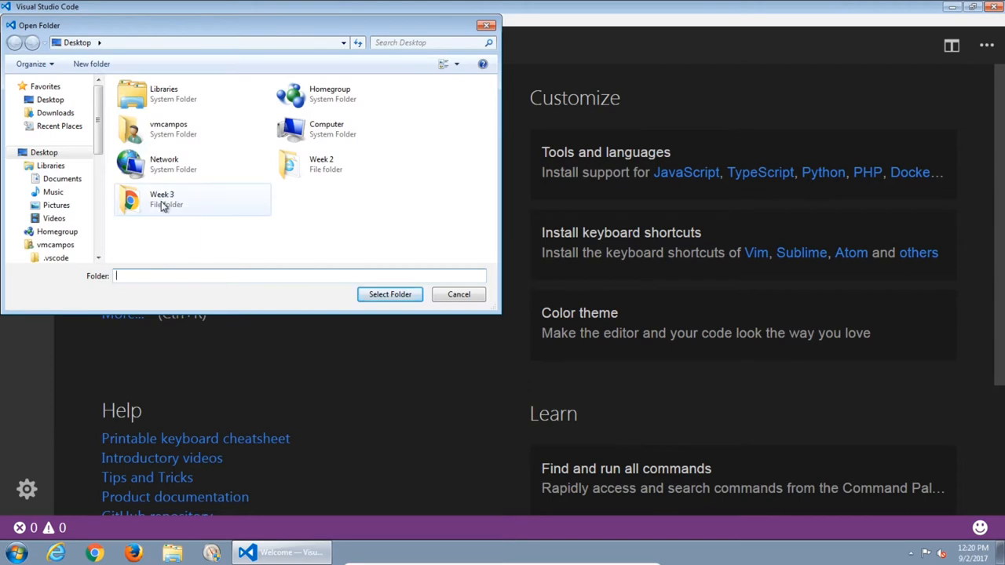
{"action": "double_click", "coordinate": [161, 198]}
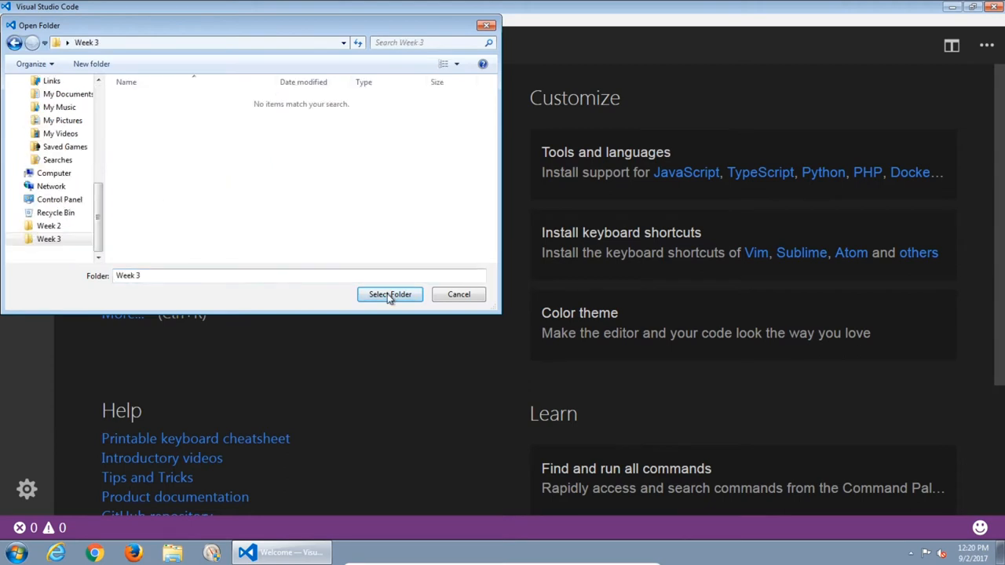
{"action": "left_click", "coordinate": [389, 294]}
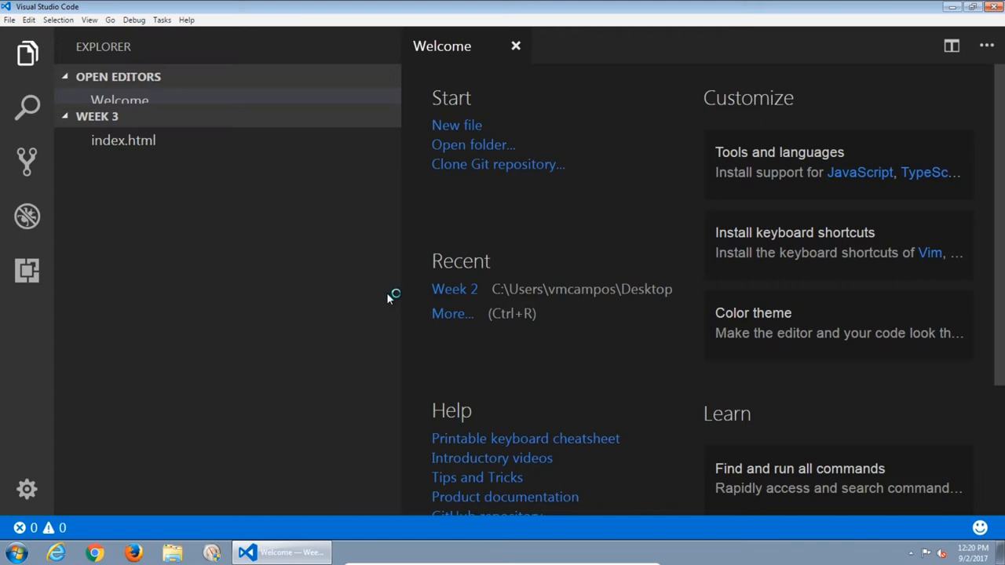
{"action": "mouse_move", "coordinate": [123, 149]}
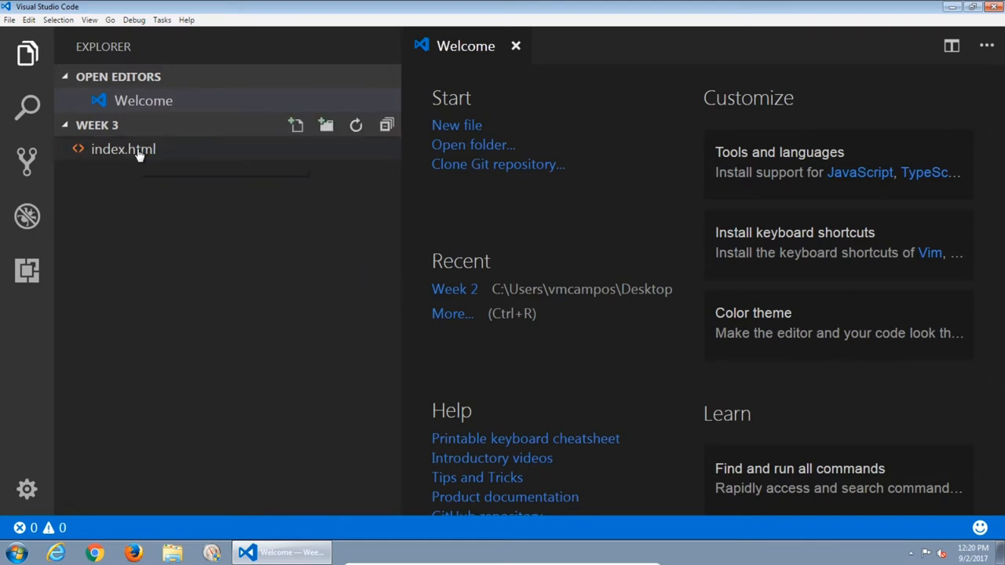
{"action": "double_click", "coordinate": [124, 149]}
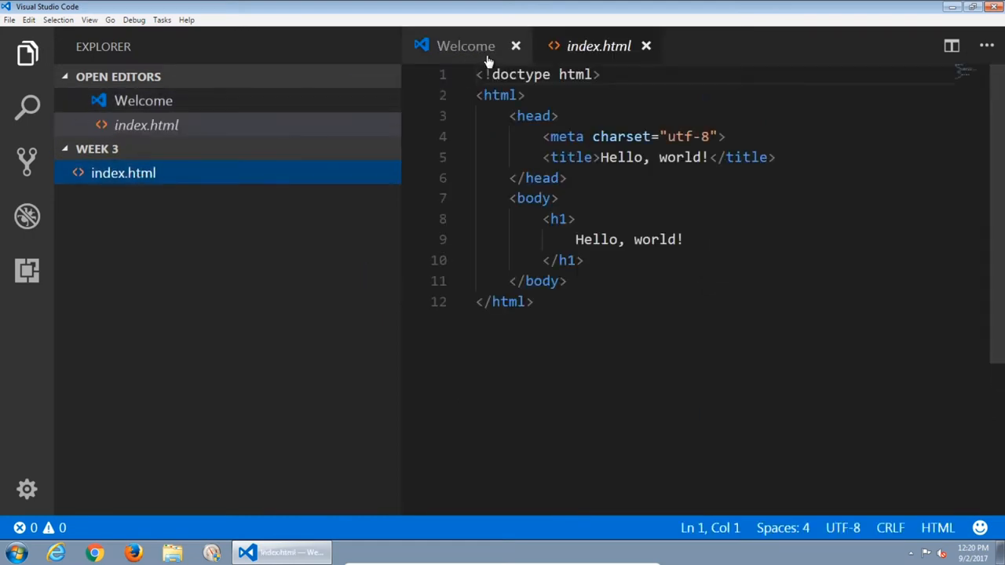
Close the Welcome page and hide the Explorer sidebar.
{"action": "left_click", "coordinate": [516, 45]}
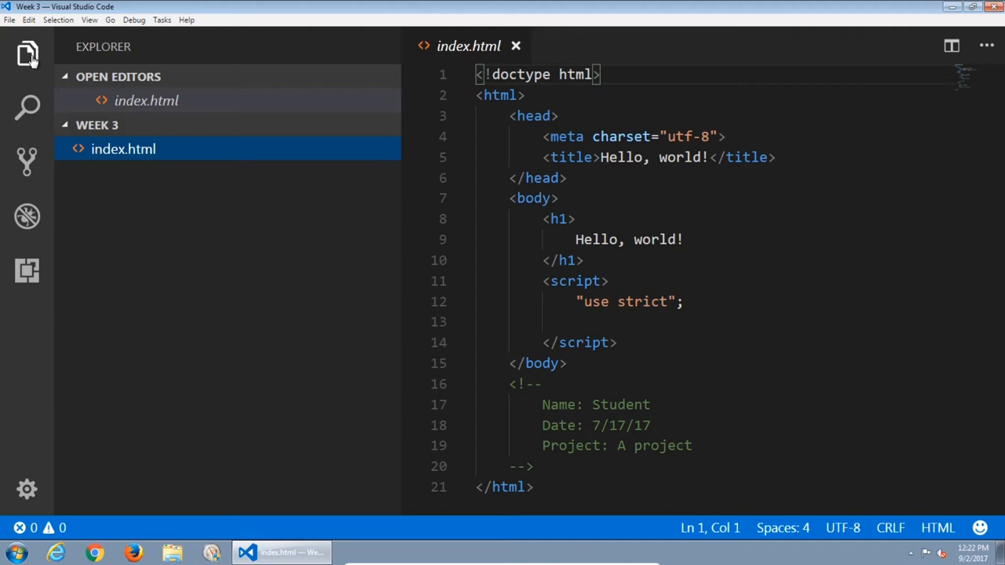
{"action": "left_click", "coordinate": [28, 54]}
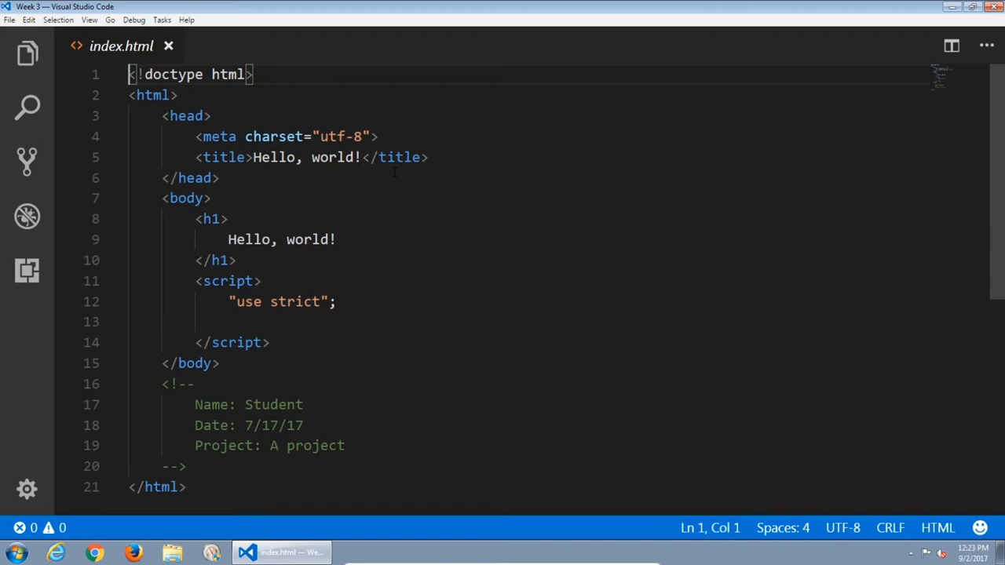
Change the page title to 'Chapter 2'.
{"action": "left_click", "coordinate": [413, 157]}
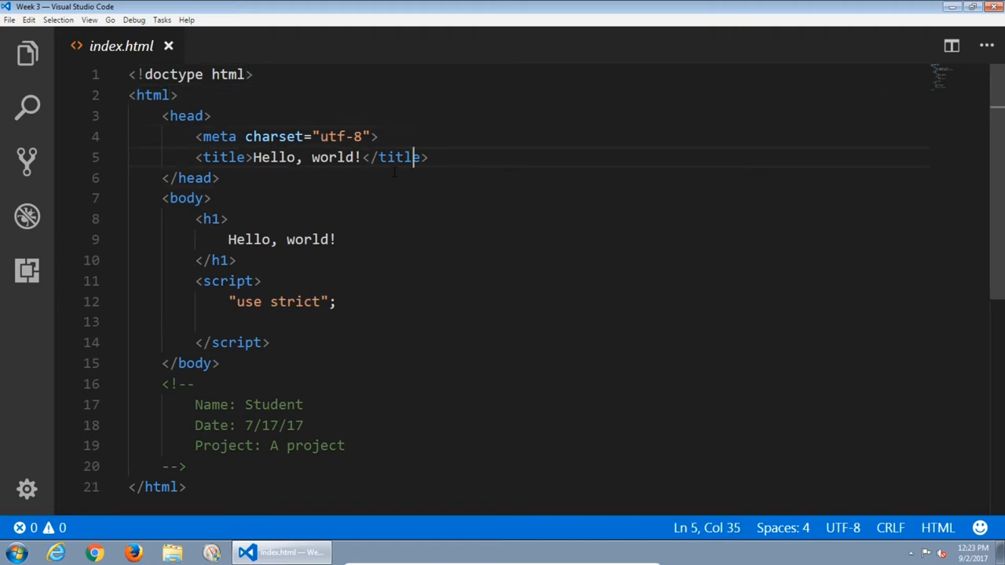
{"action": "left_click", "coordinate": [363, 158]}
{"action": "type", "text": "Cha"}
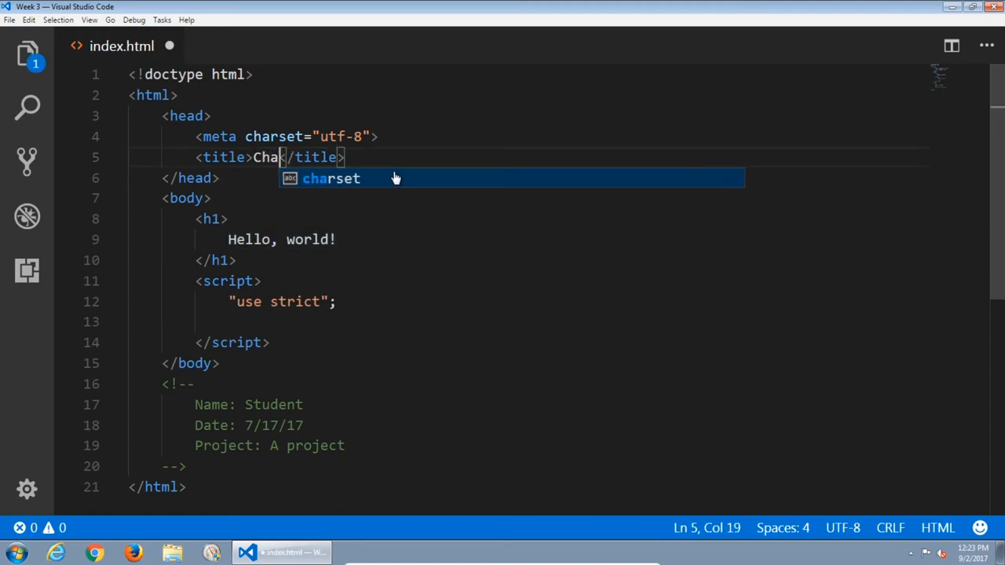
{"action": "type", "text": "pter 2"}
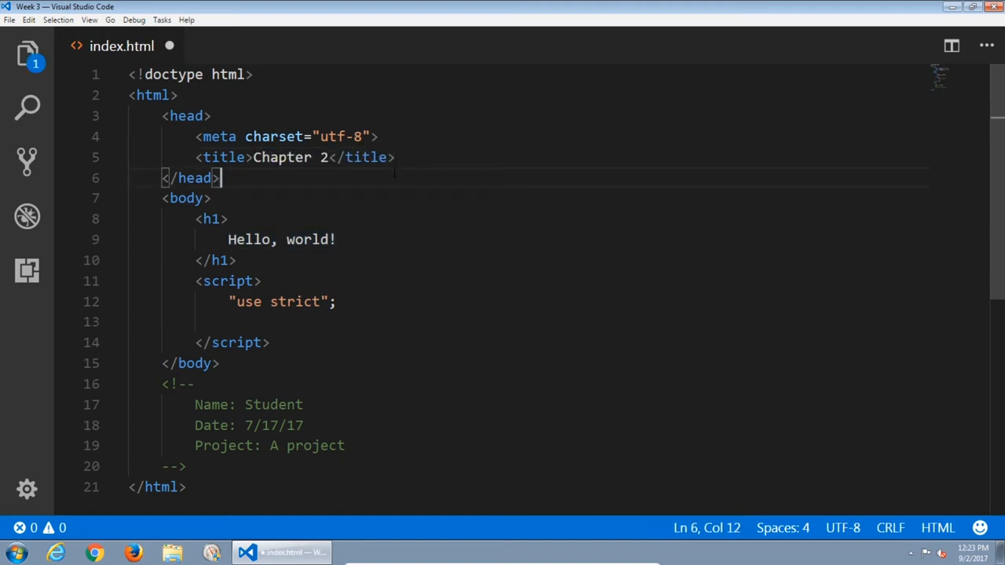
Replace the 'Hello, world' heading with 'The Most Valuable Comics on eBay'.
{"action": "left_click", "coordinate": [330, 239]}
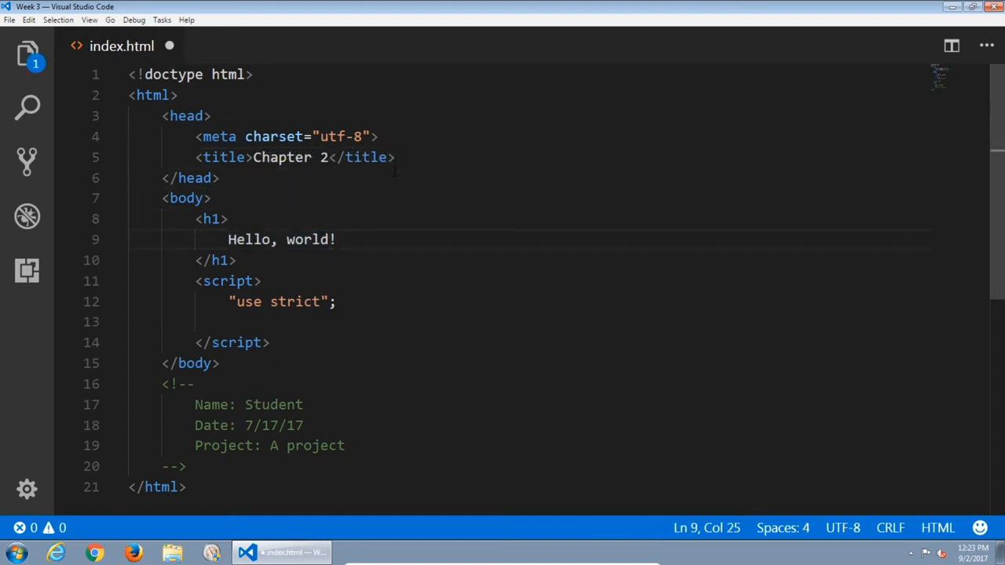
{"action": "left_click_drag", "start_coordinate": [227, 240], "coordinate": [330, 240]}
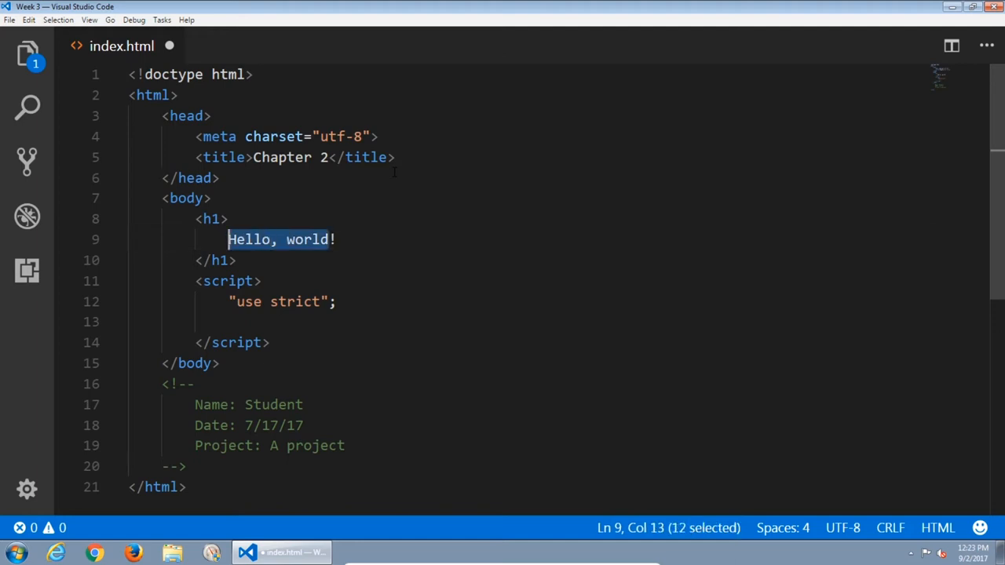
{"action": "type", "text": "The Most Val"}
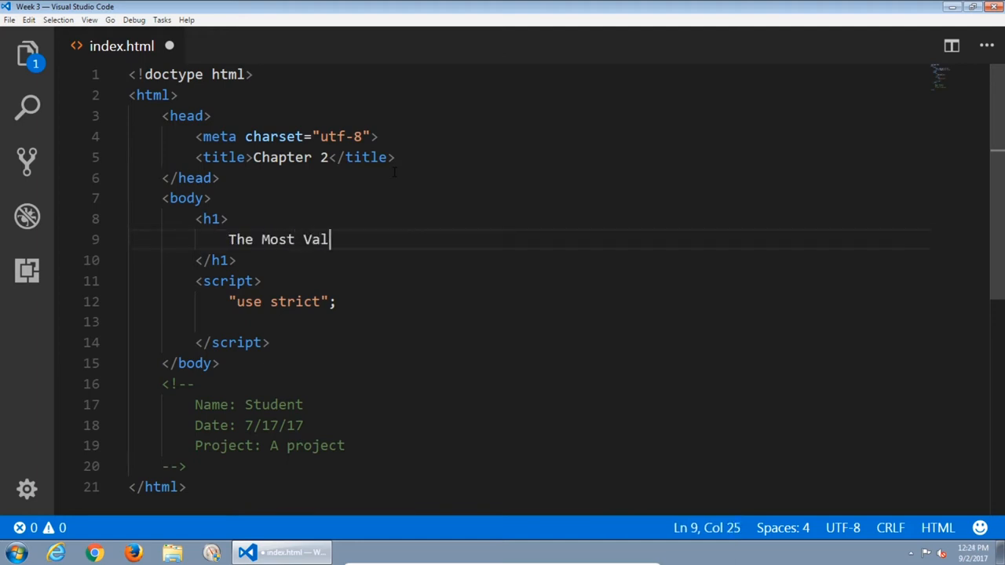
{"action": "type", "text": "uable Comics"}
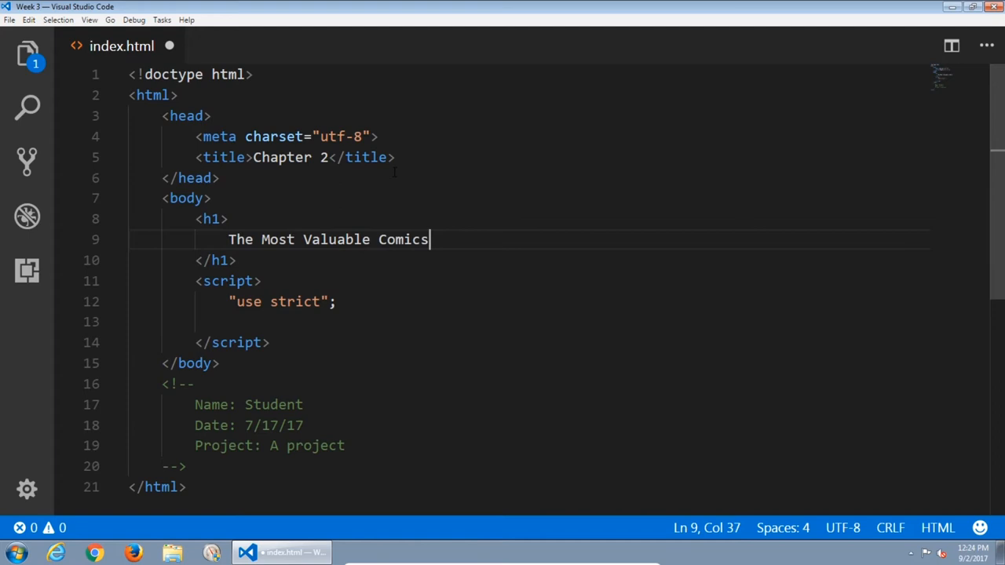
{"action": "type", "text": "on eB"}
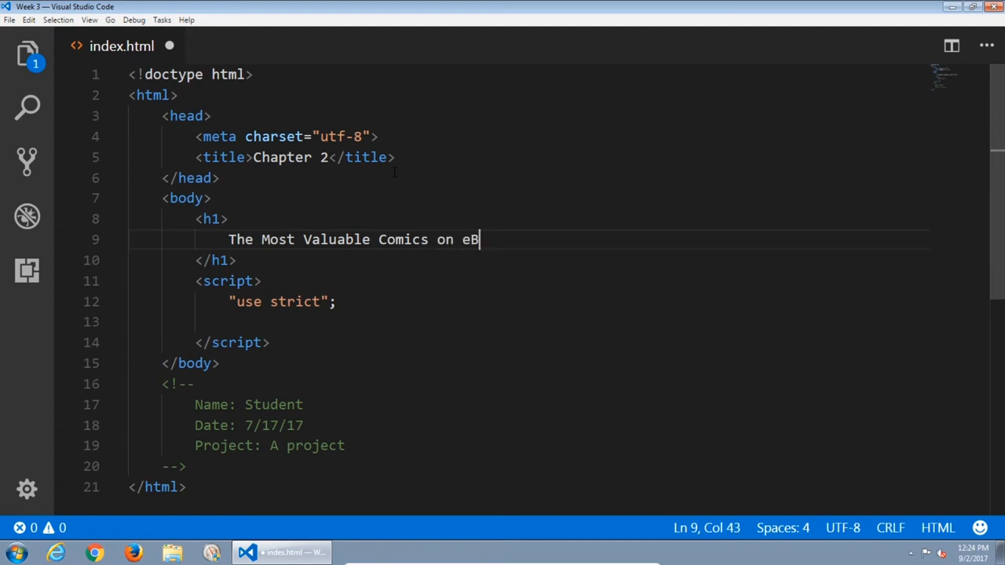
{"action": "type", "text": "ay"}
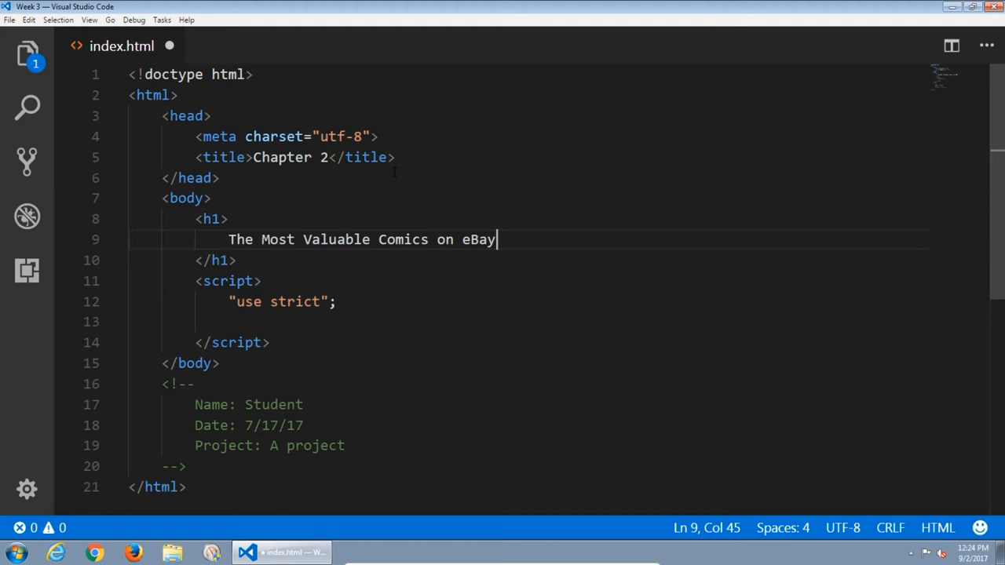
Type an <ol> holding five <li> items with ids liComic1 to liComic5.
{"action": "type", "text": "<ol>"}
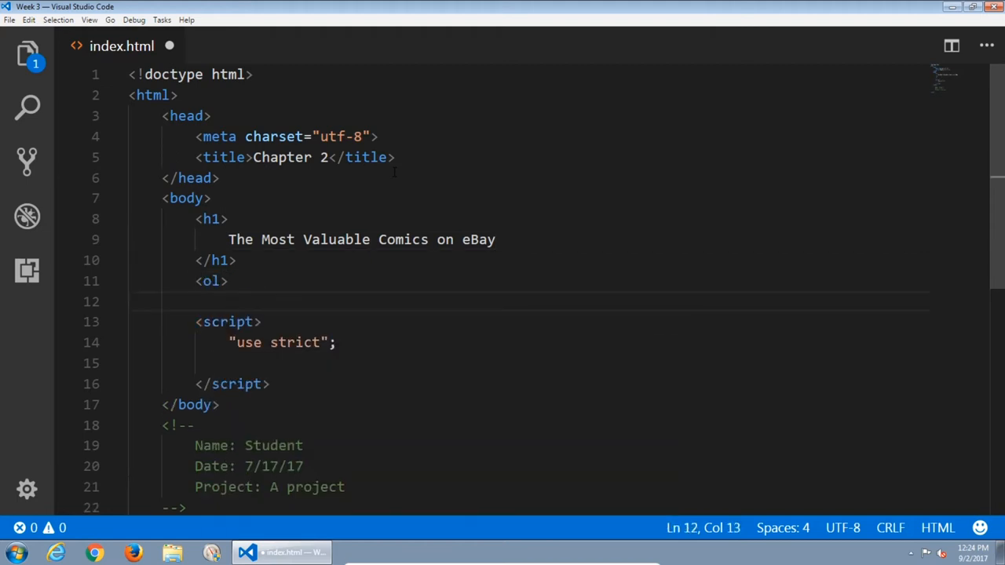
{"action": "type", "text": "<li></li>"}
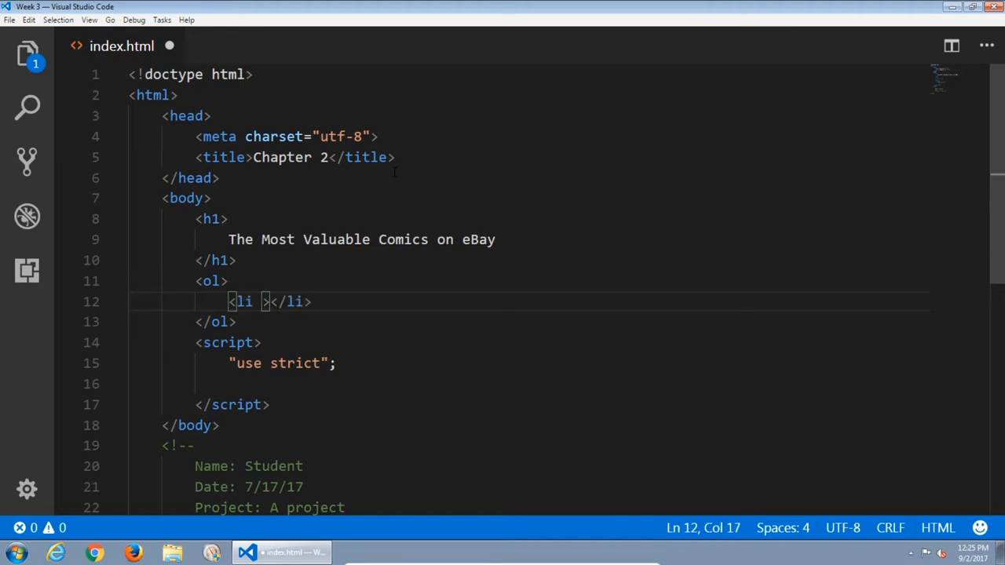
{"action": "type", "text": "id=\""}
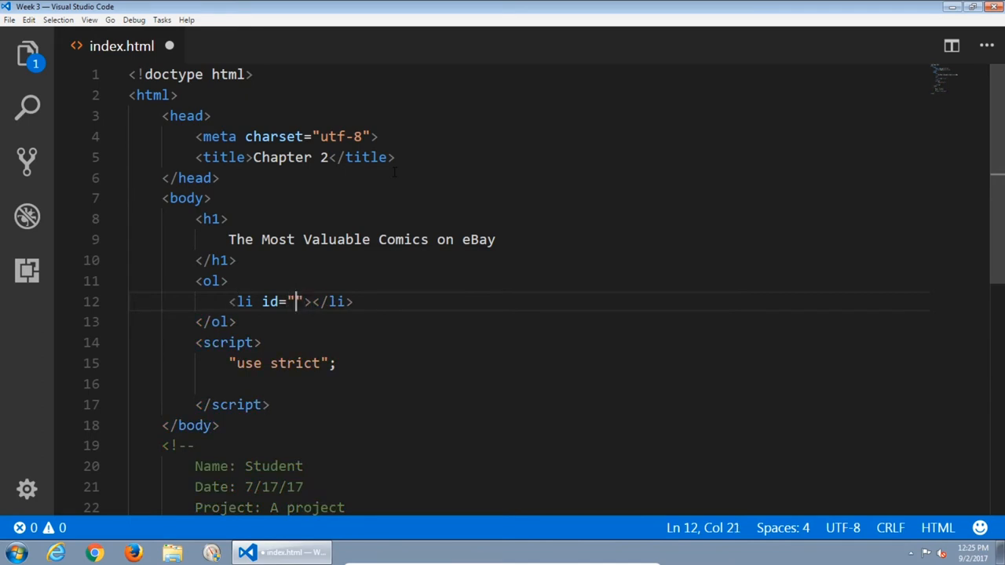
{"action": "type", "text": "liComic1"}
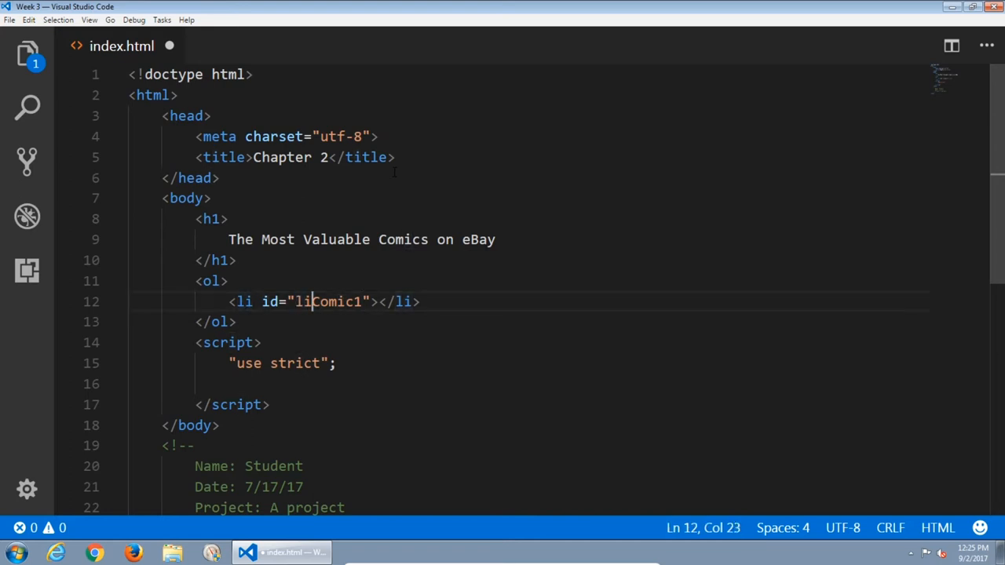
{"action": "type", "text": "Comic"}
{"action": "type", "text": "<div></"}
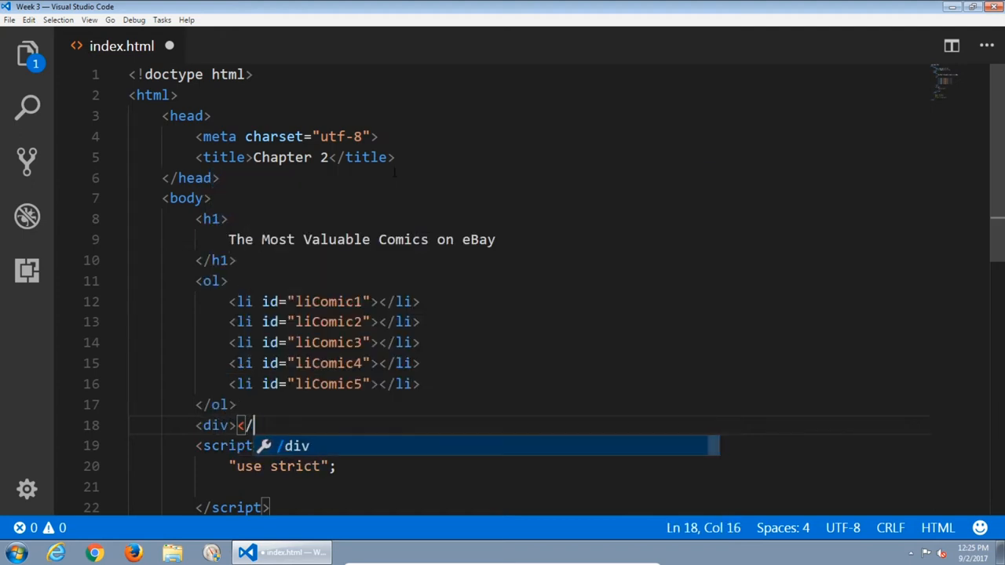
Add <div id="divMessage"></div> below the list and save index.html.
{"action": "key", "text": "Tab"}
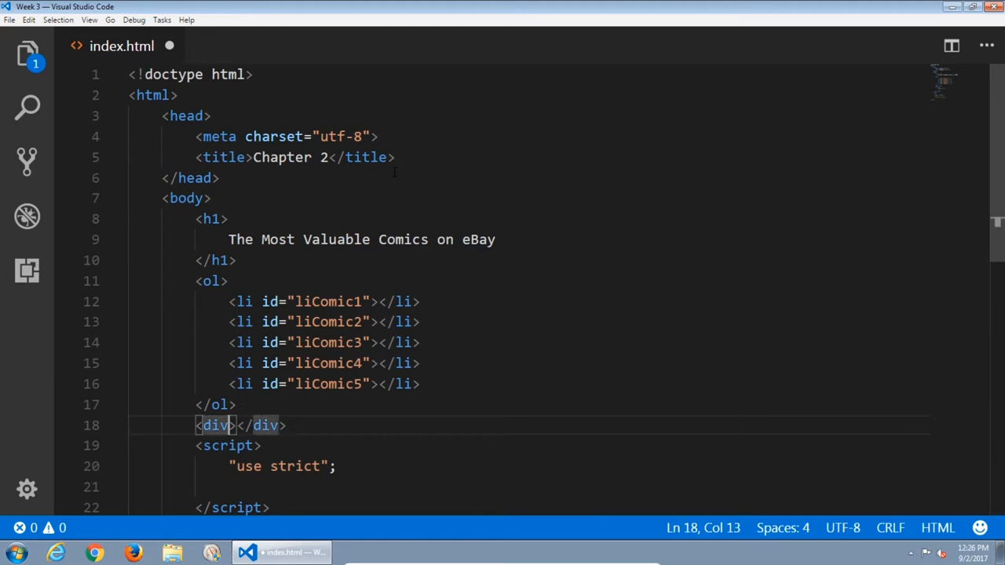
{"action": "type", "text": "id=\""}
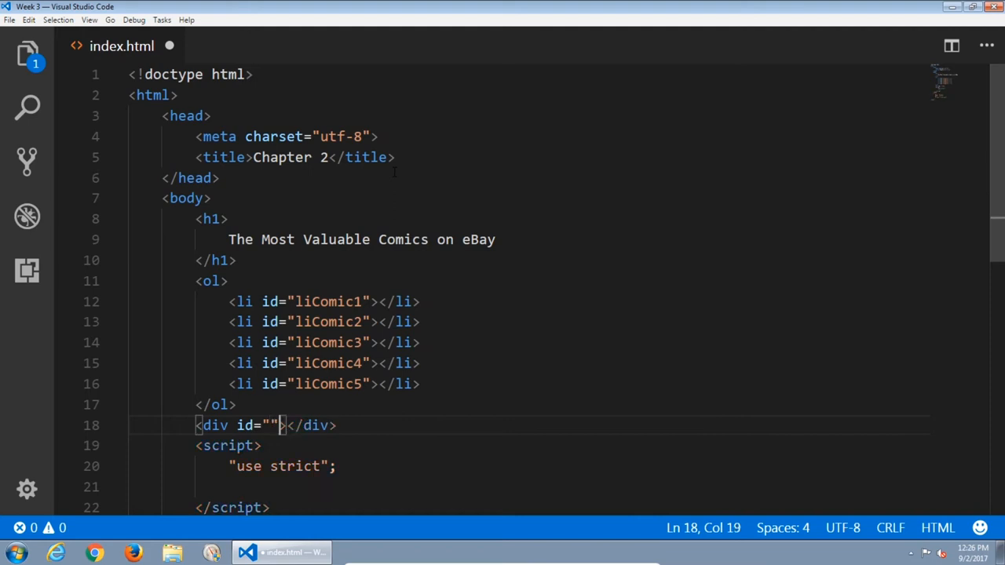
{"action": "type", "text": "divMessage"}
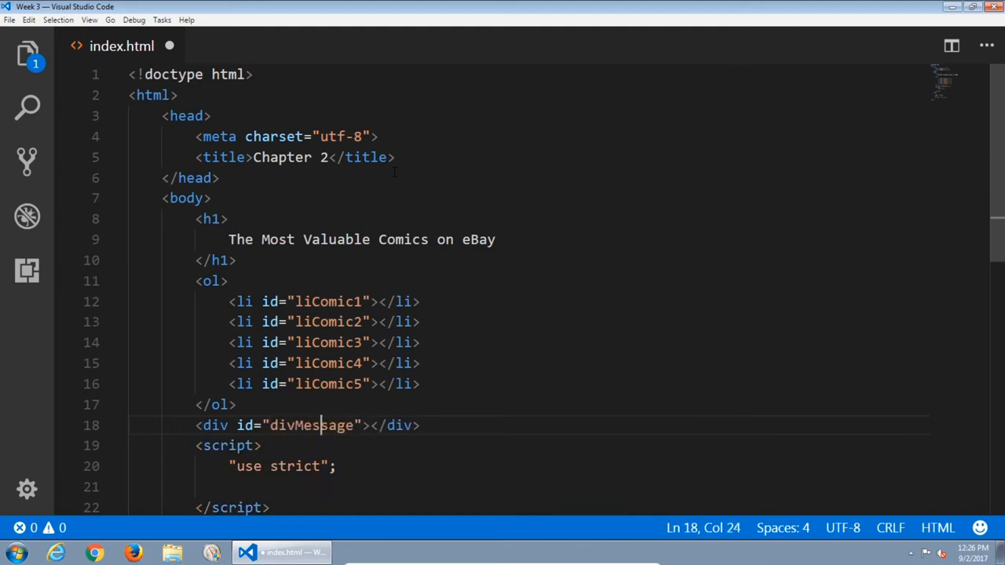
{"action": "double_click", "coordinate": [285, 424]}
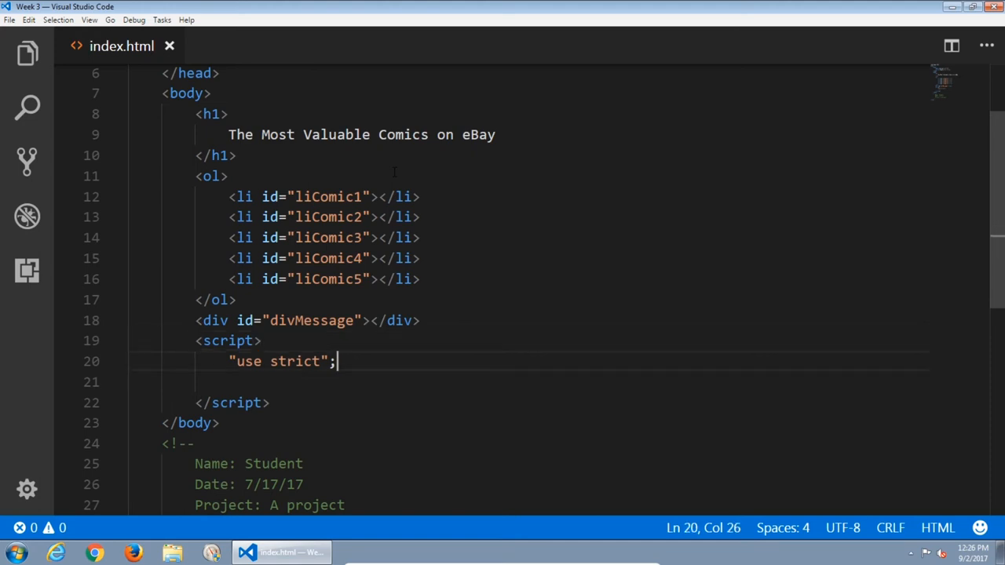
Place the cursor at the "use strict"; line to open a blank line beneath it.
{"action": "double_click", "coordinate": [278, 361]}
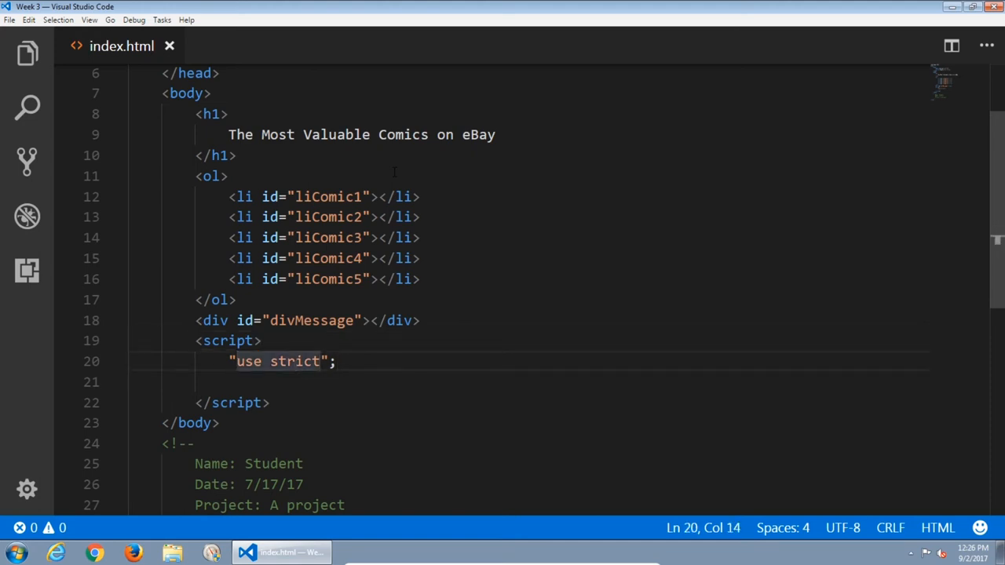
{"action": "left_click", "coordinate": [243, 320]}
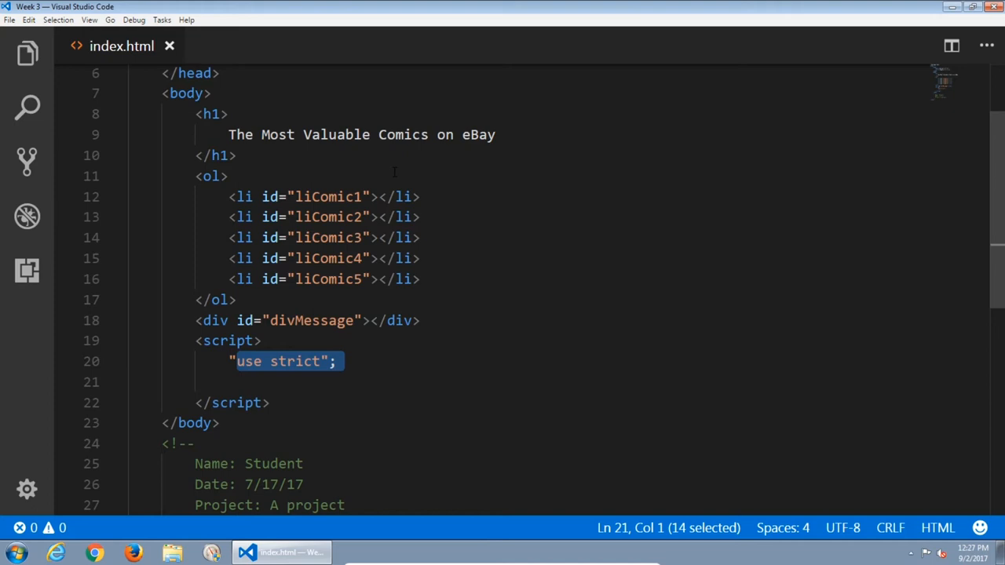
{"action": "left_click", "coordinate": [228, 340]}
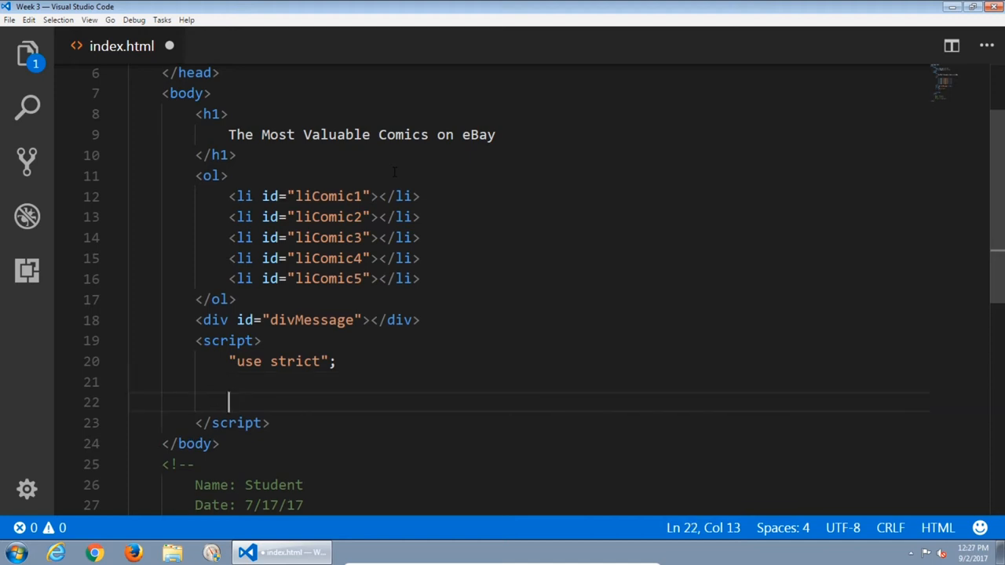
Type var elLiComic1 = document() in the script.
{"action": "type", "text": "var"}
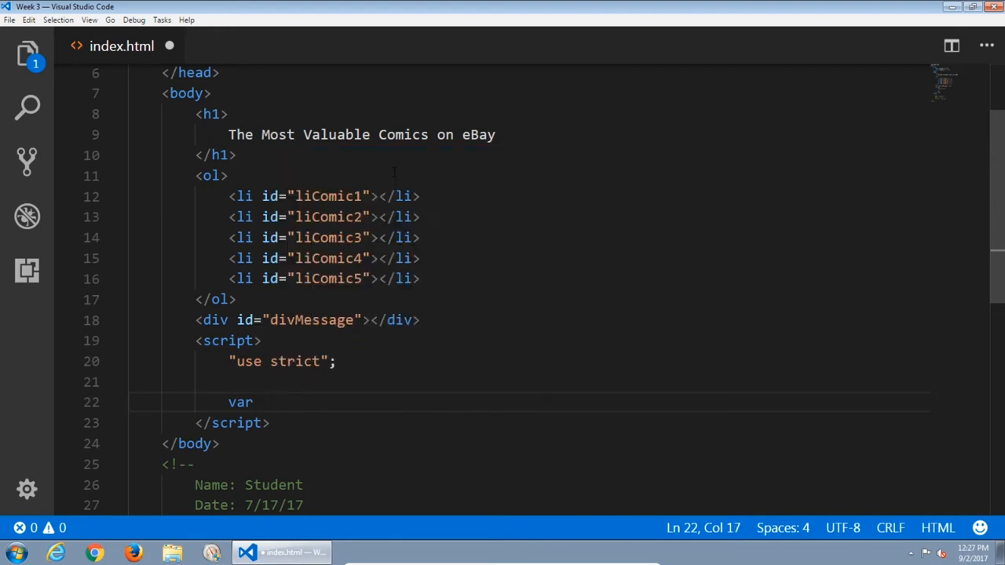
{"action": "type", "text": "elLi"}
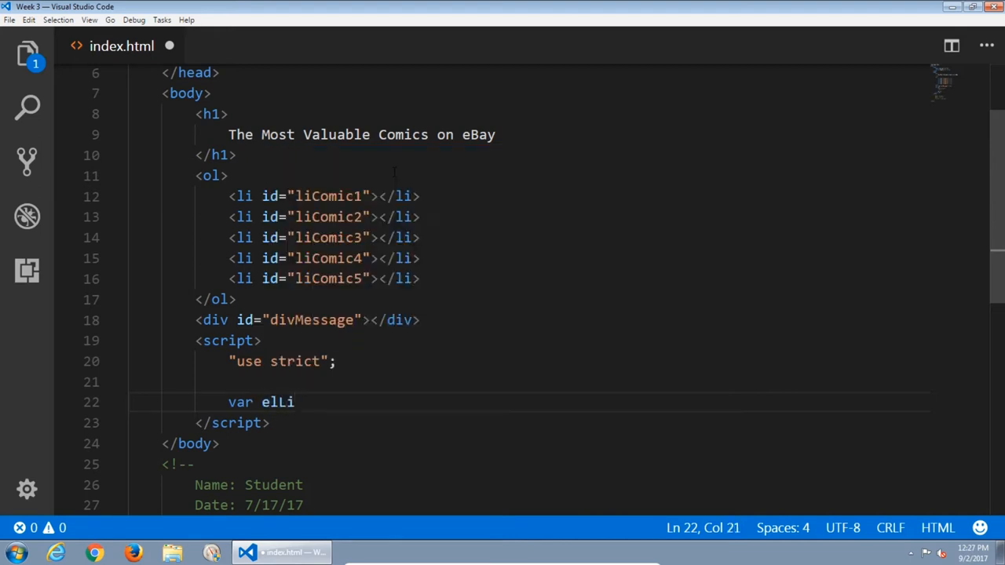
{"action": "type", "text": "Comic1"}
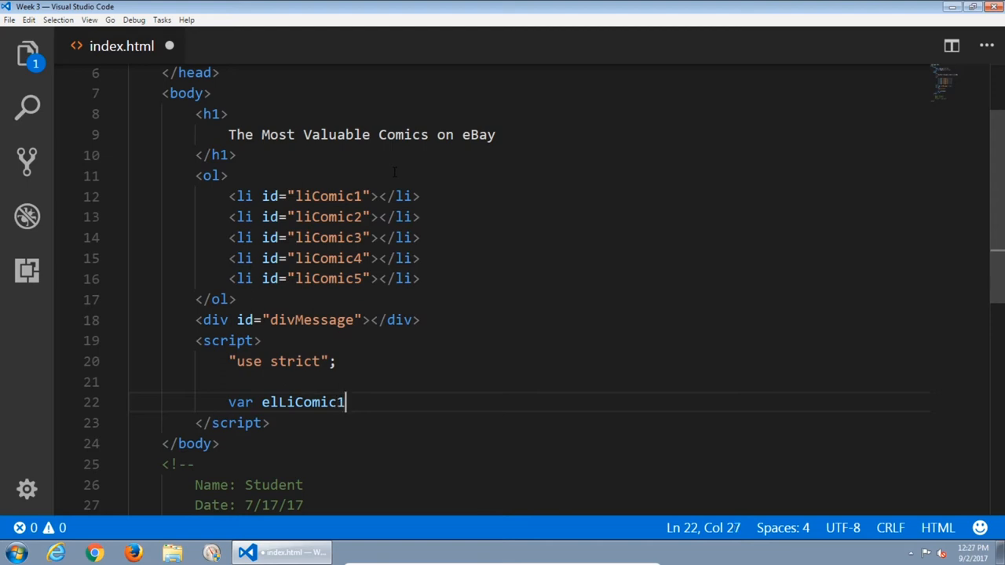
{"action": "type", "text": "="}
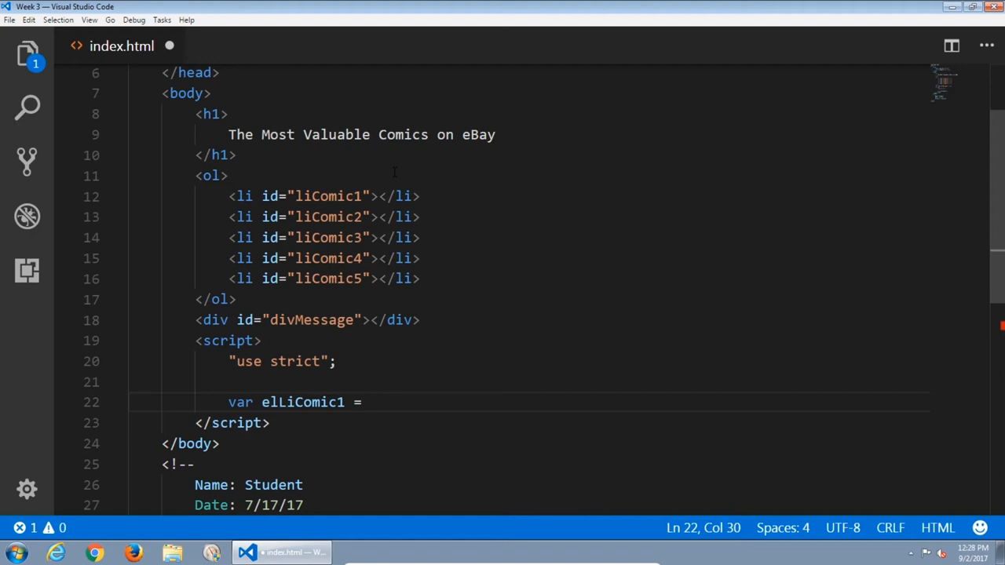
{"action": "type", "text": "document.getElementById"}
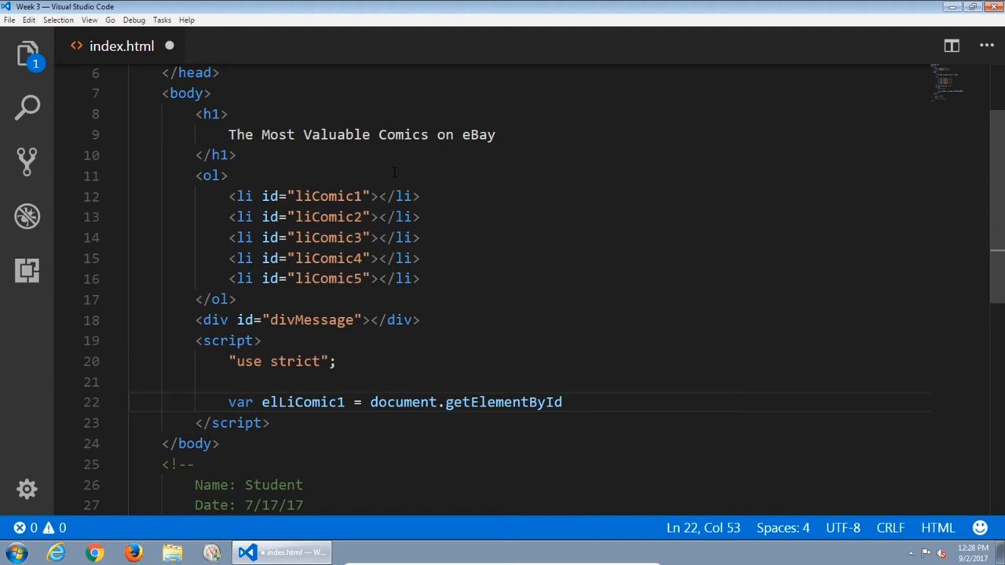
{"action": "type", "text": "()"}
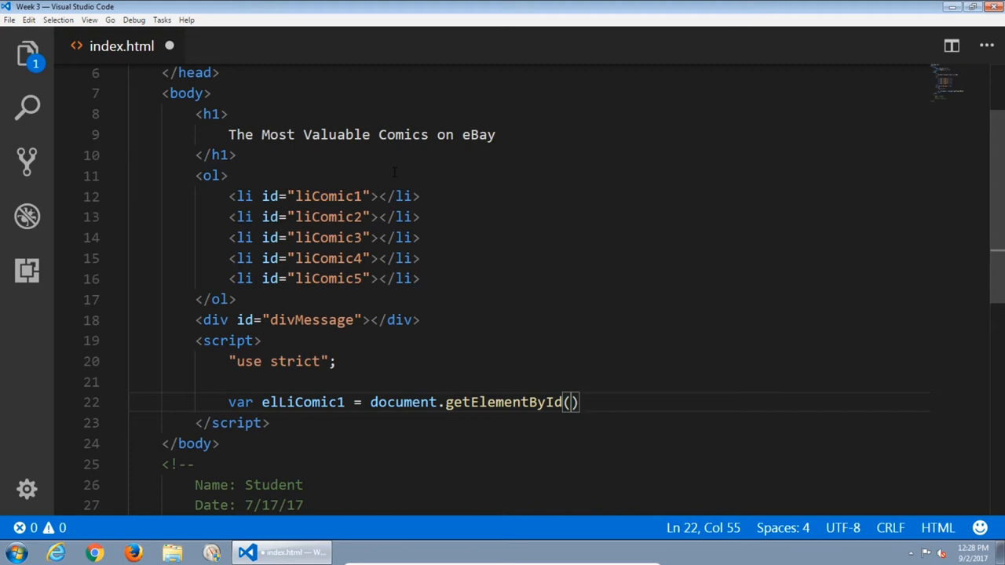
{"action": "key", "text": "Left"}
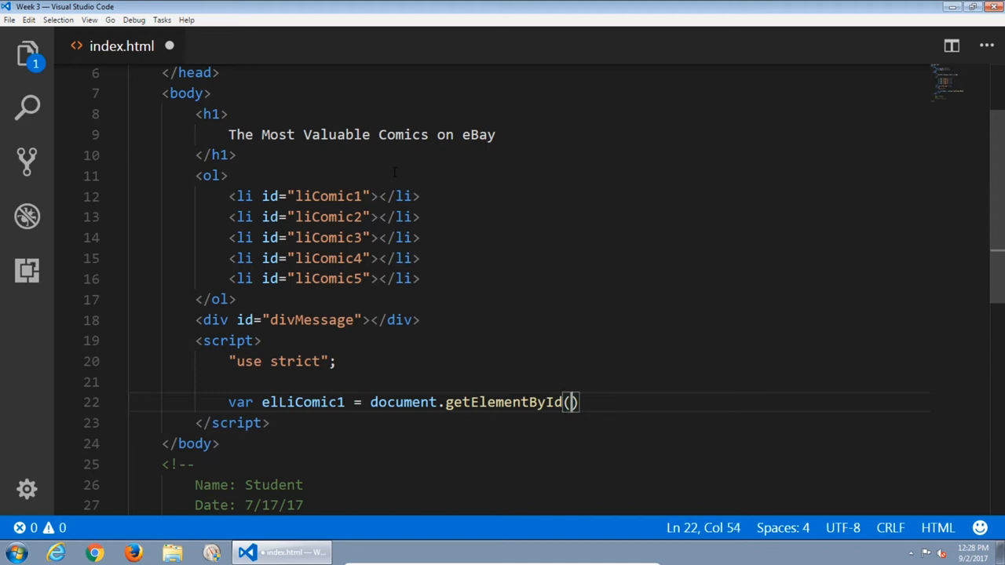
Complete the assignment as document.getElementById("liComic1").
{"action": "left_click", "coordinate": [438, 402]}
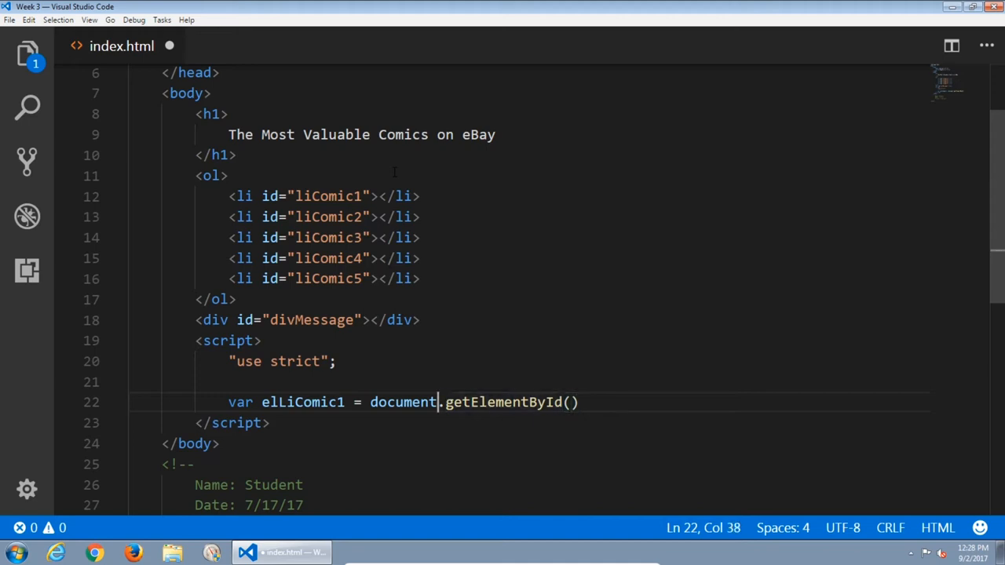
{"action": "double_click", "coordinate": [403, 402]}
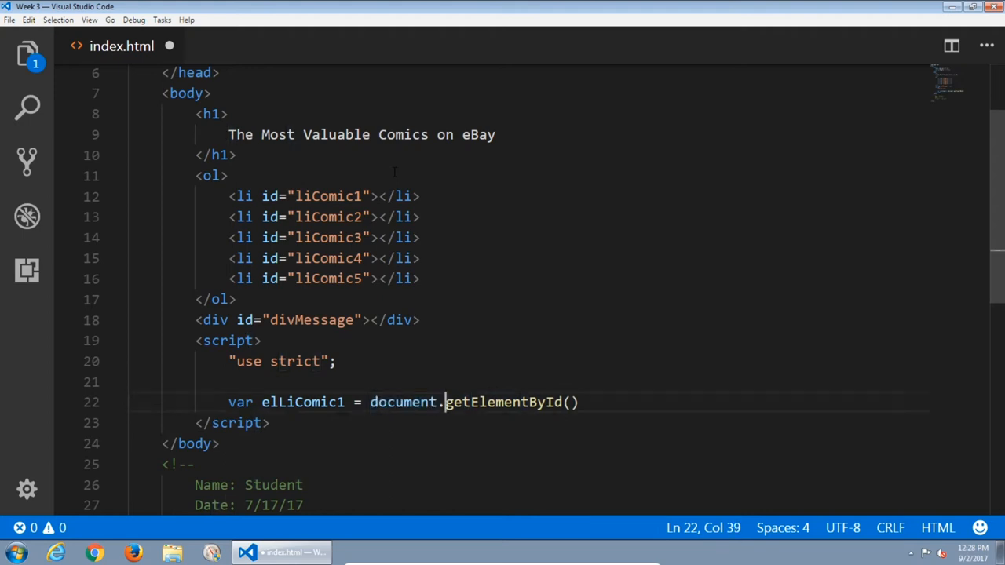
{"action": "left_click_drag", "start_coordinate": [445, 402], "coordinate": [581, 402]}
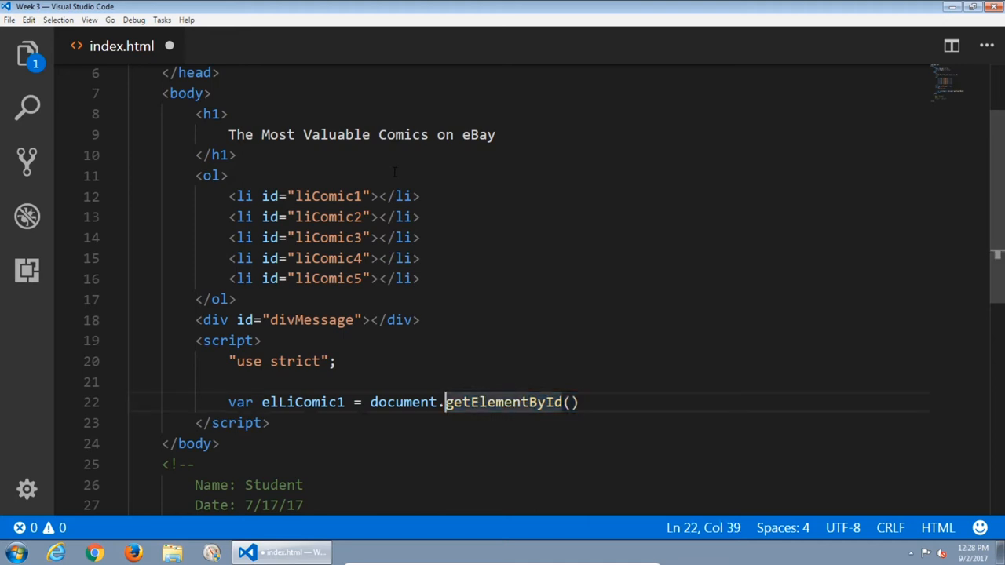
{"action": "double_click", "coordinate": [402, 402]}
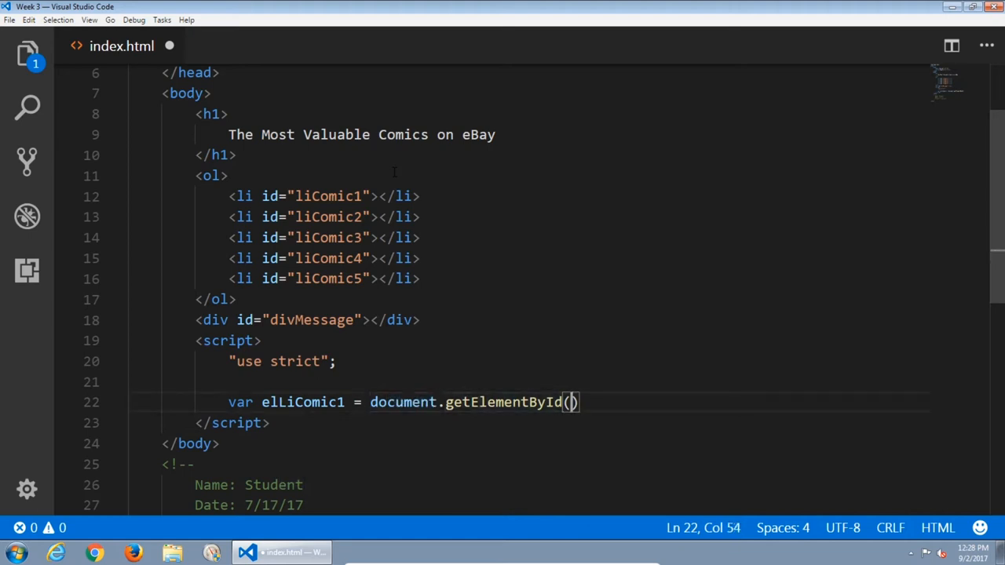
{"action": "type", "text": "\""}
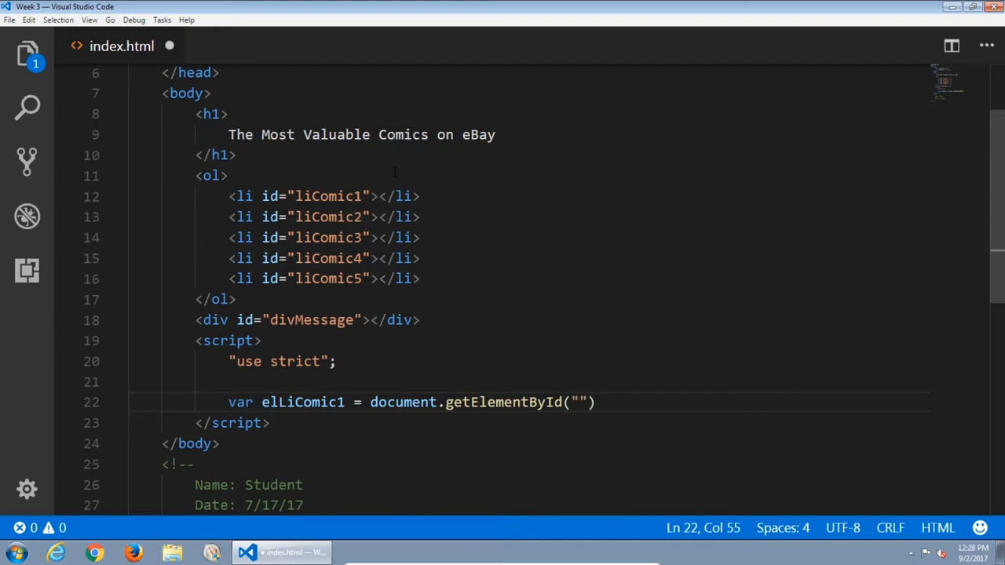
{"action": "type", "text": "liComic"}
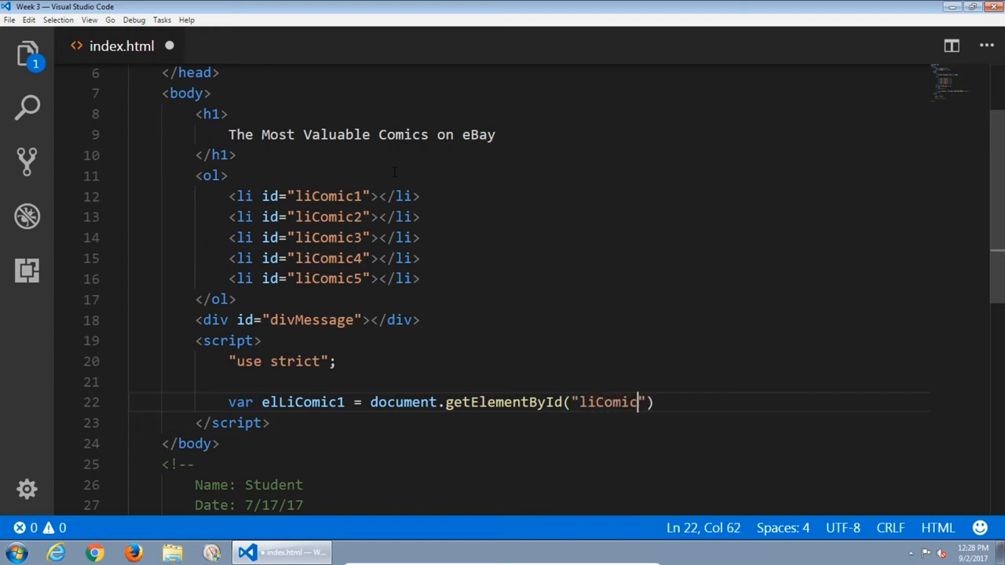
{"action": "type", "text": "1"}
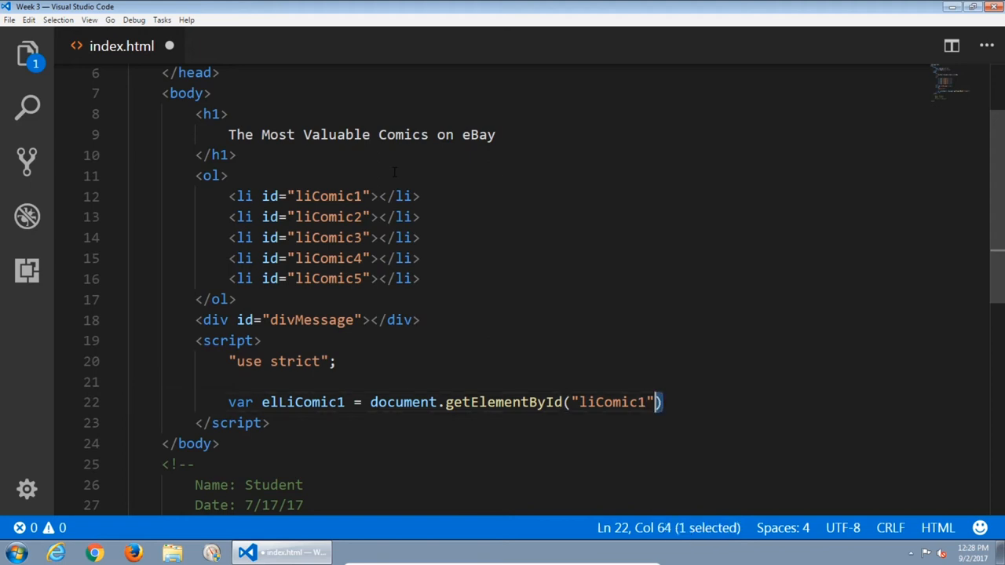
{"action": "left_click_drag", "start_coordinate": [662, 402], "coordinate": [369, 402]}
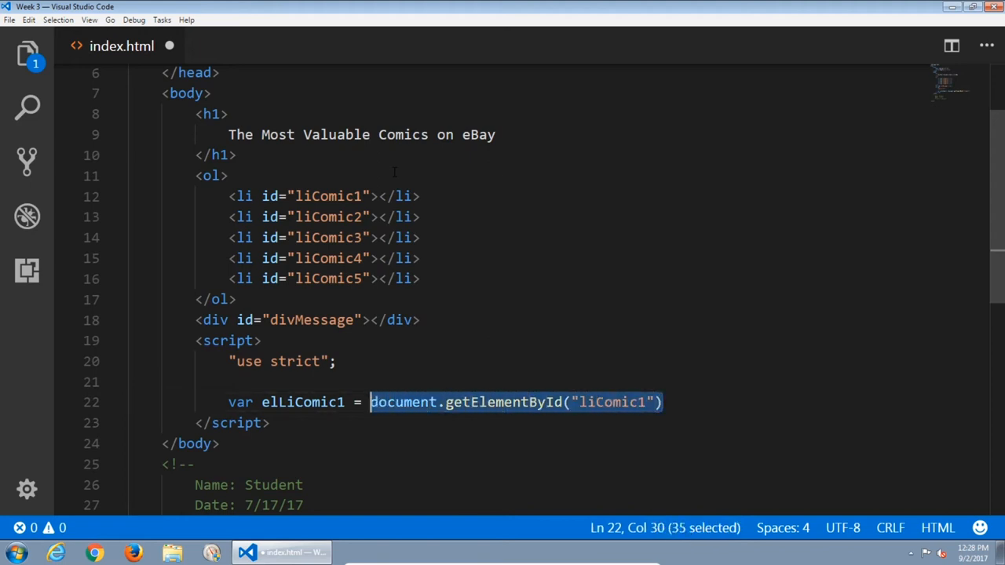
{"action": "left_click", "coordinate": [370, 402]}
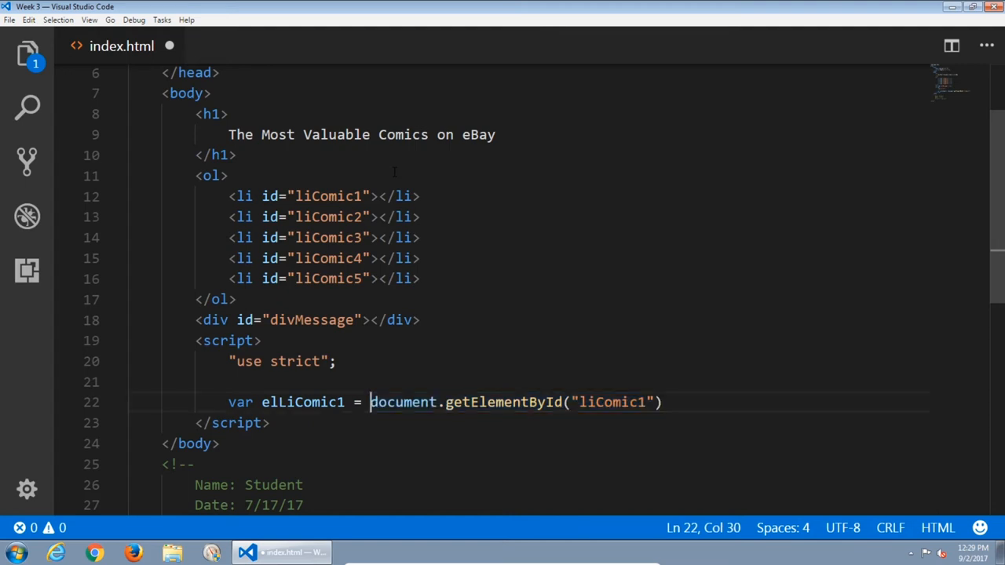
{"action": "double_click", "coordinate": [303, 402]}
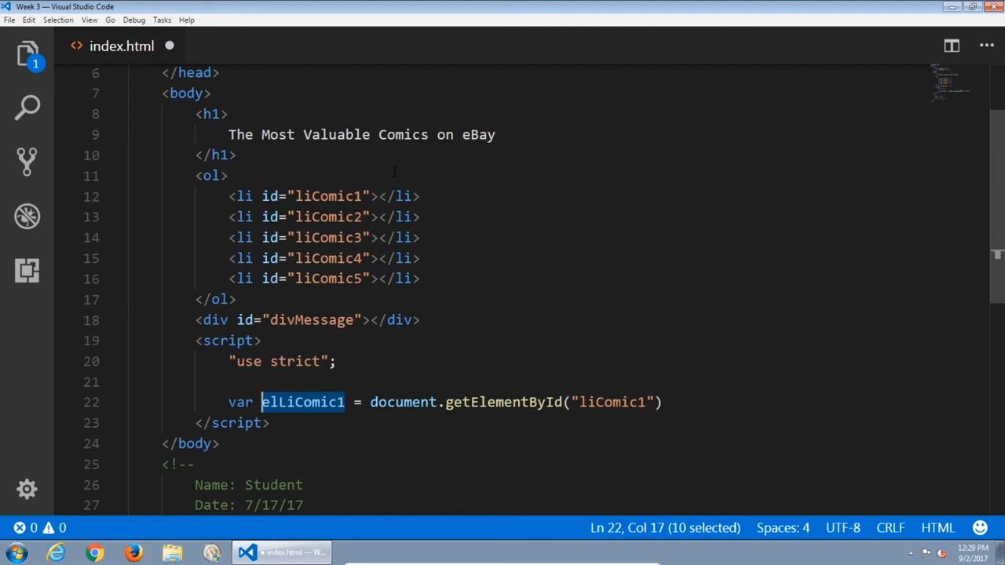
{"action": "left_click", "coordinate": [405, 401]}
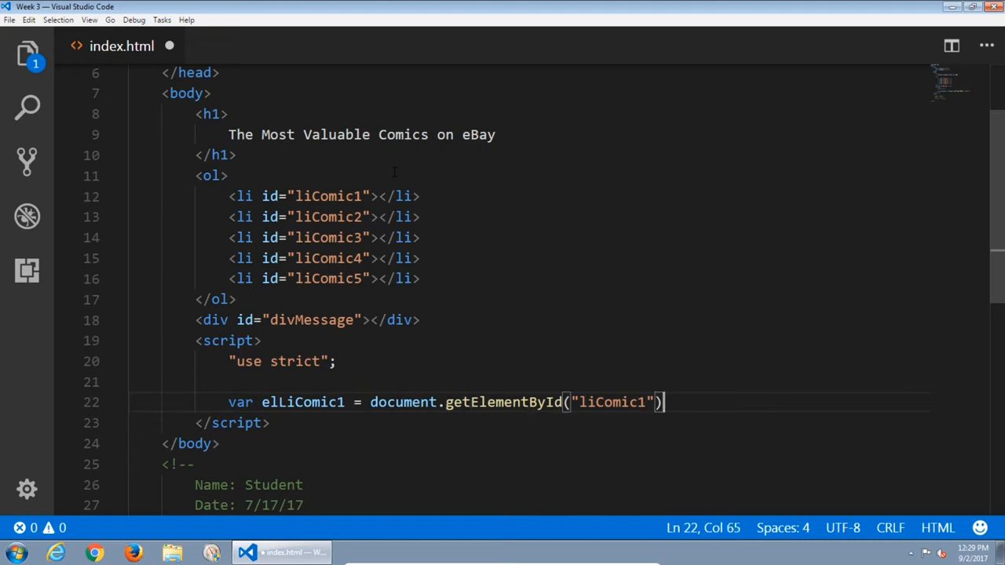
End the elLiComic1 declaration with a comma and start a new line.
{"action": "type", "text": ";"}
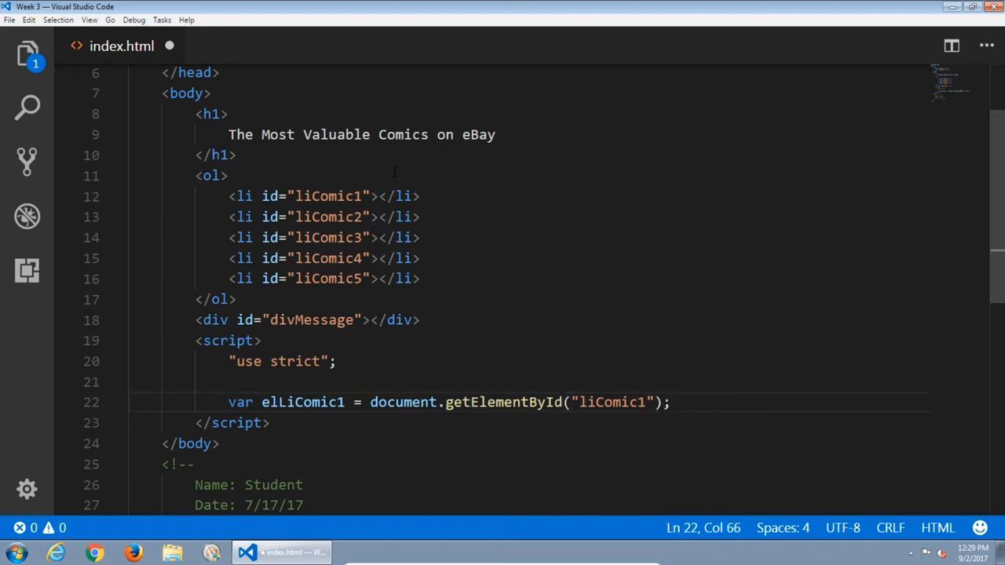
{"action": "key", "text": "BackSpace"}
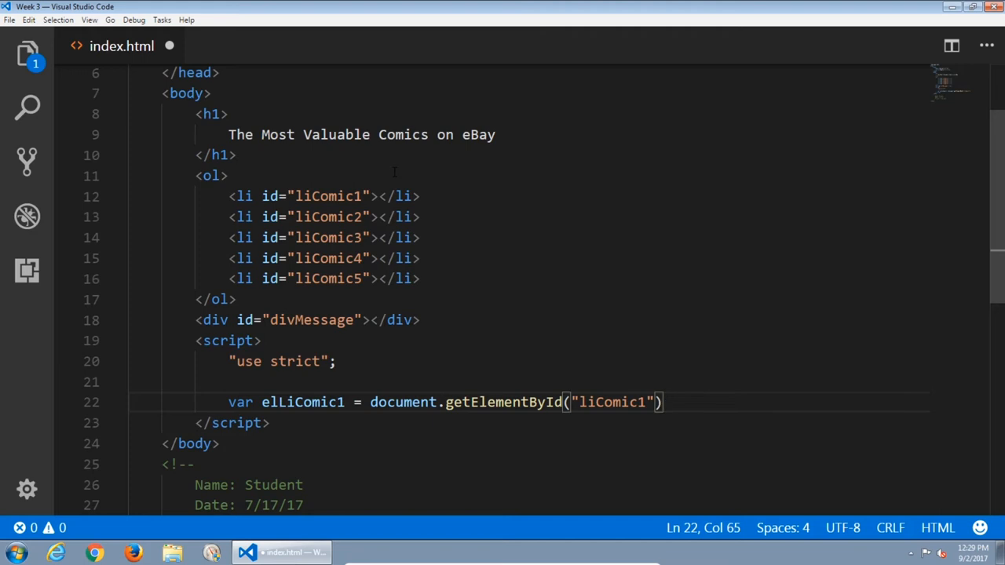
{"action": "type", "text": ","}
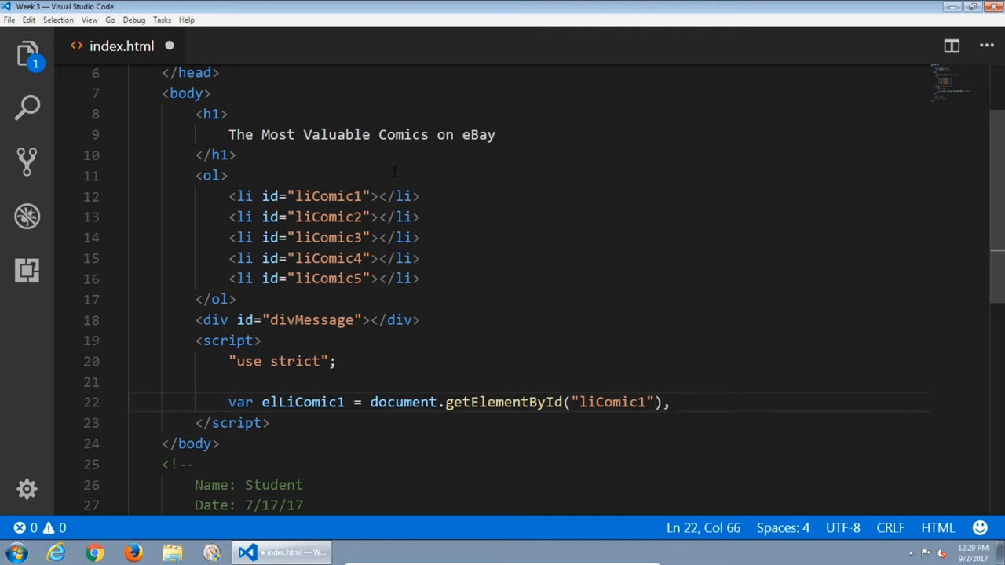
{"action": "key", "text": "enter"}
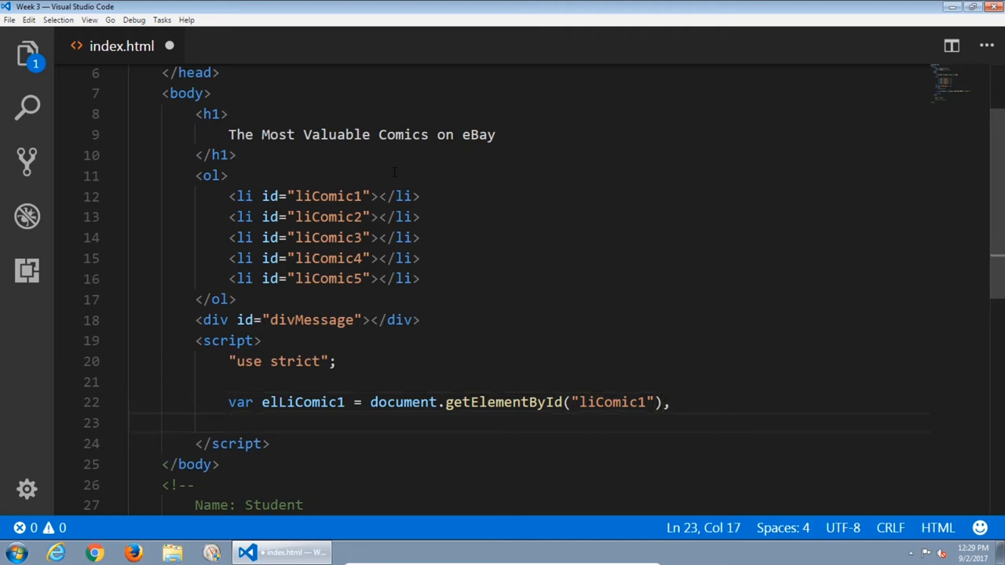
Add elLiComic2 = document.getElementById("liComic2"), and select the line for copying.
{"action": "type", "text": "elLiC"}
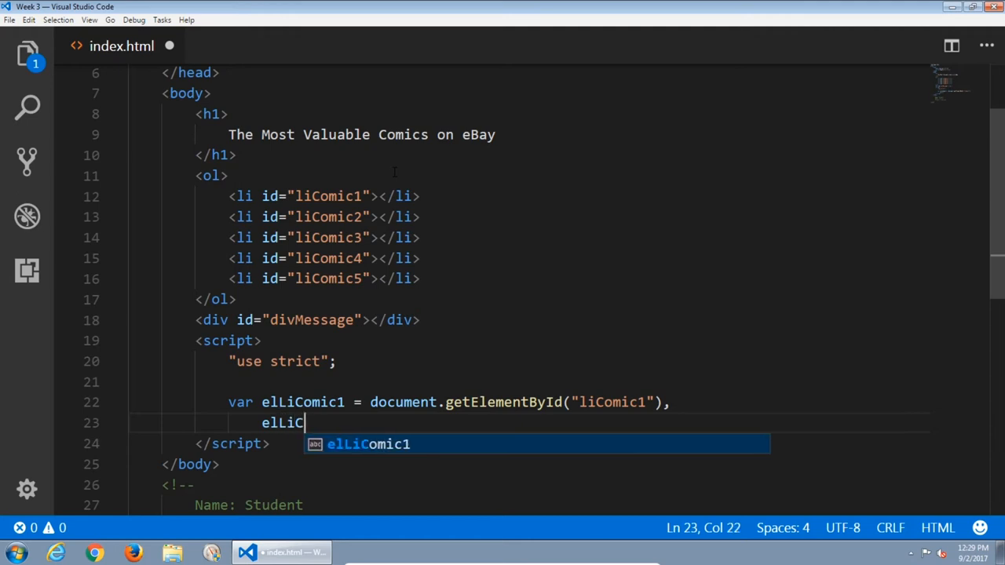
{"action": "type", "text": "omic2 -"}
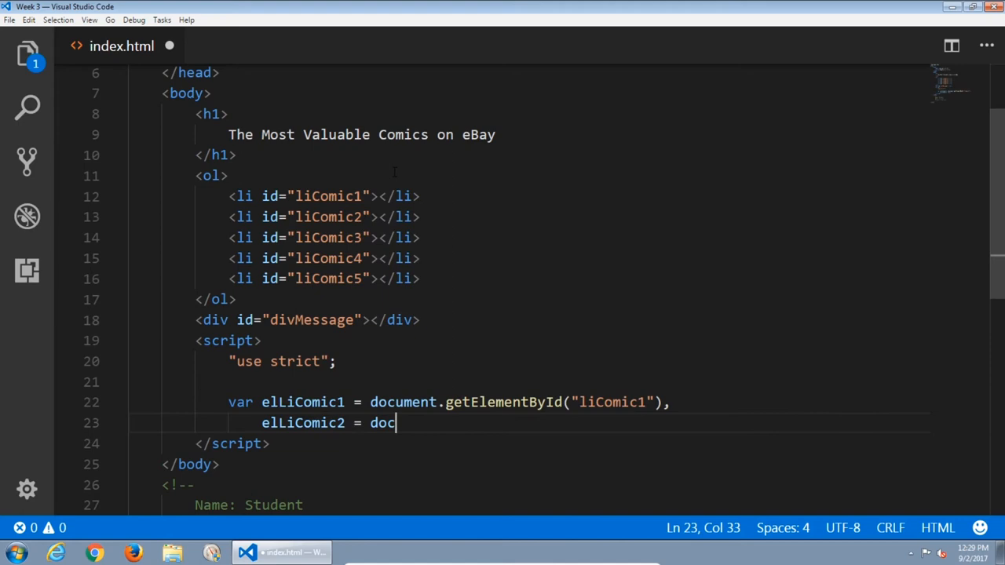
{"action": "type", "text": "ument.getElementById"}
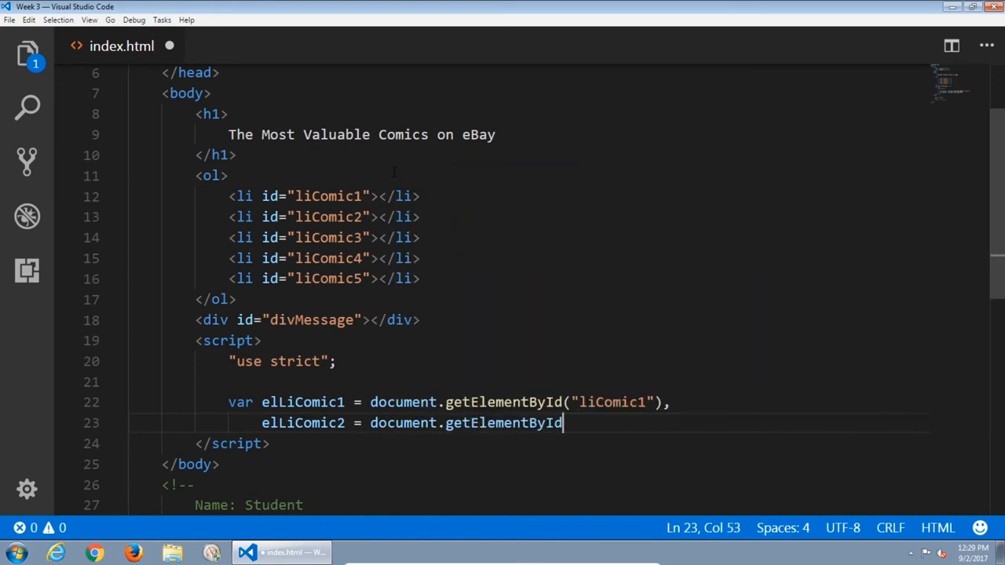
{"action": "type", "text": "("}
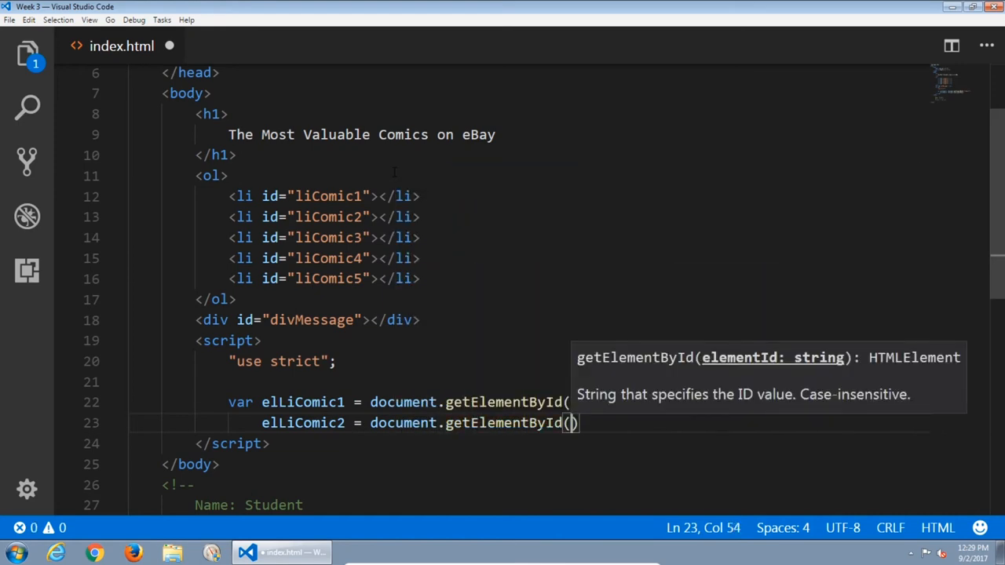
{"action": "type", "text": "\""}
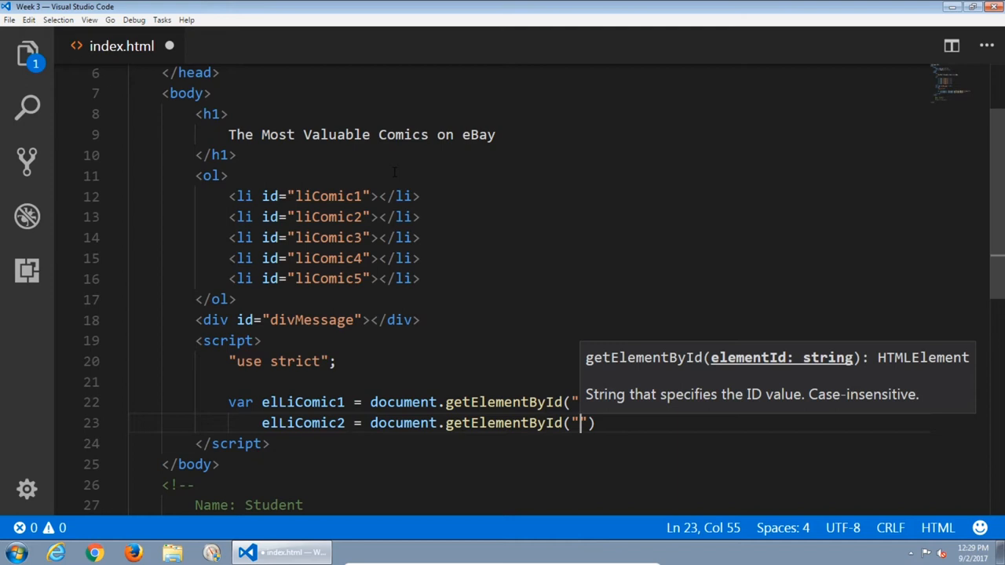
{"action": "type", "text": "liComic2"}
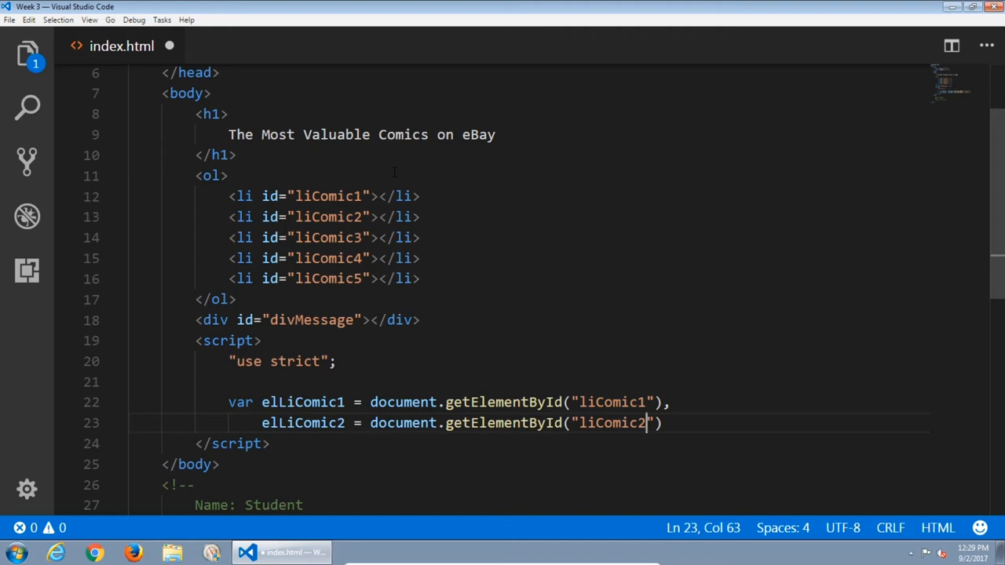
{"action": "type", "text": ","}
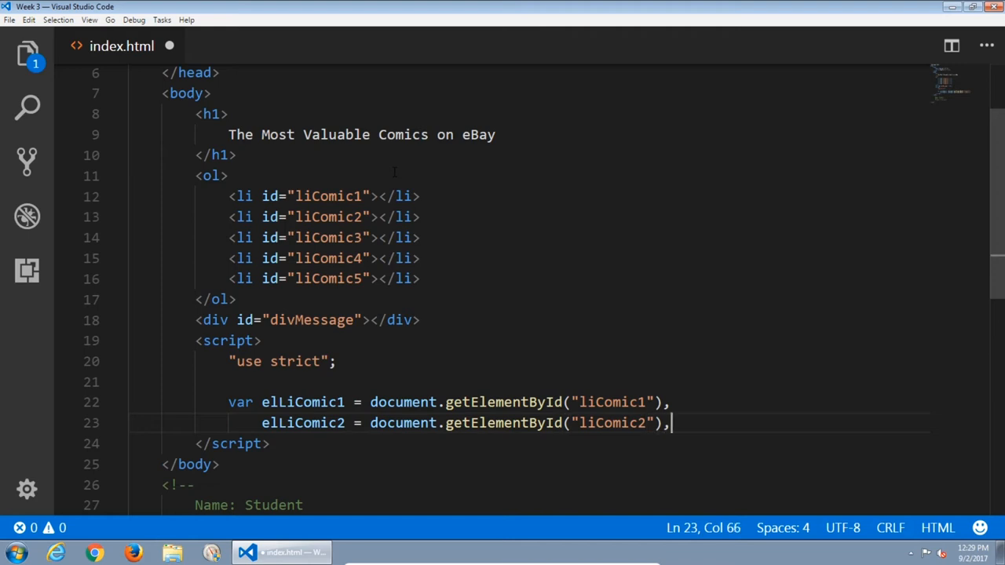
{"action": "left_click_drag", "start_coordinate": [667, 422], "coordinate": [262, 423]}
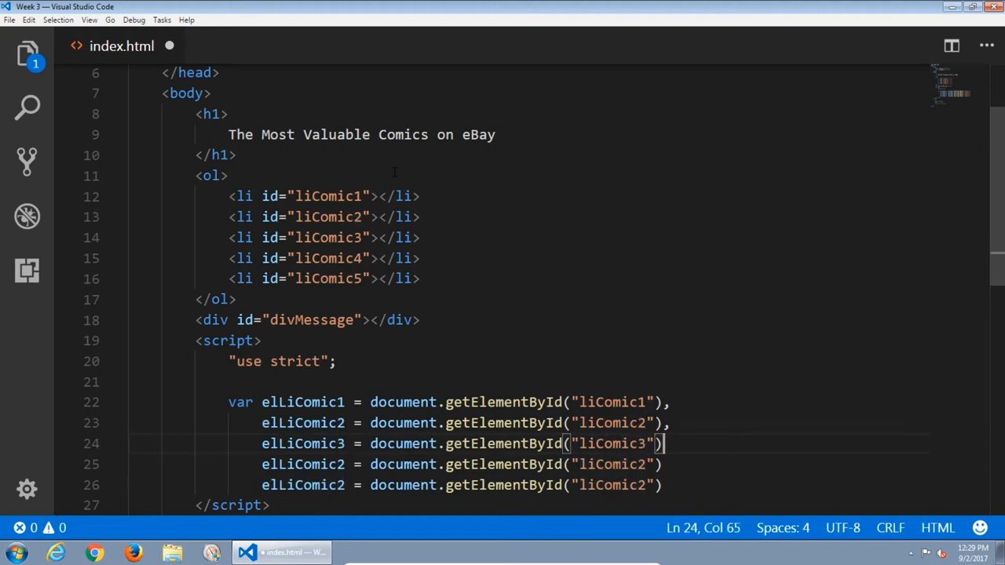
Fix the commas and closing parentheses on the liComic4 and liComic5 lines.
{"action": "type", "text": ","}
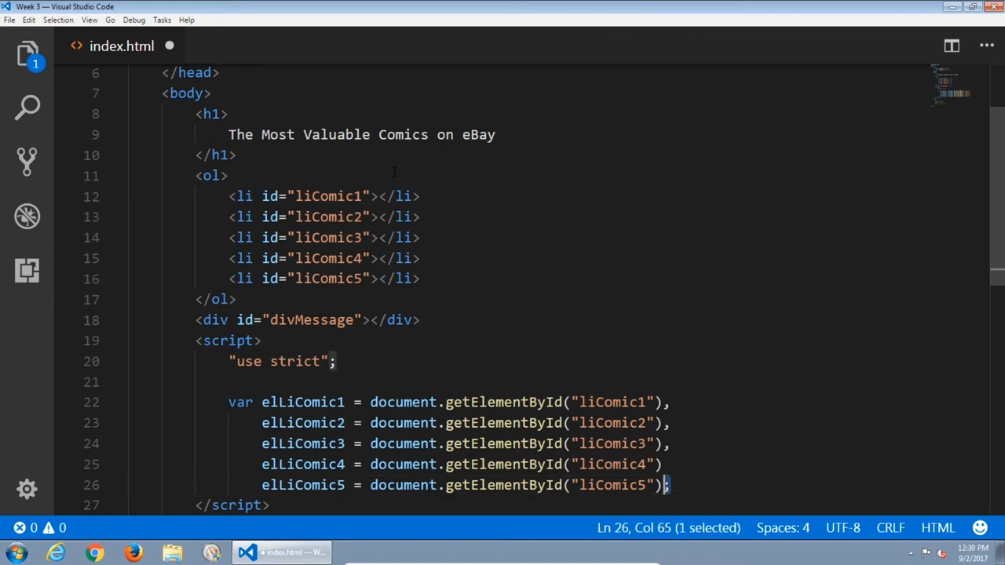
{"action": "left_click", "coordinate": [236, 402]}
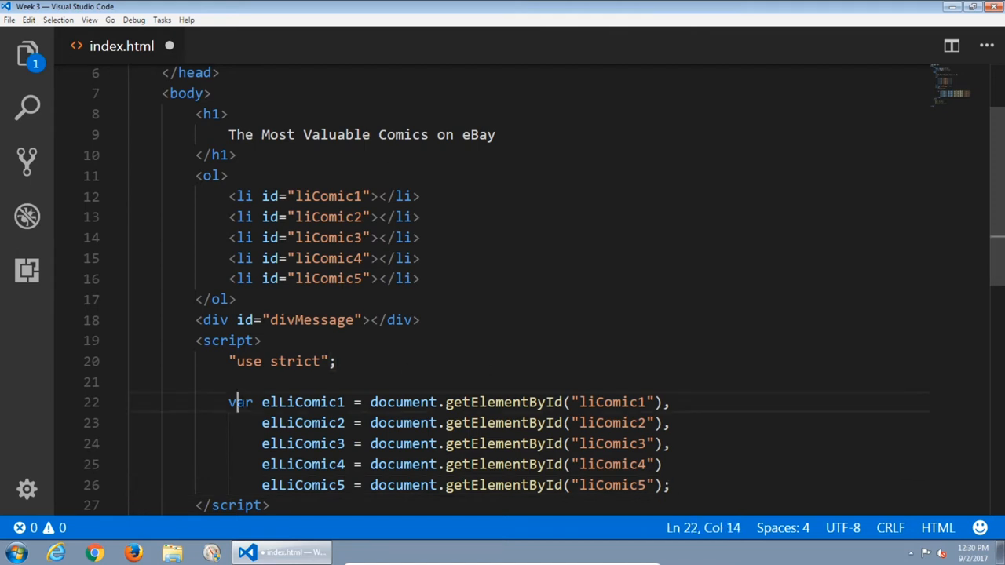
{"action": "double_click", "coordinate": [240, 402]}
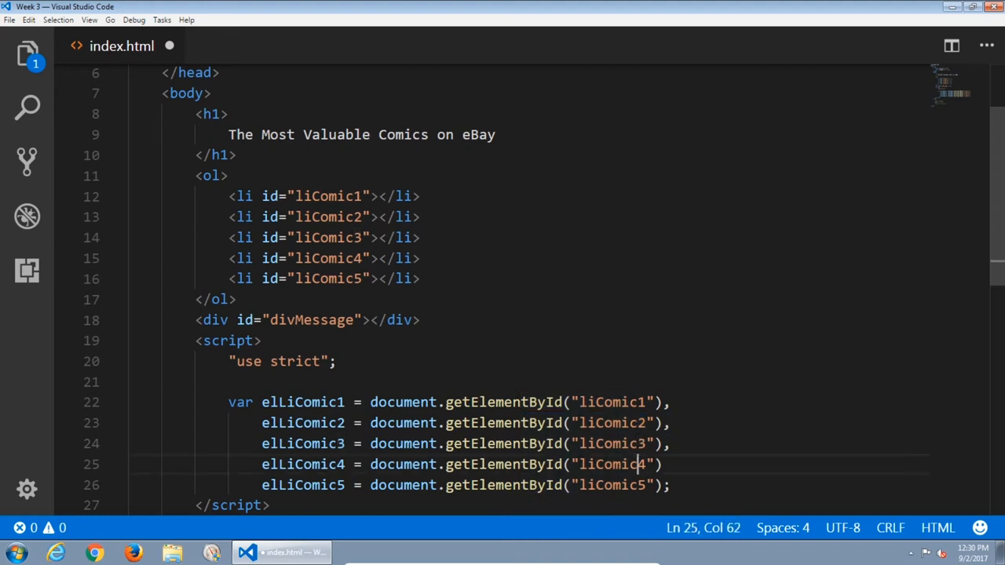
{"action": "type", "text": "),"}
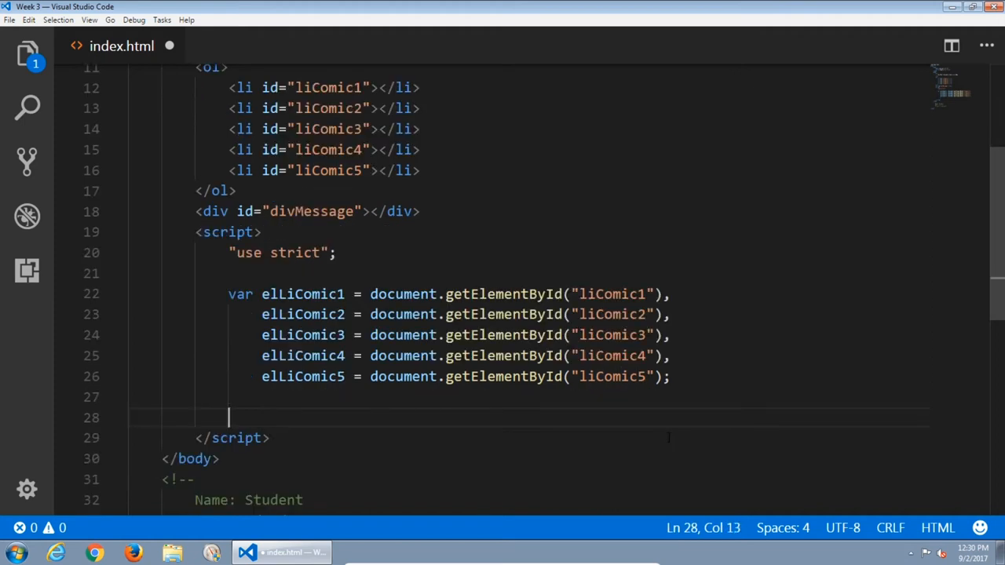
Declare var elDivMessage = document.getElementById("divMessage"), fixing its capitalisation, and save index.html.
{"action": "type", "text": "var"}
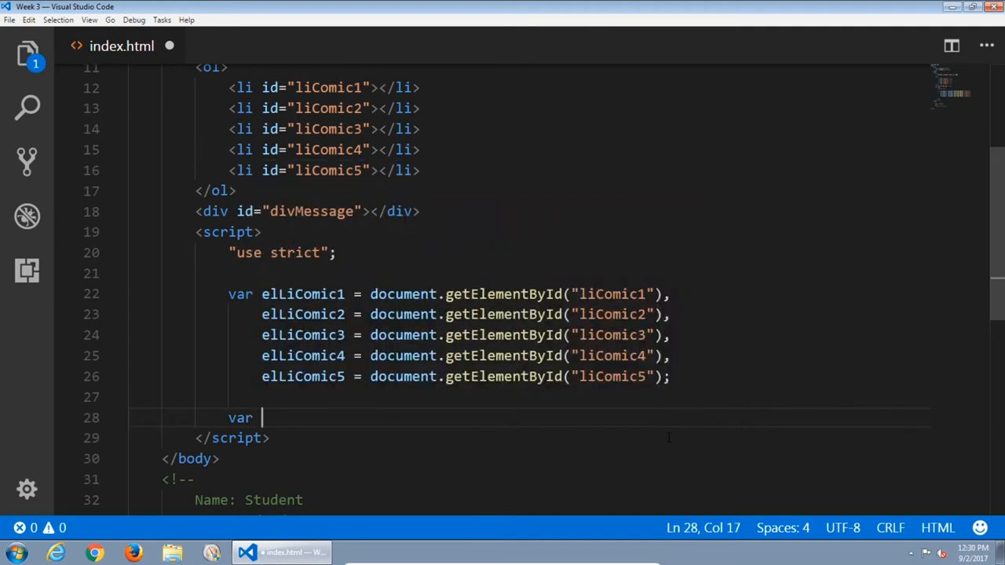
{"action": "type", "text": "e"}
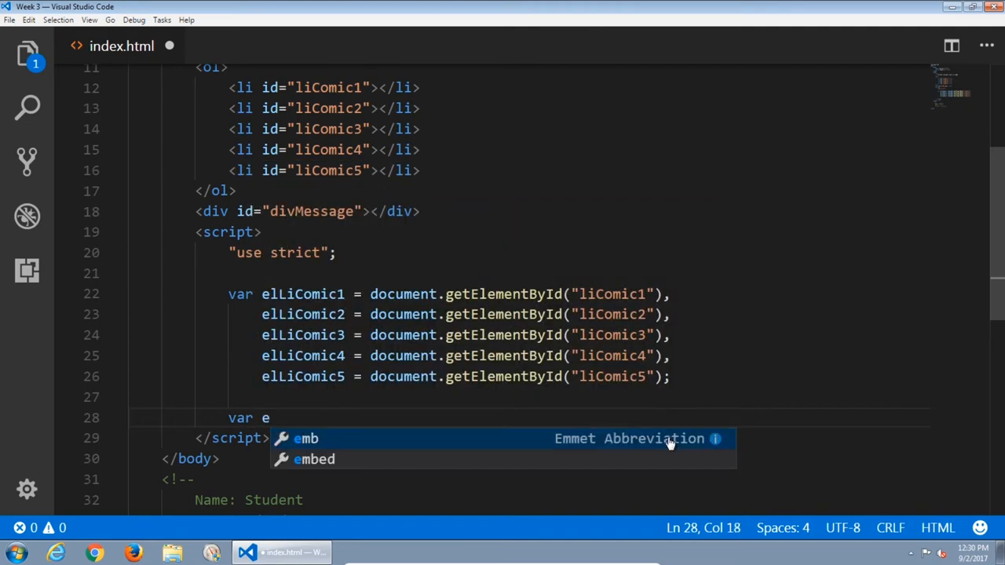
{"action": "type", "text": "lDiv"}
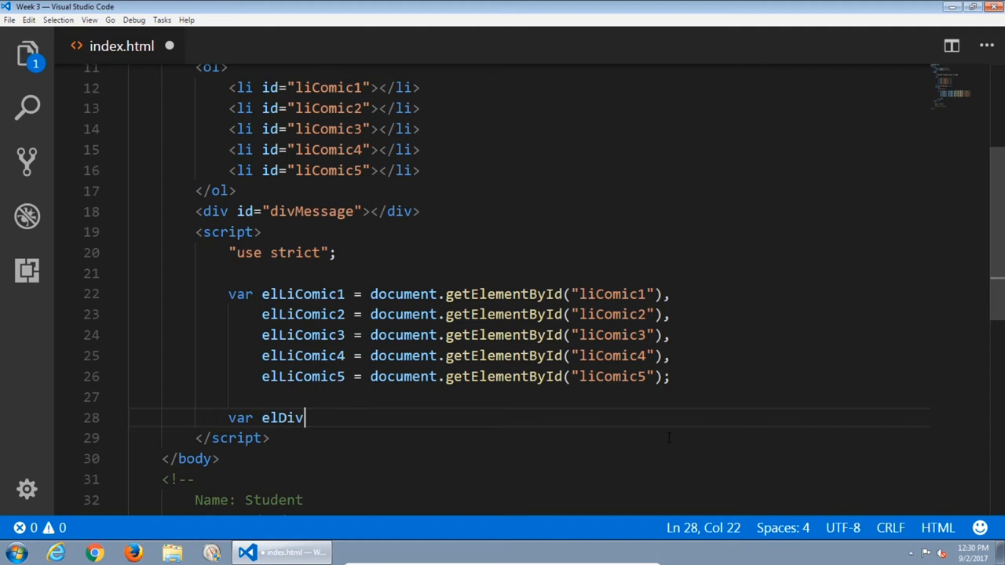
{"action": "type", "text": "Message"}
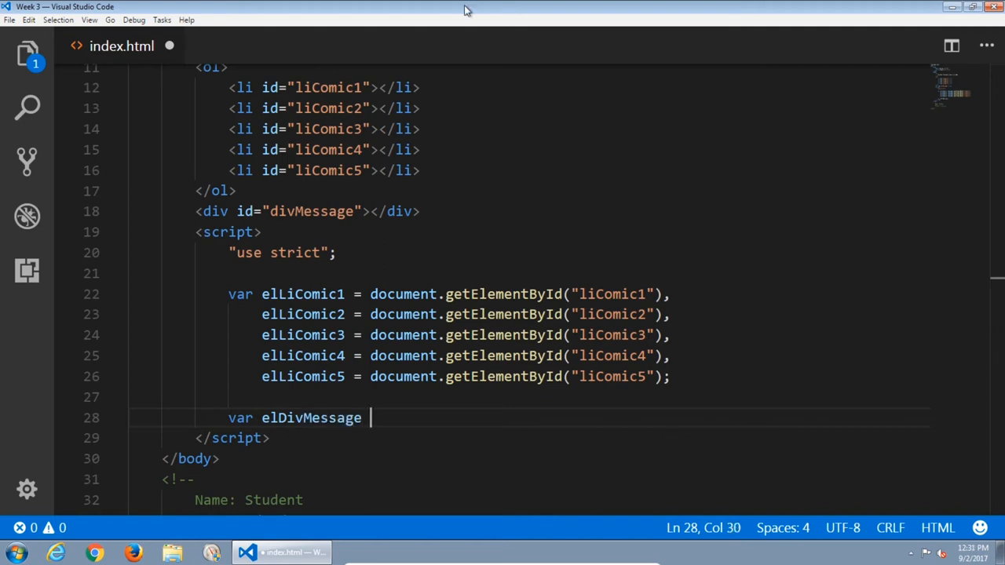
{"action": "type", "text": "= document.getElementById(\"\")"}
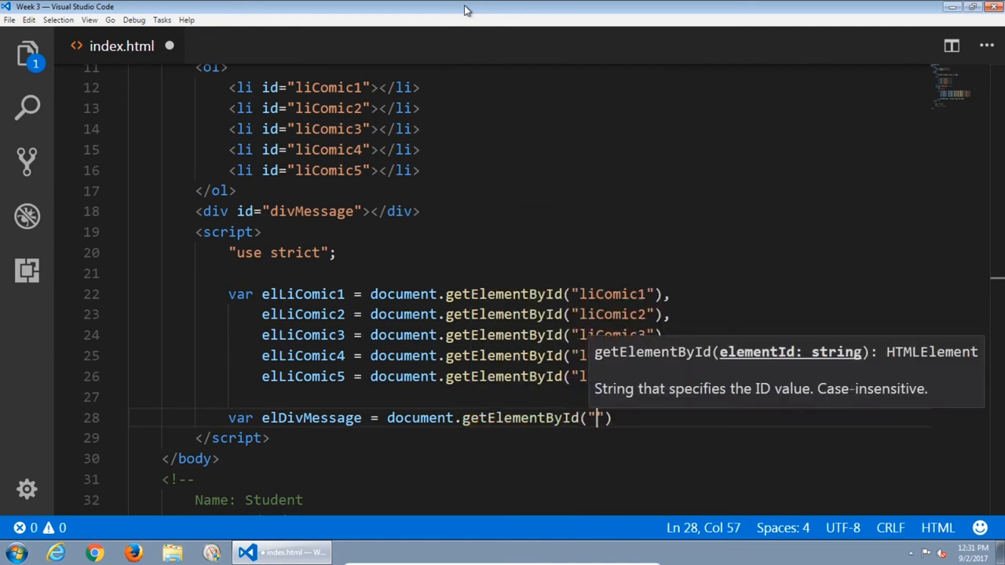
{"action": "type", "text": "divmessage"}
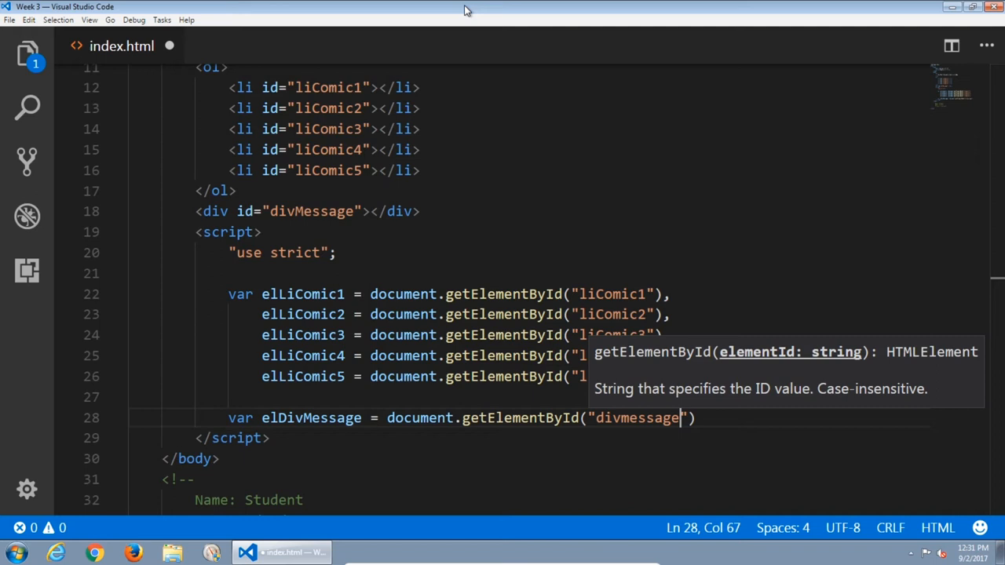
{"action": "key", "text": "BackSpace"}
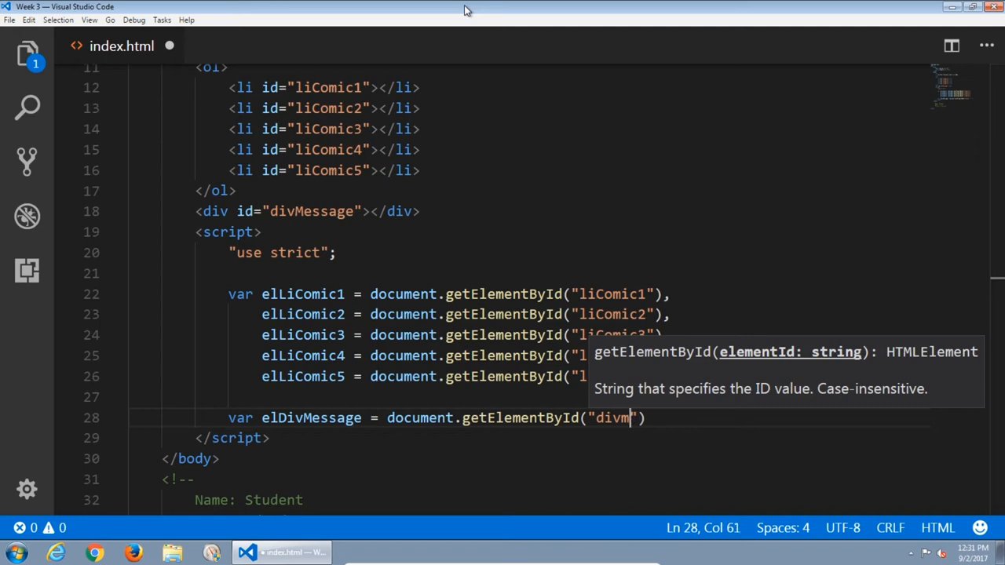
{"action": "type", "text": "essage"}
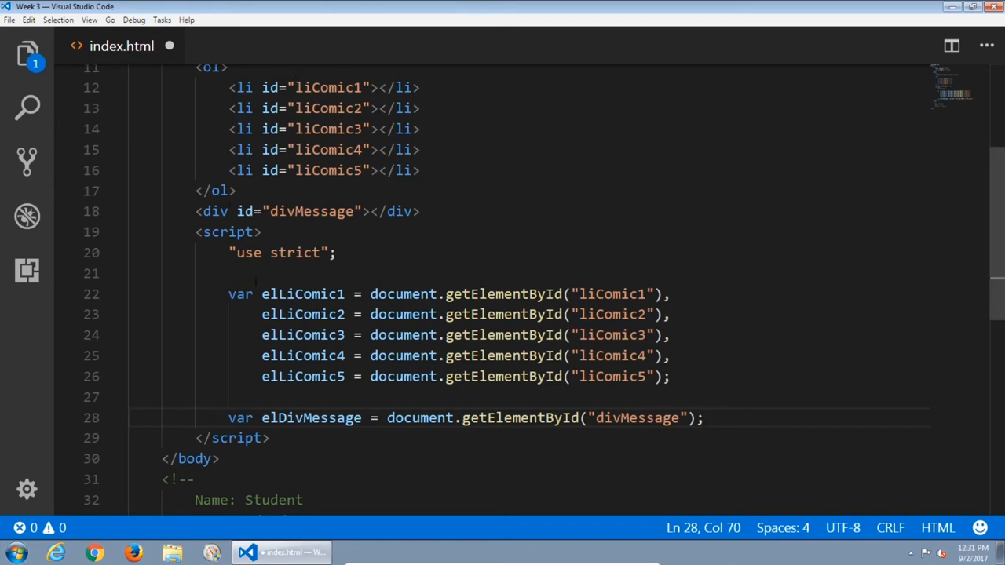
{"action": "left_click", "coordinate": [277, 294]}
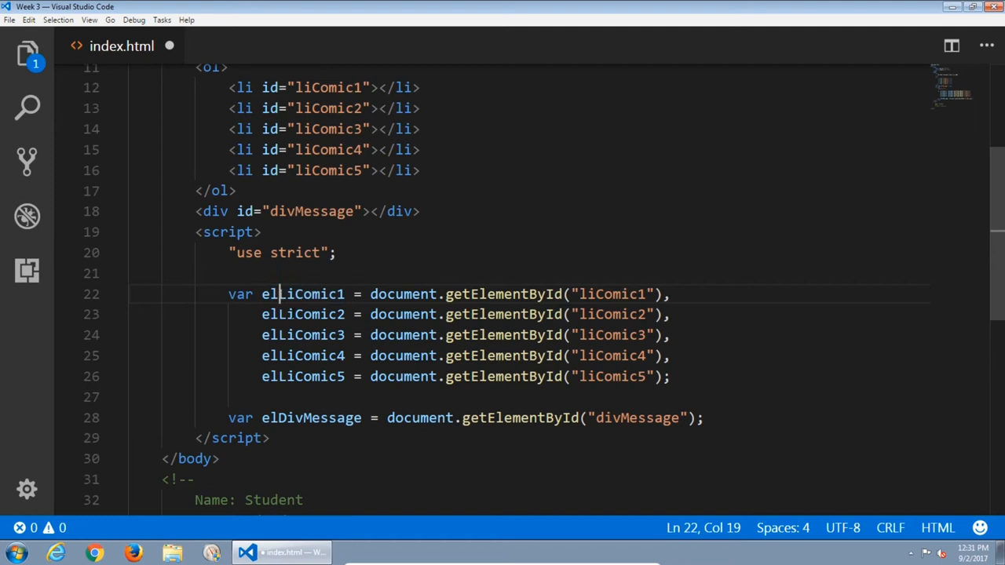
{"action": "double_click", "coordinate": [302, 293]}
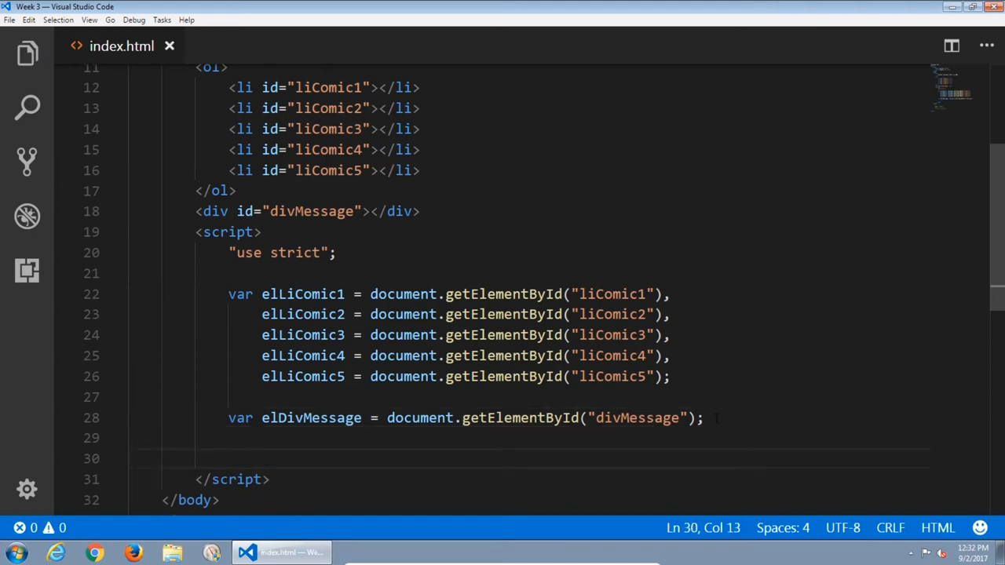
Declare an empty array: var comicName = [].
{"action": "type", "text": "var"}
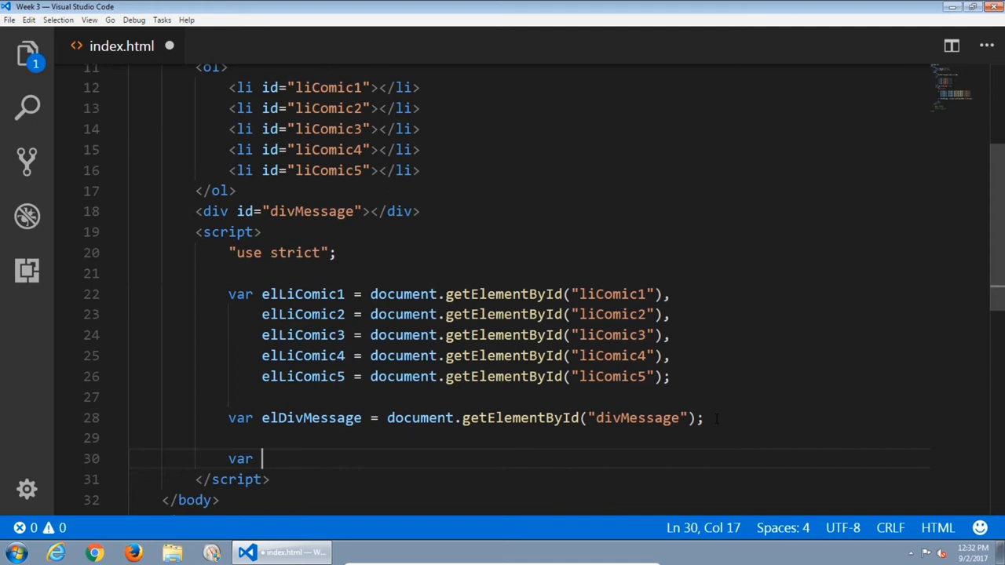
{"action": "type", "text": "comicName ="}
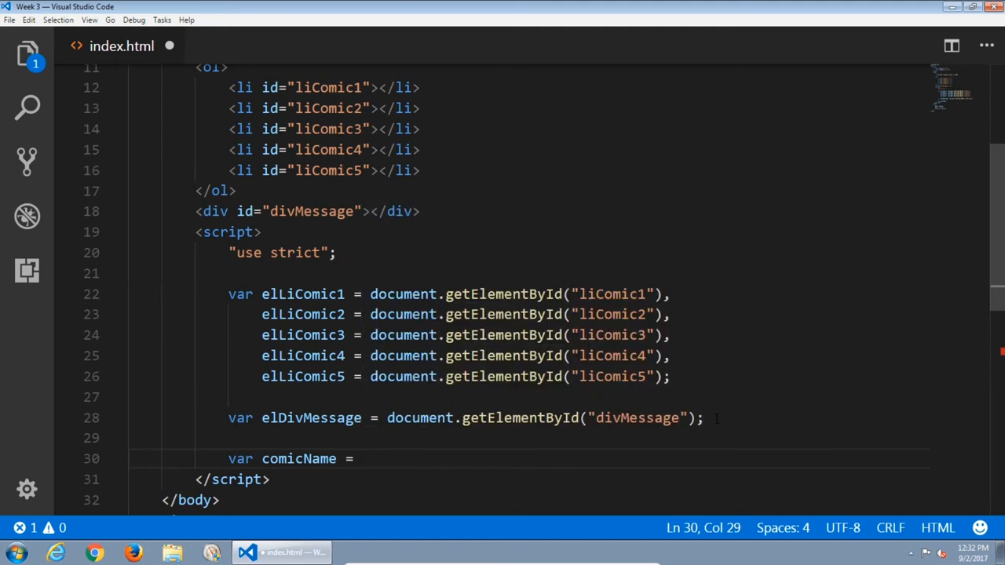
{"action": "type", "text": "[]"}
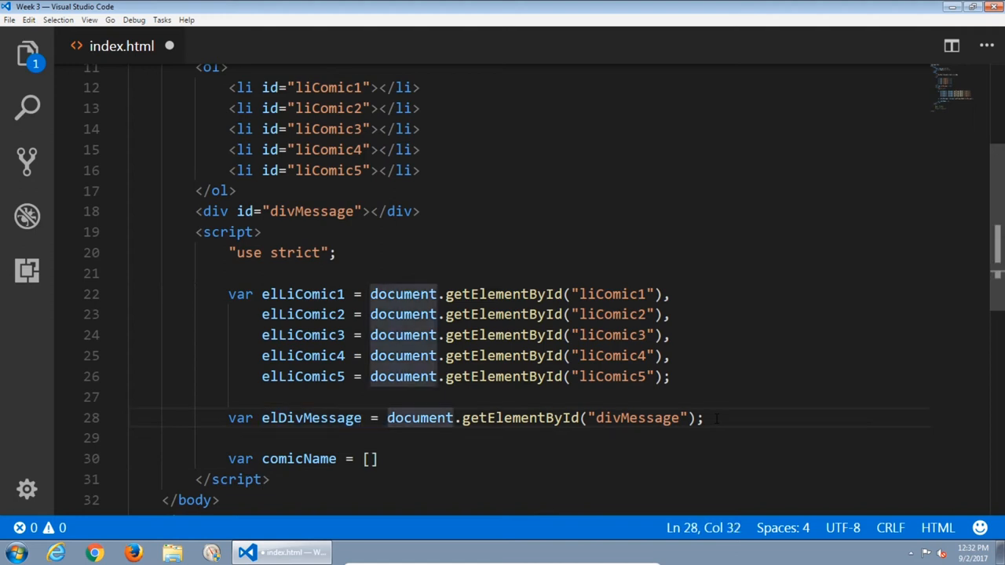
{"action": "left_click", "coordinate": [628, 418]}
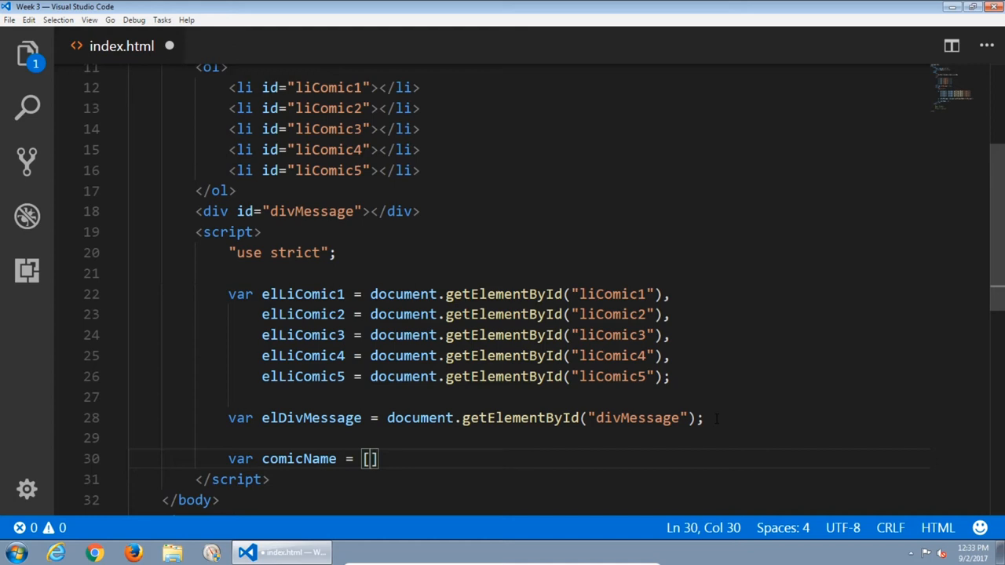
Fill comicName with "Amazing Spider-Man #300" and "Spawn #1".
{"action": "type", "text": "\"\""}
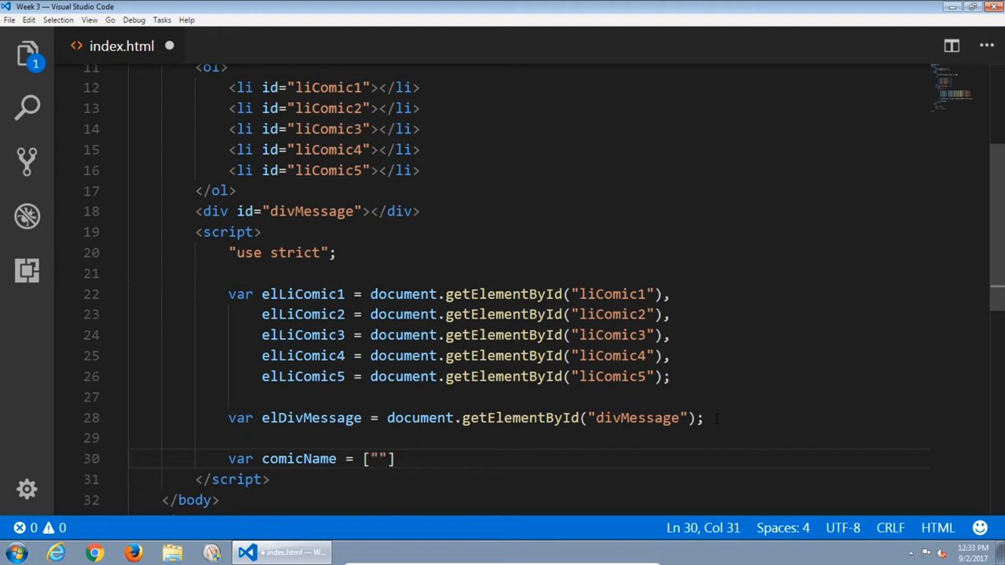
{"action": "type", "text": "Amazing"}
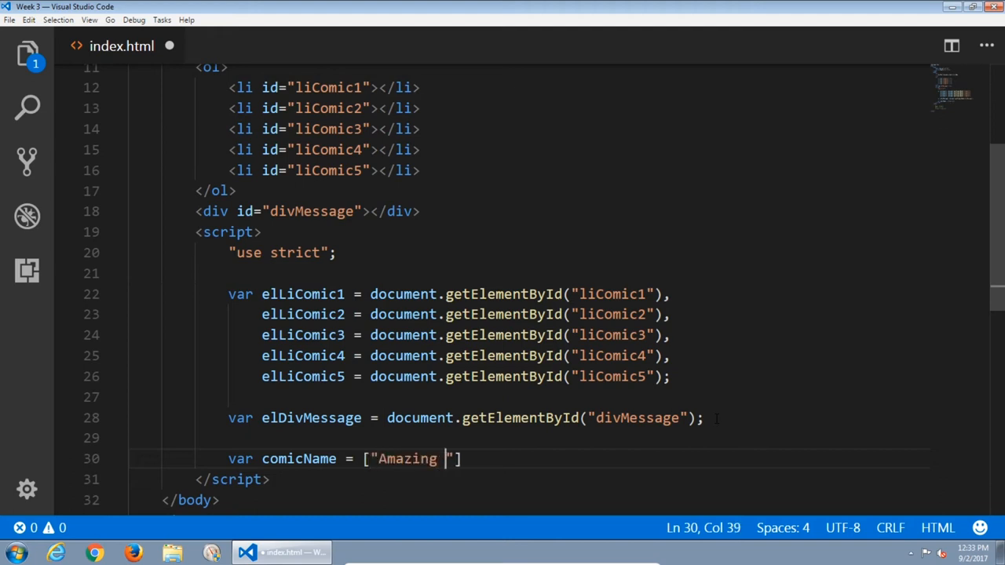
{"action": "type", "text": "Spider-"}
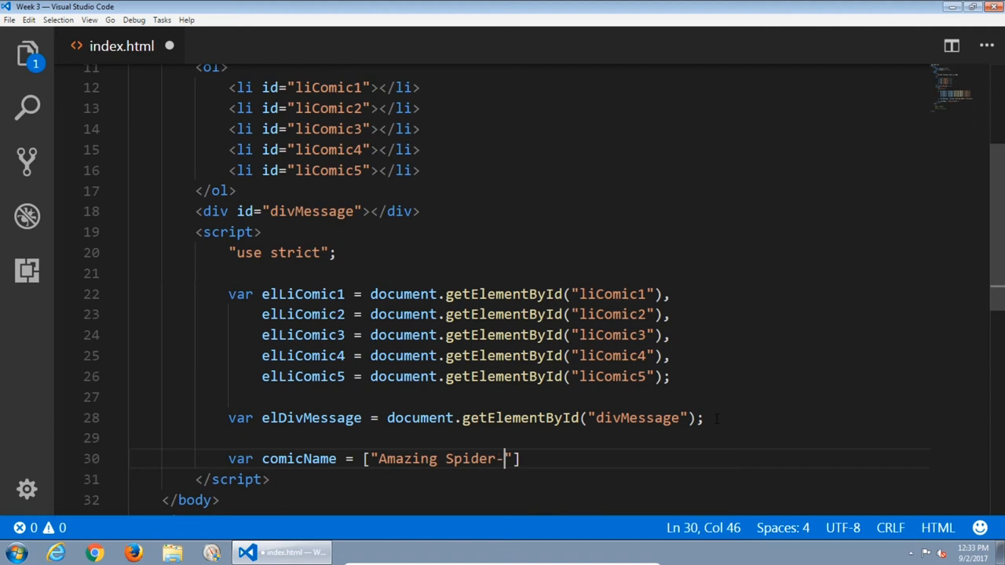
{"action": "type", "text": "Man #0"}
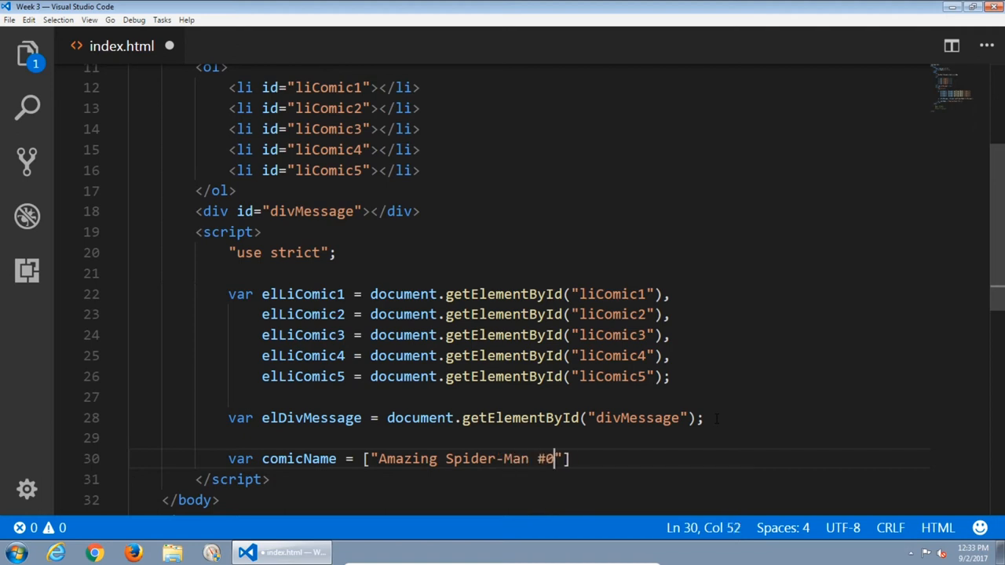
{"action": "type", "text": "00"}
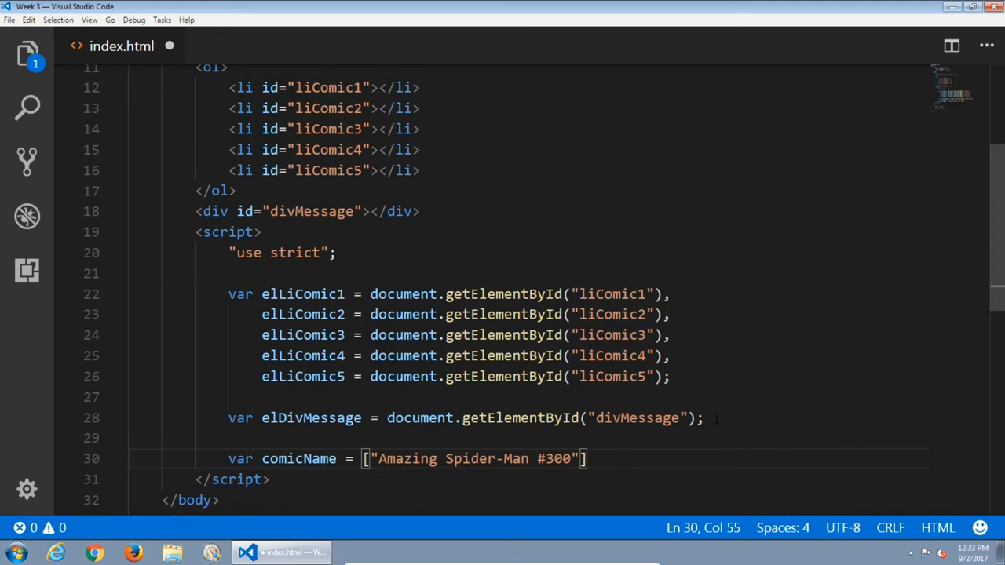
{"action": "type", "text": ","}
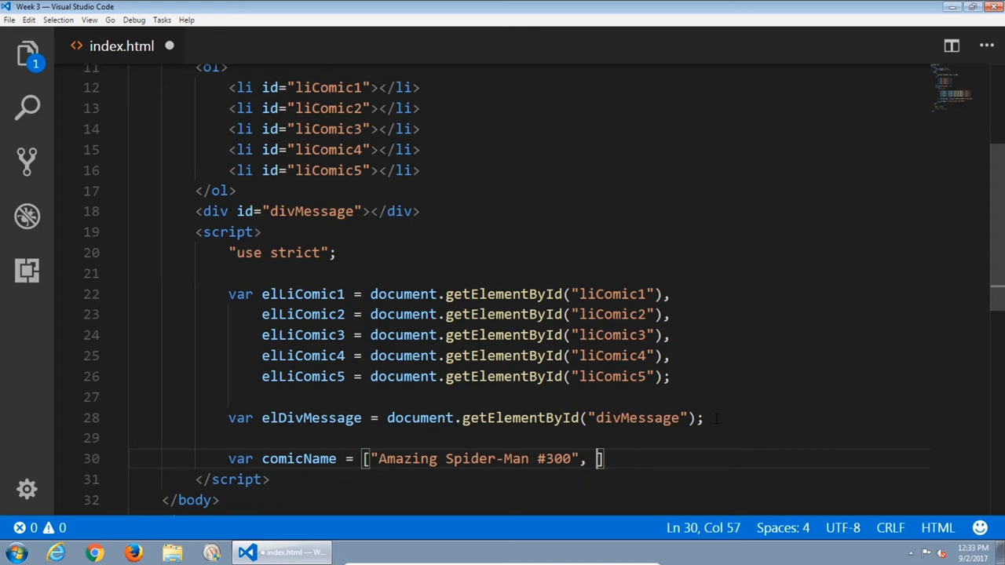
{"action": "type", "text": "\"\""}
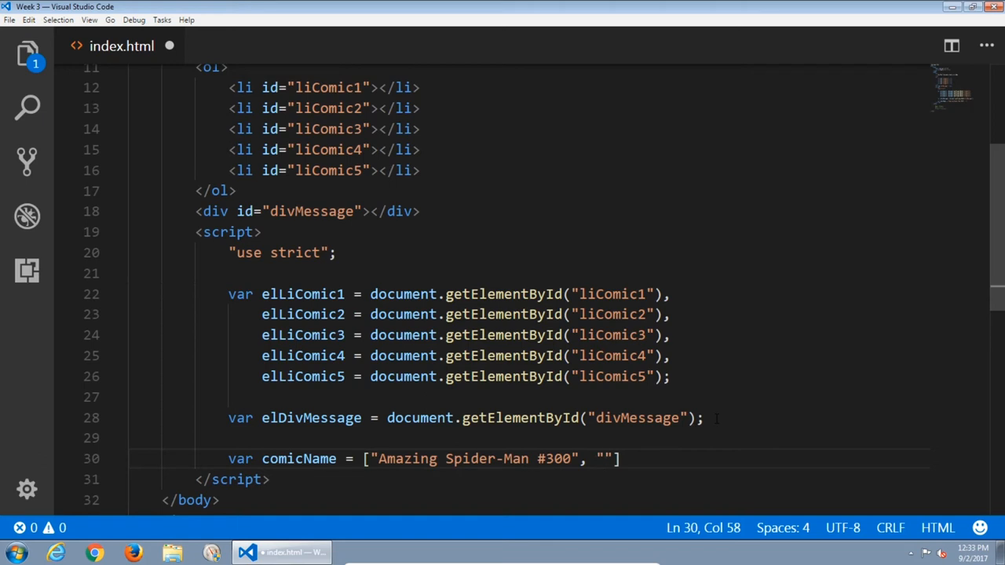
{"action": "type", "text": "Spa"}
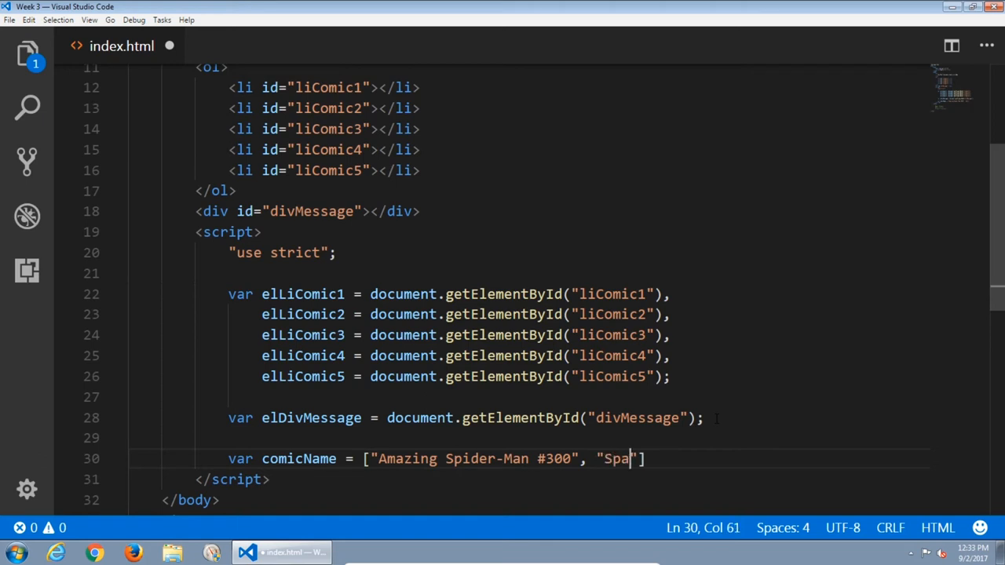
{"action": "type", "text": "wn #1"}
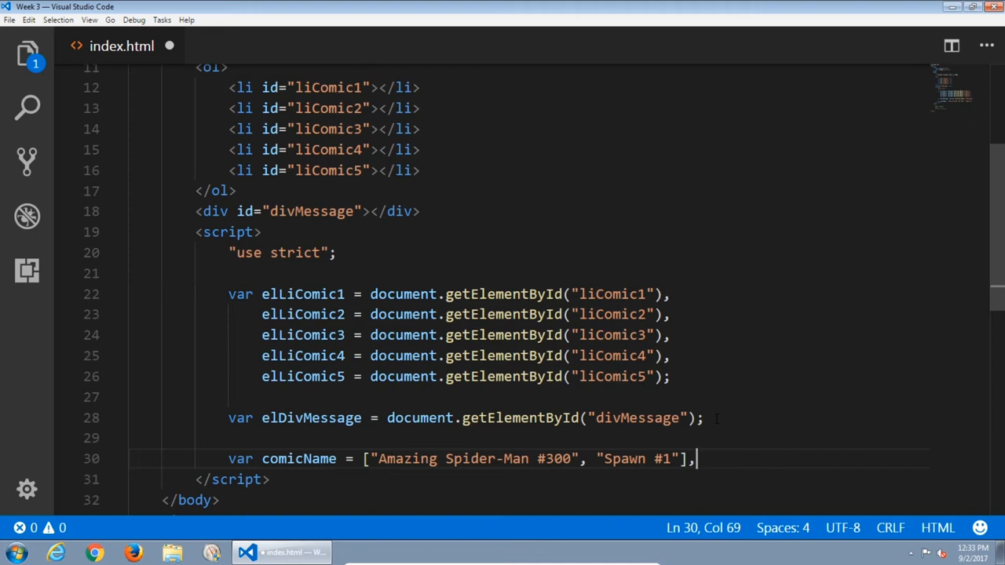
Add comicPrice = [100, 25] on a new line below comicName.
{"action": "key", "text": "enter"}
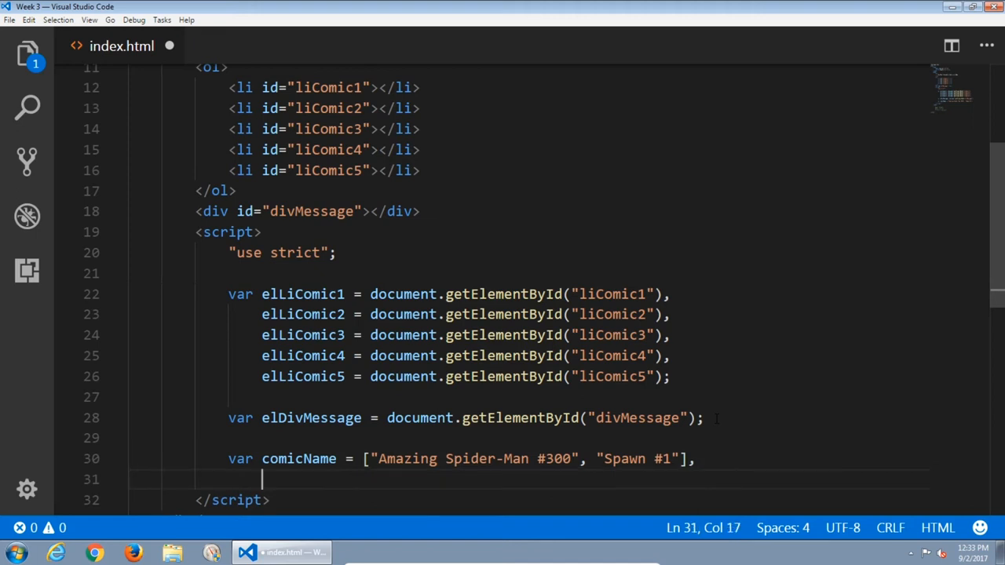
{"action": "type", "text": "comicPrice ="}
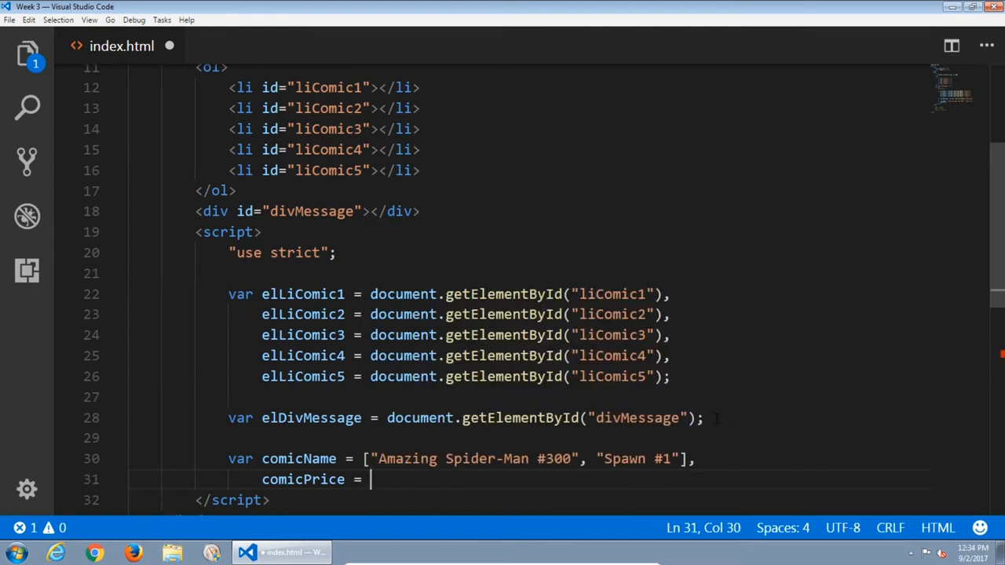
{"action": "type", "text": "[]"}
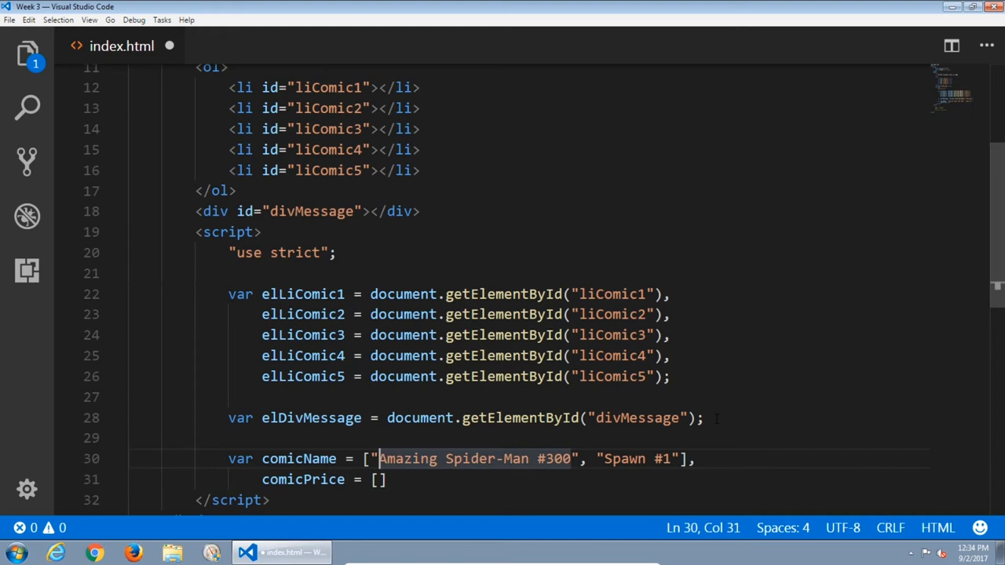
{"action": "left_click", "coordinate": [381, 479]}
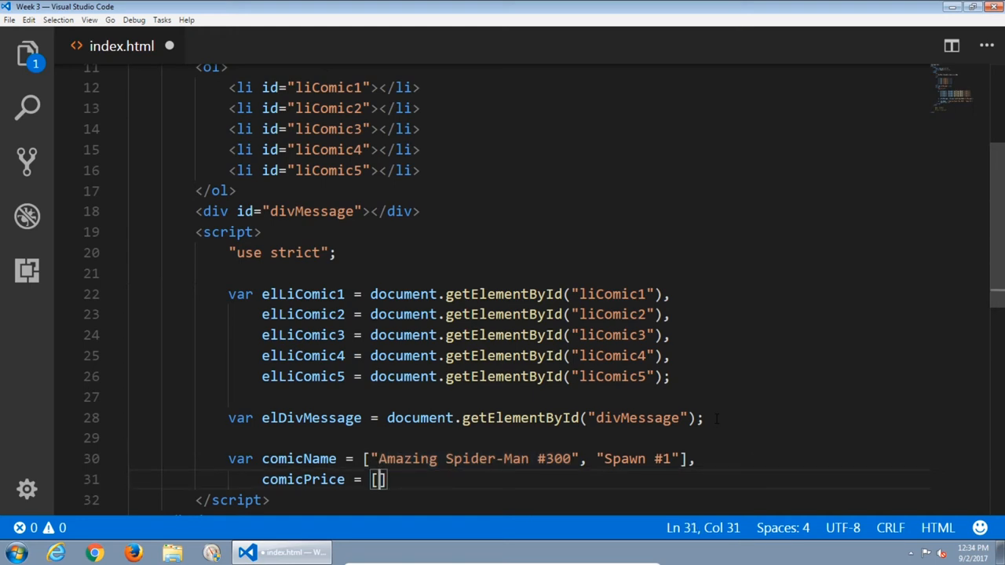
{"action": "type", "text": "100"}
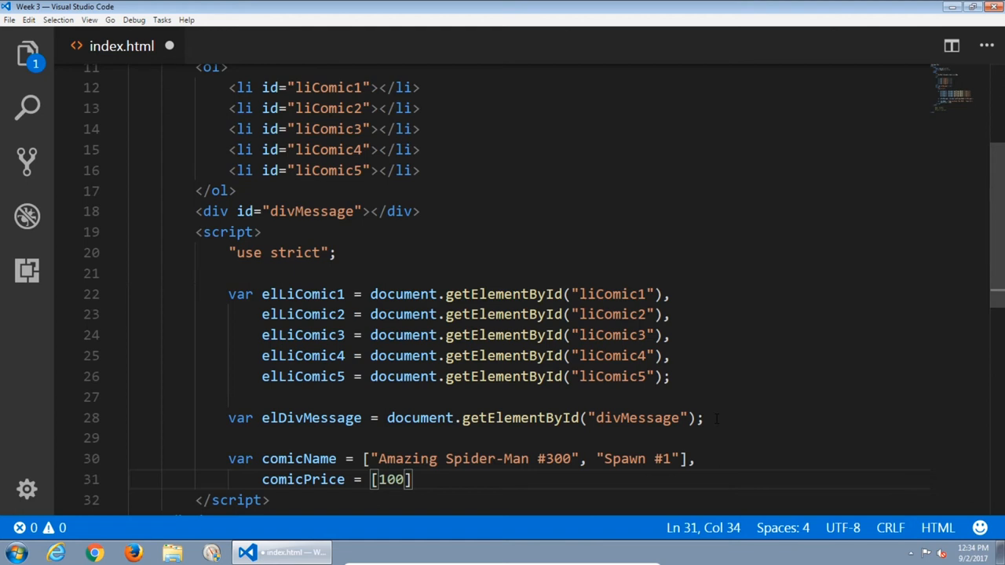
{"action": "type", "text": ", 25"}
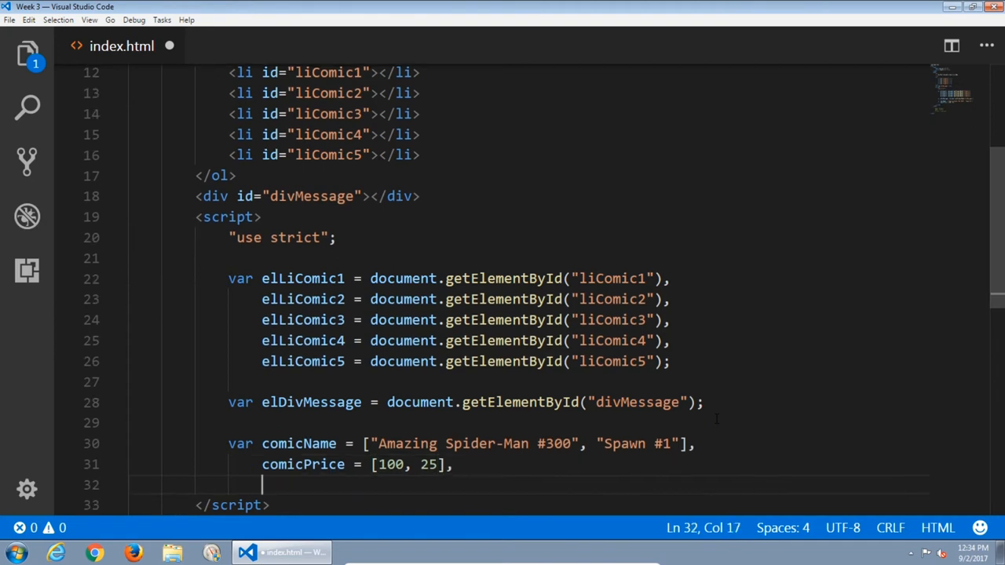
Declare comicPriceTotal = comicPrice[0] + comicPrice[1];.
{"action": "type", "text": "comicPriceTota"}
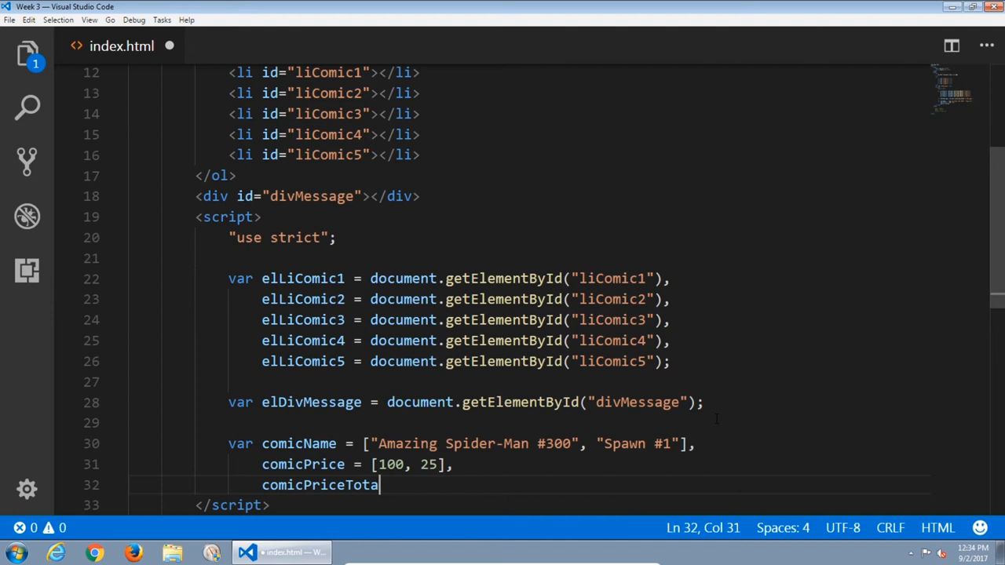
{"action": "type", "text": "l ="}
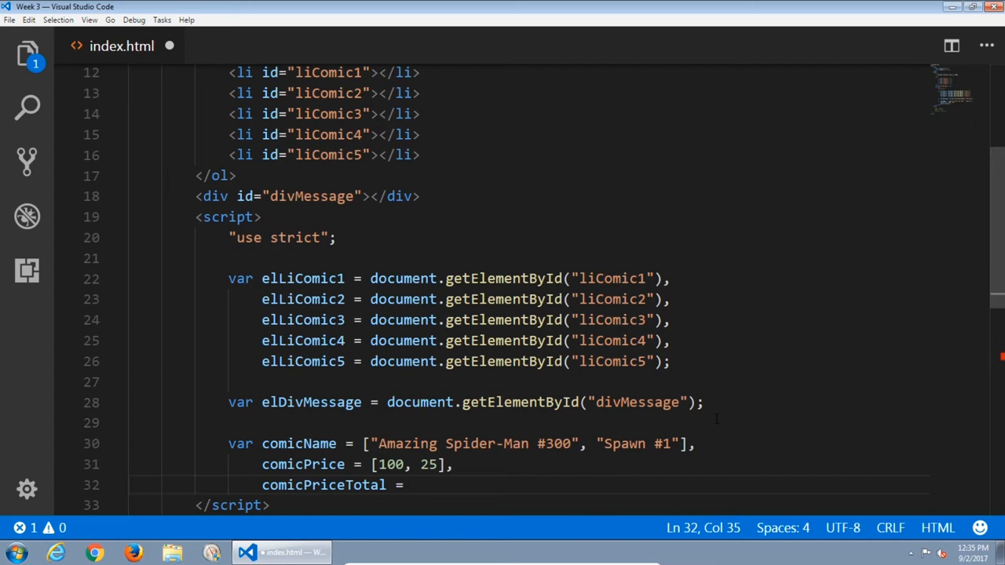
{"action": "type", "text": "comicPric"}
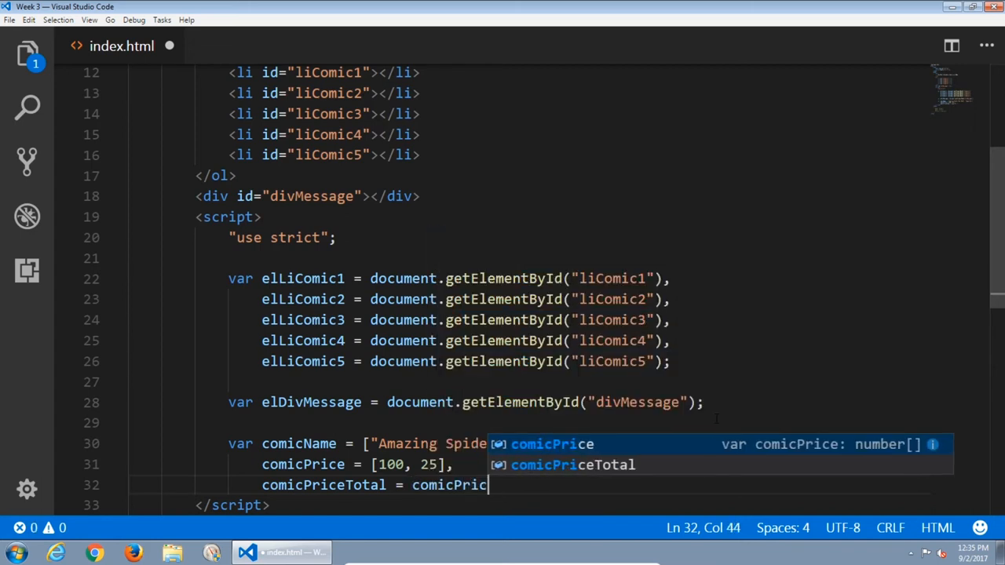
{"action": "type", "text": "[]"}
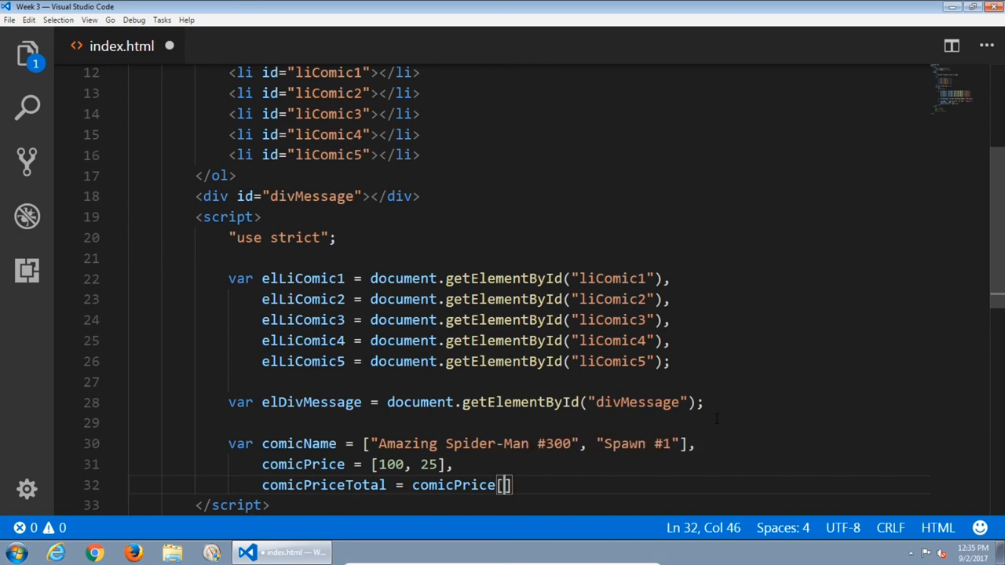
{"action": "type", "text": "0"}
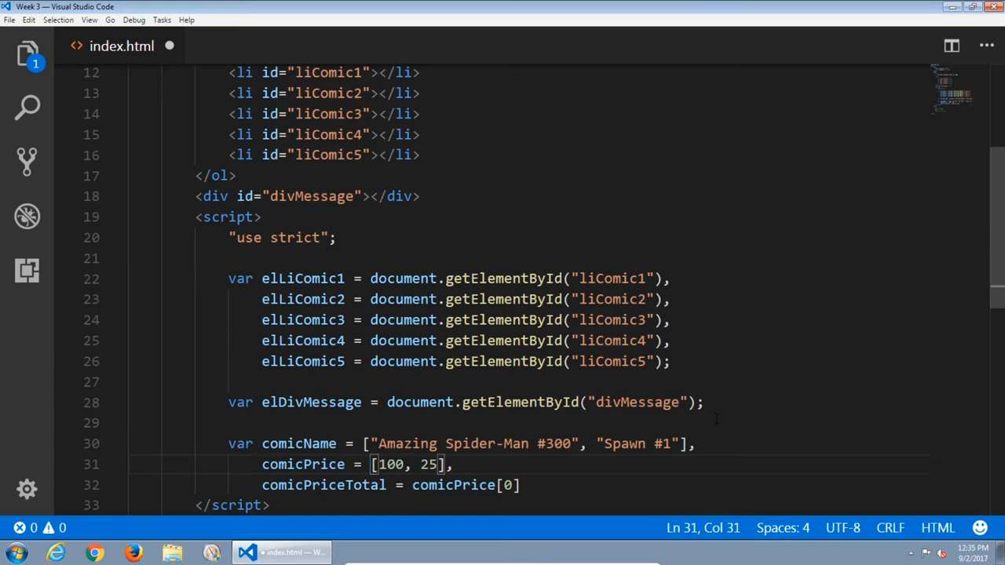
{"action": "double_click", "coordinate": [390, 464]}
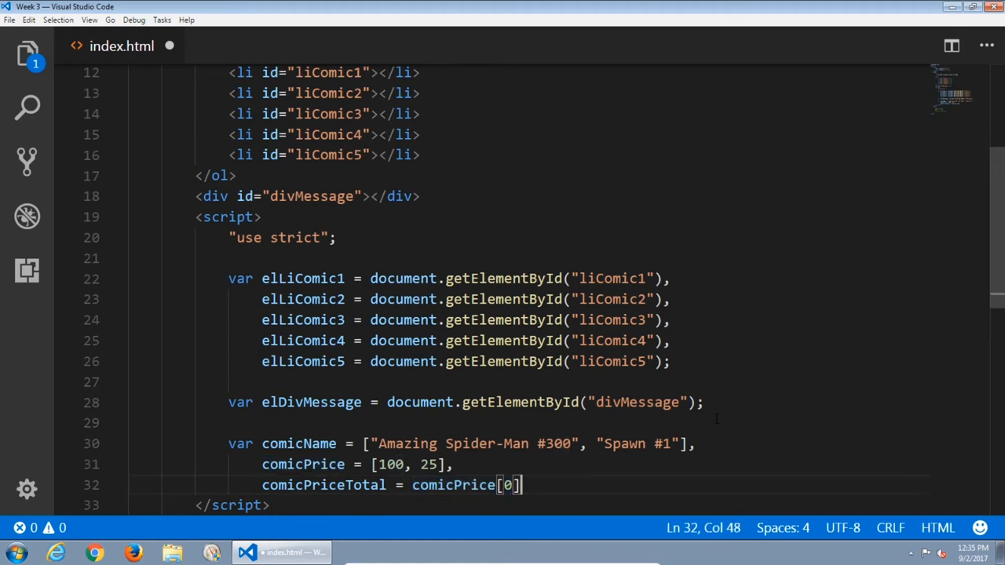
{"action": "type", "text": "+"}
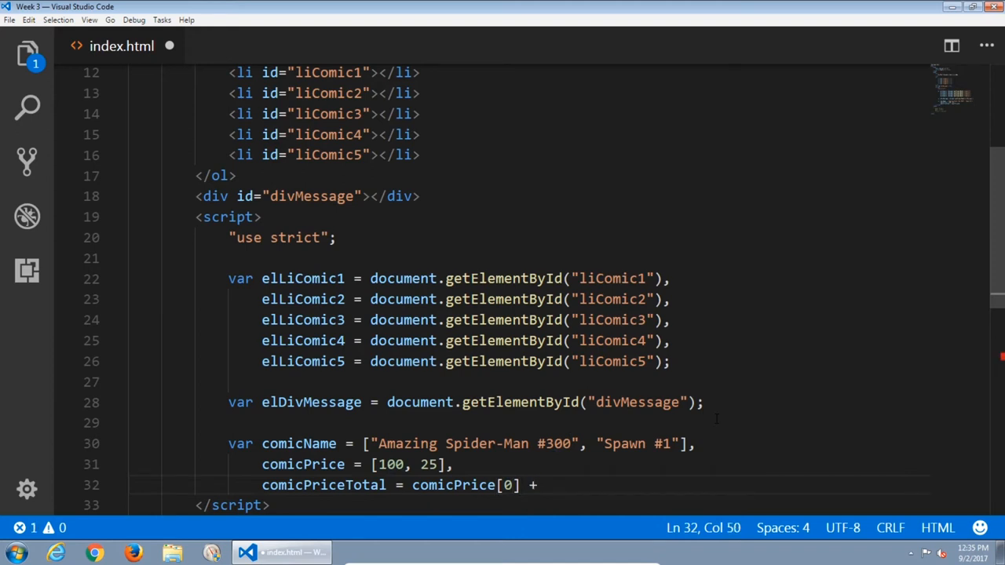
{"action": "type", "text": "comicPrice"}
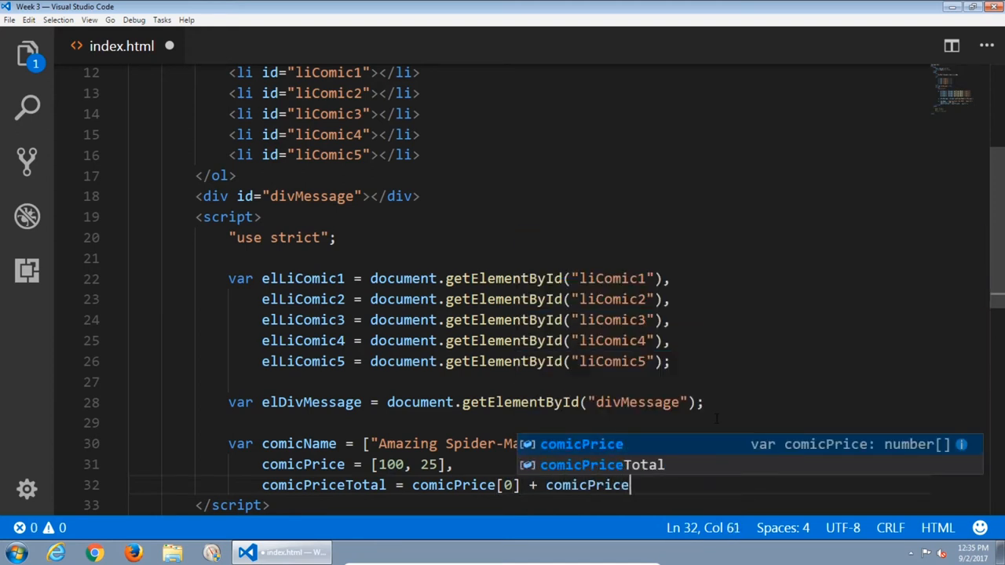
{"action": "type", "text": "["}
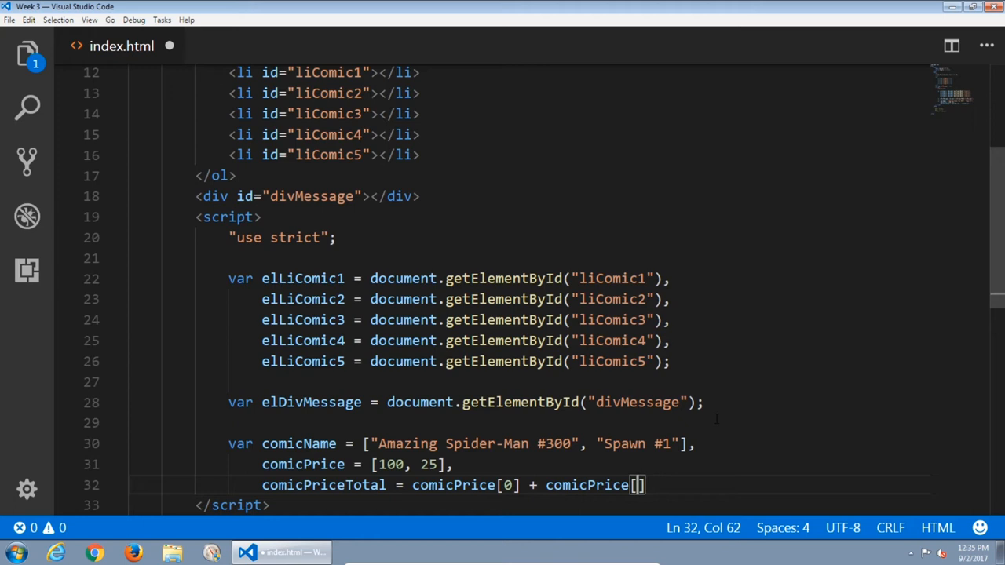
{"action": "type", "text": "1"}
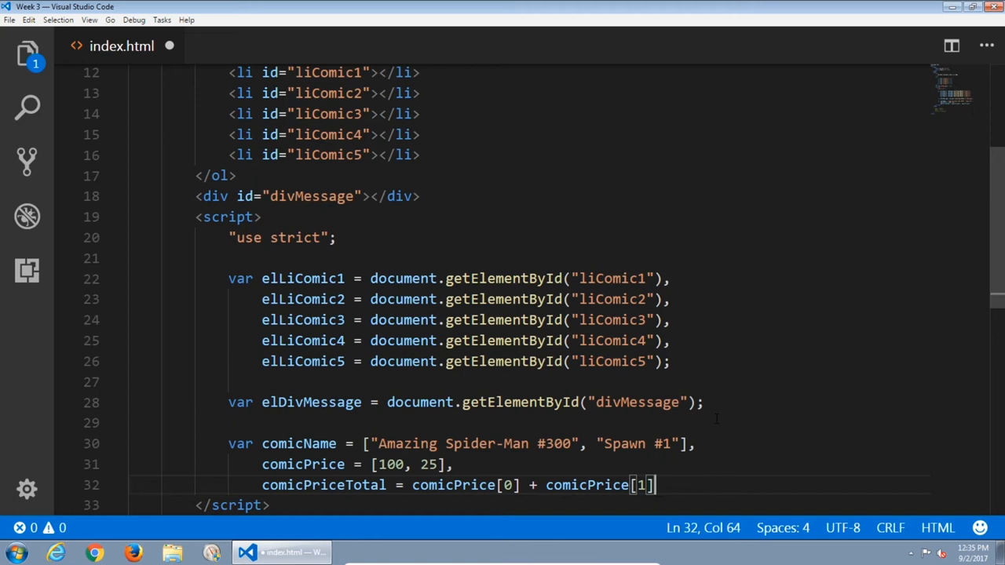
{"action": "type", "text": ";"}
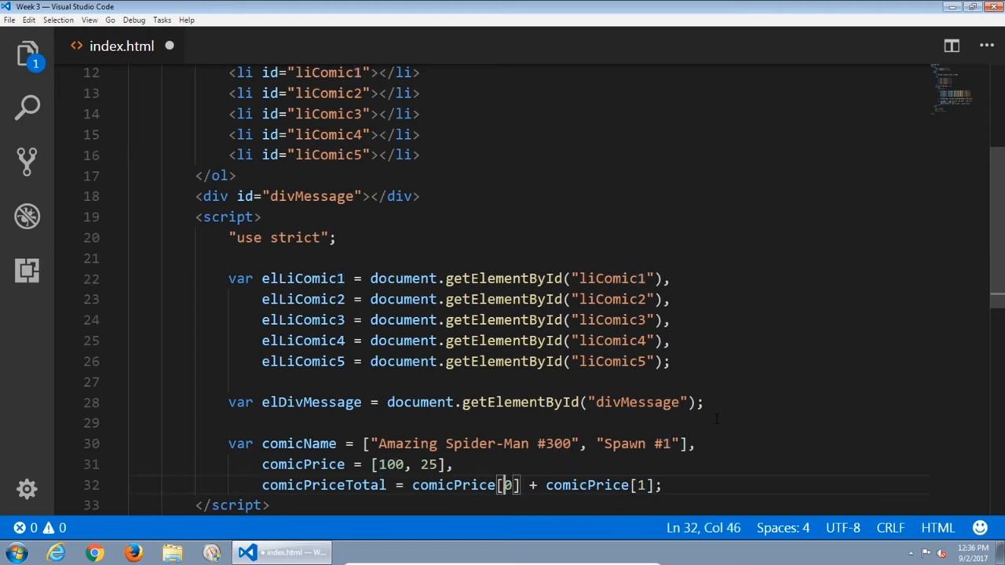
Highlight comicPriceTotal, a comic title and the price values while explaining the code.
{"action": "double_click", "coordinate": [323, 484]}
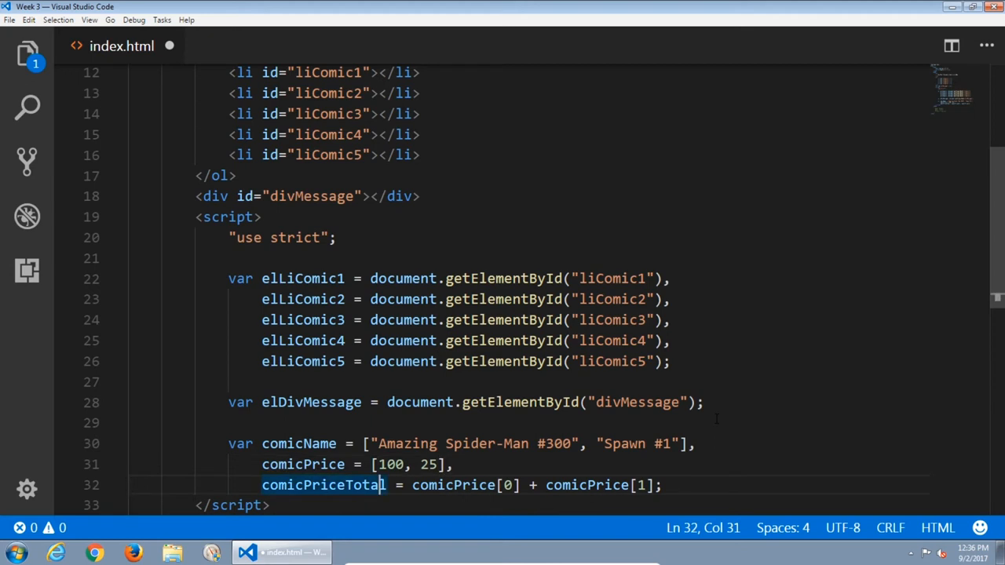
{"action": "double_click", "coordinate": [323, 484]}
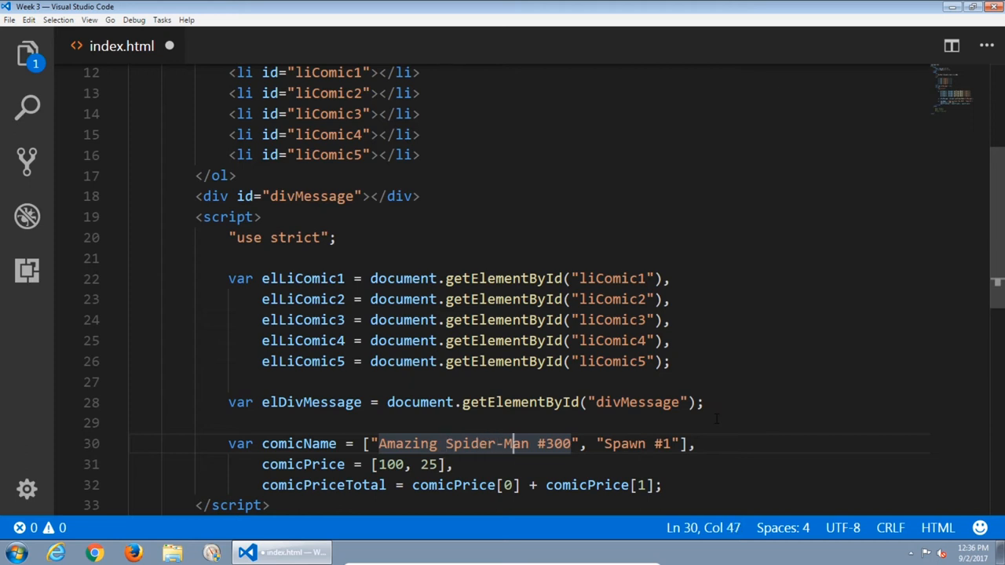
{"action": "left_click", "coordinate": [624, 443]}
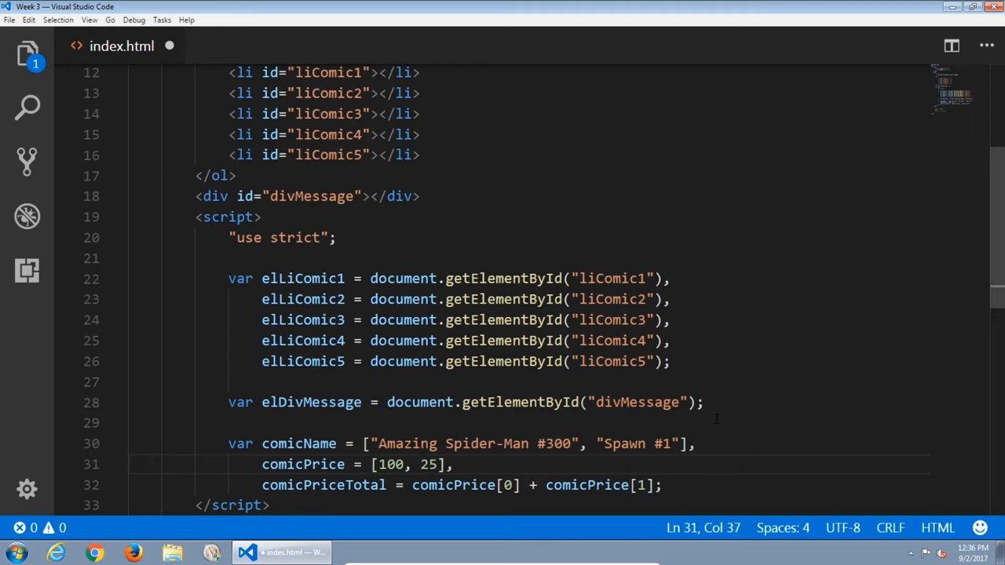
{"action": "double_click", "coordinate": [303, 464]}
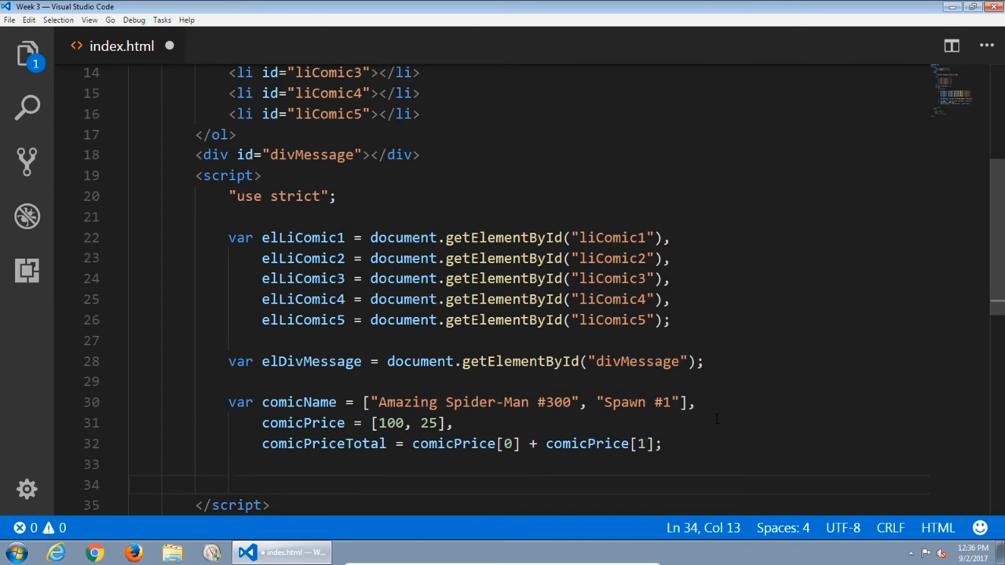
Add console.log(comicName); below the declarations and save index.html.
{"action": "type", "text": "console.log("}
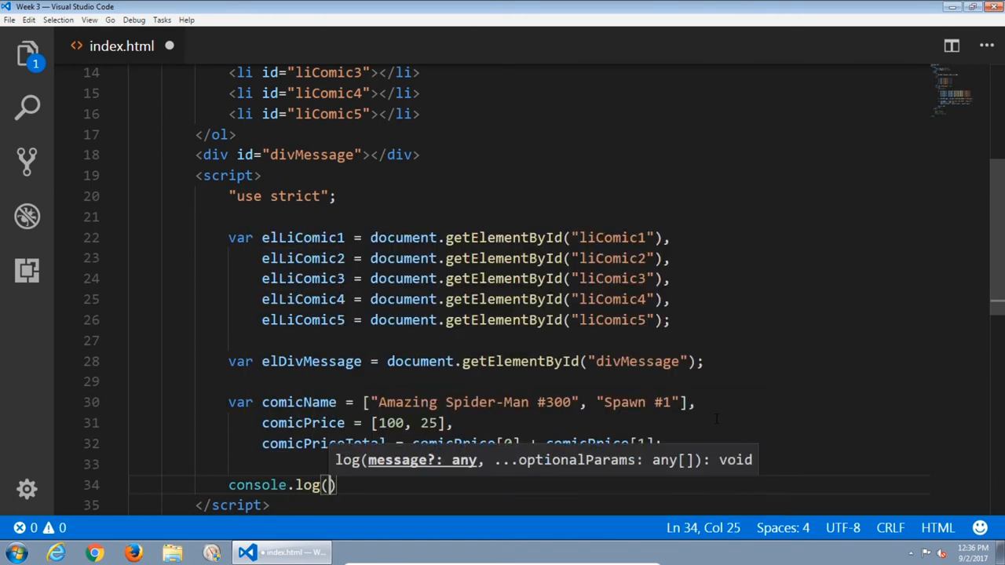
{"action": "type", "text": ";"}
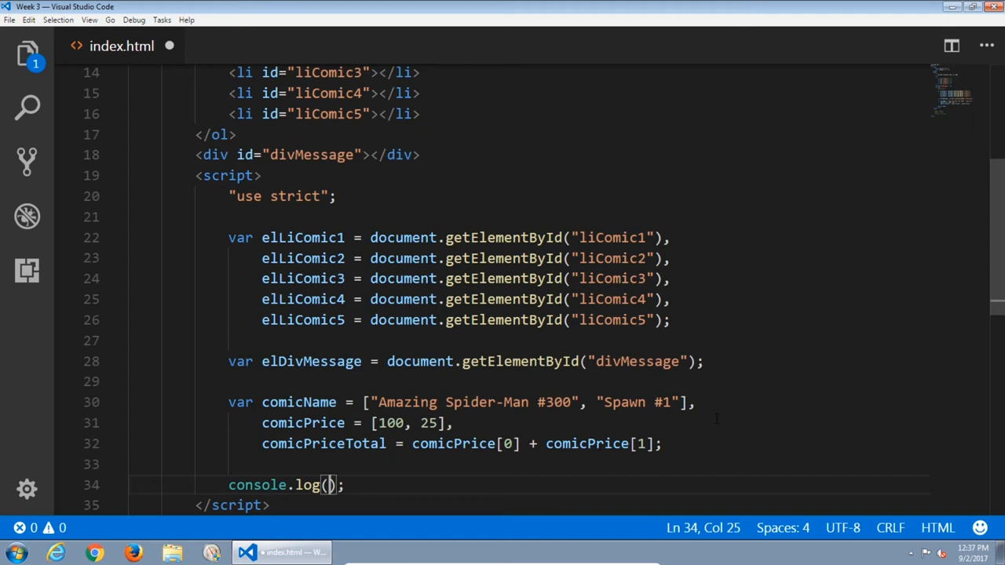
{"action": "type", "text": "comicName"}
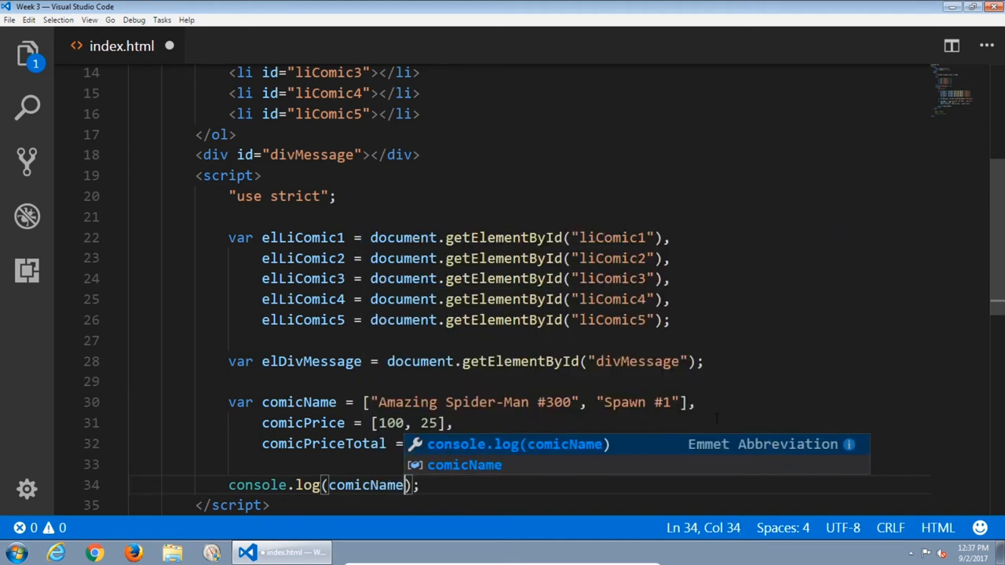
{"action": "type", "text": "comicPrice[0] + comicPrice[1];"}
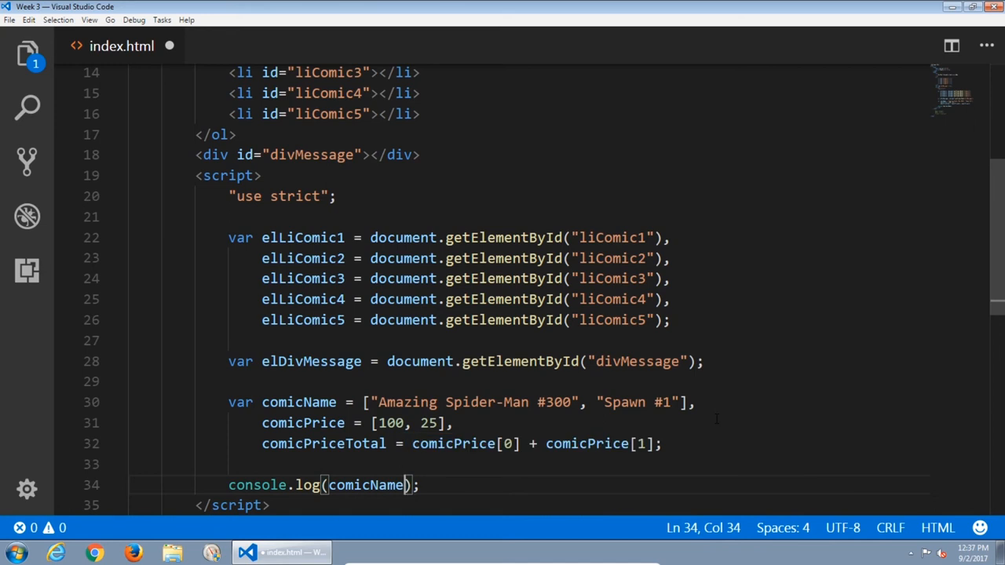
{"action": "key", "text": "ctrl+s"}
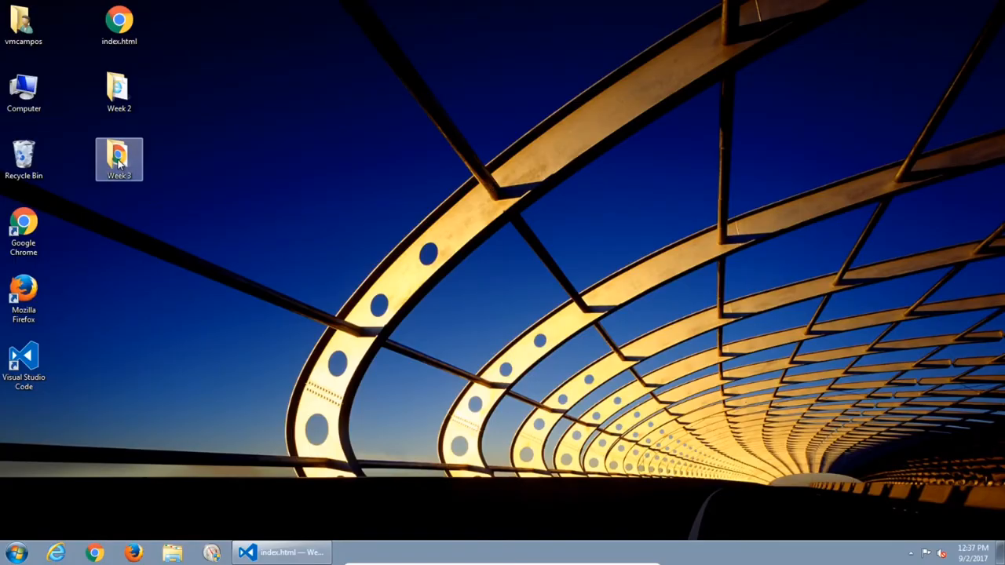
Open index.html from Week 3 in Chrome and expand the logged Array(2) in DevTools Console.
{"action": "double_click", "coordinate": [119, 159]}
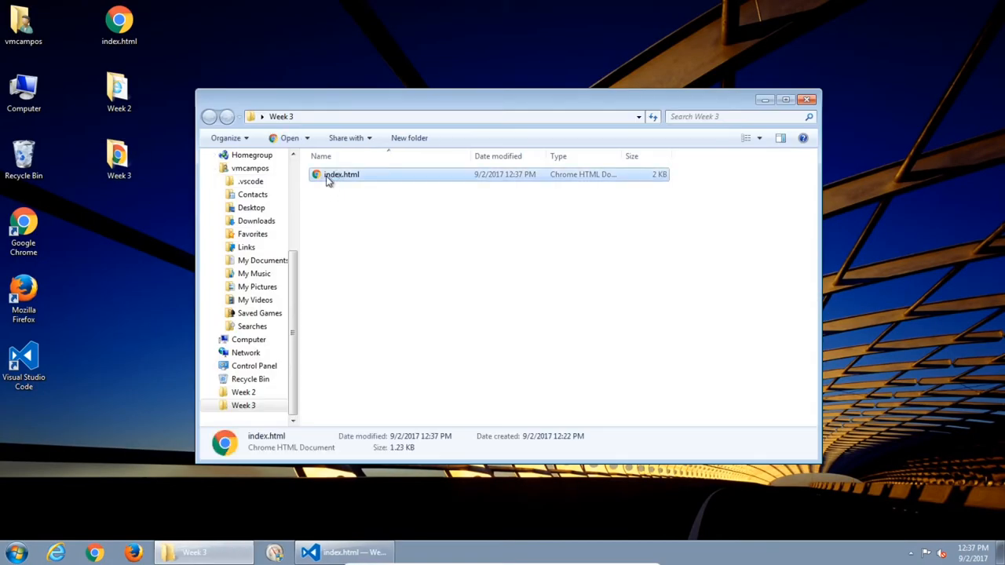
{"action": "double_click", "coordinate": [341, 174]}
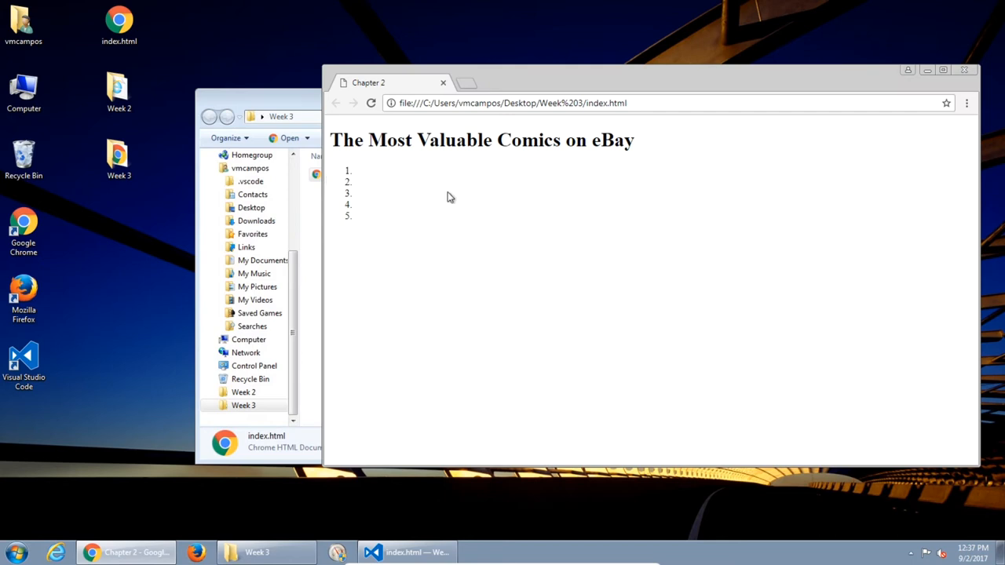
{"action": "mouse_move", "coordinate": [360, 198]}
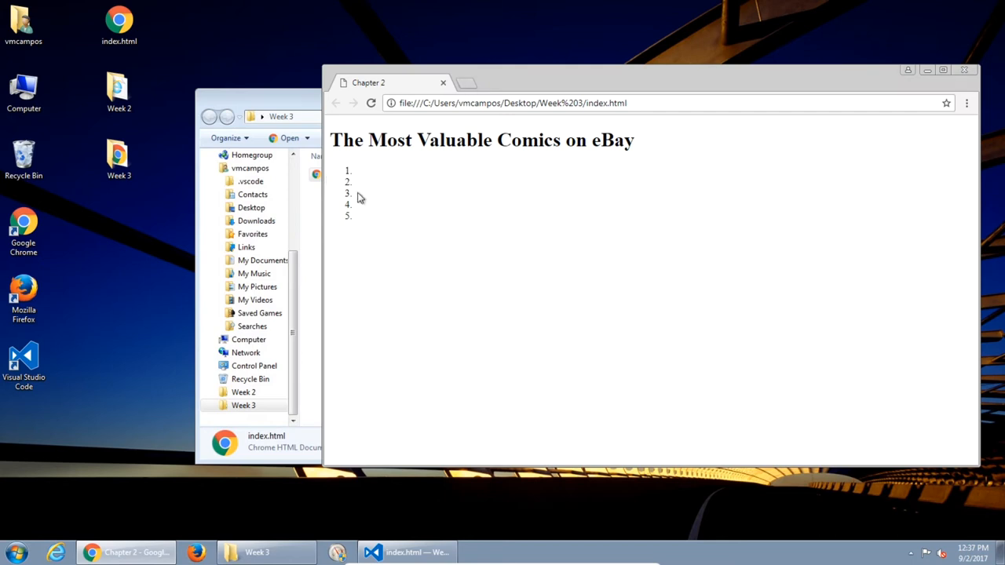
{"action": "mouse_move", "coordinate": [496, 294]}
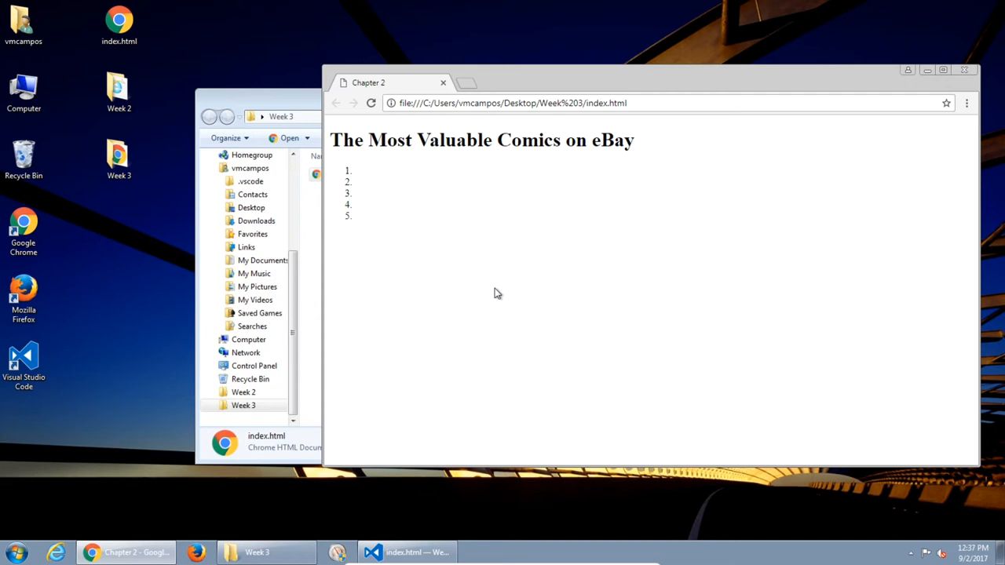
{"action": "right_click", "coordinate": [496, 293]}
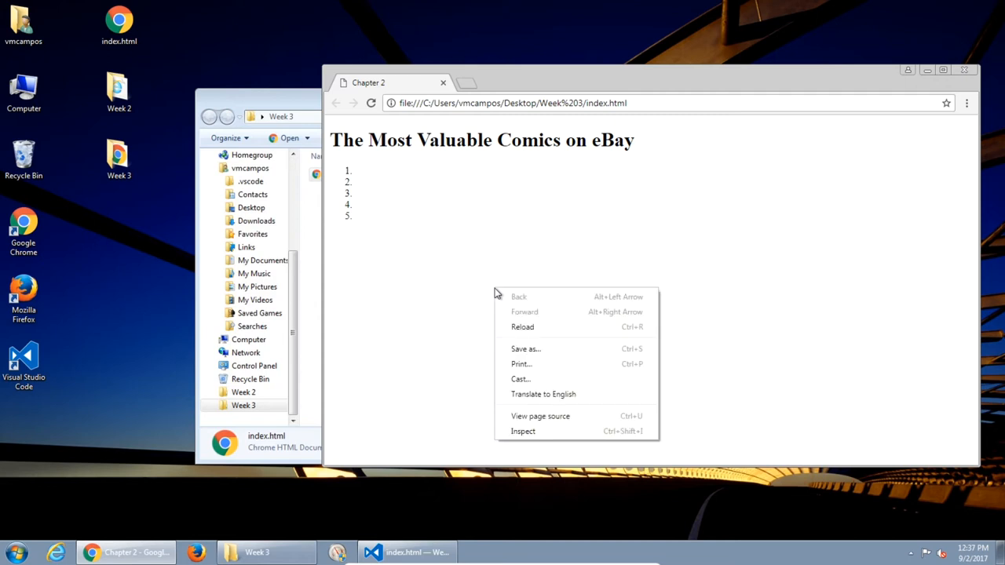
{"action": "mouse_move", "coordinate": [523, 431]}
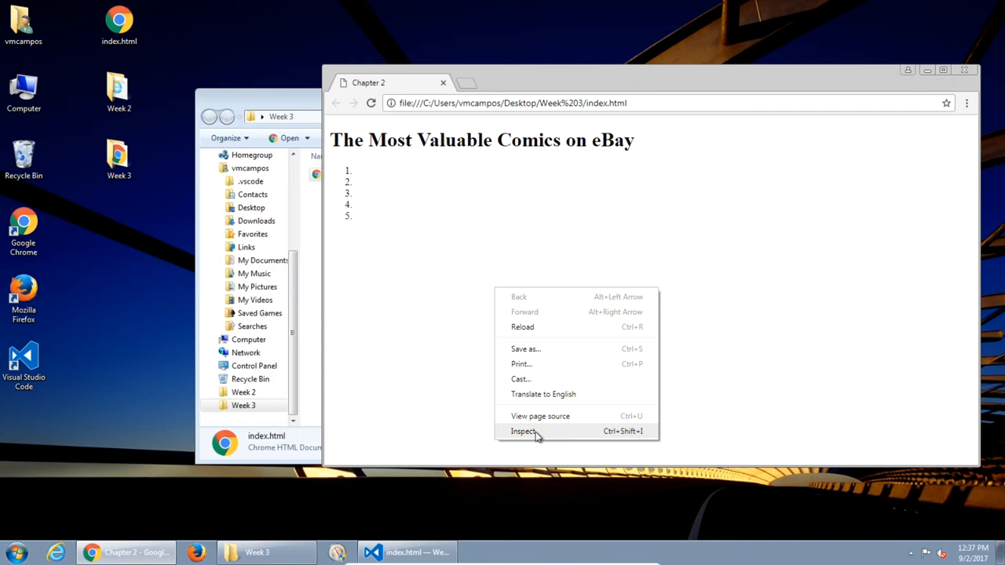
{"action": "left_click", "coordinate": [523, 431]}
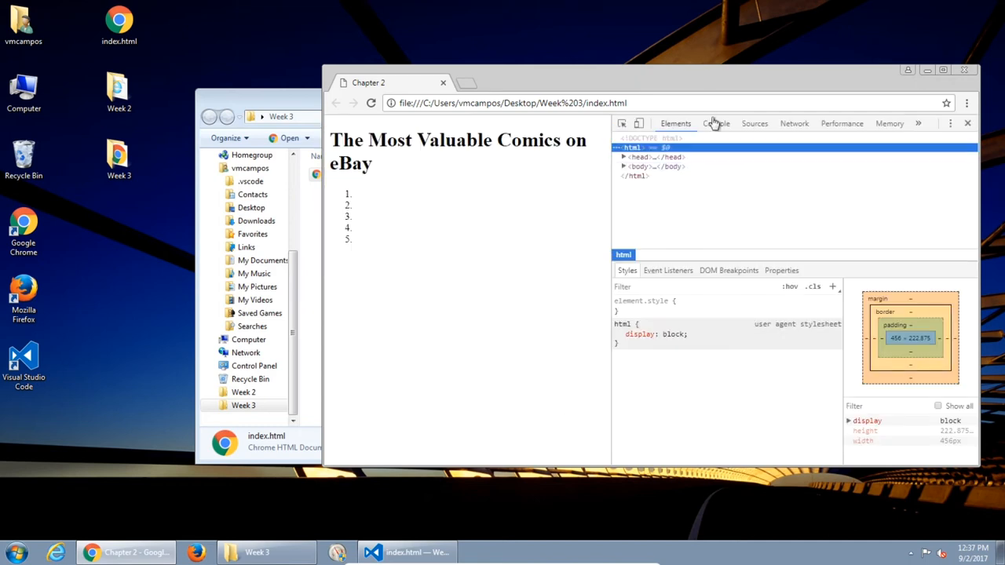
{"action": "left_click", "coordinate": [715, 124]}
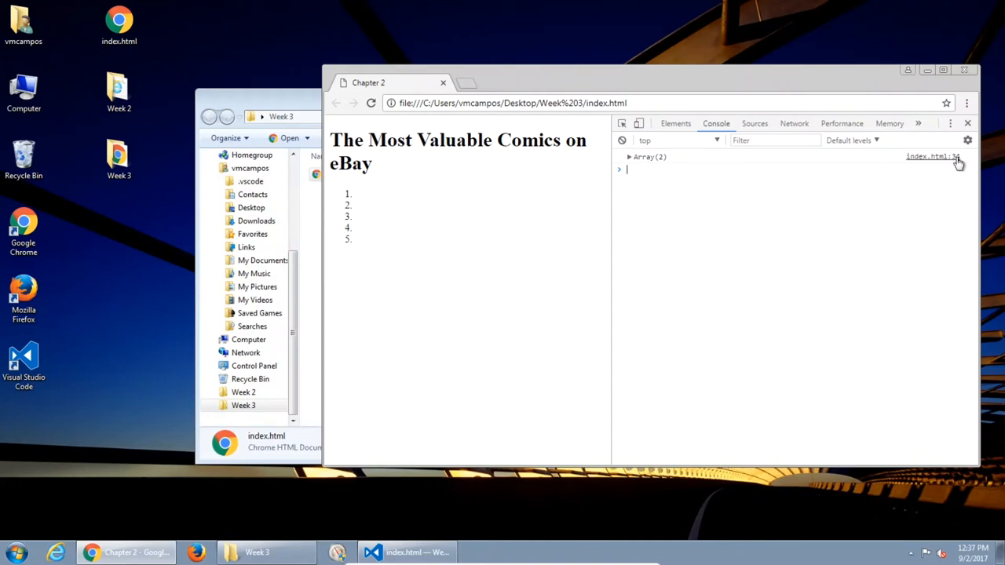
{"action": "mouse_move", "coordinate": [652, 161]}
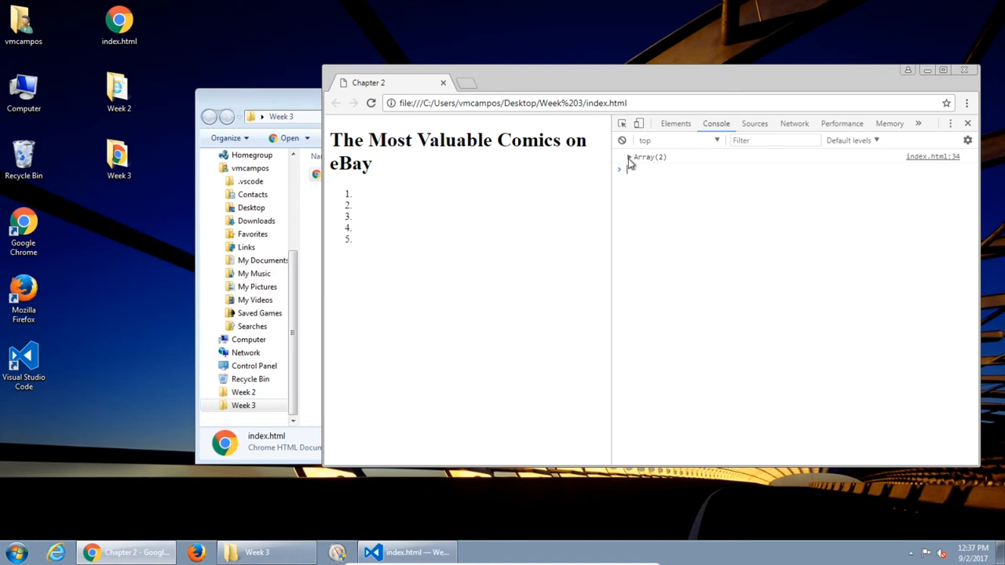
{"action": "left_click", "coordinate": [620, 169]}
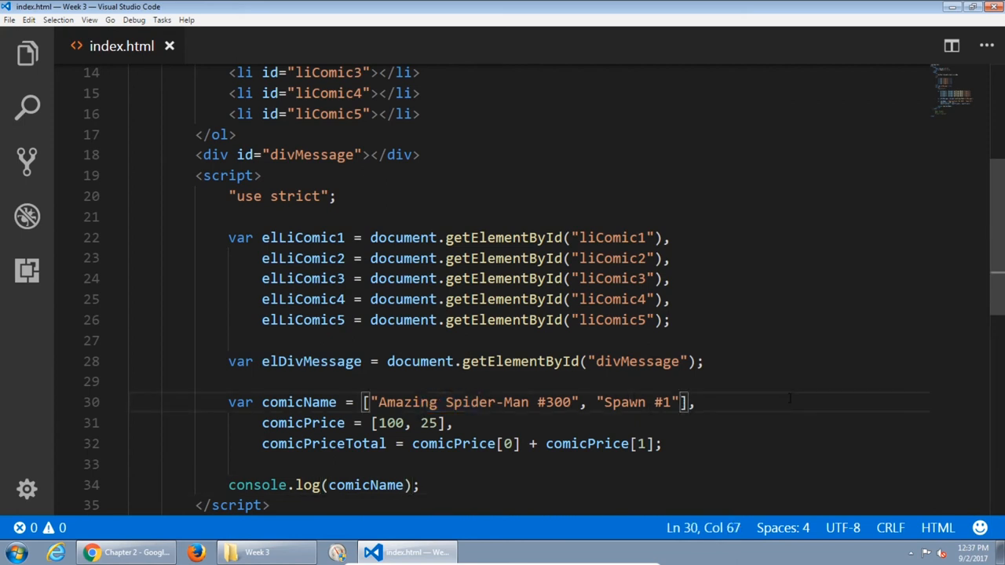
Append "Archie's Madhouse #22" as the third comicName title, then bring Chrome forward.
{"action": "type", "text": ", \"\""}
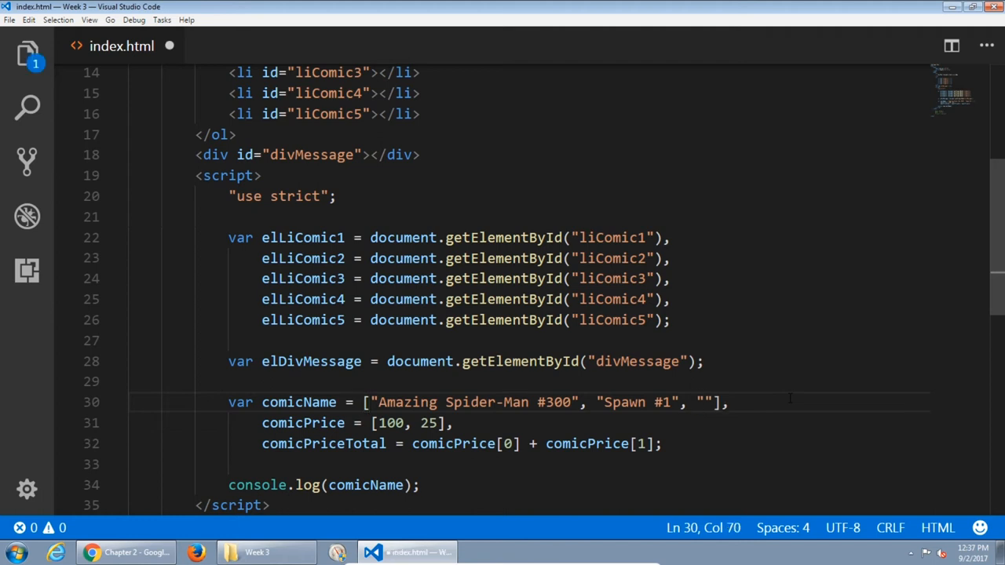
{"action": "type", "text": "Archie's"}
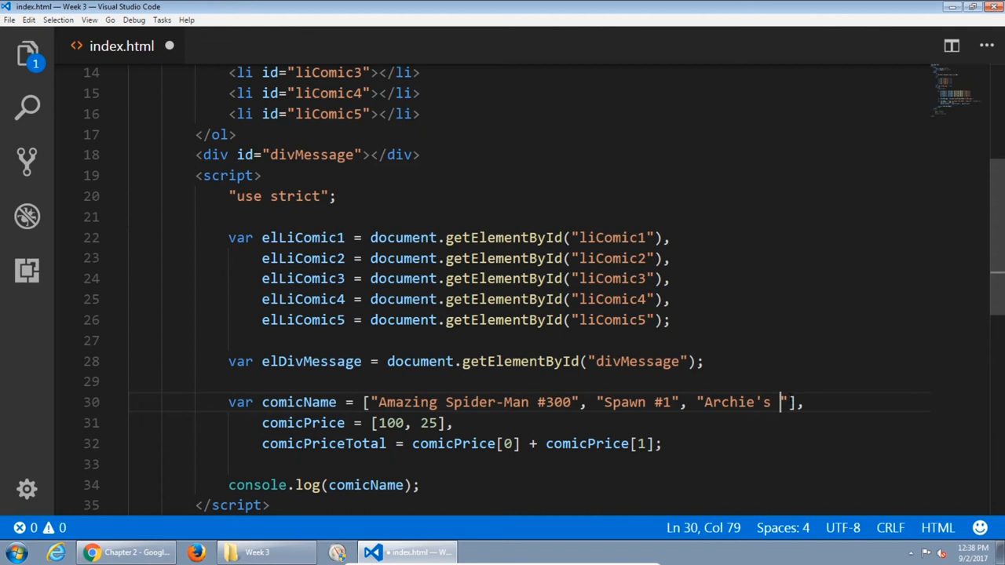
{"action": "type", "text": "Madhosue"}
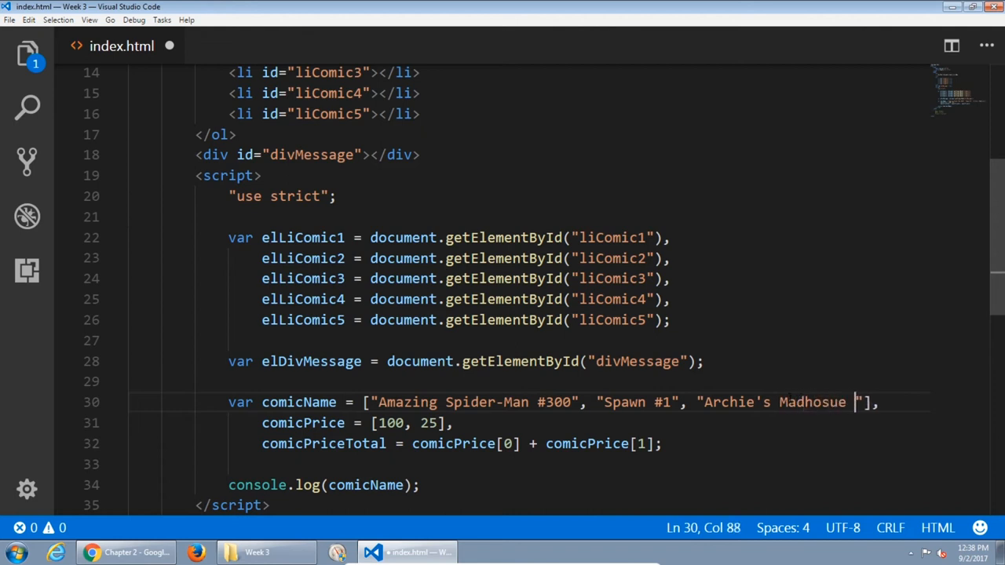
{"action": "type", "text": "#"}
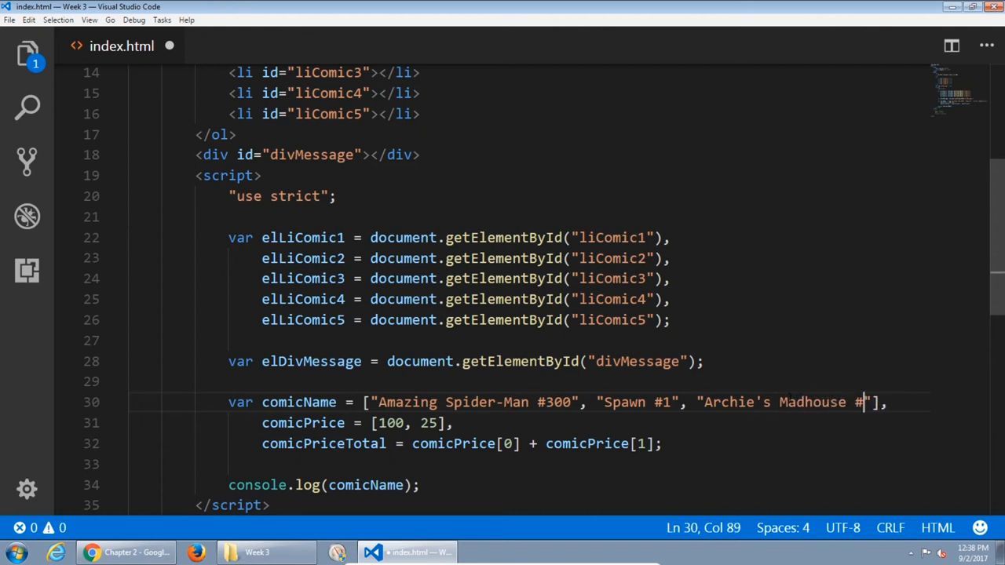
{"action": "type", "text": "22"}
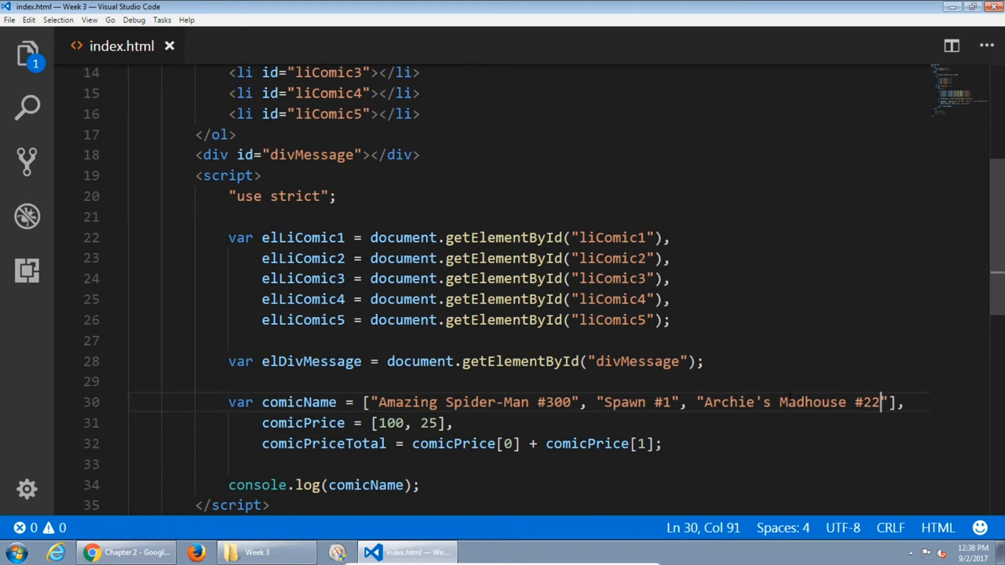
{"action": "left_click", "coordinate": [92, 553]}
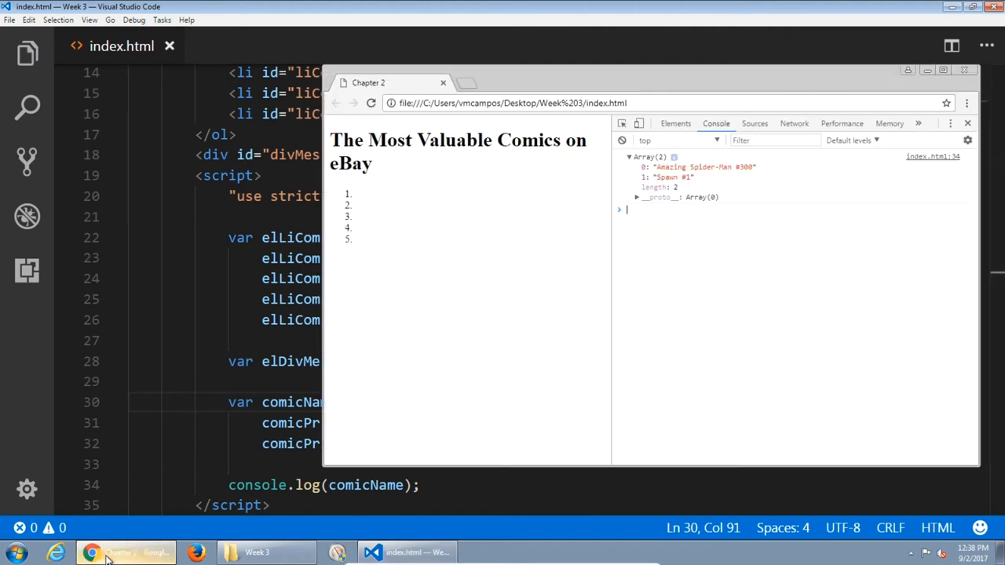
Reload and reopen index.html, then expand the logged Array(3) in the DevTools console.
{"action": "left_click", "coordinate": [372, 103]}
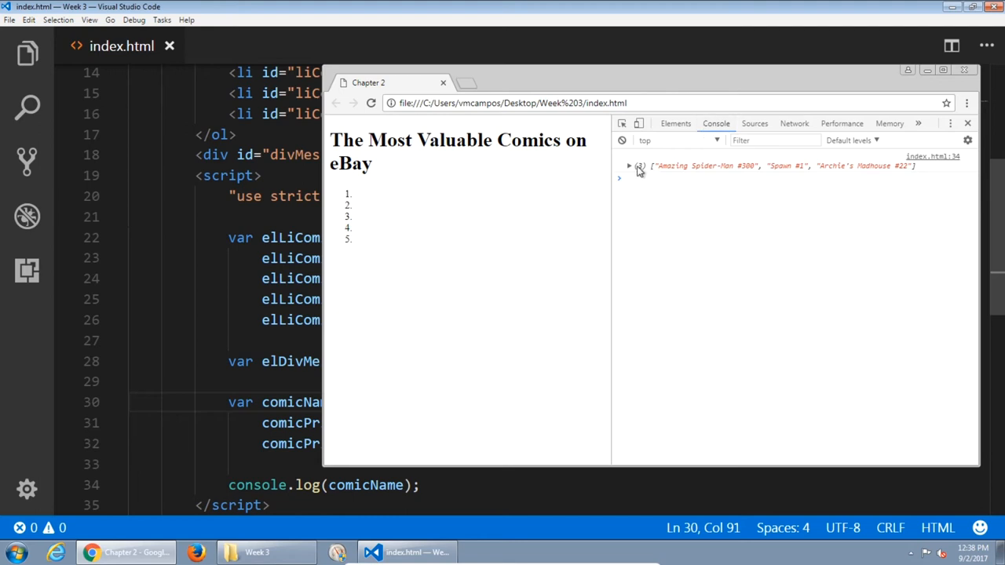
{"action": "mouse_move", "coordinate": [595, 178]}
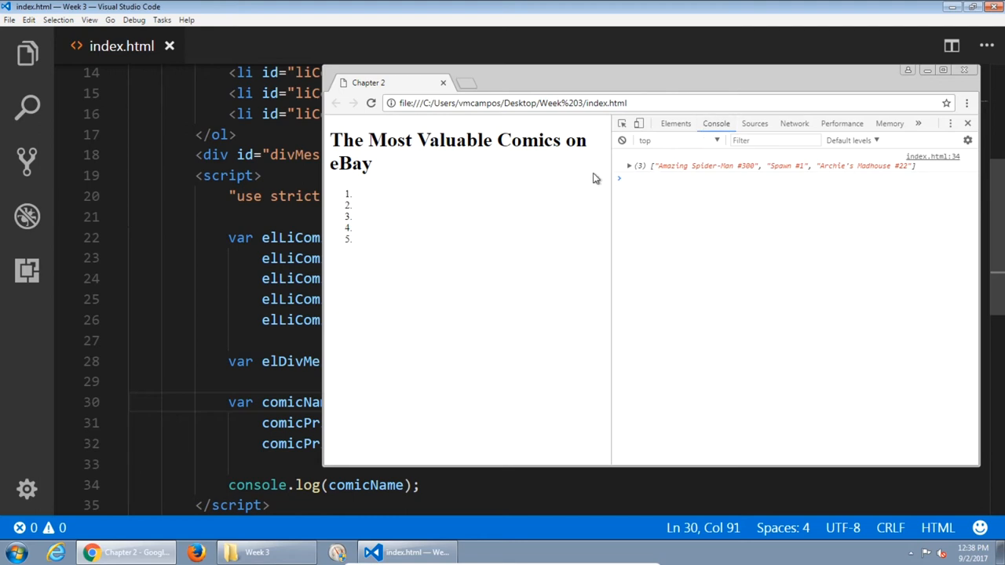
{"action": "left_click", "coordinate": [629, 165]}
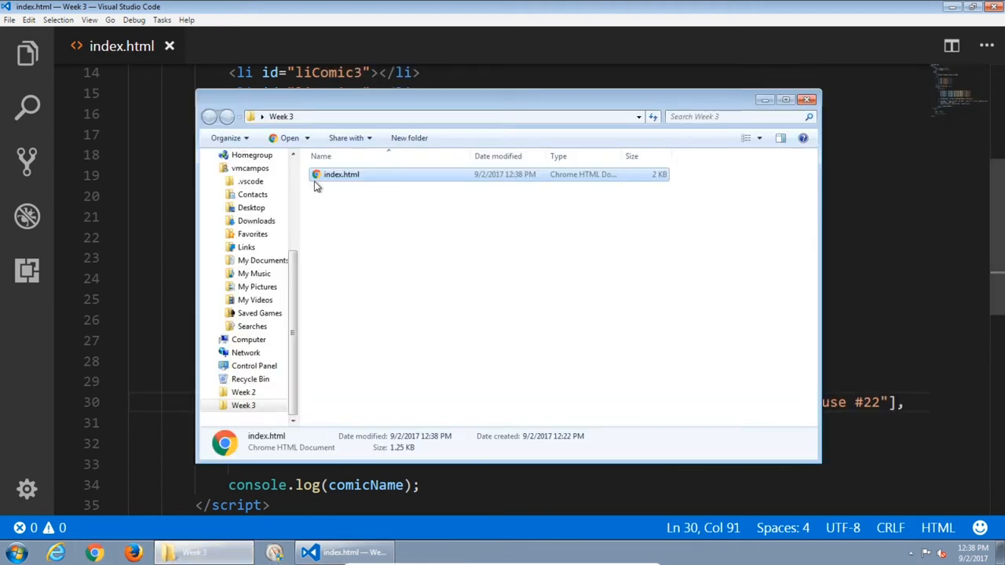
{"action": "double_click", "coordinate": [340, 173]}
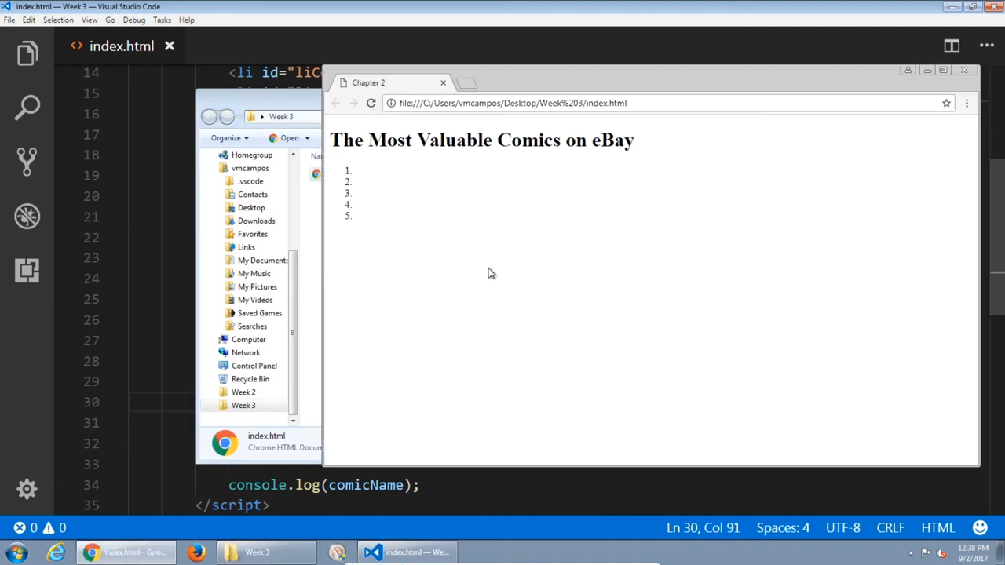
{"action": "key", "text": "F12"}
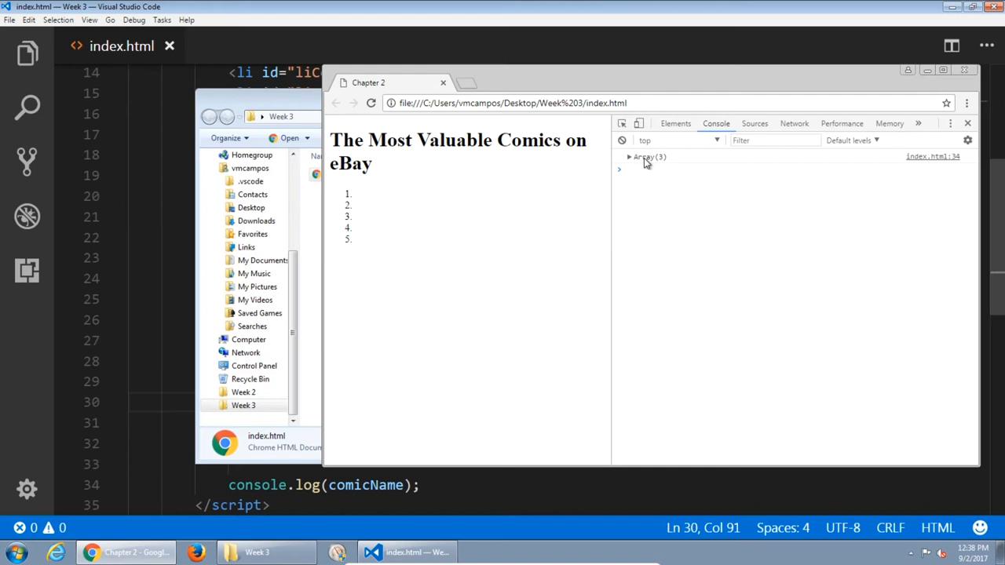
{"action": "left_click", "coordinate": [630, 157]}
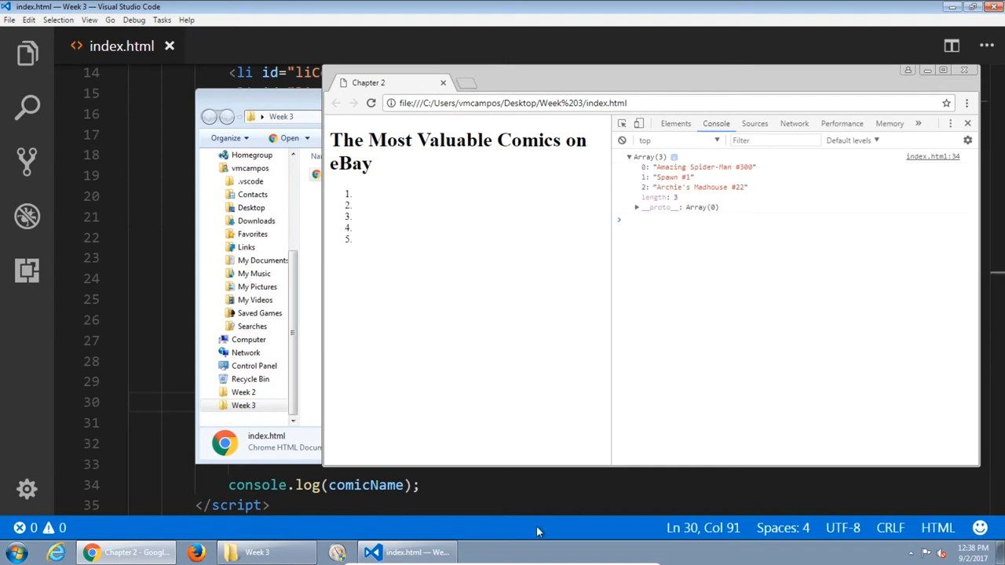
{"action": "mouse_move", "coordinate": [566, 536]}
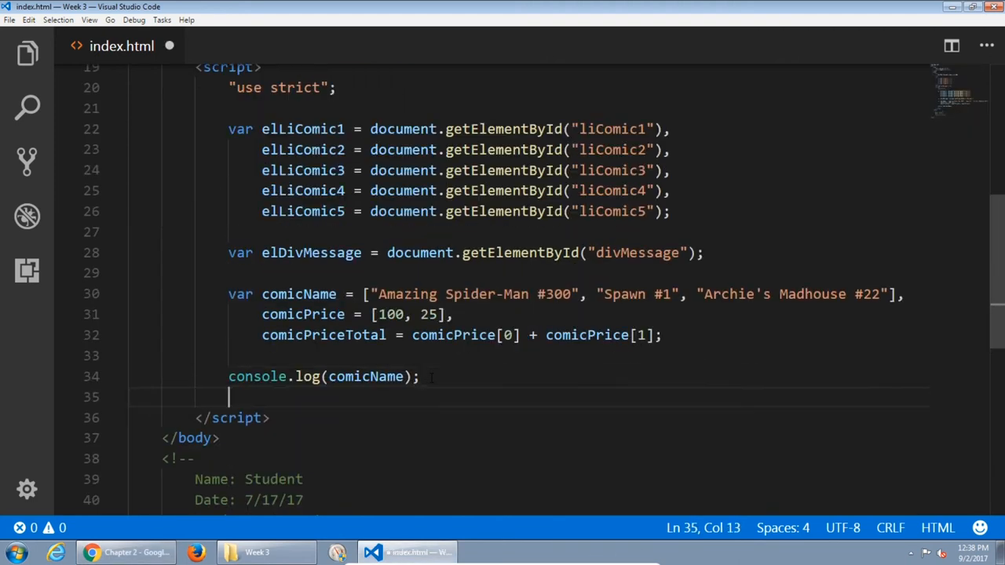
Add a console.log(comicPrice[0]) line and switch to the browser.
{"action": "type", "text": "console.log()c;"}
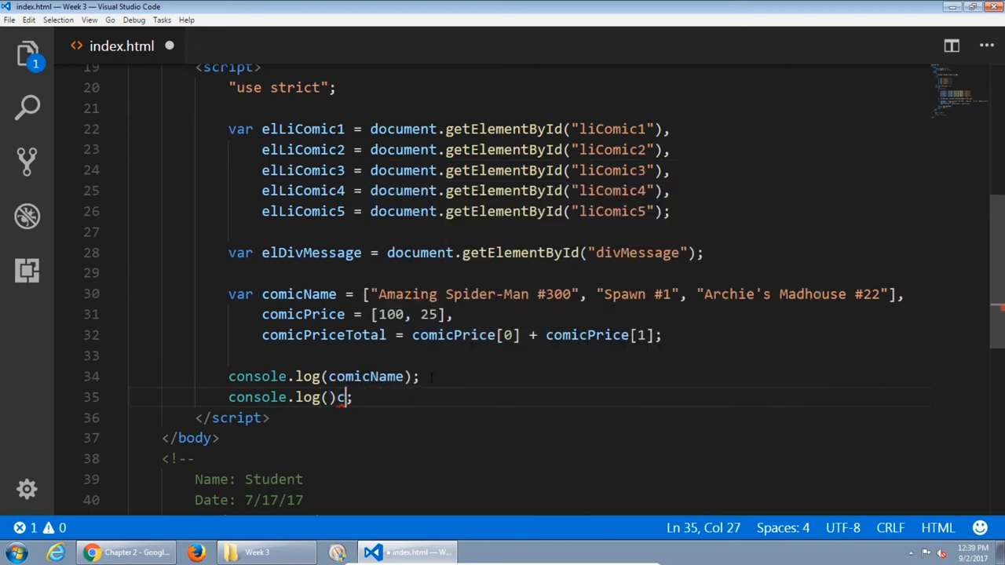
{"action": "type", "text": "comicPrice"}
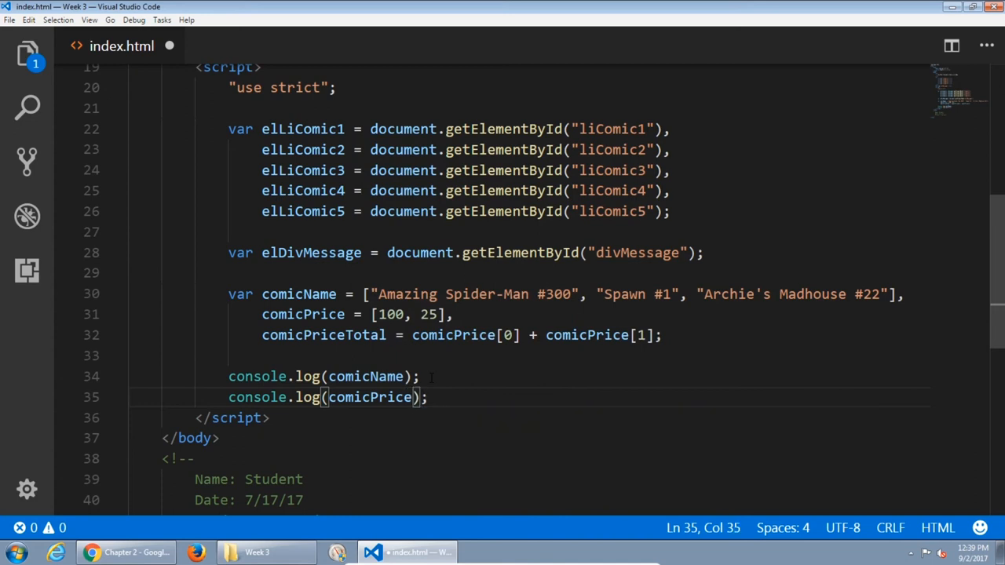
{"action": "type", "text": "["}
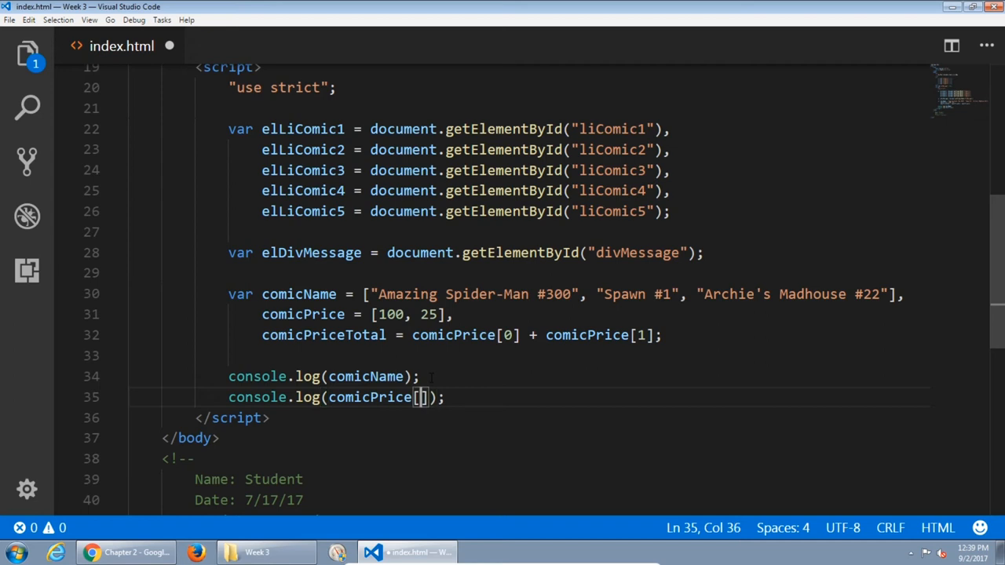
{"action": "type", "text": "0"}
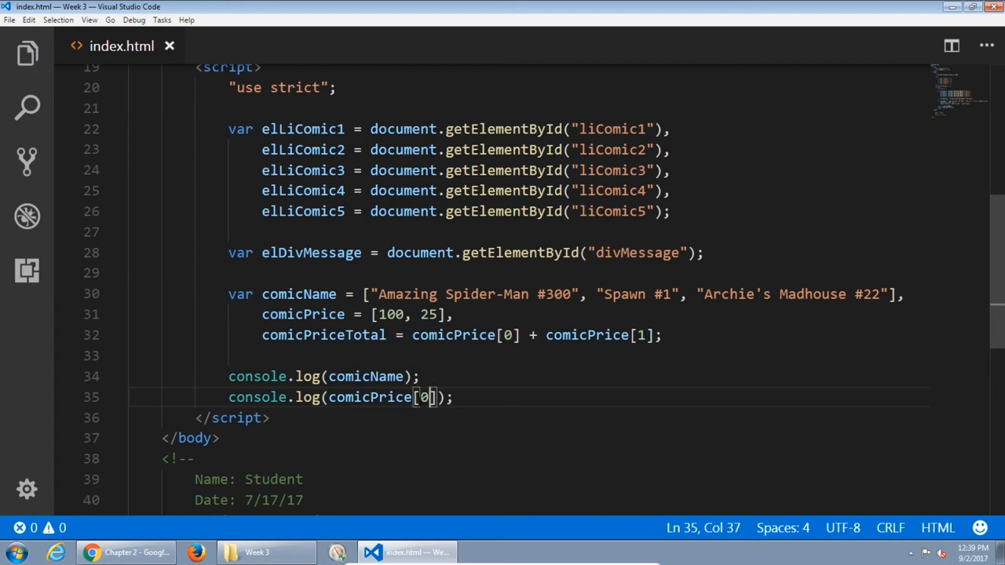
{"action": "left_click", "coordinate": [126, 552]}
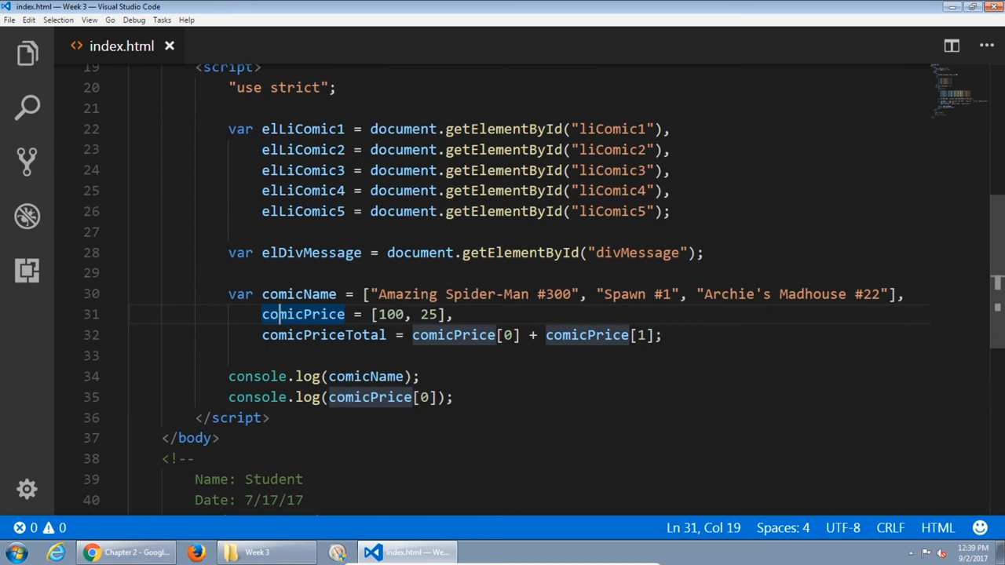
Append 623.25 to the comicPrice array and reload the comics page in Chrome.
{"action": "left_click", "coordinate": [406, 314]}
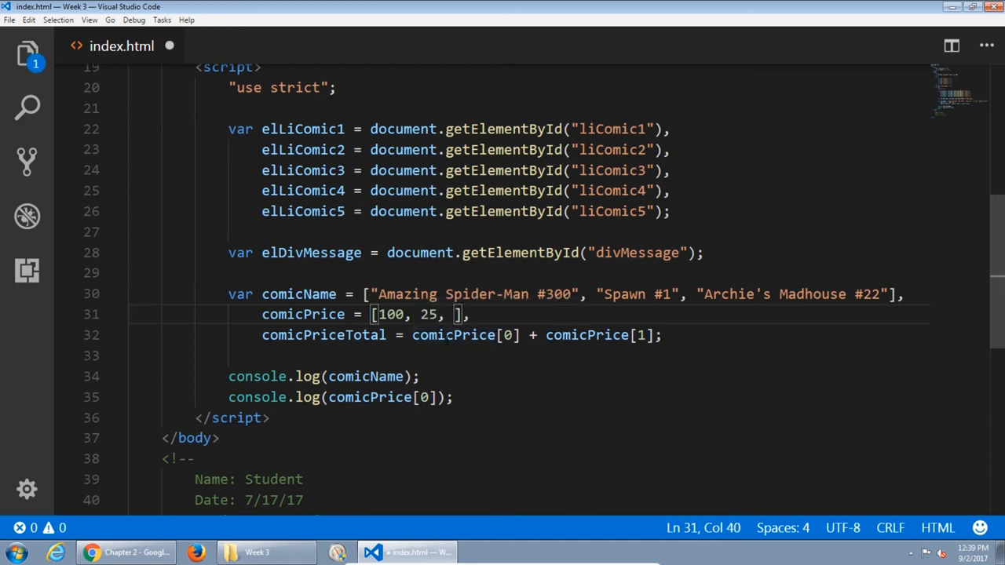
{"action": "type", "text": "623"}
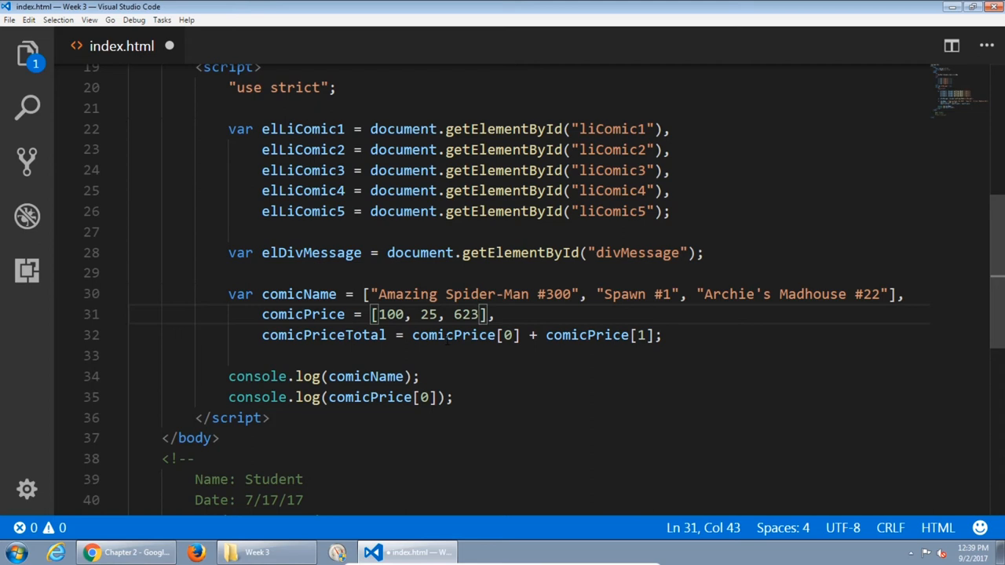
{"action": "type", "text": ".25"}
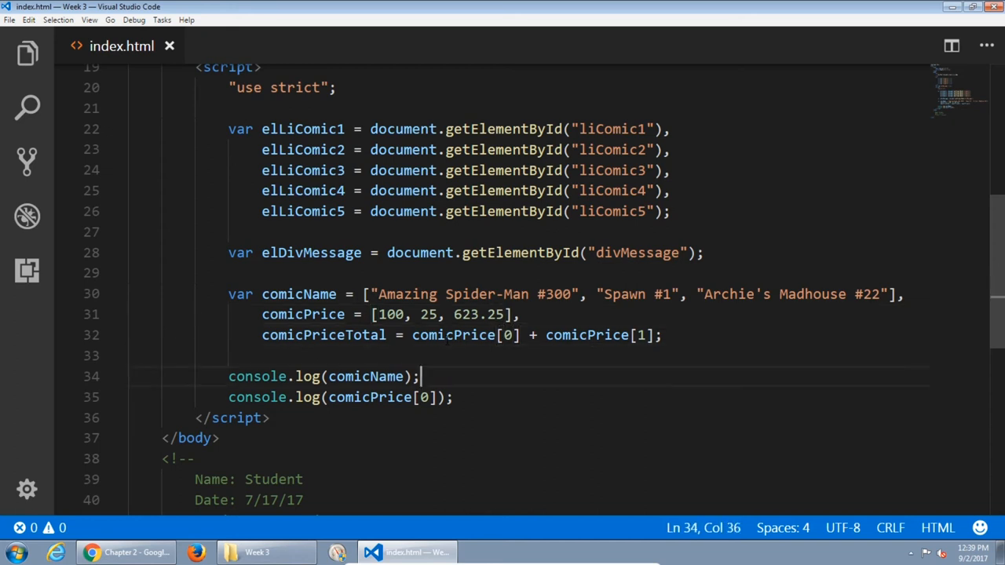
{"action": "left_click", "coordinate": [430, 397]}
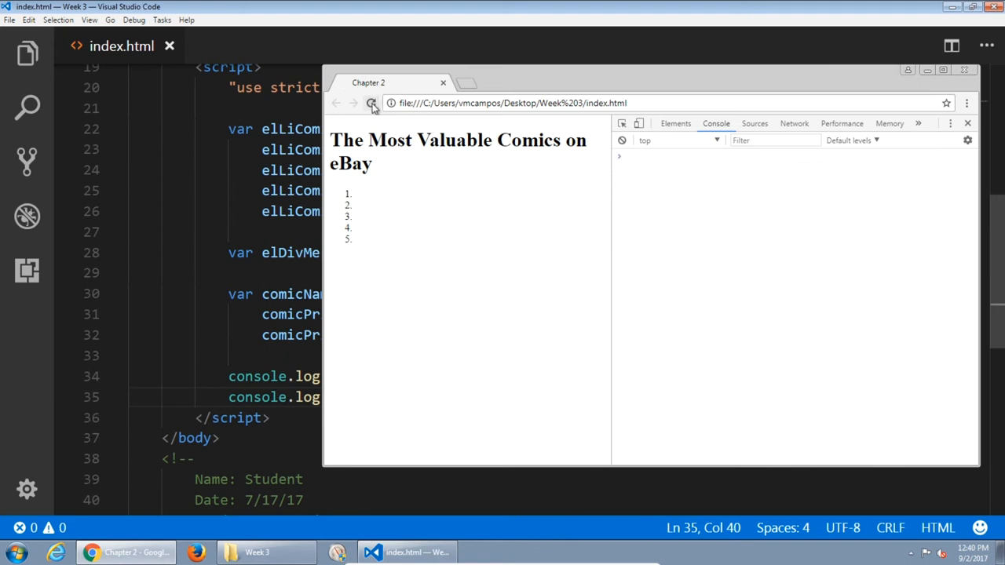
{"action": "left_click", "coordinate": [371, 103]}
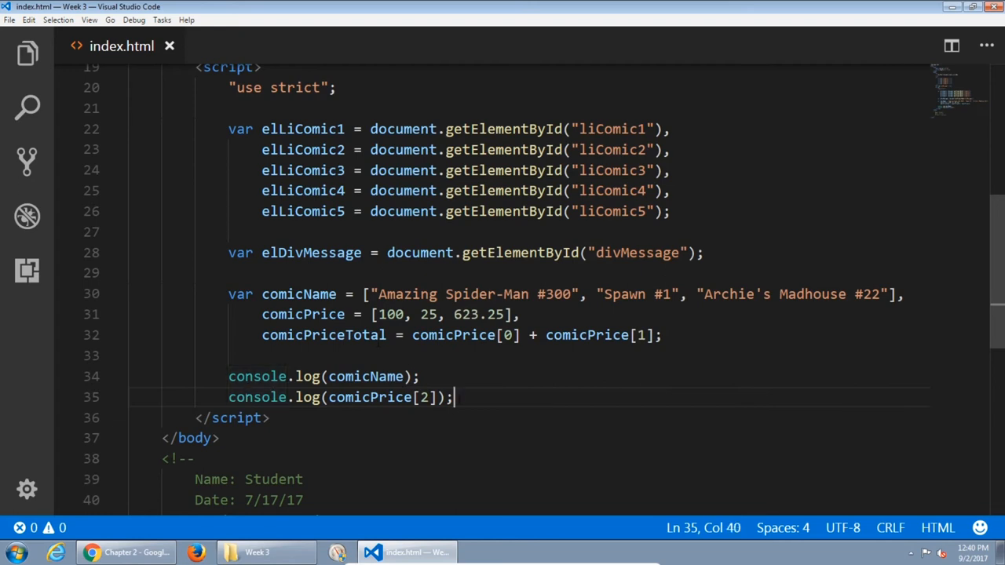
Add a console.log line for comicPriceTotal.
{"action": "type", "text": "comi"}
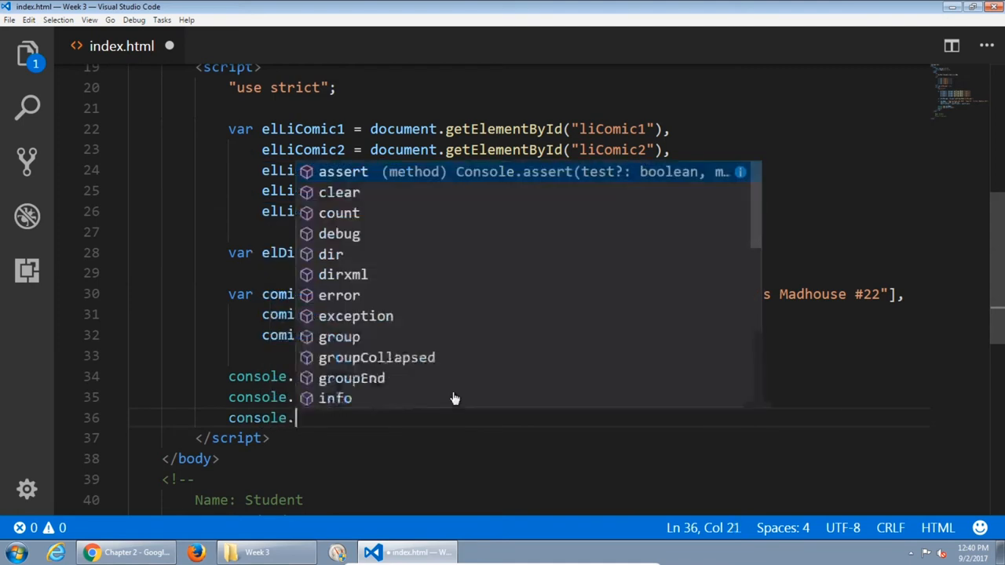
{"action": "type", "text": "log();"}
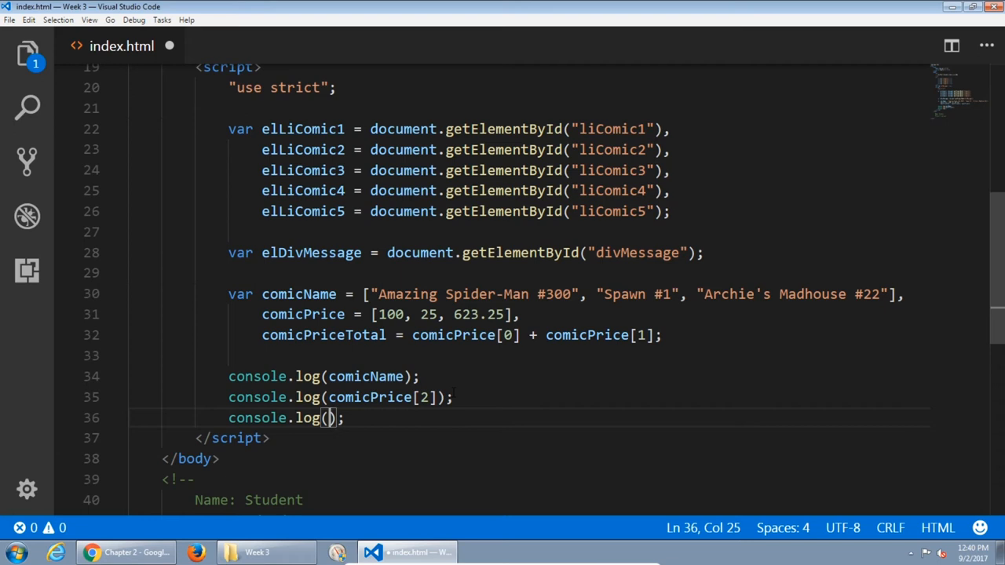
{"action": "type", "text": "comicPriceTotal"}
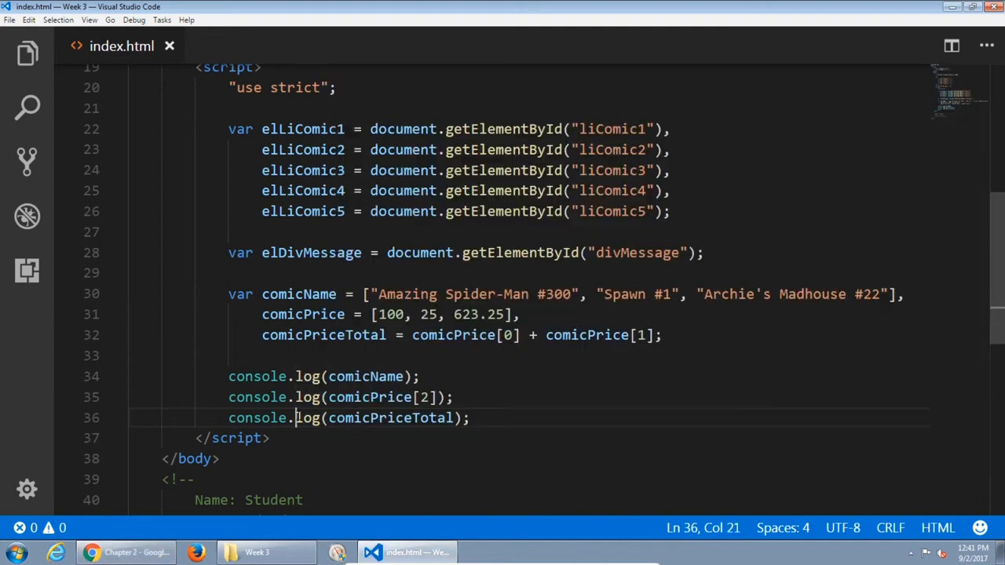
{"action": "double_click", "coordinate": [390, 314]}
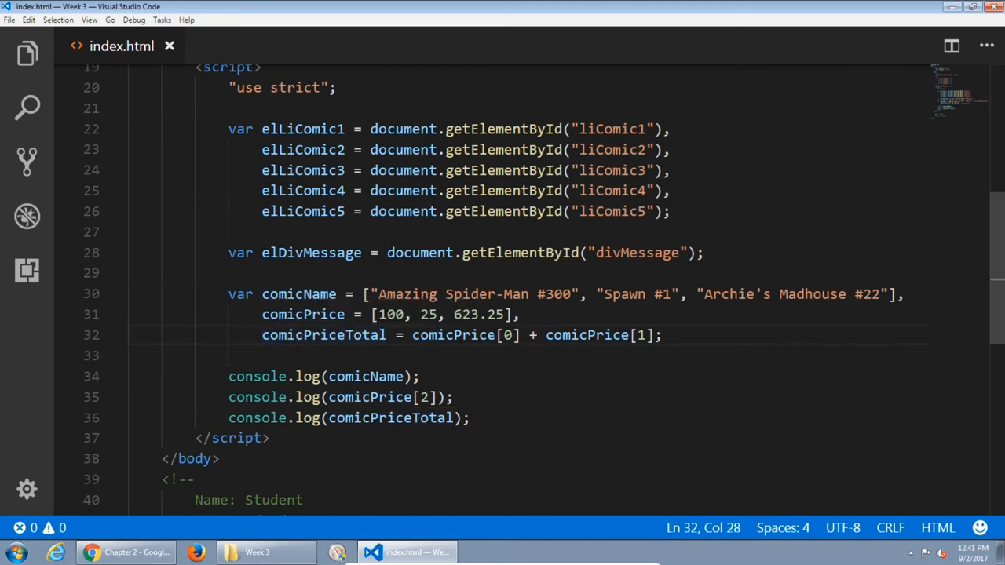
Append + comicPrice[2] to comicPriceTotal and reload Chrome to check the console.
{"action": "double_click", "coordinate": [508, 335]}
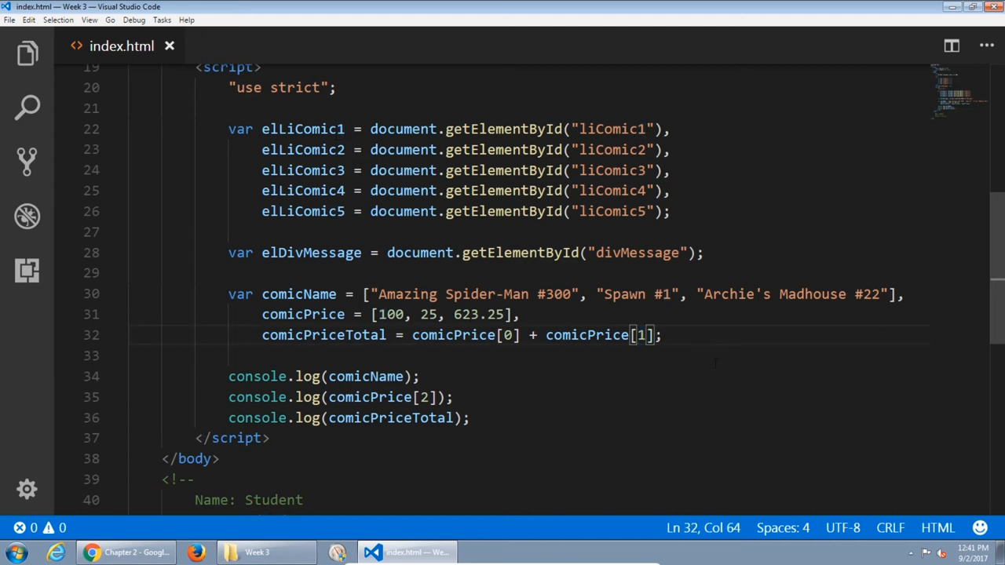
{"action": "type", "text": "+"}
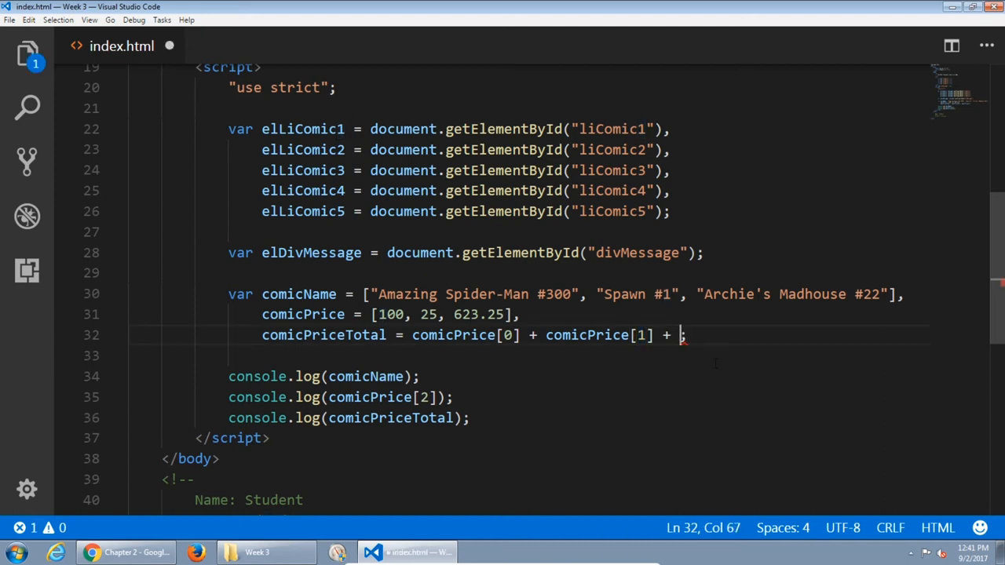
{"action": "type", "text": "comicPrice["}
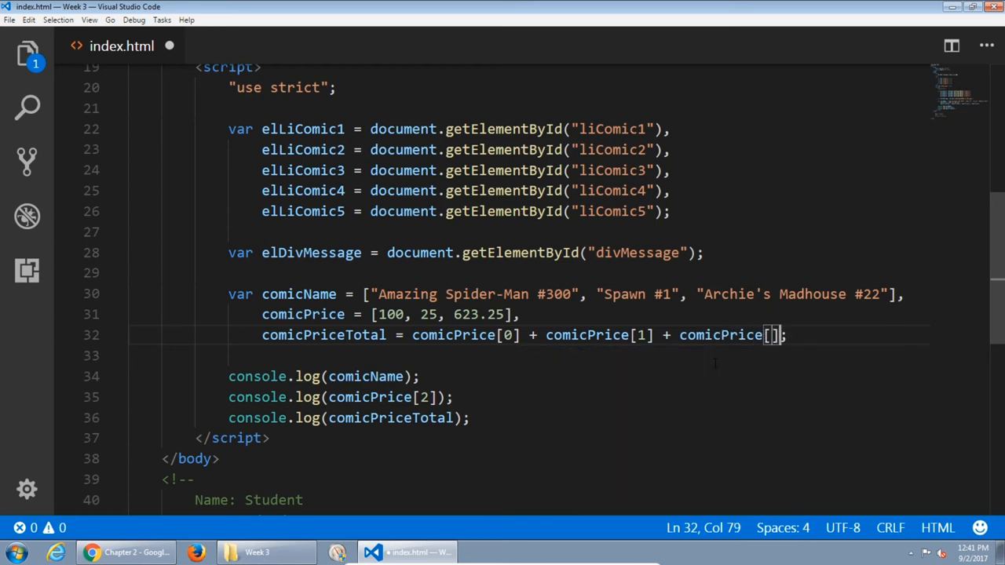
{"action": "type", "text": "2"}
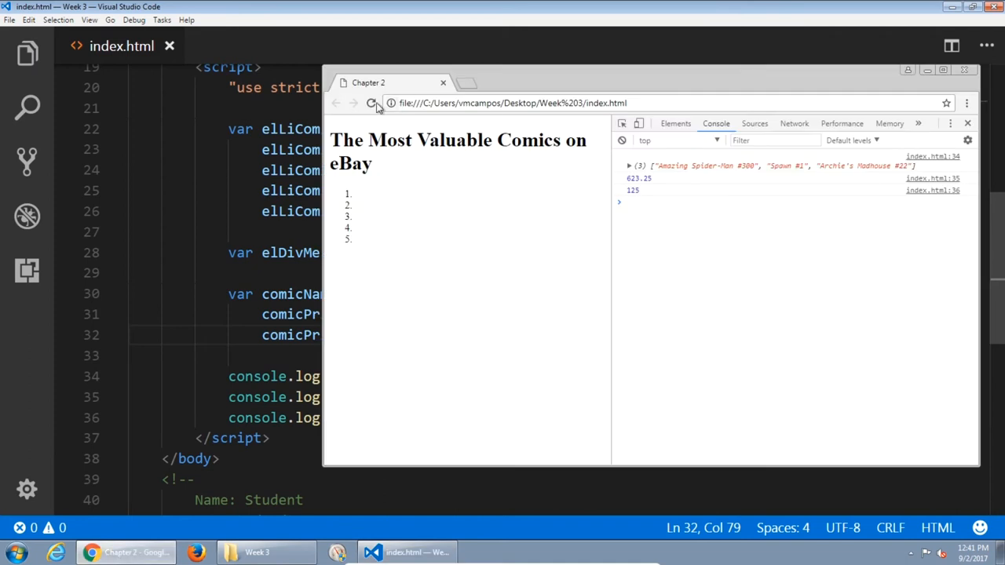
{"action": "left_click", "coordinate": [372, 102]}
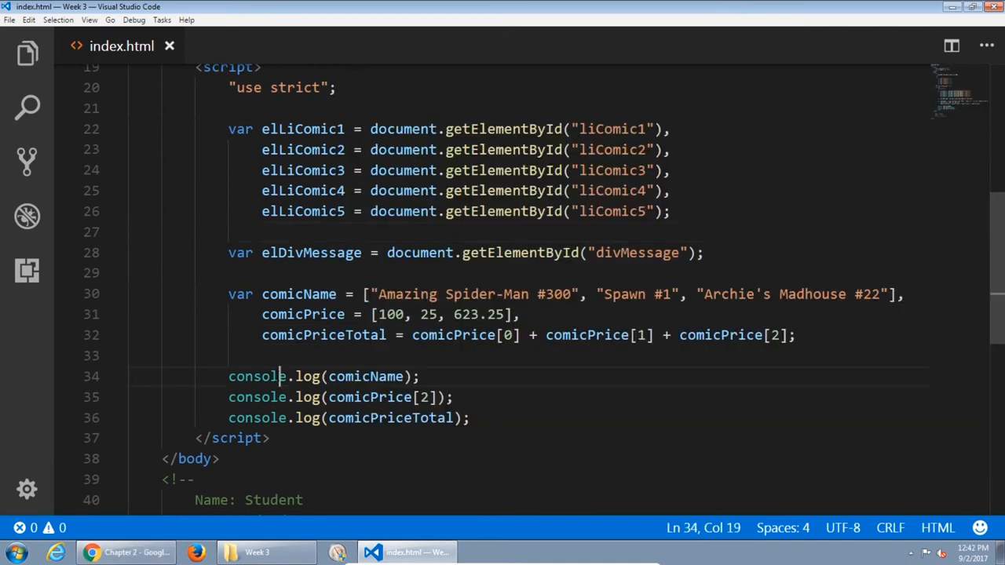
Add elLiComic1.textContent = comicName[0]; below the log statements with IntelliSense.
{"action": "left_click", "coordinate": [471, 418]}
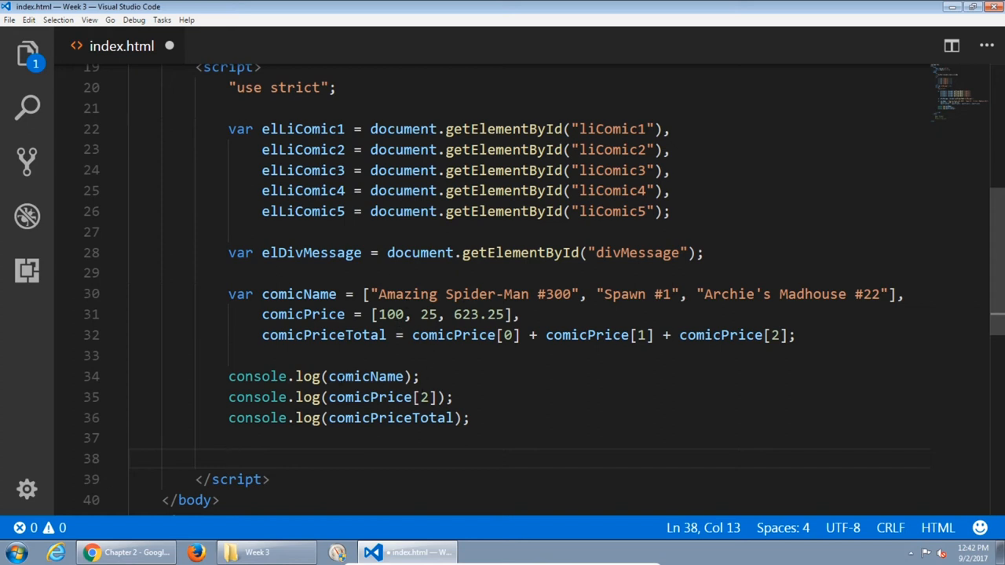
{"action": "type", "text": "e"}
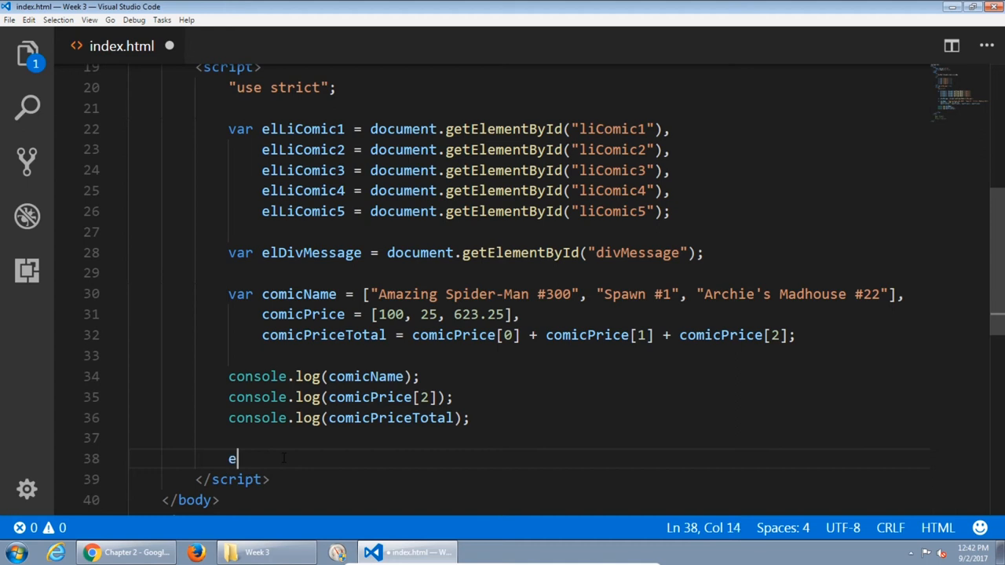
{"action": "type", "text": "lLiComic1"}
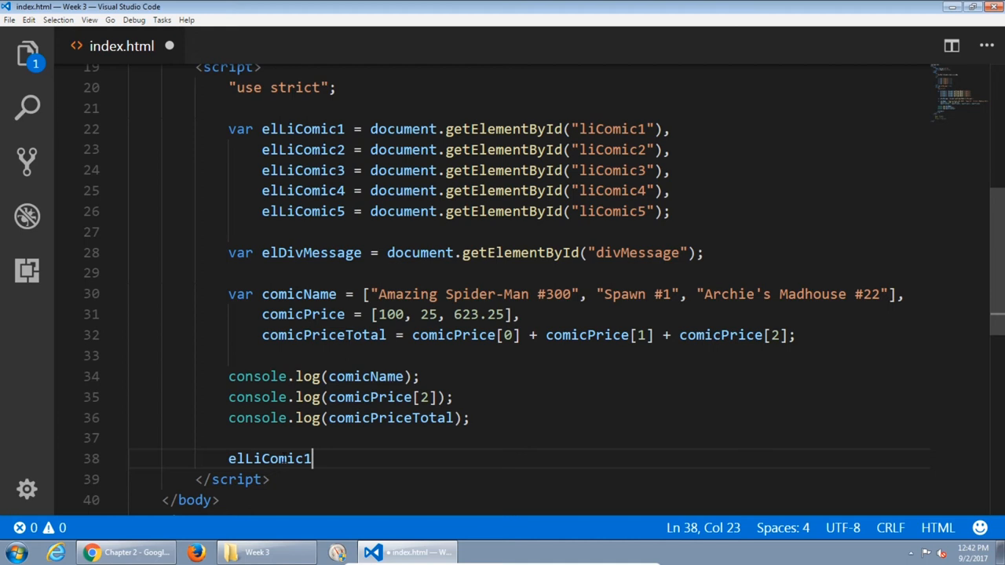
{"action": "type", "text": ".textContent"}
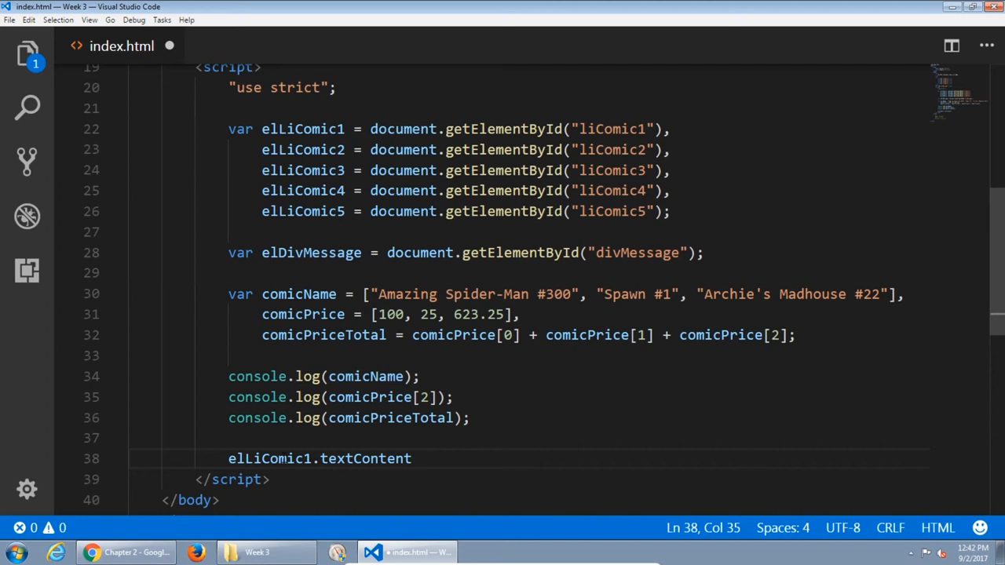
{"action": "left_click", "coordinate": [316, 459]}
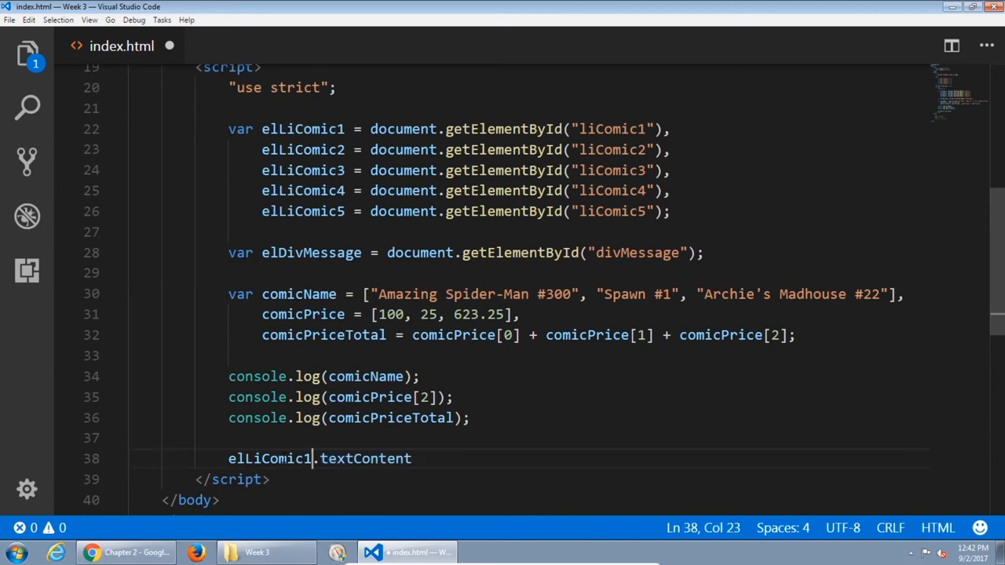
{"action": "double_click", "coordinate": [270, 458]}
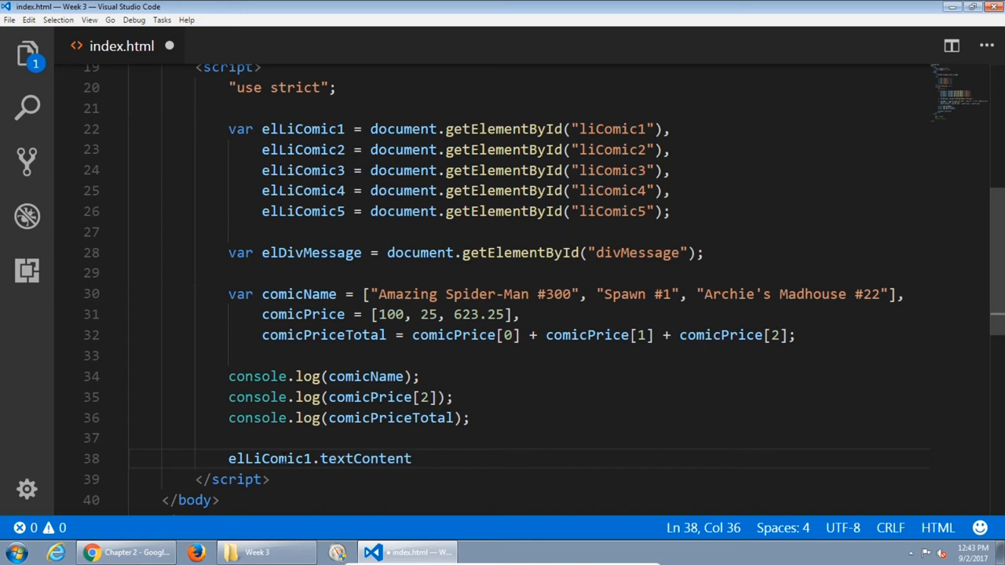
{"action": "type", "text": "= cm"}
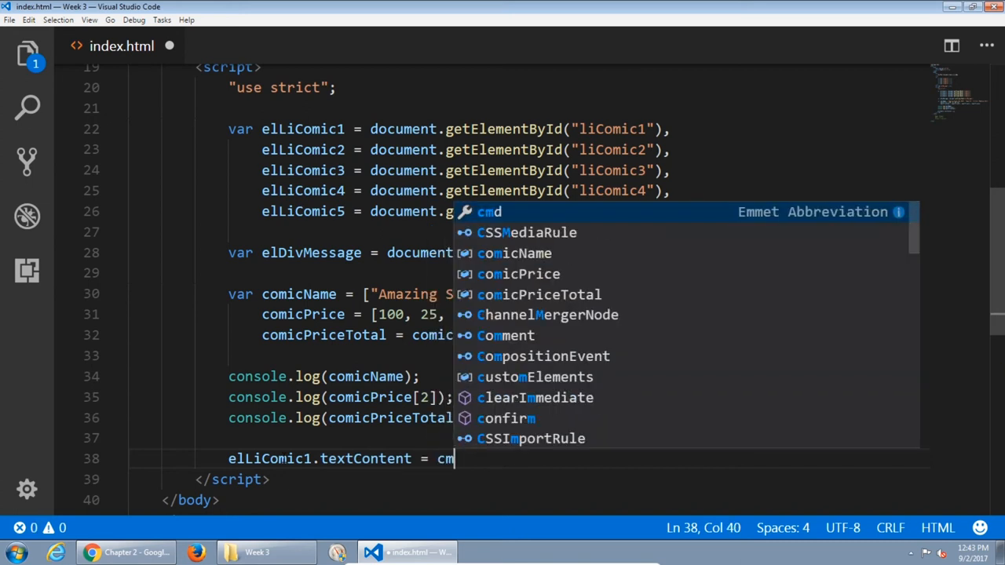
{"action": "type", "text": "omicName"}
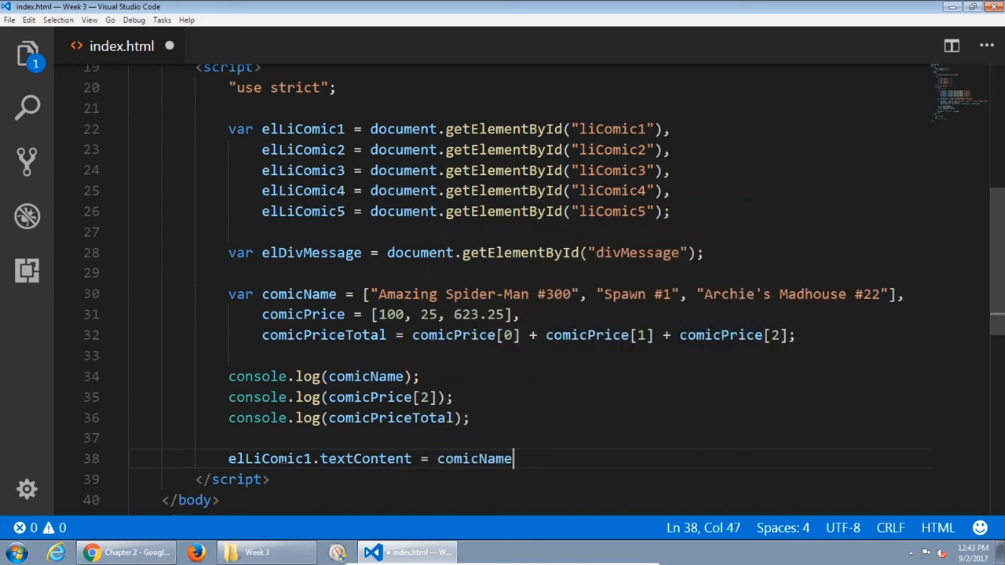
{"action": "type", "text": "[0]"}
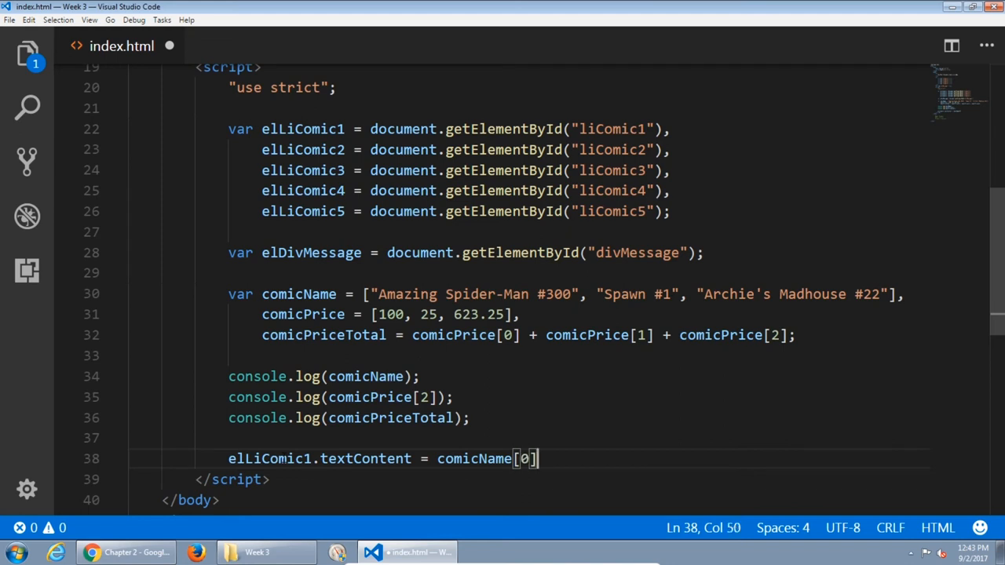
{"action": "type", "text": ";"}
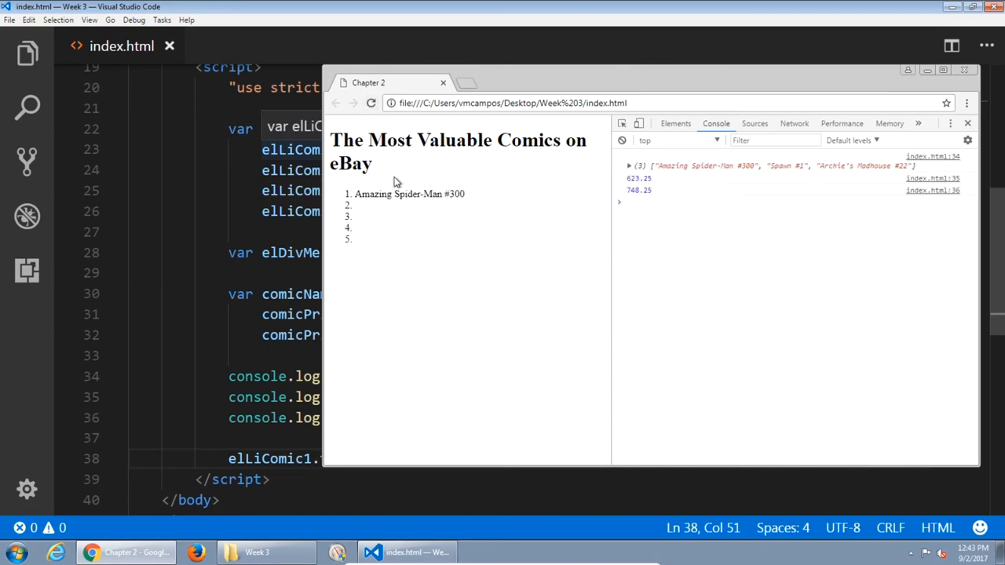
{"action": "mouse_move", "coordinate": [361, 190]}
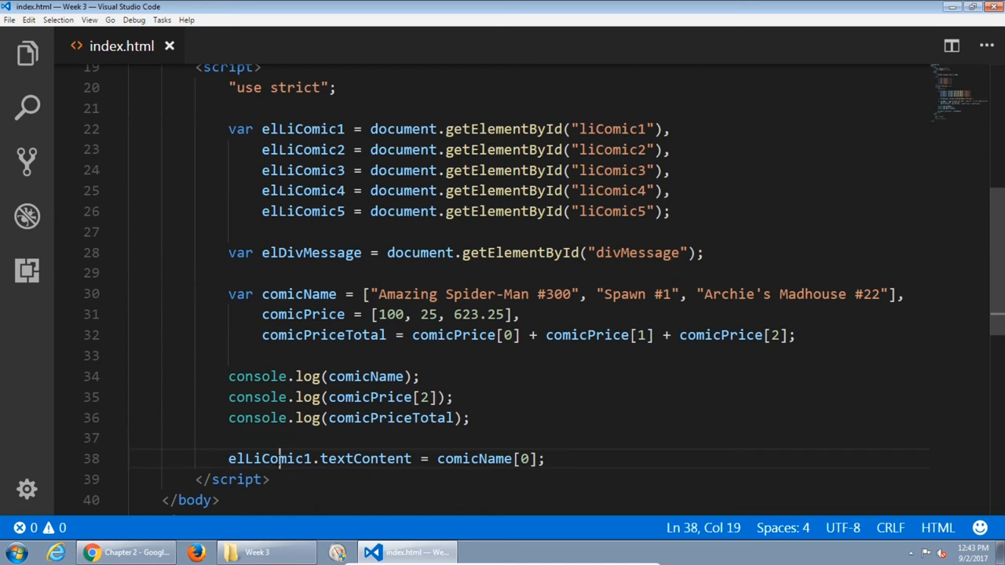
Point out elLiComic1 and comicName in the assignment, then add a blank line after it.
{"action": "double_click", "coordinate": [269, 459]}
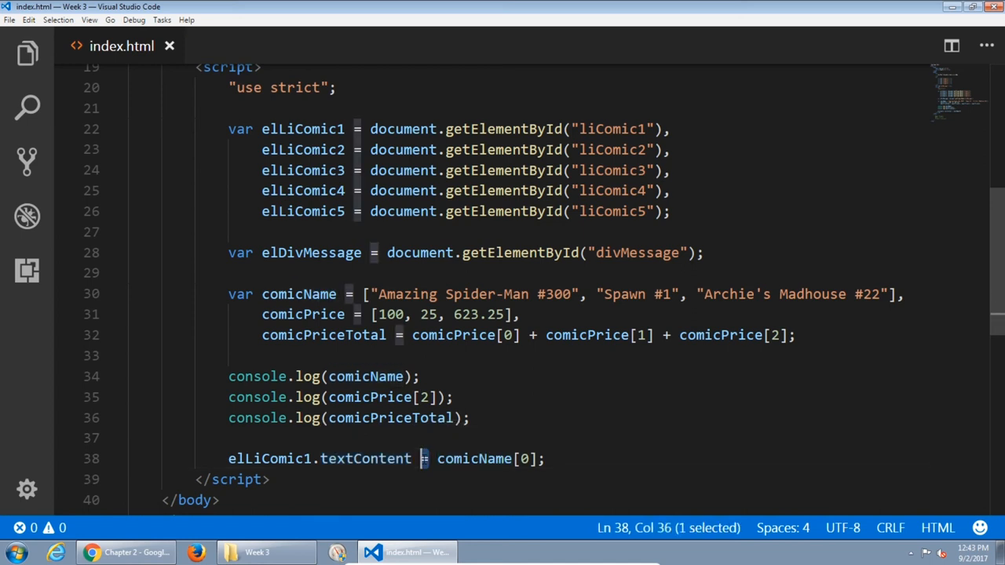
{"action": "double_click", "coordinate": [472, 459]}
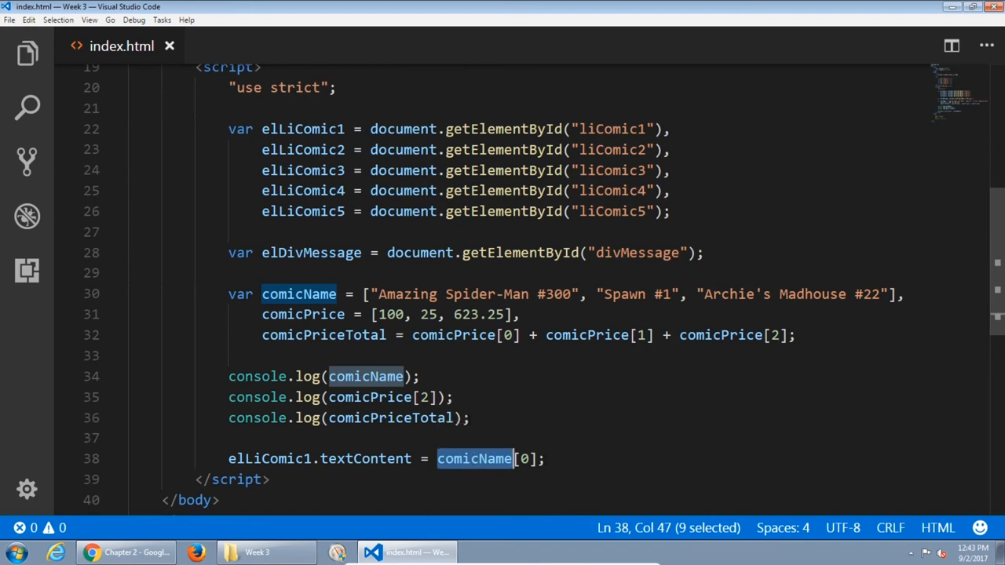
{"action": "key", "text": "enter"}
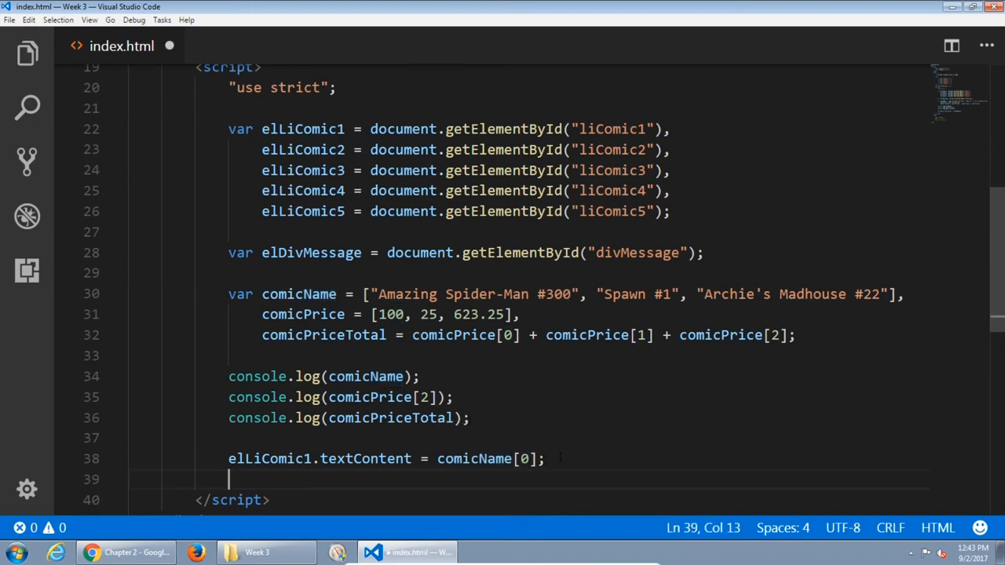
Add elLiComic2.textContent = comicName[1]; and check Chrome shows Spawn #1 as item two.
{"action": "type", "text": "lLiComic2"}
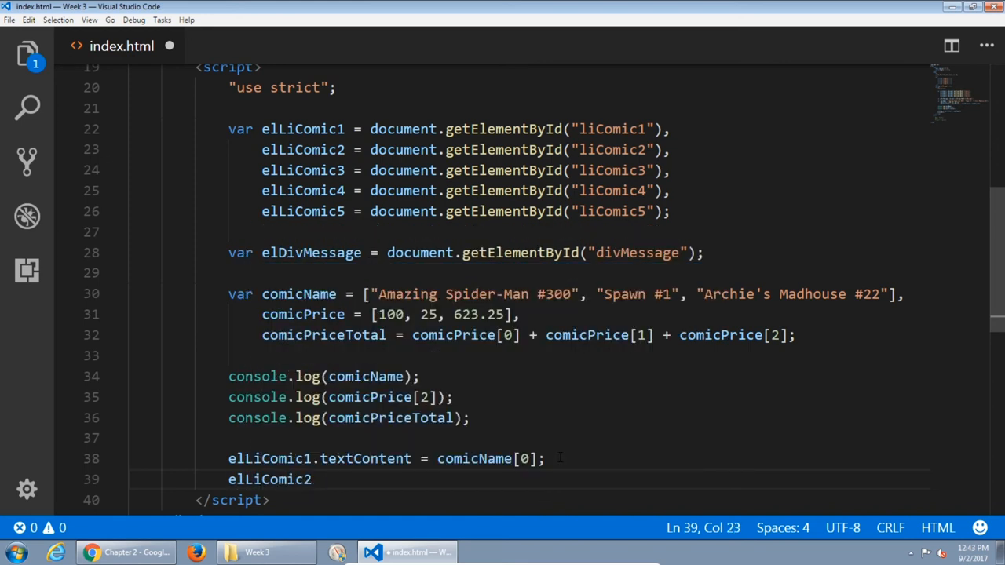
{"action": "type", "text": ".textContent"}
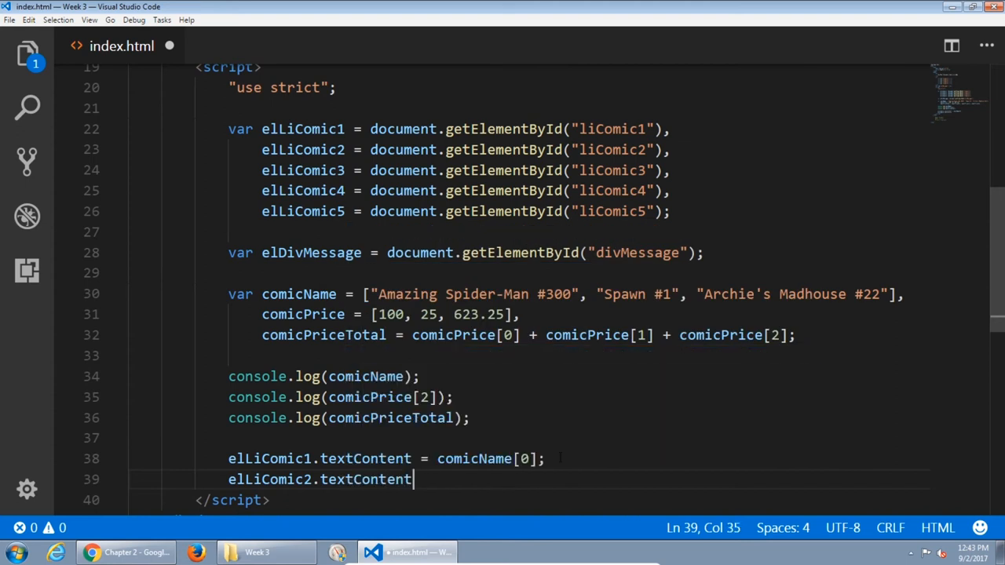
{"action": "type", "text": "comicName["}
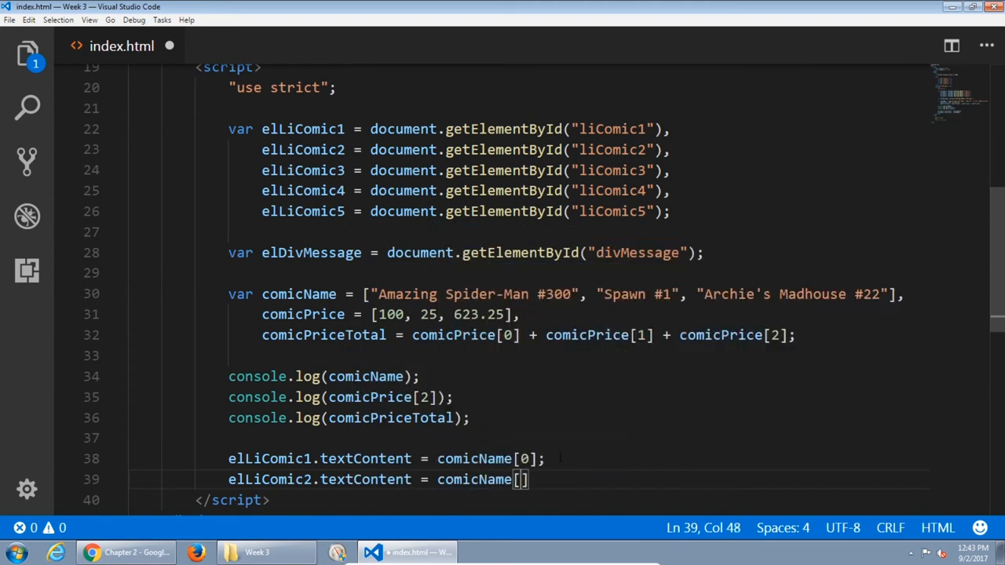
{"action": "type", "text": "1"}
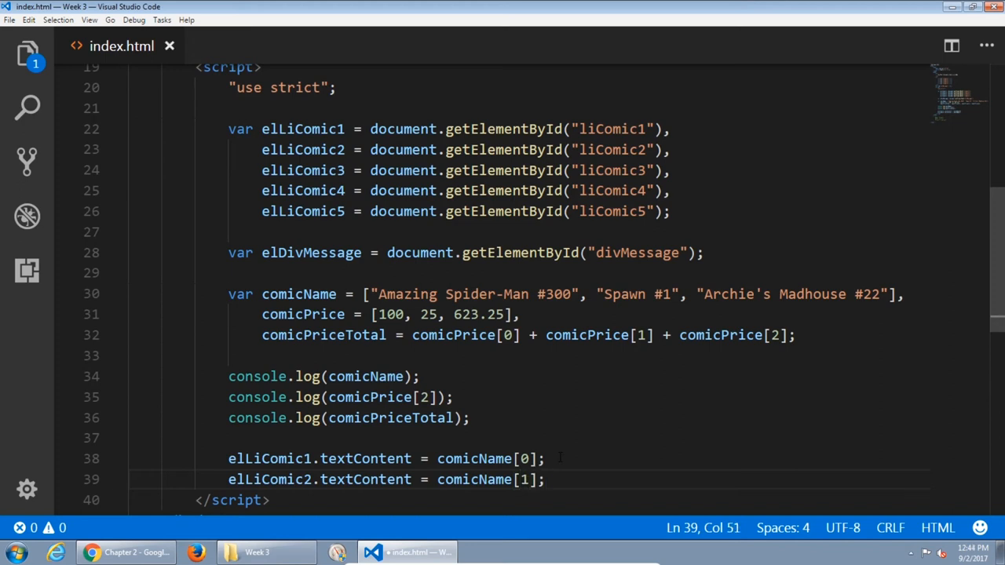
{"action": "mouse_move", "coordinate": [125, 552]}
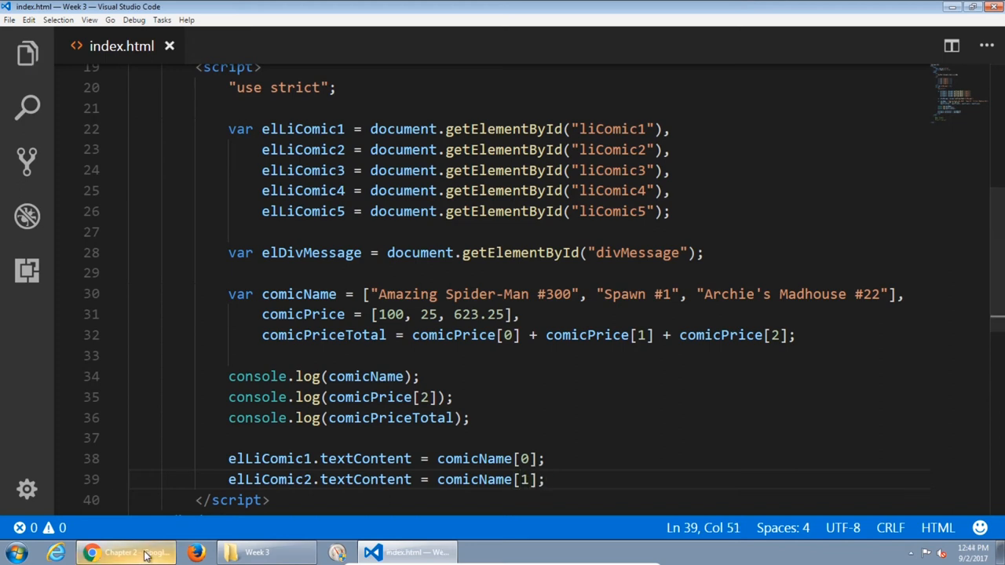
{"action": "left_click", "coordinate": [126, 553]}
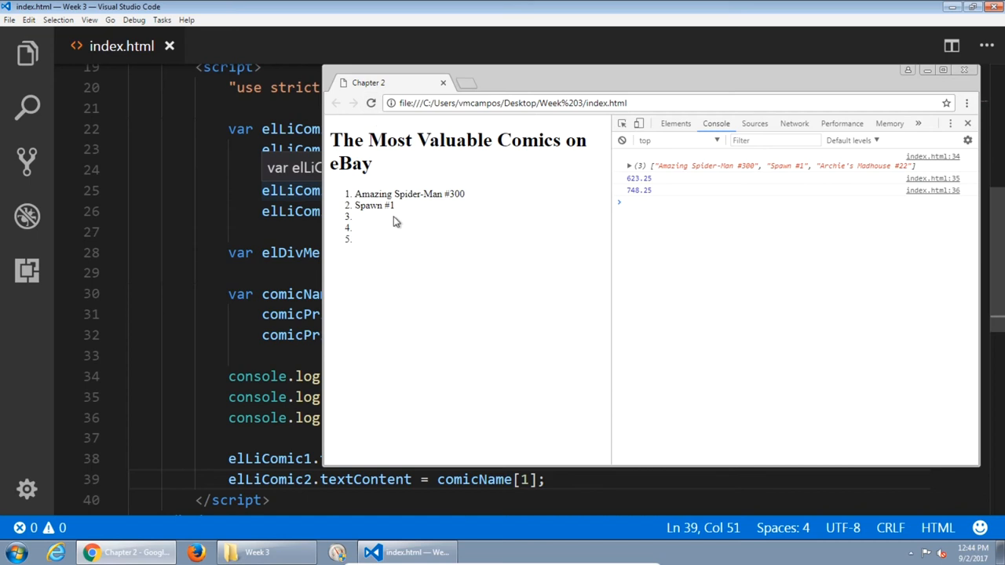
{"action": "mouse_move", "coordinate": [385, 218]}
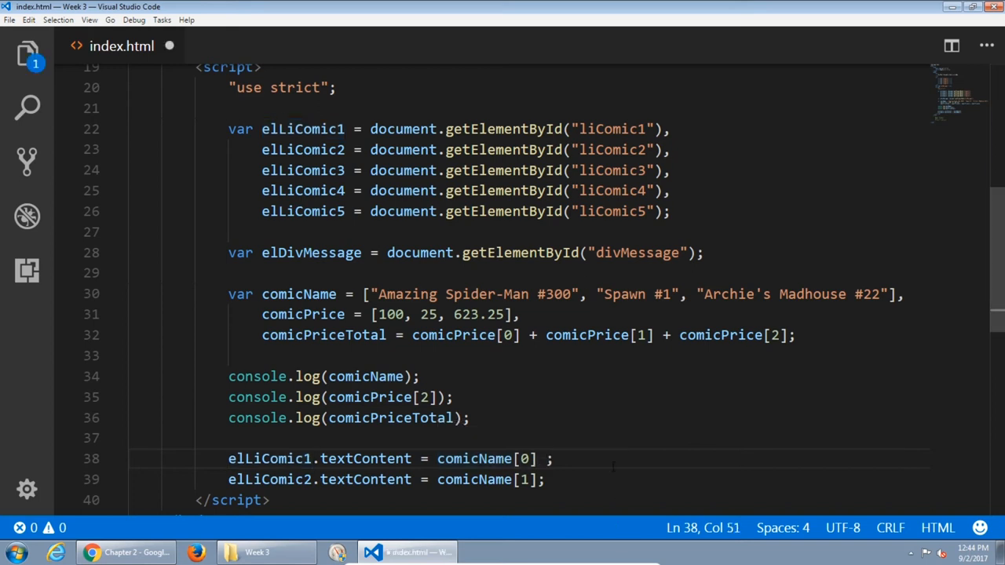
Append + comicPrice[0] to the first item, producing 'Amazing Spider-Man #300100' on the page.
{"action": "type", "text": "+"}
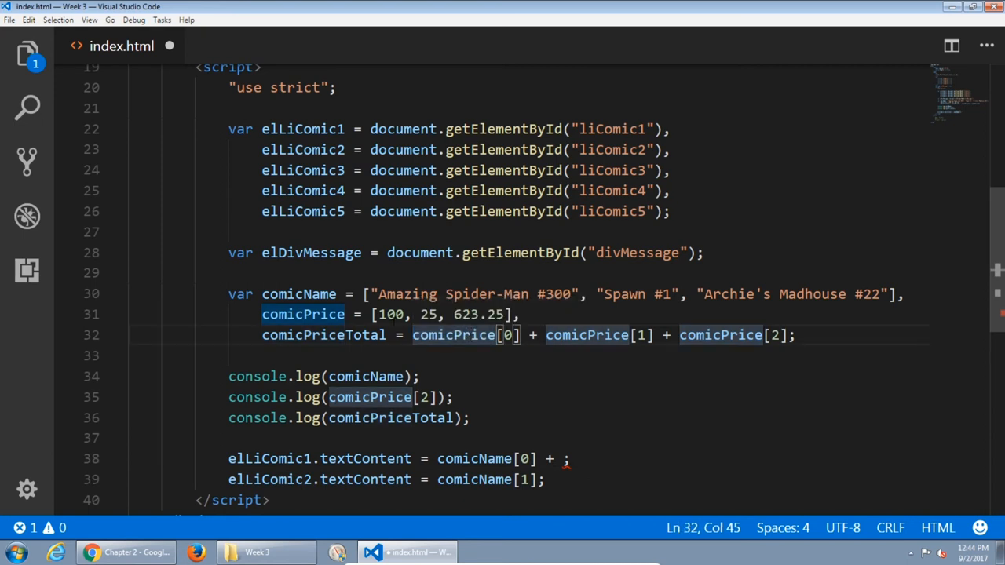
{"action": "double_click", "coordinate": [390, 314]}
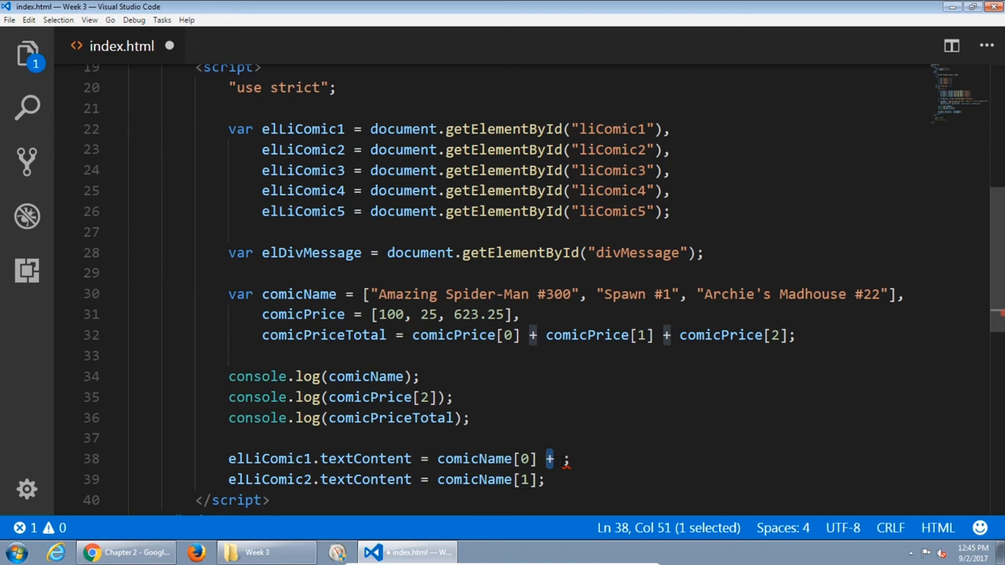
{"action": "mouse_move", "coordinate": [549, 459]}
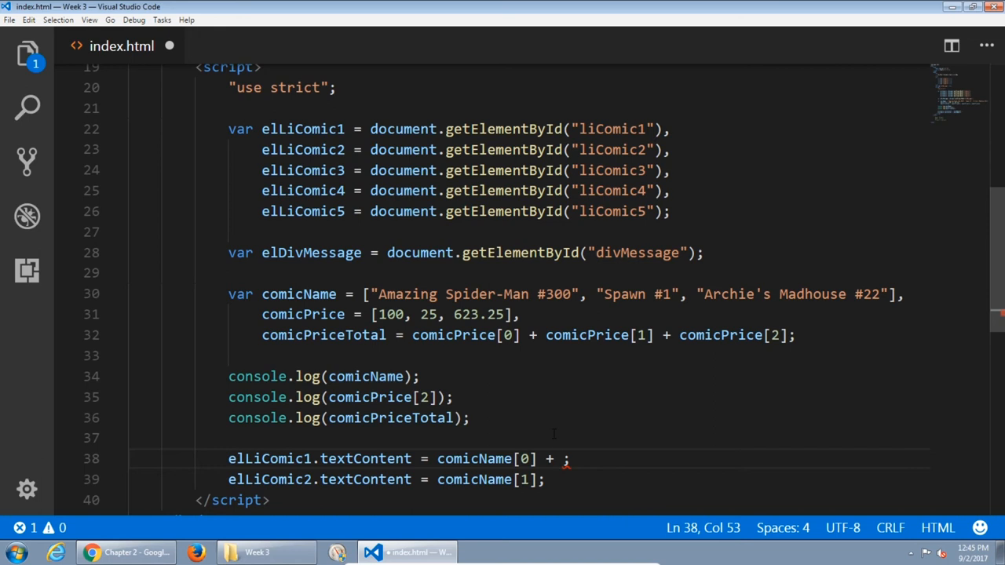
{"action": "type", "text": "comic"}
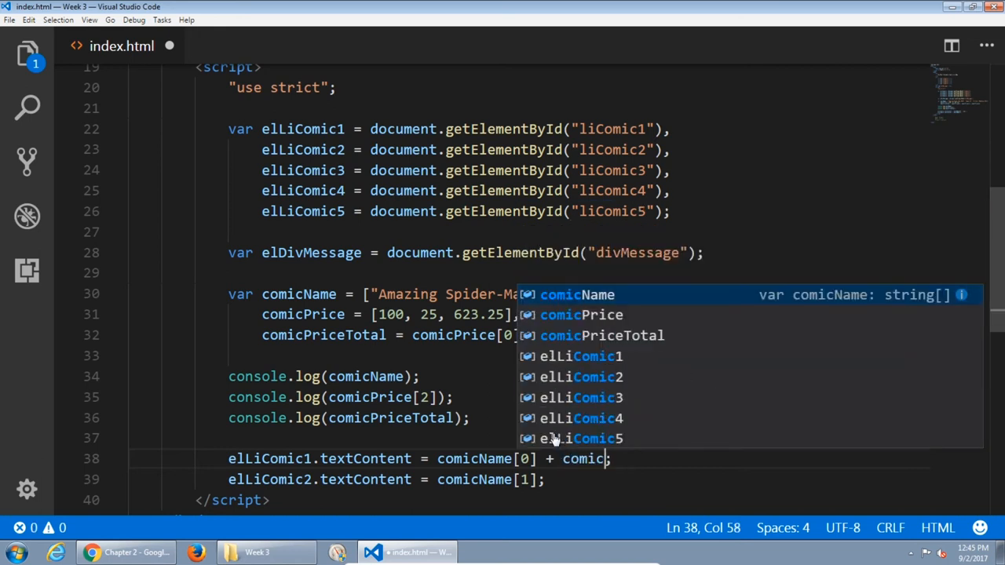
{"action": "type", "text": "Price["}
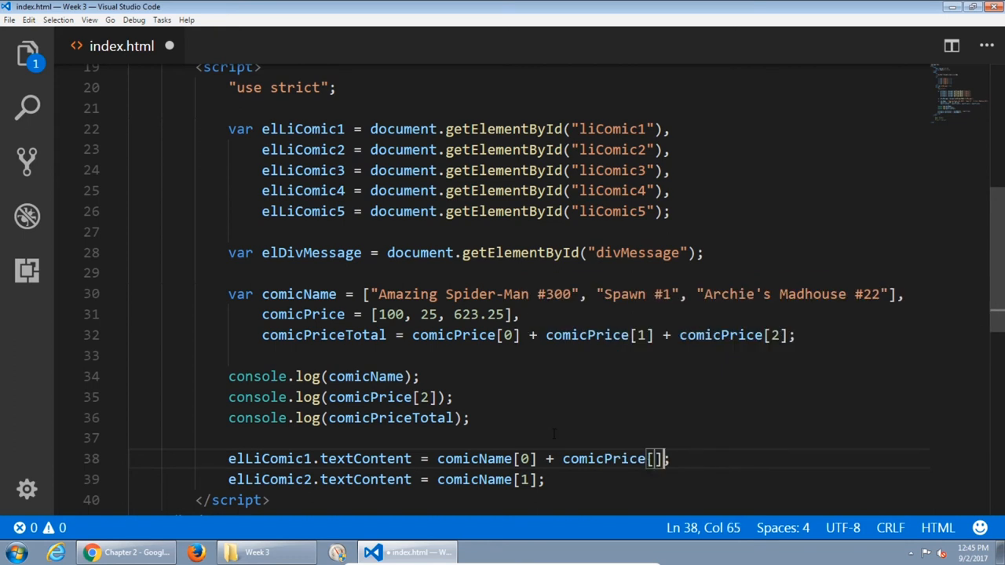
{"action": "type", "text": "0"}
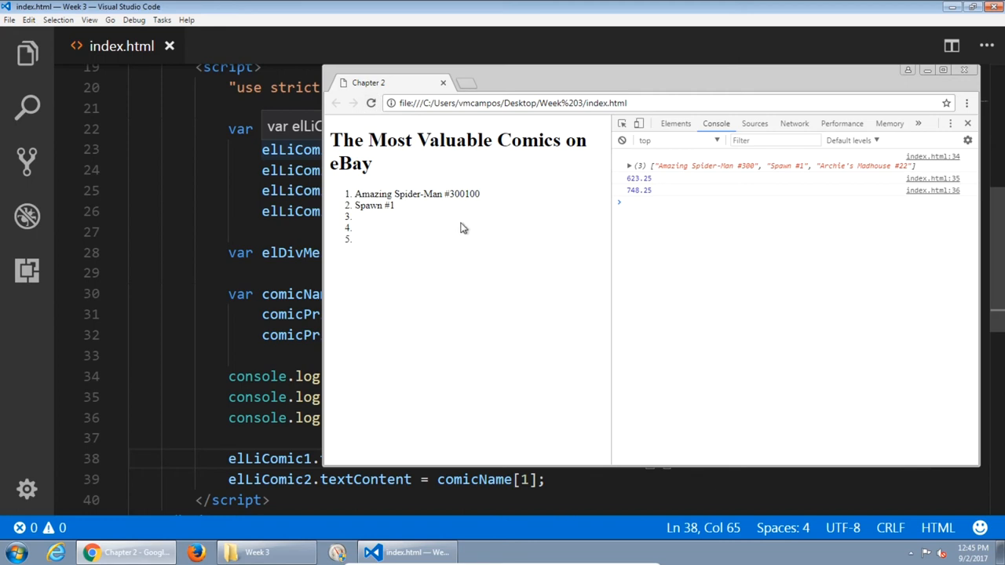
{"action": "mouse_move", "coordinate": [459, 194]}
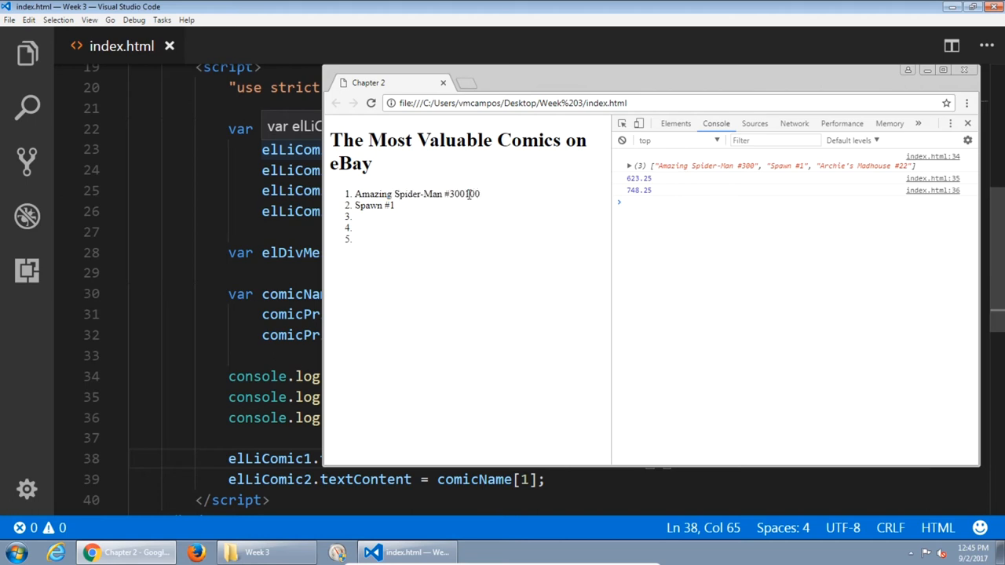
{"action": "double_click", "coordinate": [471, 193]}
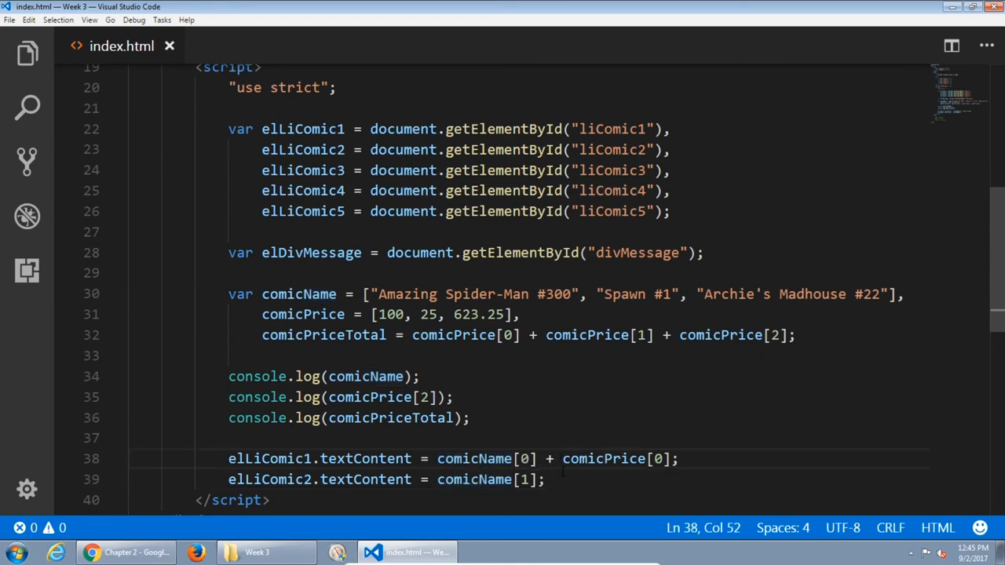
Replace the appended price with + " - " + comicPrice[0] on line 38 and save.
{"action": "left_click_drag", "start_coordinate": [547, 459], "coordinate": [651, 458]}
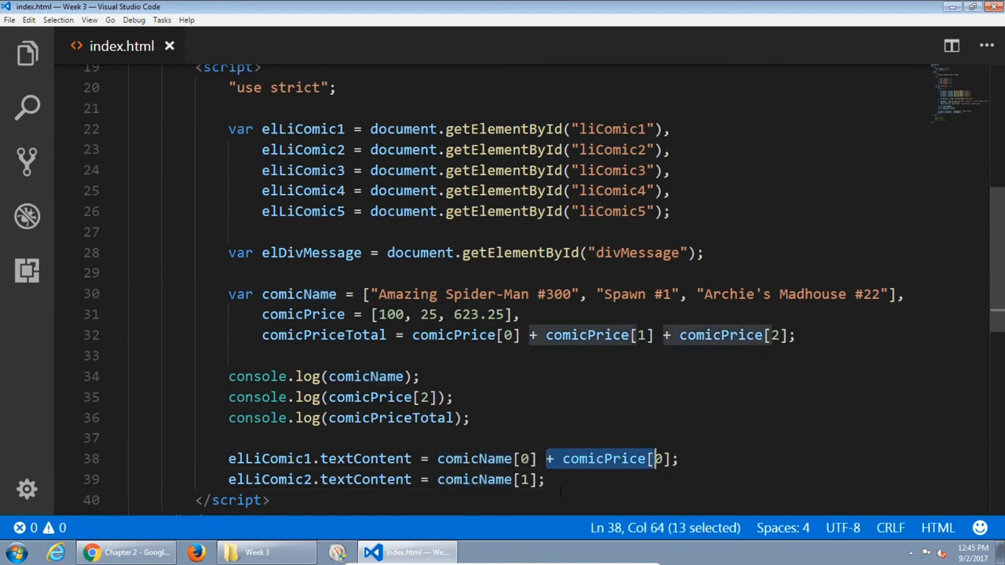
{"action": "key", "text": "Delete"}
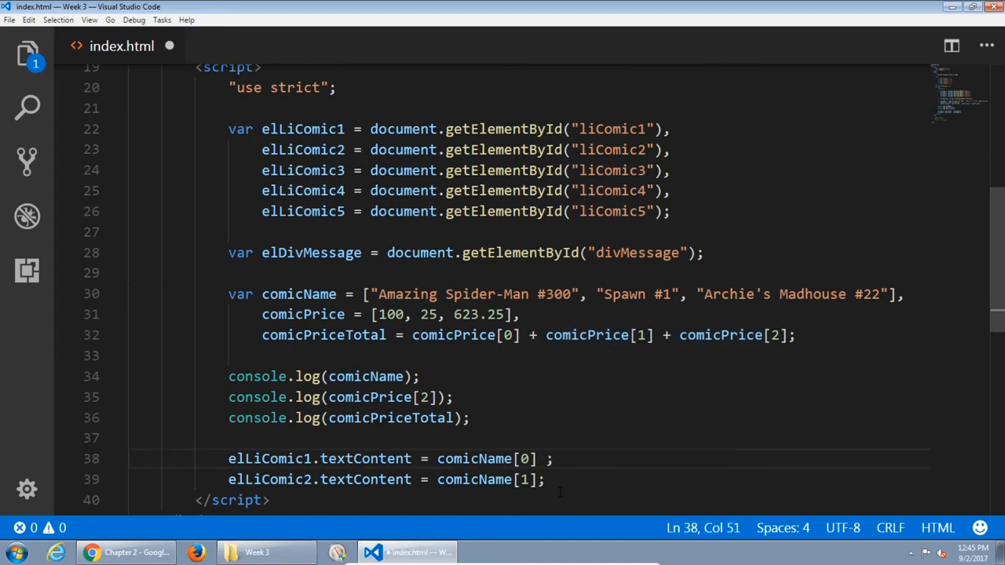
{"action": "type", "text": "+"}
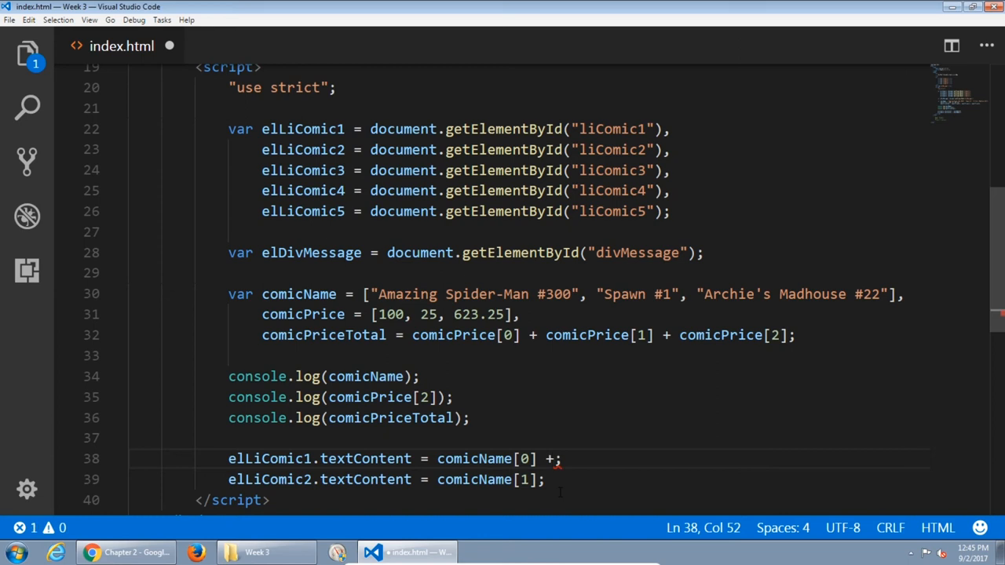
{"action": "type", "text": "\"\""}
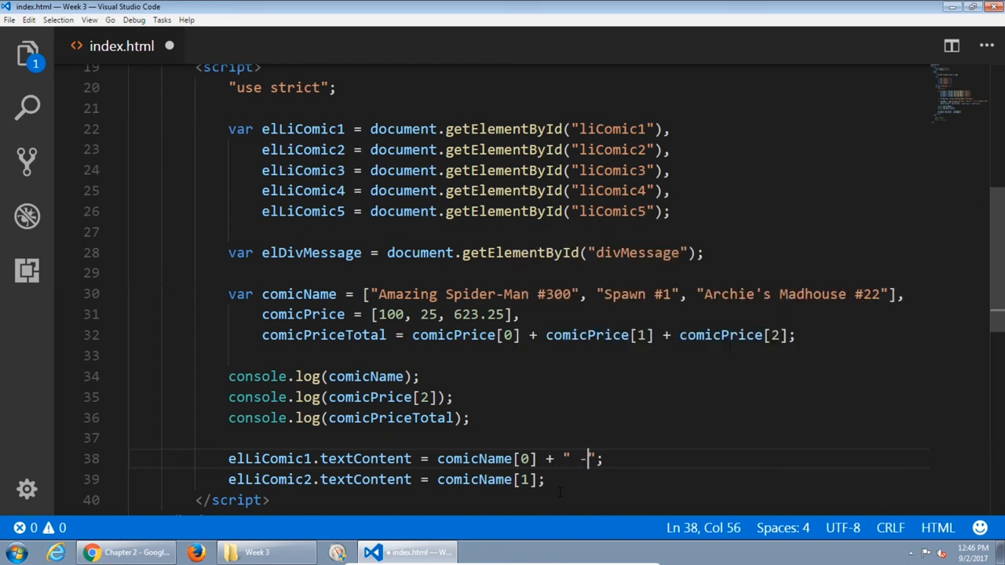
{"action": "type", "text": "- \""}
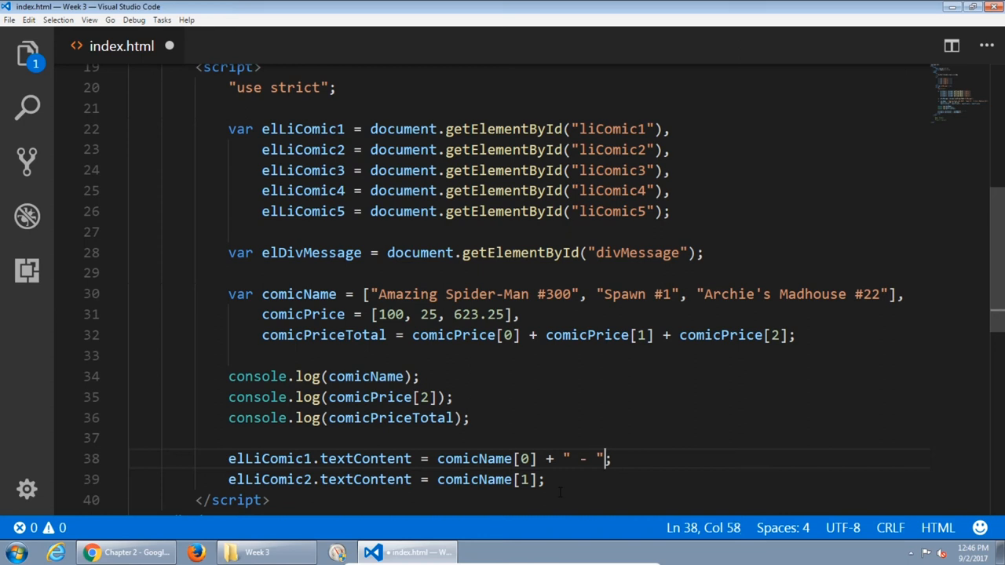
{"action": "type", "text": "+"}
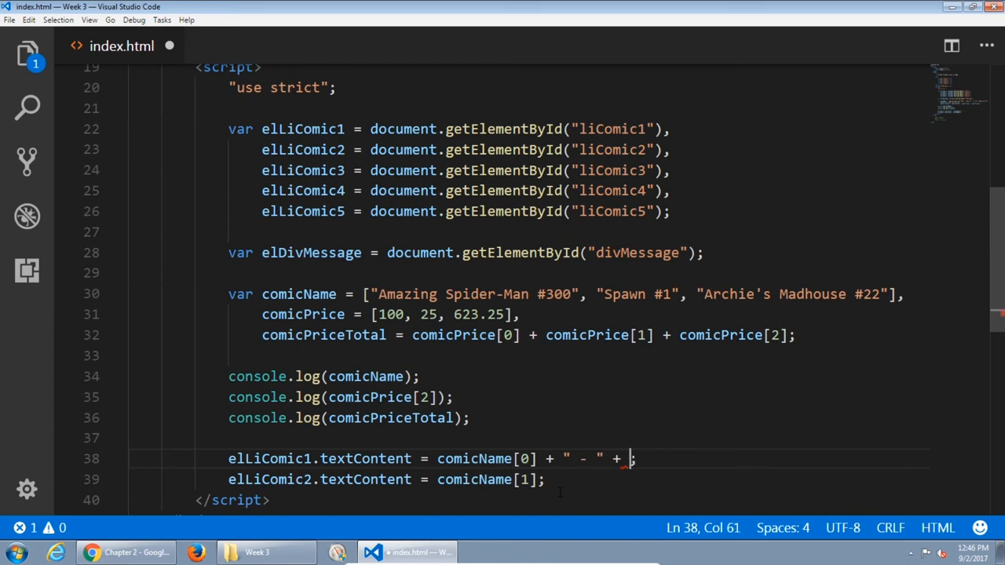
{"action": "type", "text": "comicPrice["}
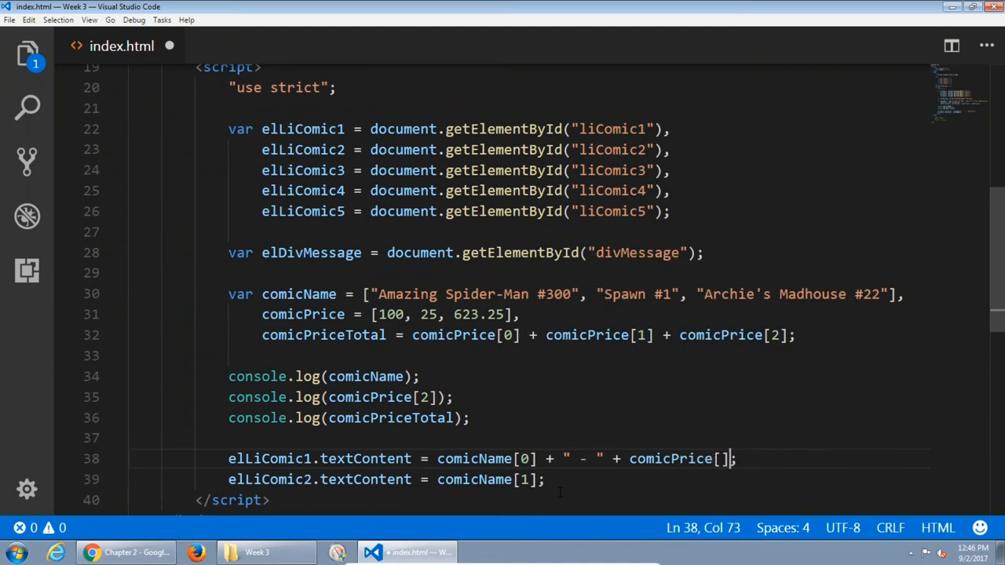
{"action": "type", "text": "1"}
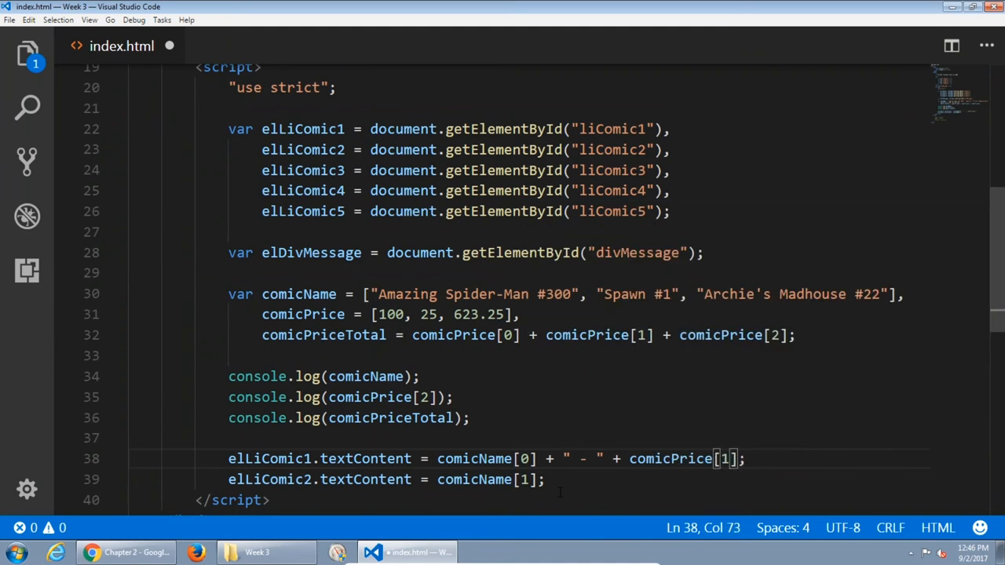
{"action": "type", "text": "0"}
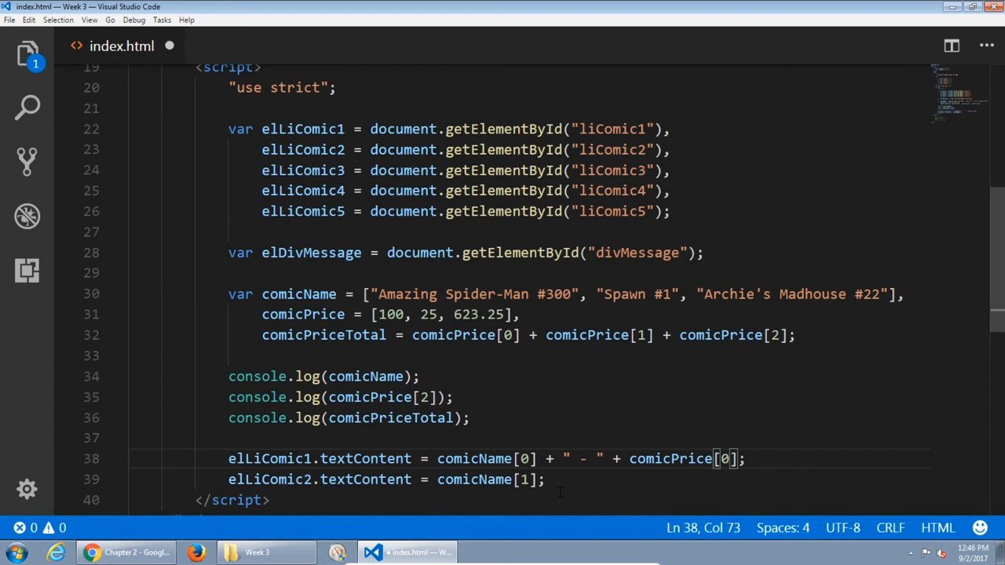
{"action": "key", "text": "ctrl+s"}
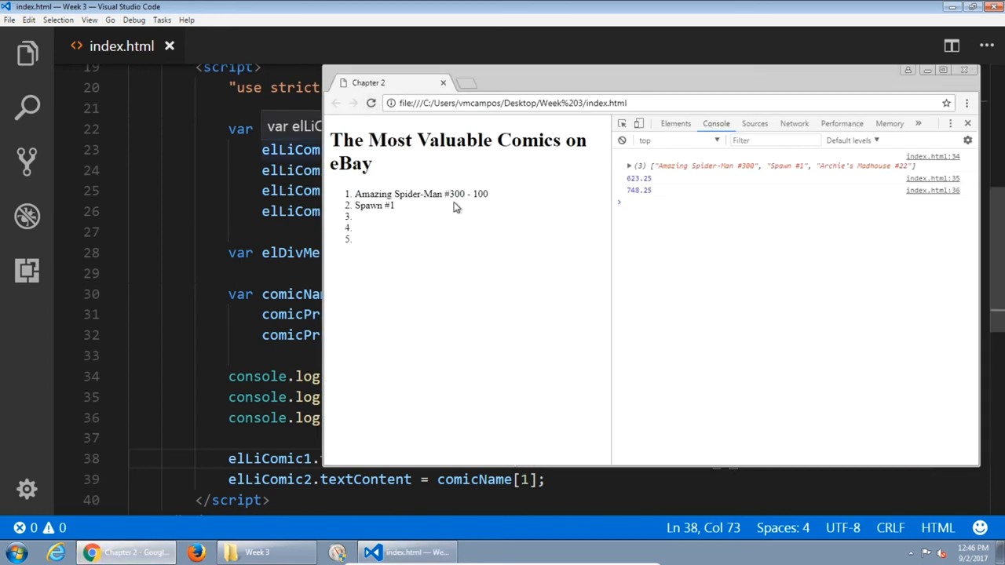
{"action": "mouse_move", "coordinate": [482, 194]}
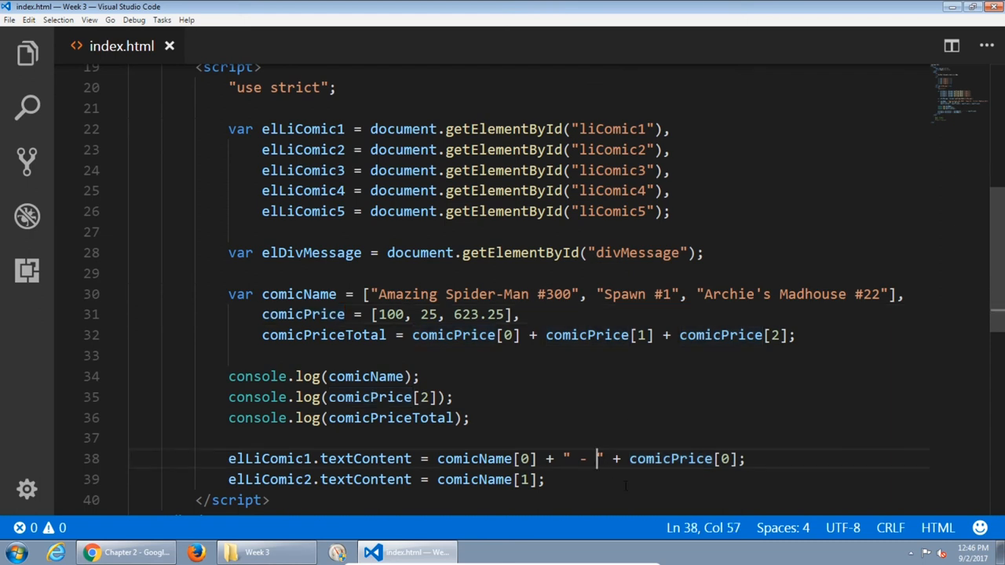
Add a $ sign before the first comic's price and reload the page.
{"action": "type", "text": "$"}
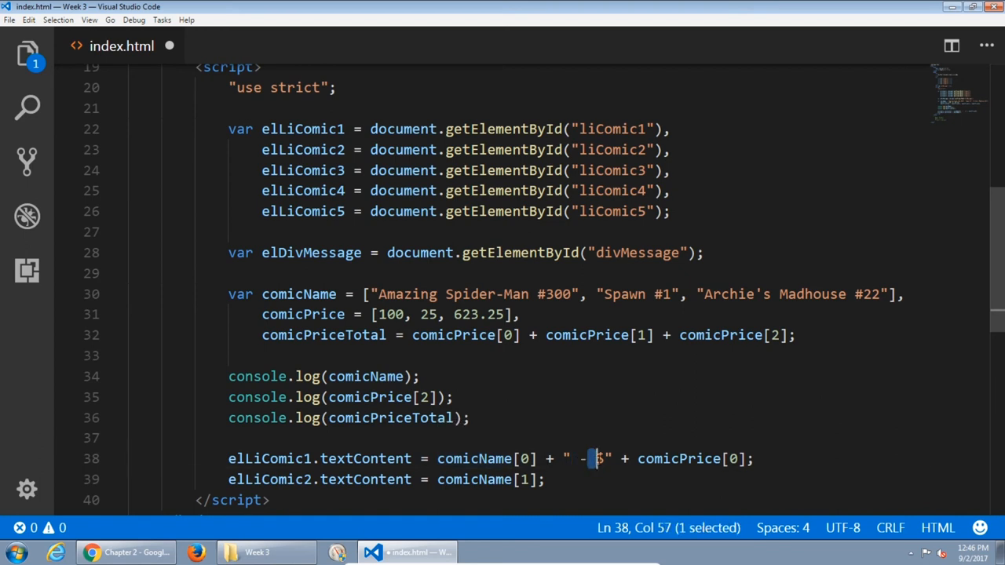
{"action": "type", "text": "$"}
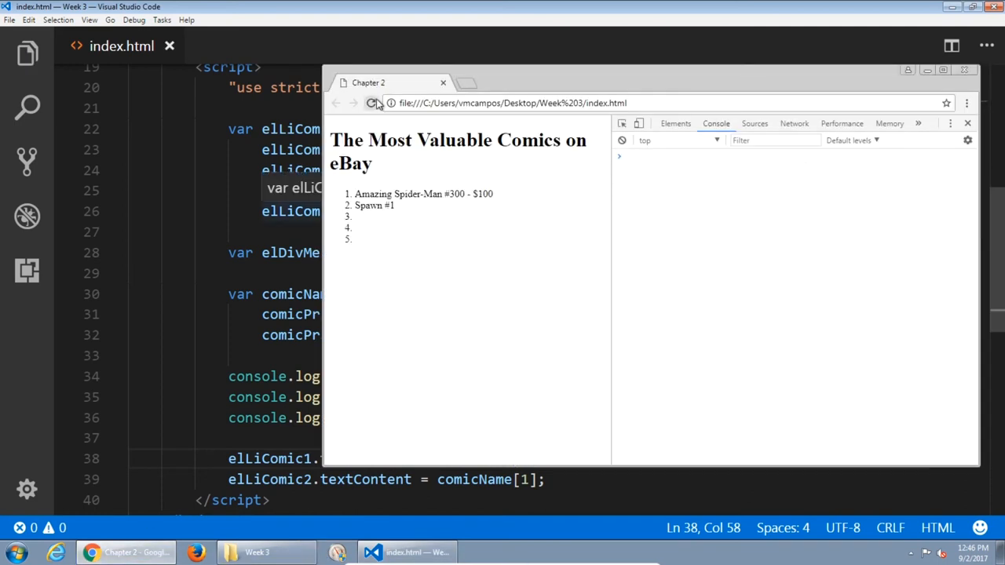
{"action": "left_click", "coordinate": [371, 103]}
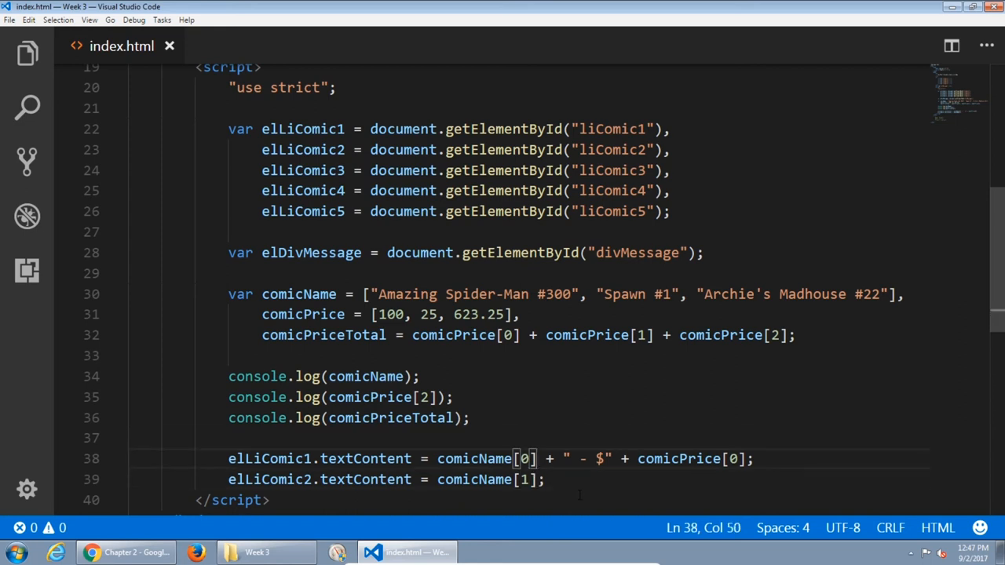
Append + " - $" + comicPrice[0] to the second item's line 39.
{"action": "left_click_drag", "start_coordinate": [541, 459], "coordinate": [738, 459]}
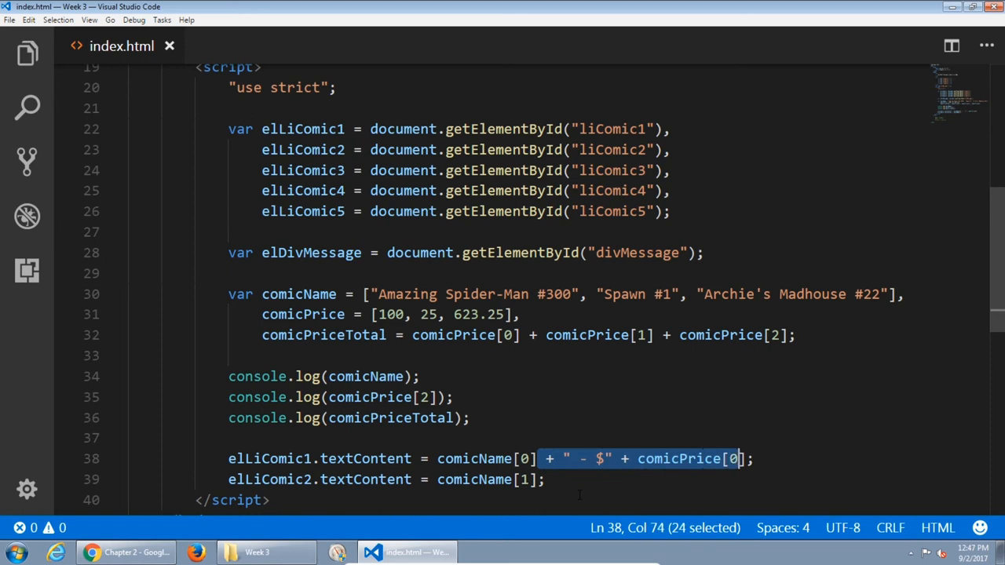
{"action": "left_click", "coordinate": [546, 479]}
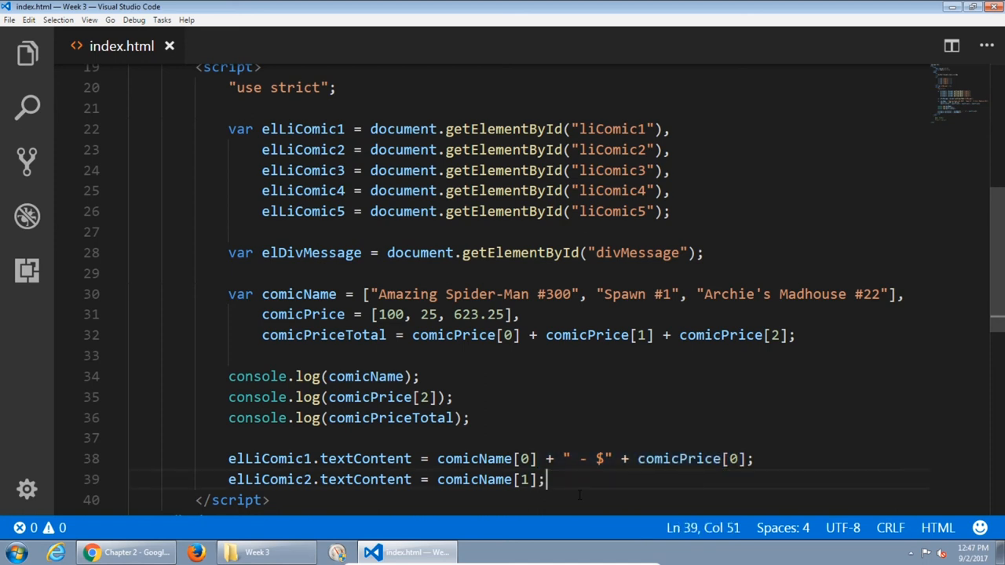
{"action": "type", "text": "+ \" - $\" + comicPrice[0]"}
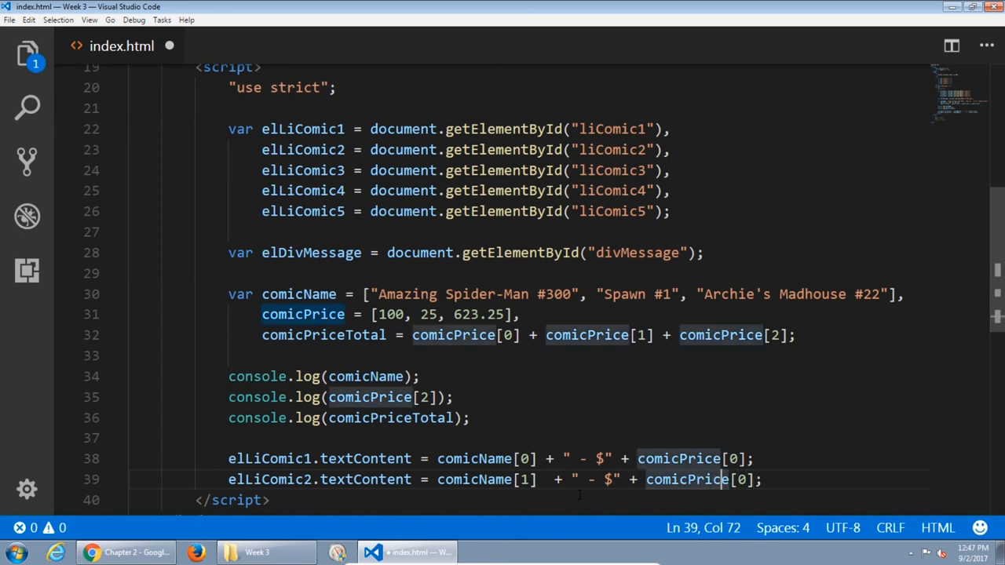
{"action": "double_click", "coordinate": [740, 480]}
{"action": "type", "text": "1"}
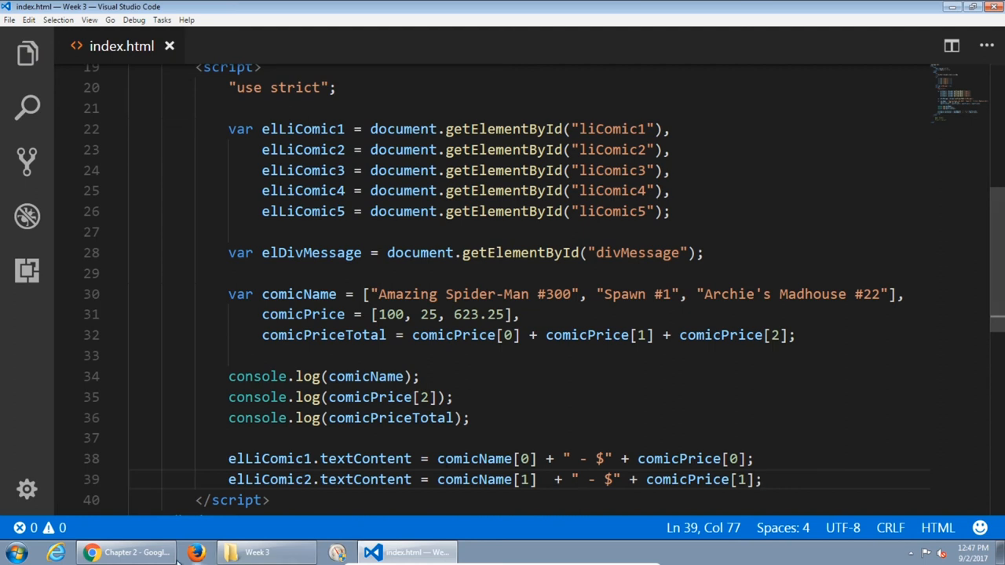
Duplicate the second item's line as elLiComic3 using comicName[2] and comicPrice[2].
{"action": "left_click", "coordinate": [125, 552]}
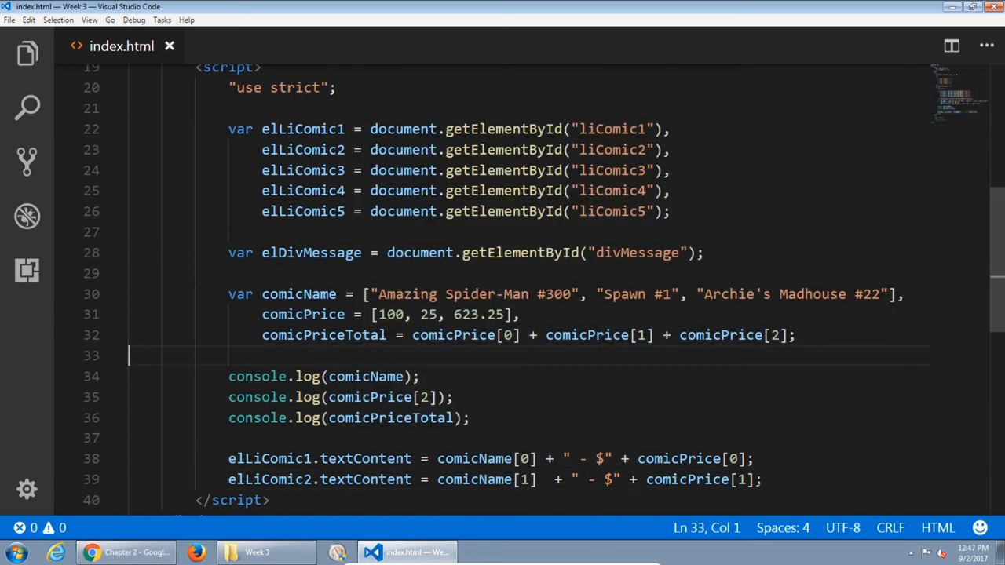
{"action": "triple_click", "coordinate": [495, 480]}
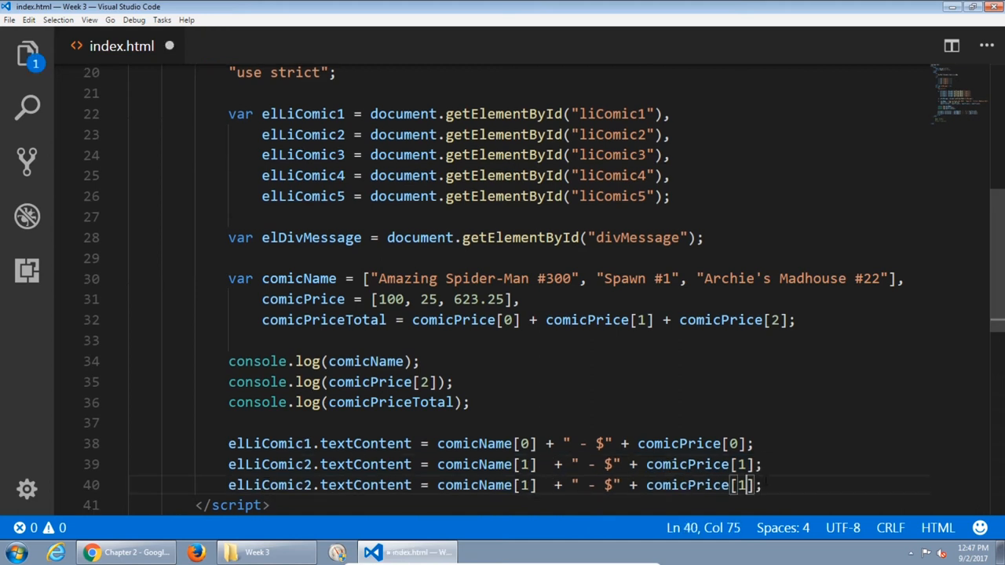
{"action": "type", "text": "2"}
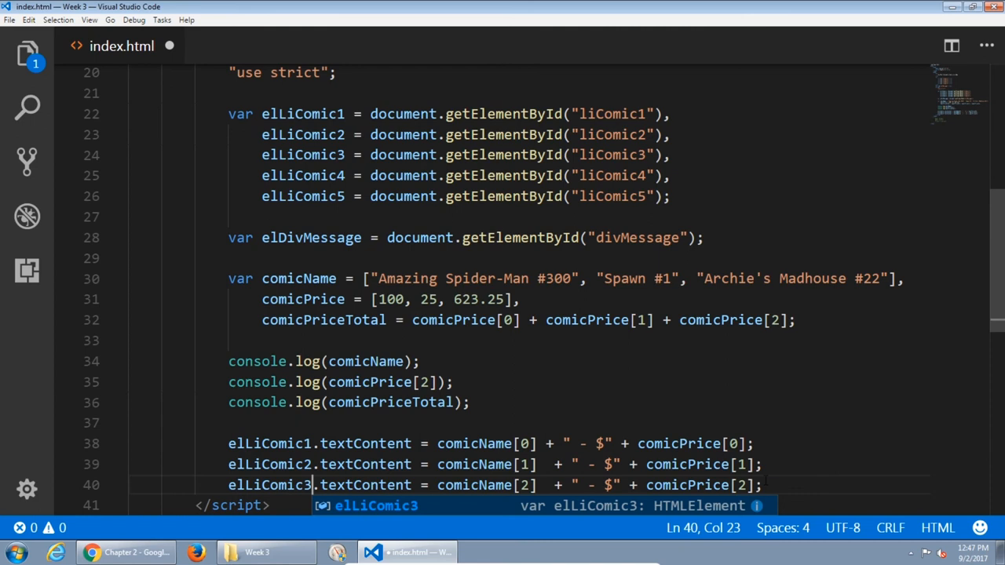
{"action": "scroll", "scroll_direction": "down", "scroll_amount": 3}
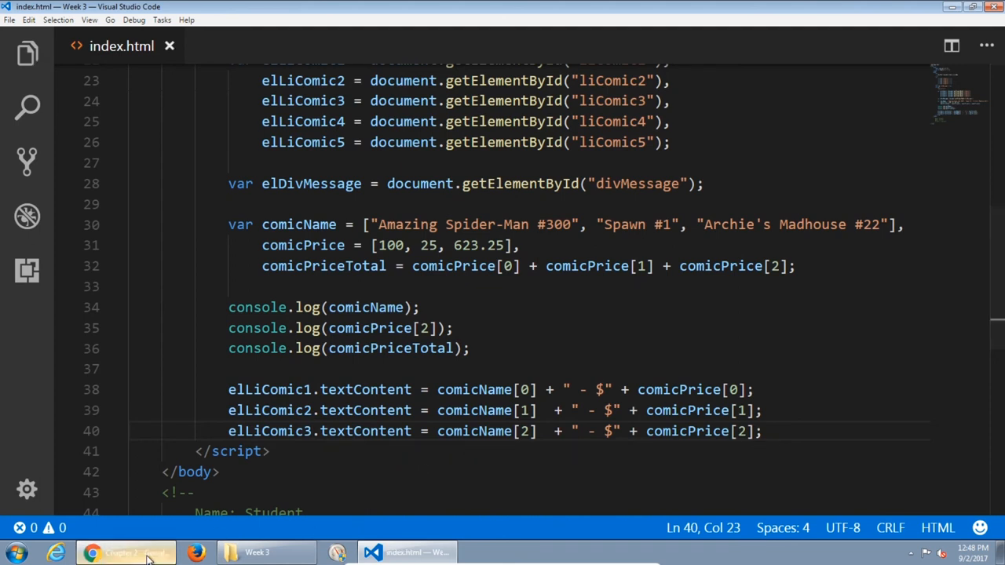
Locate the comicPriceTotal variable and the divMessage id in the markup.
{"action": "left_click", "coordinate": [126, 552]}
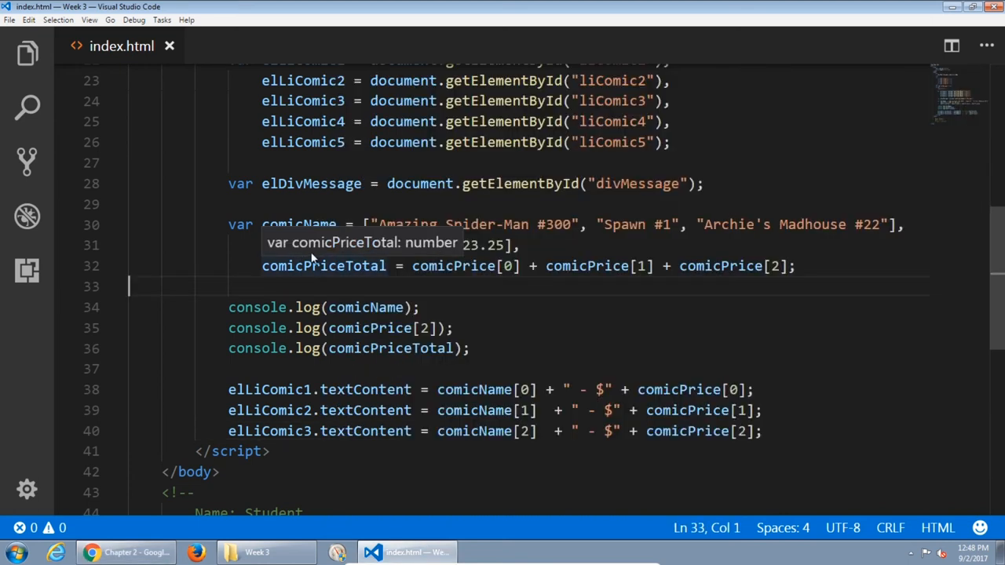
{"action": "double_click", "coordinate": [323, 265]}
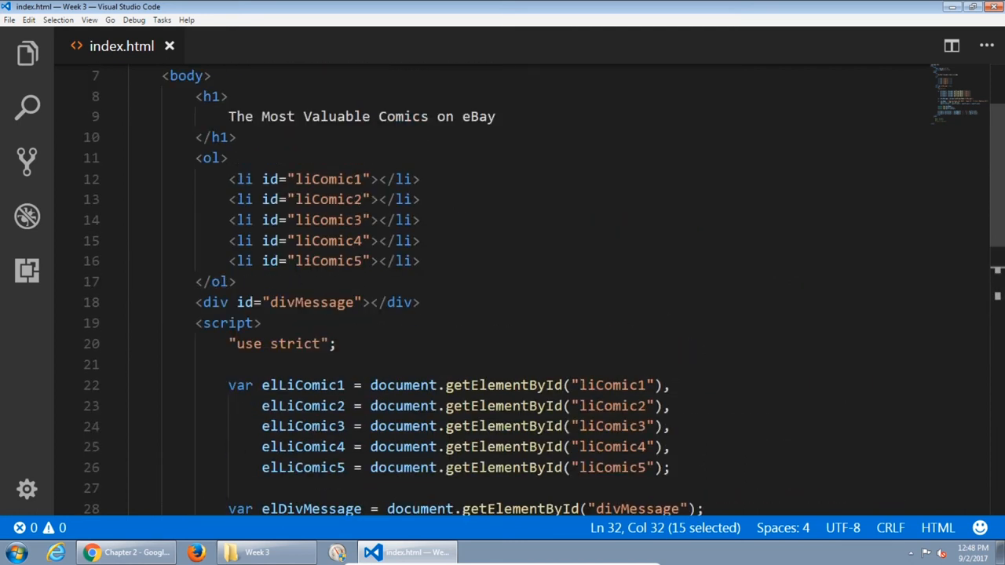
{"action": "double_click", "coordinate": [312, 302]}
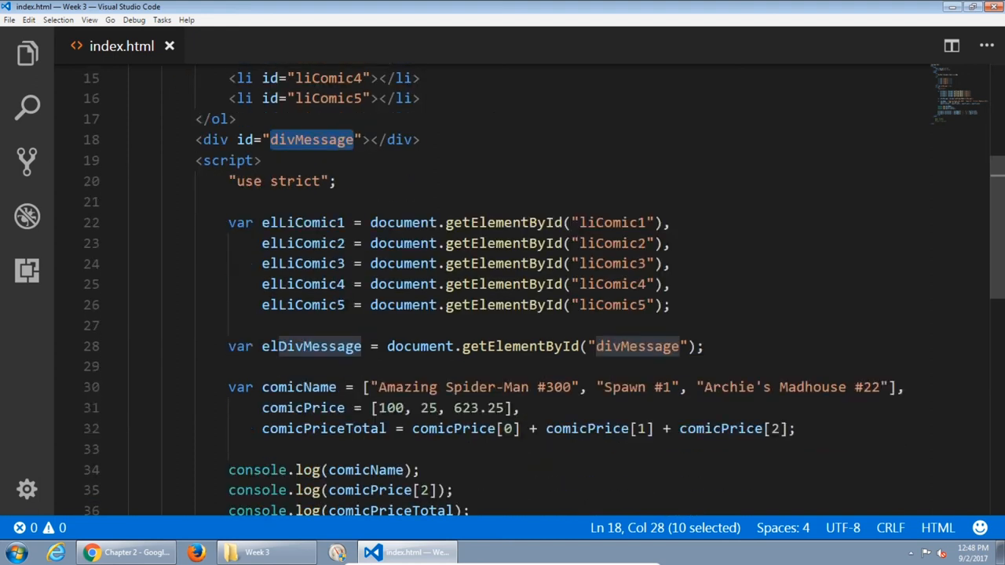
{"action": "scroll", "scroll_direction": "down", "scroll_amount": 3}
{"action": "type", "text": "elLiComic3.textContent = comicName[2]  + \" - $\" + comicPrice[2];"}
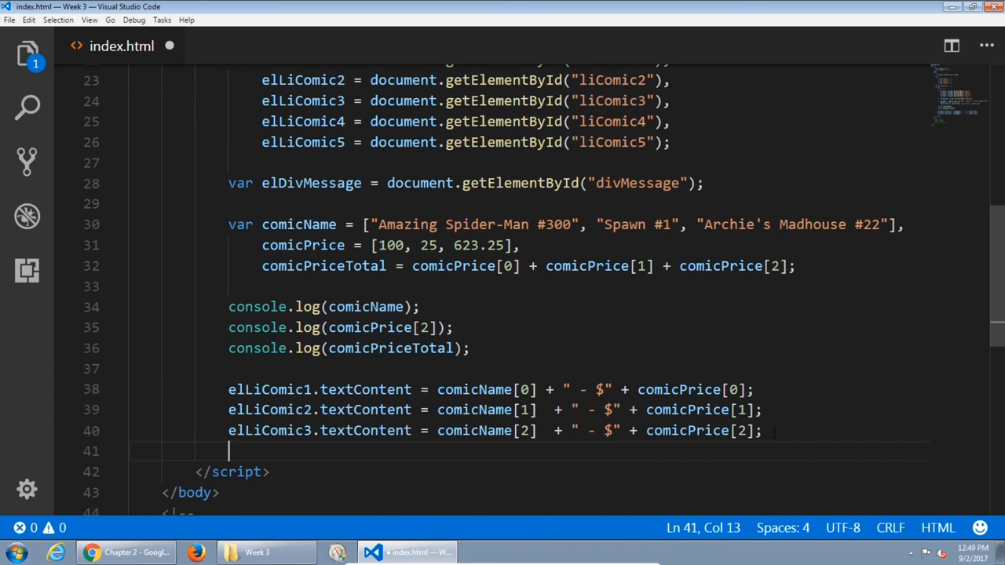
Set elDivMessage.textContent to "The total value of these comics is $" + comicPriceTotal.
{"action": "type", "text": "elD"}
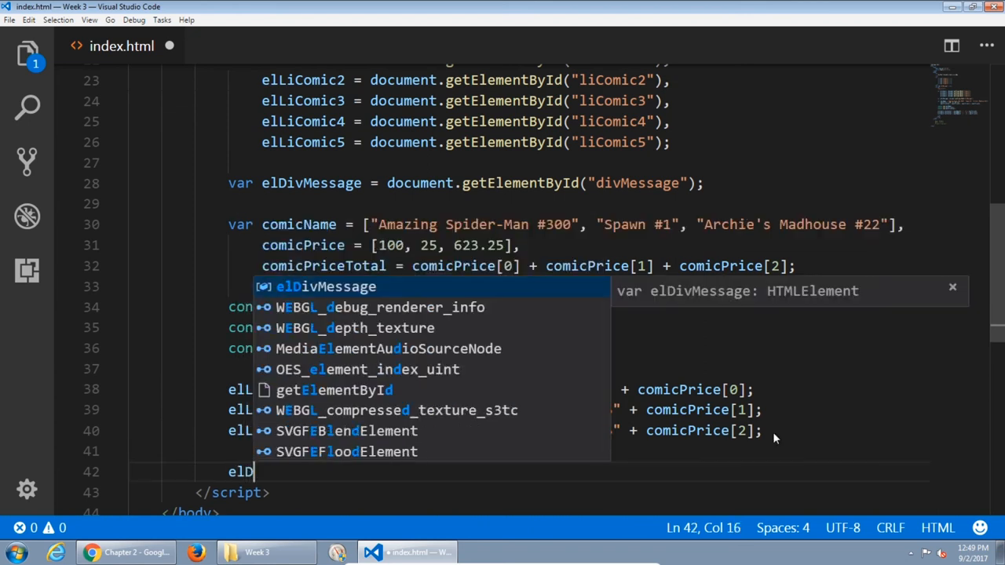
{"action": "key", "text": "Escape"}
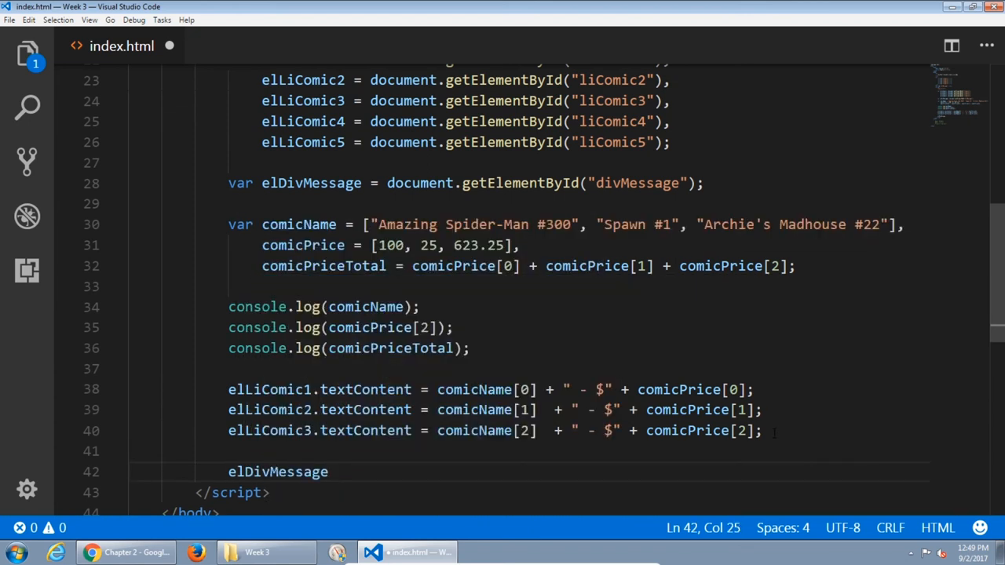
{"action": "type", "text": ".textContent ="}
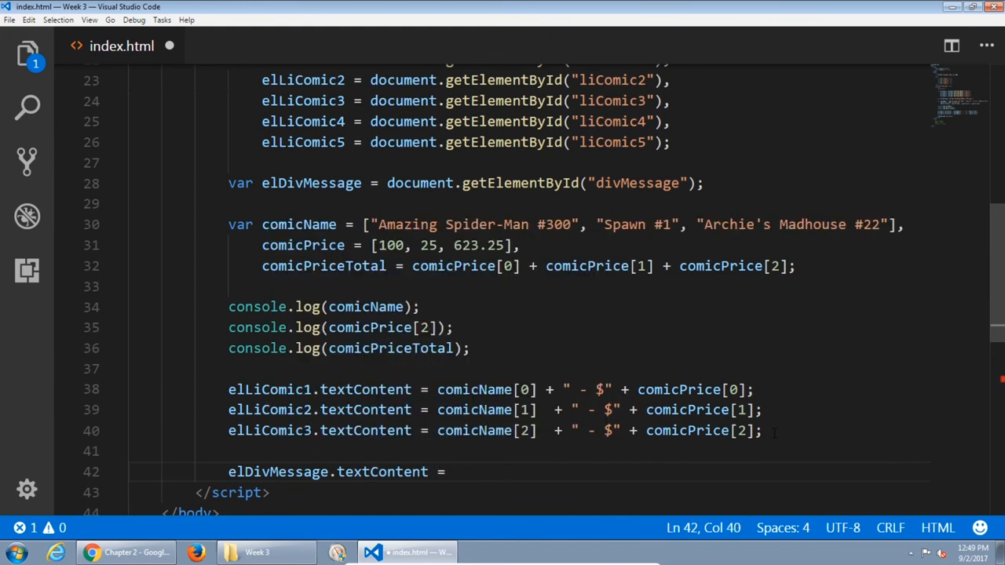
{"action": "type", "text": "\"\";"}
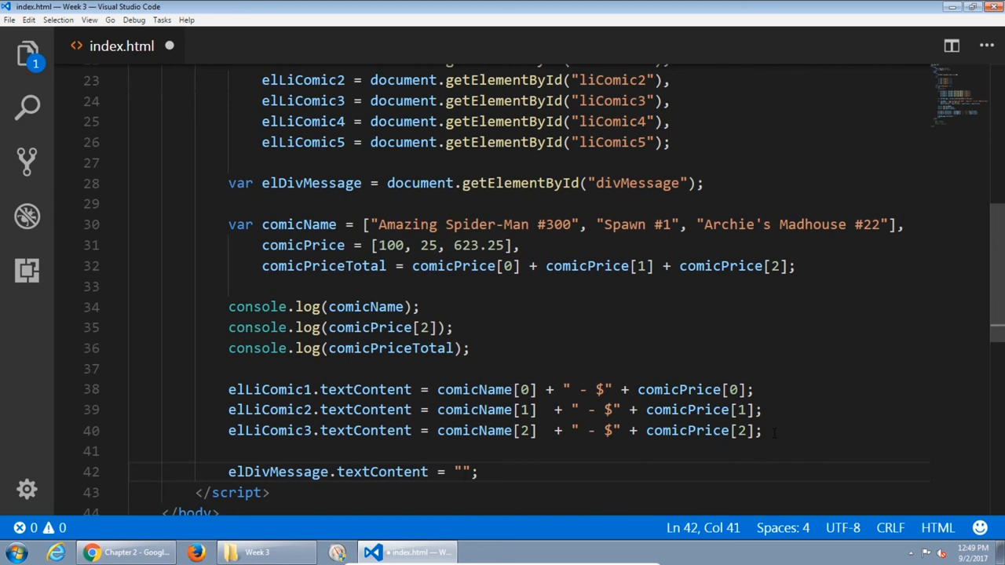
{"action": "type", "text": "The total valu"}
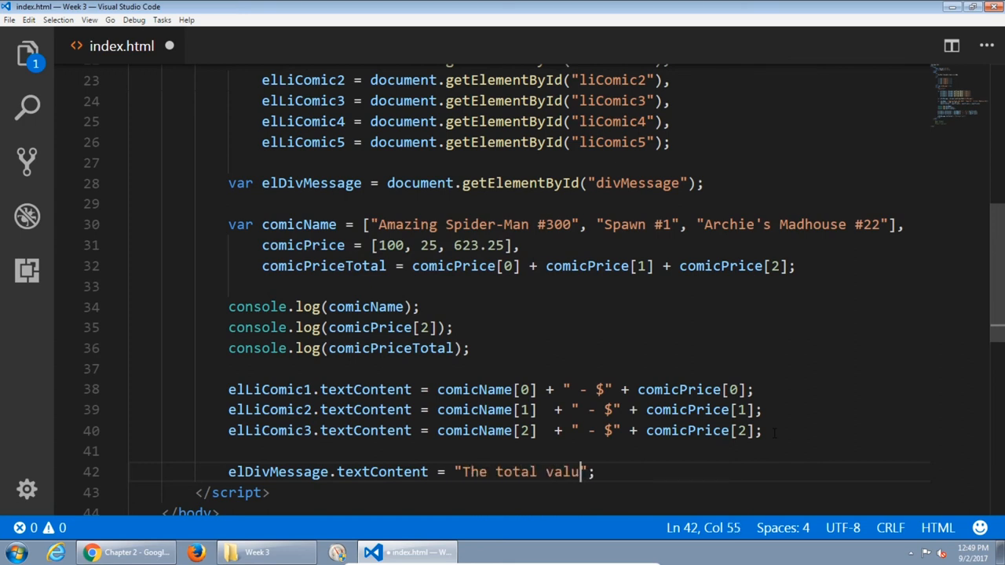
{"action": "type", "text": "e of these comics is"}
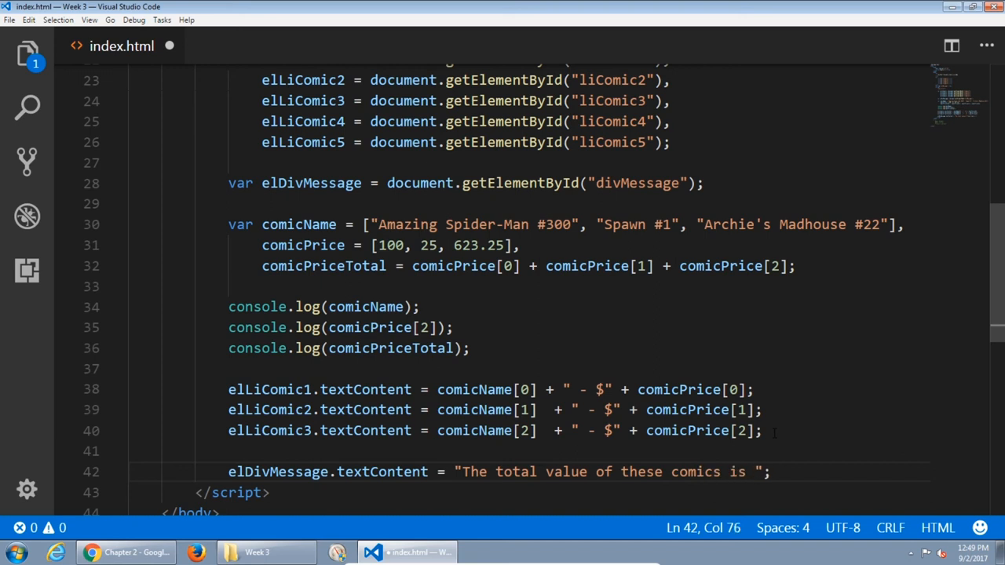
{"action": "type", "text": "$\""}
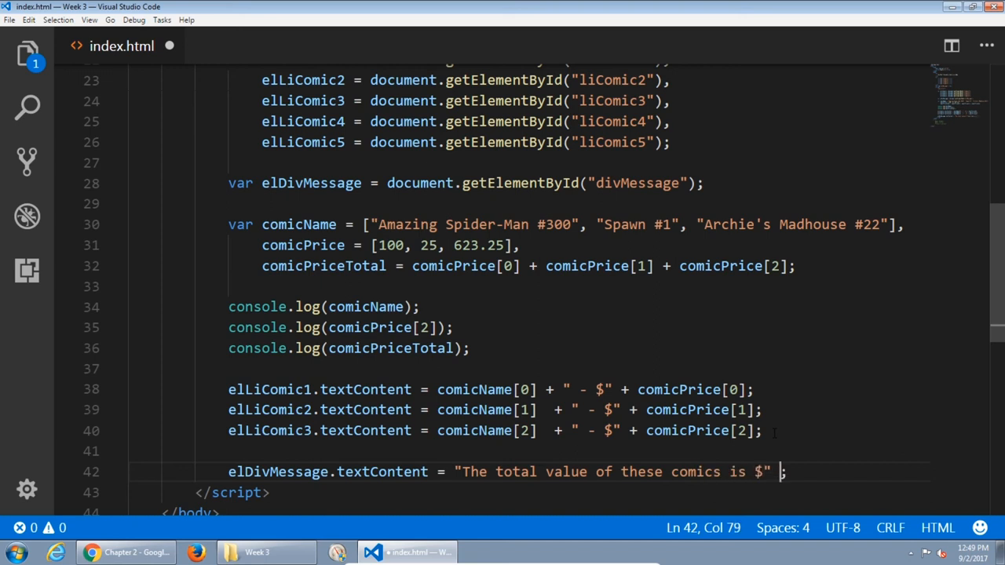
{"action": "type", "text": "comicPriceTotal"}
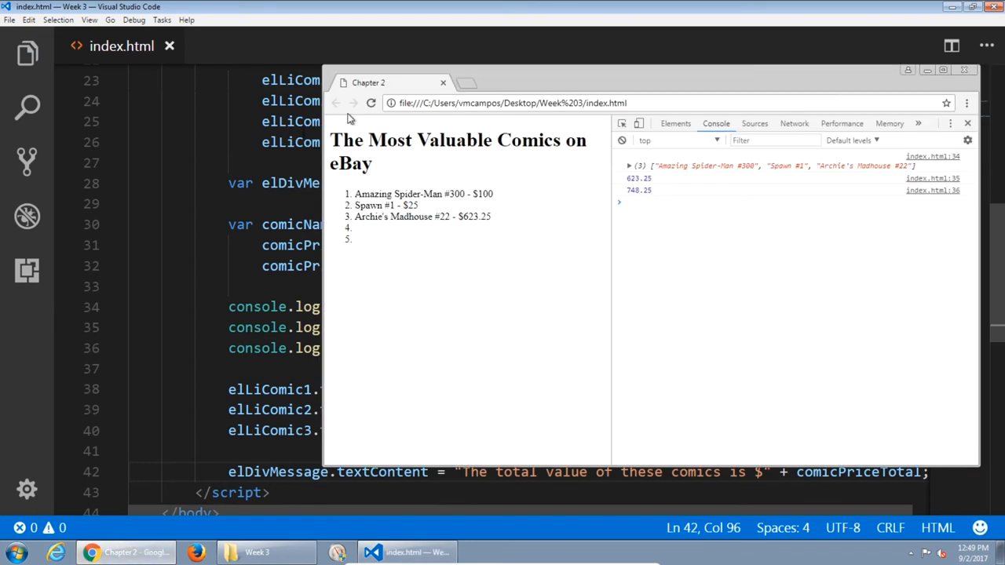
Reload Chrome to show the $748.25 total message, then select the heading text.
{"action": "left_click", "coordinate": [372, 103]}
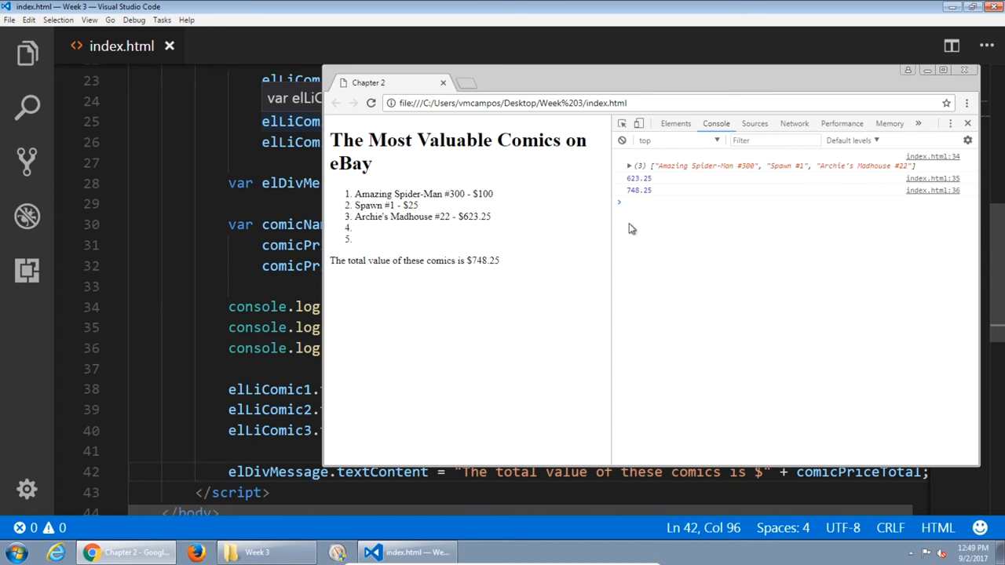
{"action": "mouse_move", "coordinate": [644, 197]}
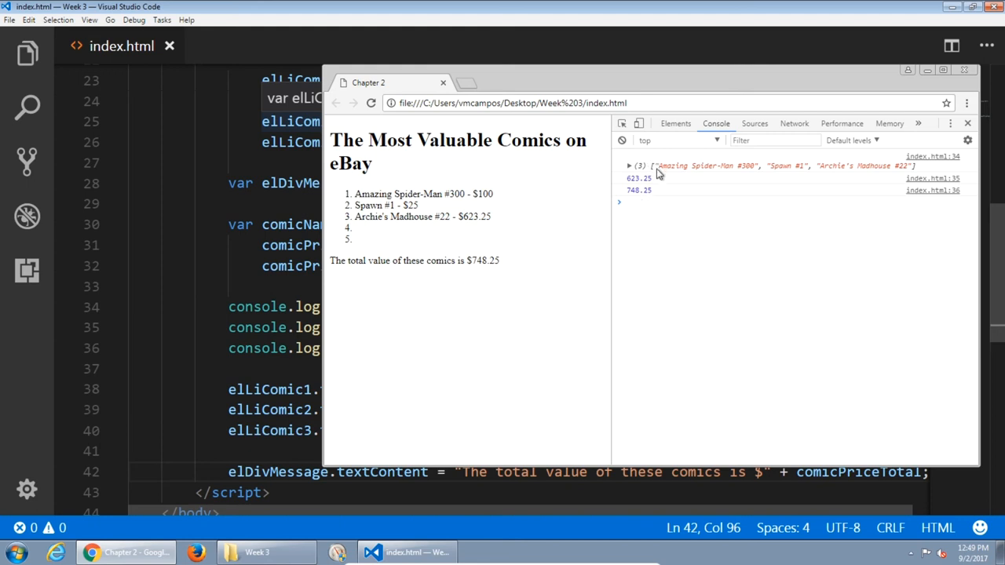
{"action": "mouse_move", "coordinate": [656, 220]}
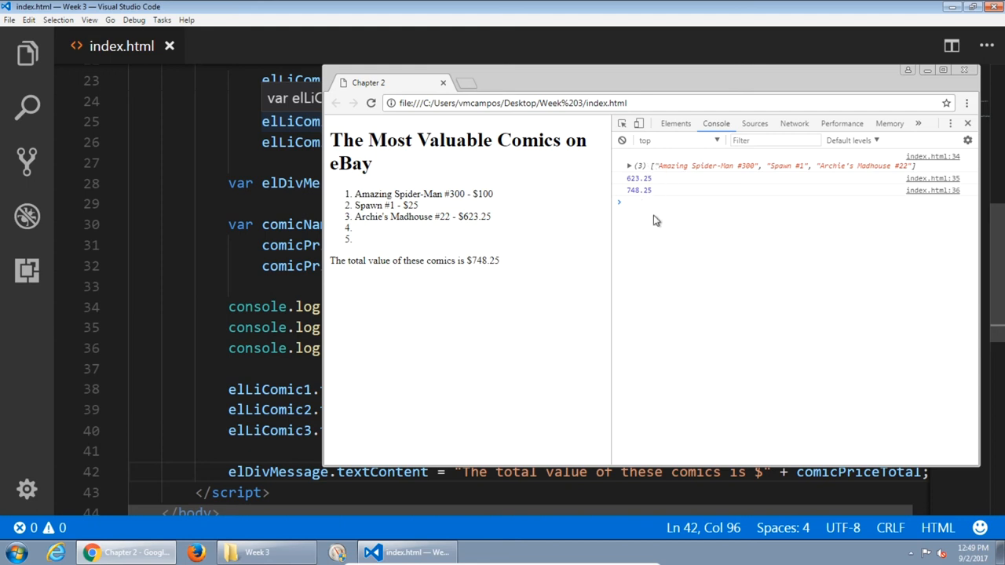
{"action": "mouse_move", "coordinate": [701, 221]}
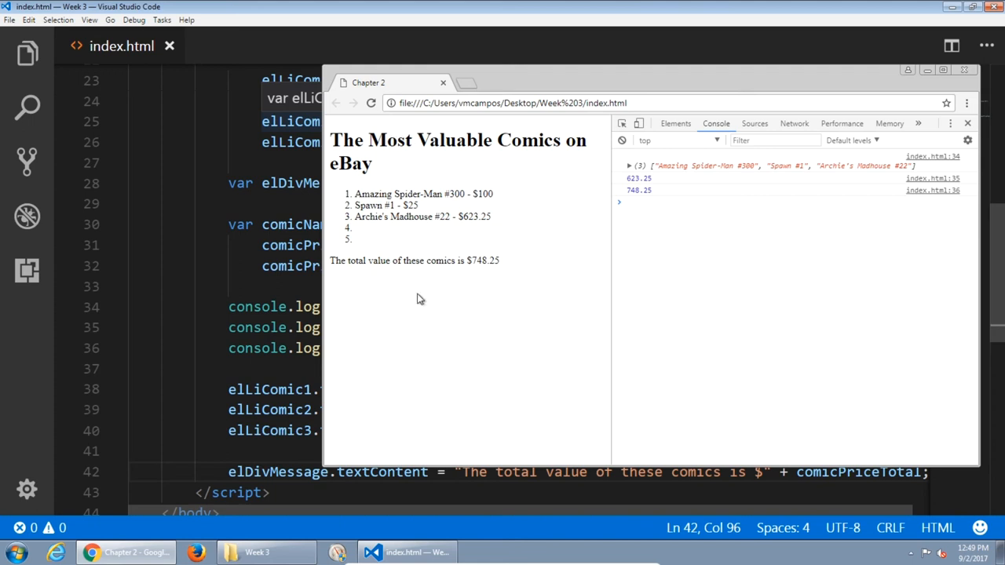
{"action": "mouse_move", "coordinate": [447, 303]}
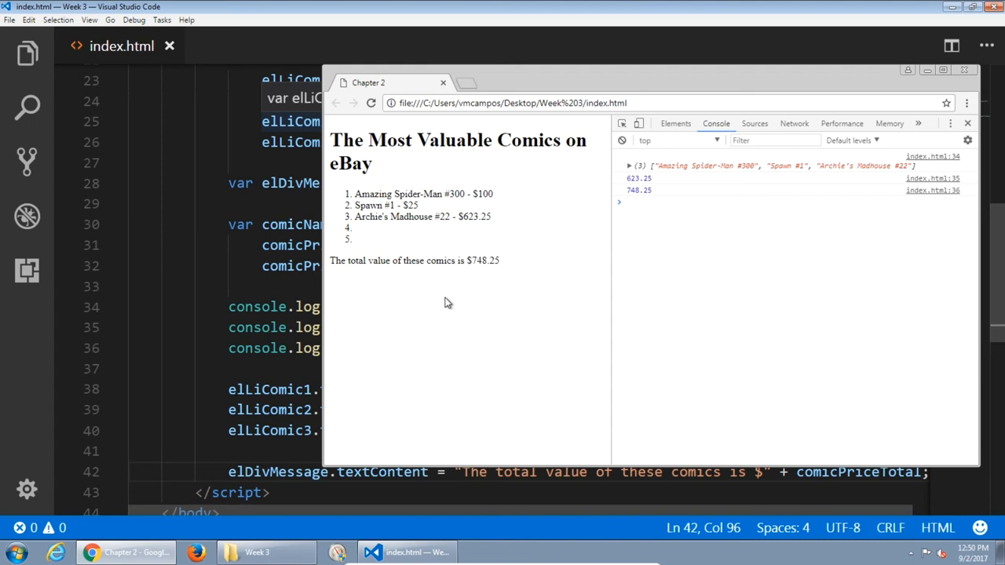
{"action": "mouse_move", "coordinate": [375, 193]}
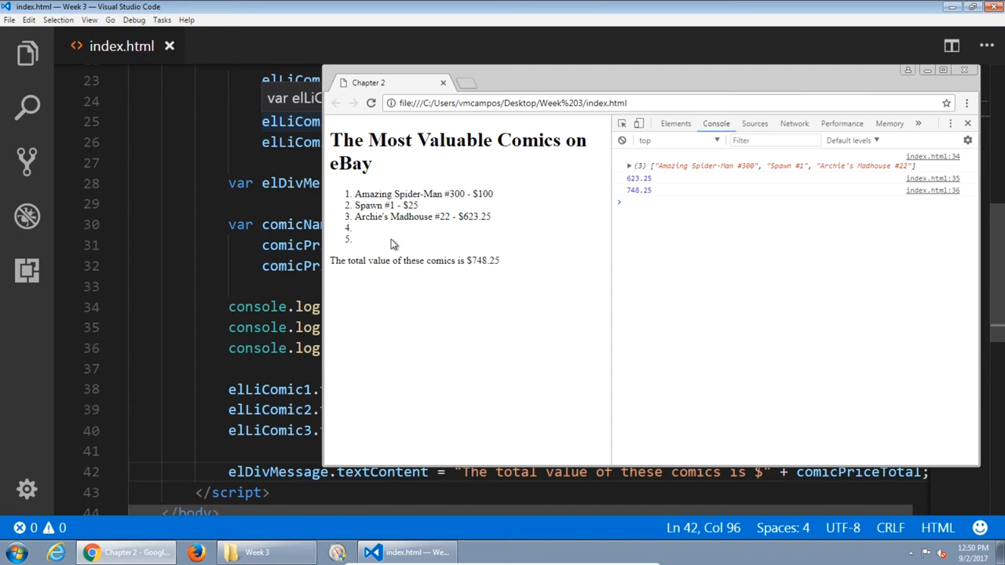
{"action": "mouse_move", "coordinate": [393, 244]}
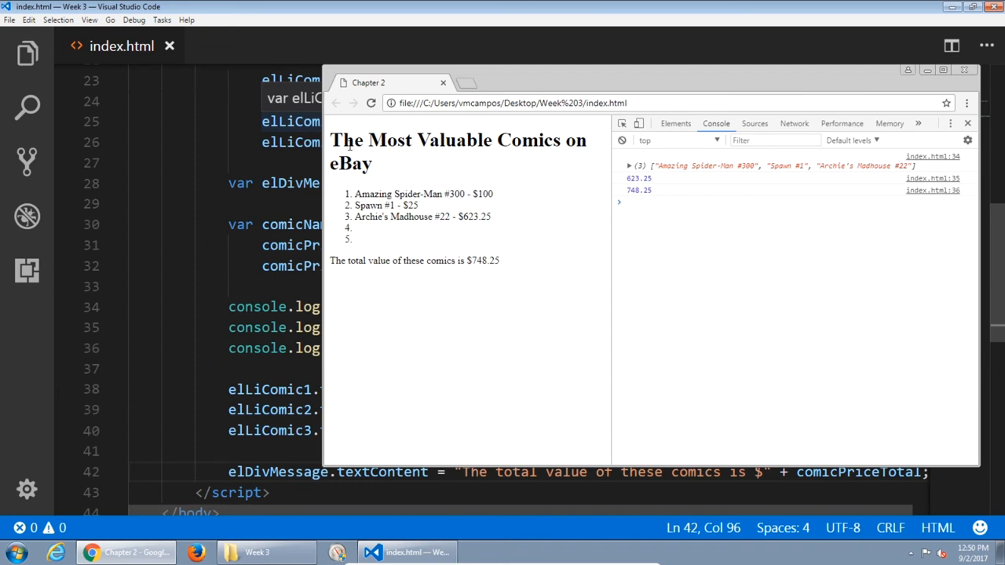
{"action": "left_click_drag", "start_coordinate": [340, 140], "coordinate": [448, 140]}
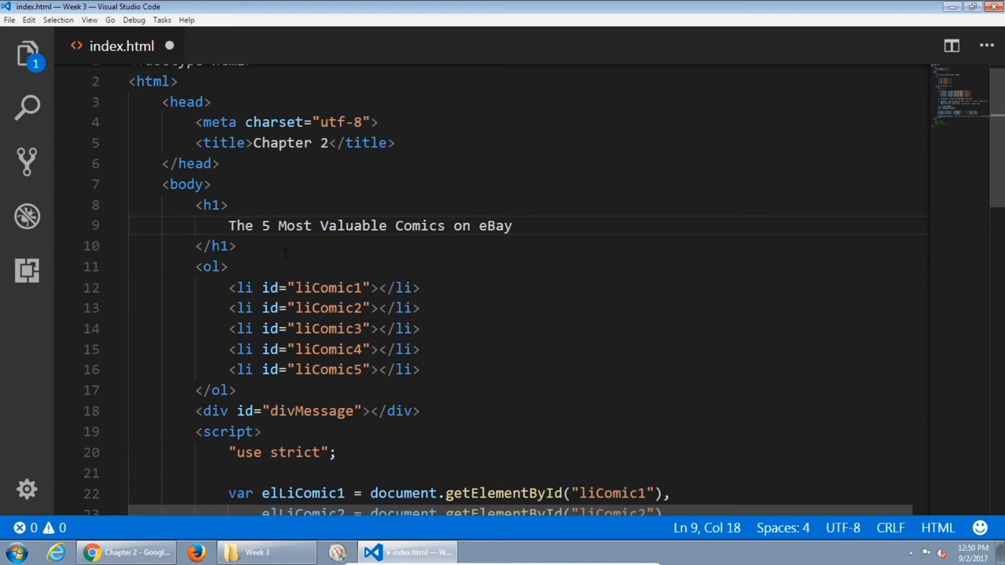
Inspect the 5 in the h1 heading and the comicName array in index.html.
{"action": "double_click", "coordinate": [267, 225]}
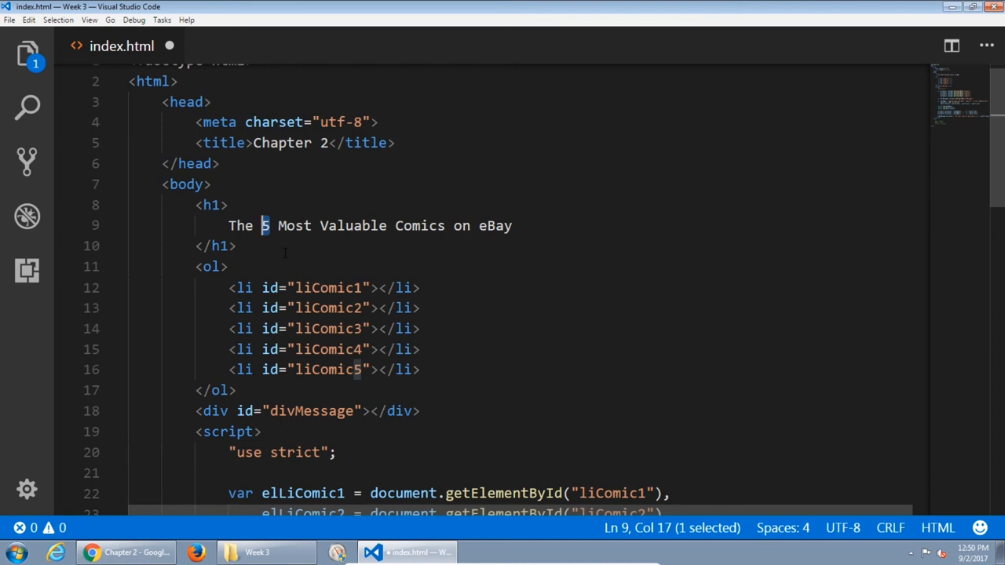
{"action": "scroll", "scroll_direction": "down", "scroll_amount": 3}
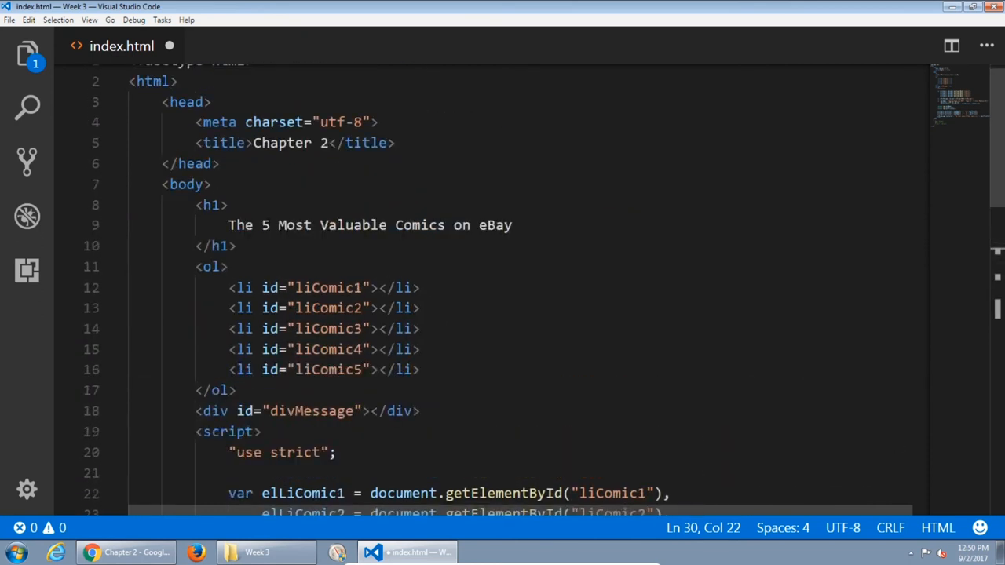
{"action": "double_click", "coordinate": [266, 225]}
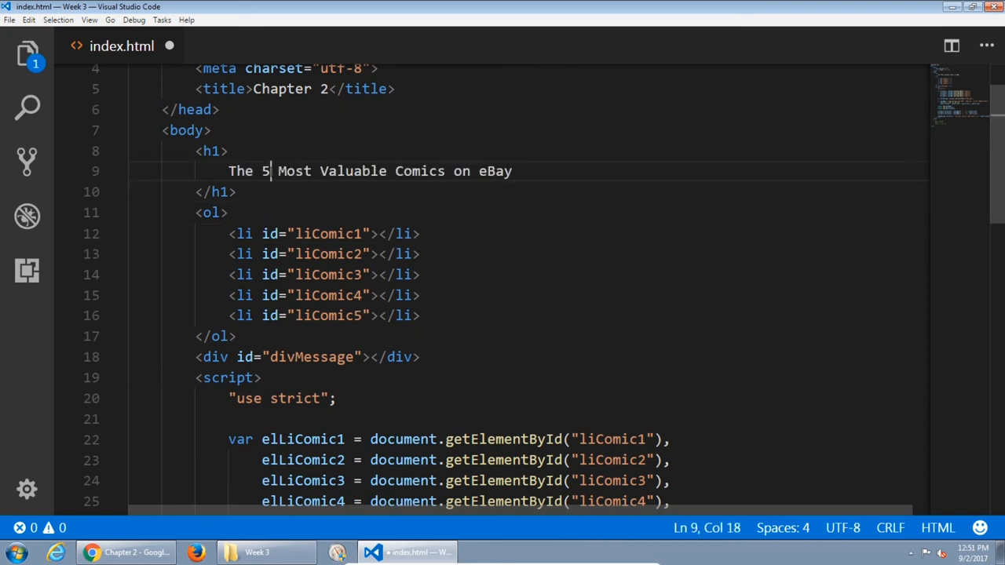
Replace the 5 in the heading with X wrapped in a span element.
{"action": "double_click", "coordinate": [263, 170]}
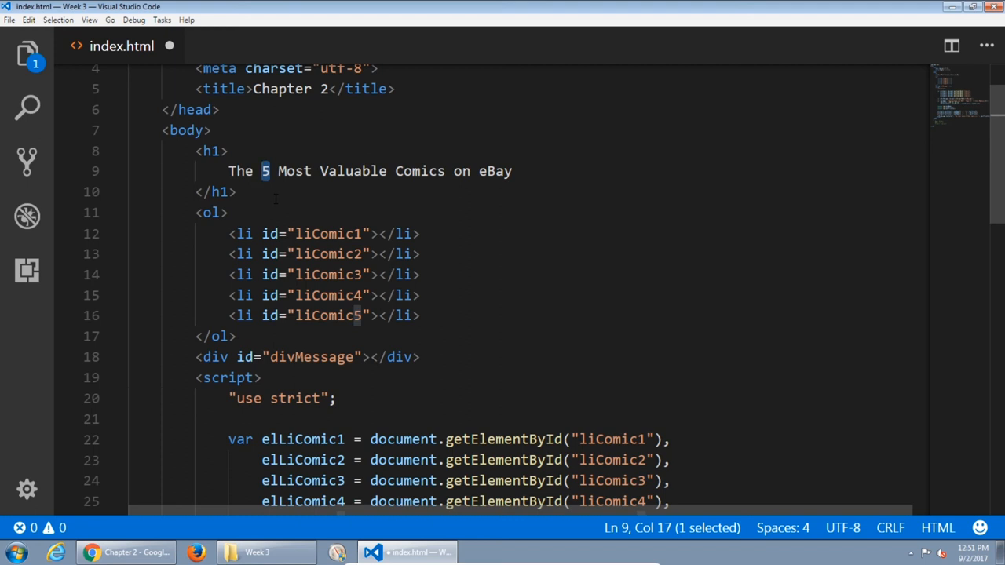
{"action": "type", "text": "X"}
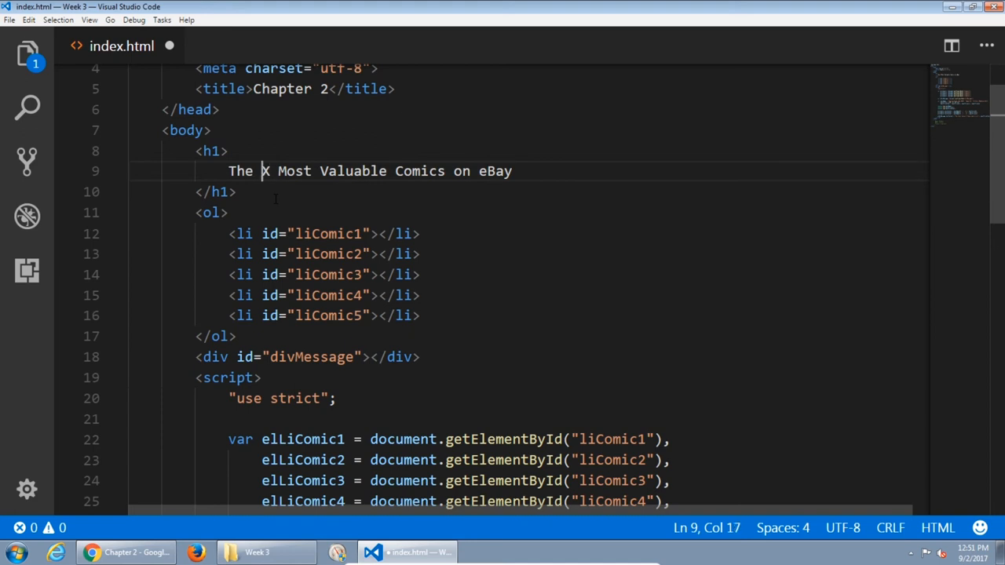
{"action": "type", "text": "<span>X</span>"}
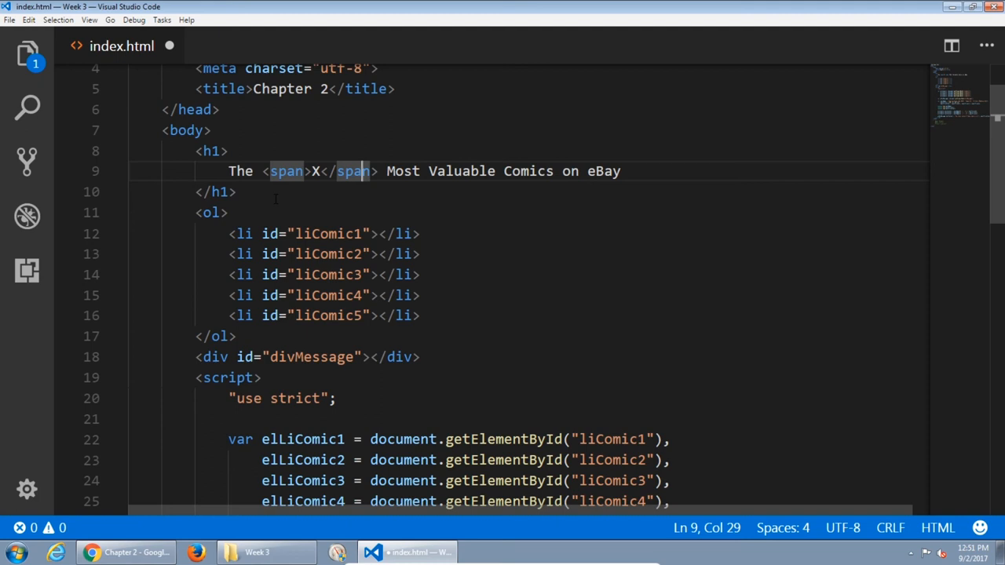
{"action": "key", "text": "Left"}
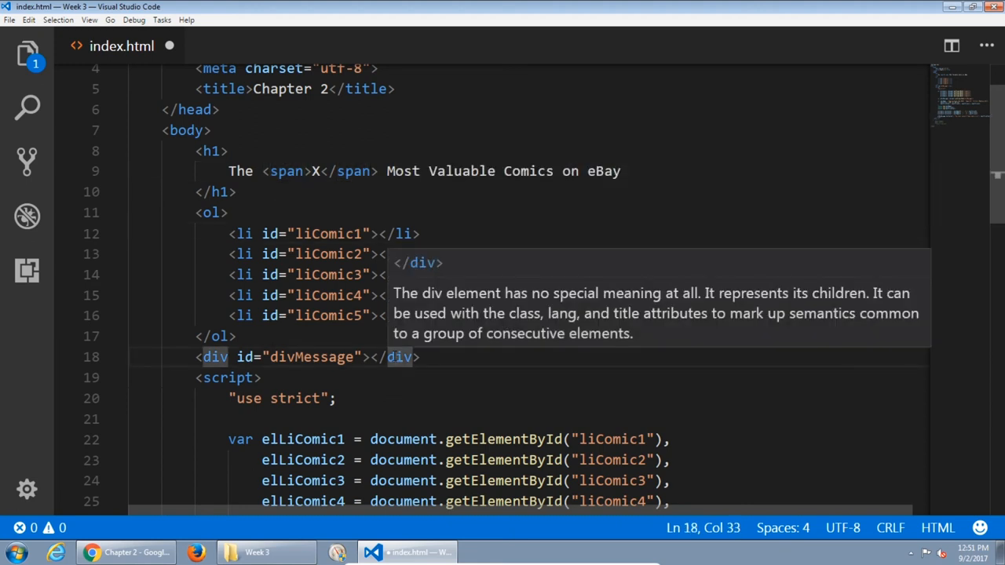
Add id="spanTotalComics" to the heading's span tag.
{"action": "double_click", "coordinate": [270, 233]}
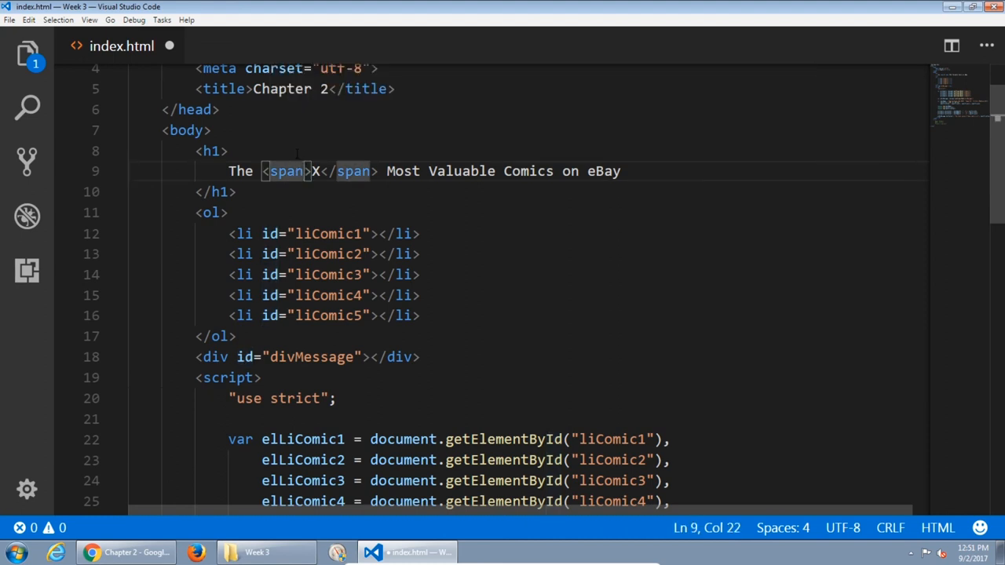
{"action": "type", "text": "id=\""}
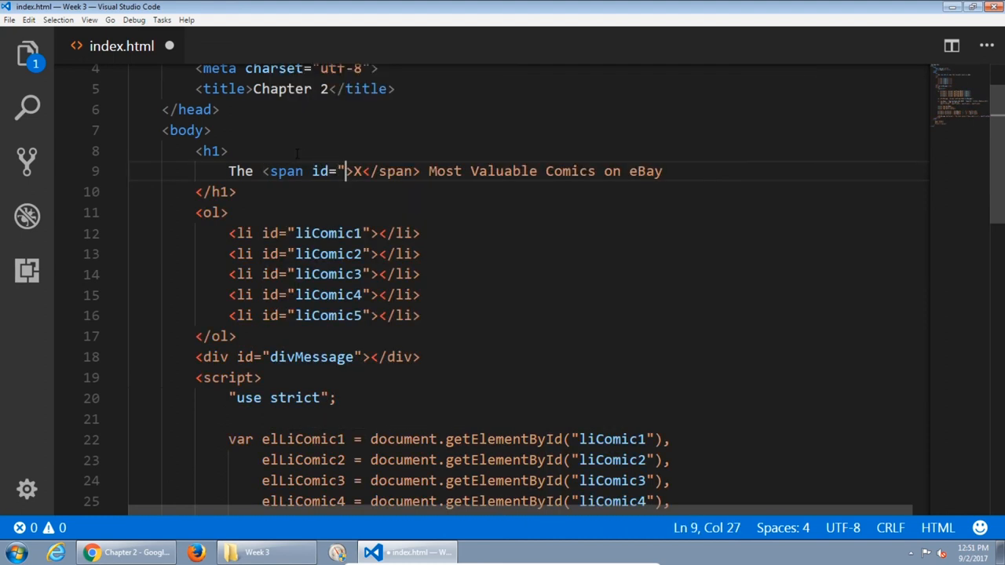
{"action": "type", "text": "span"}
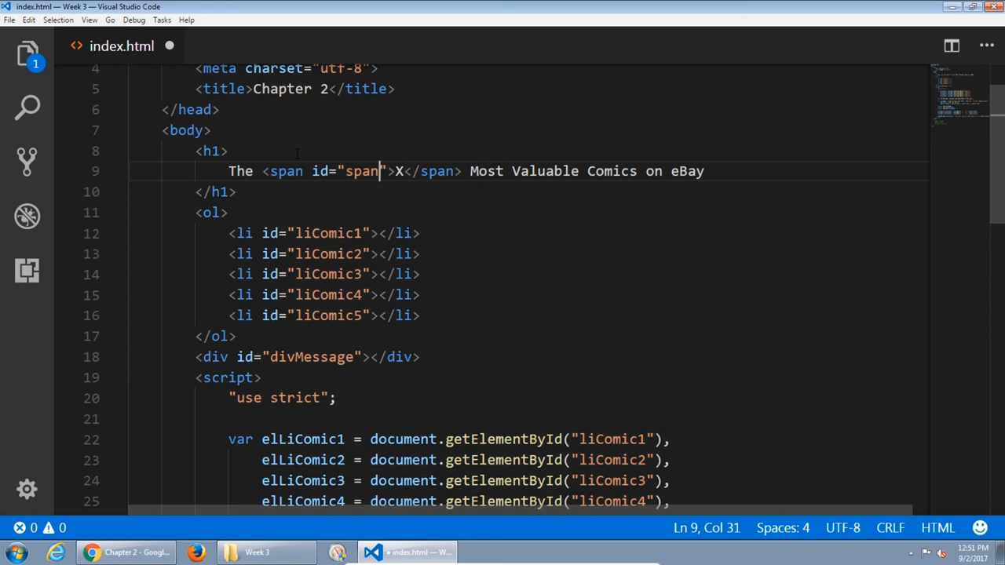
{"action": "type", "text": "TotalComics"}
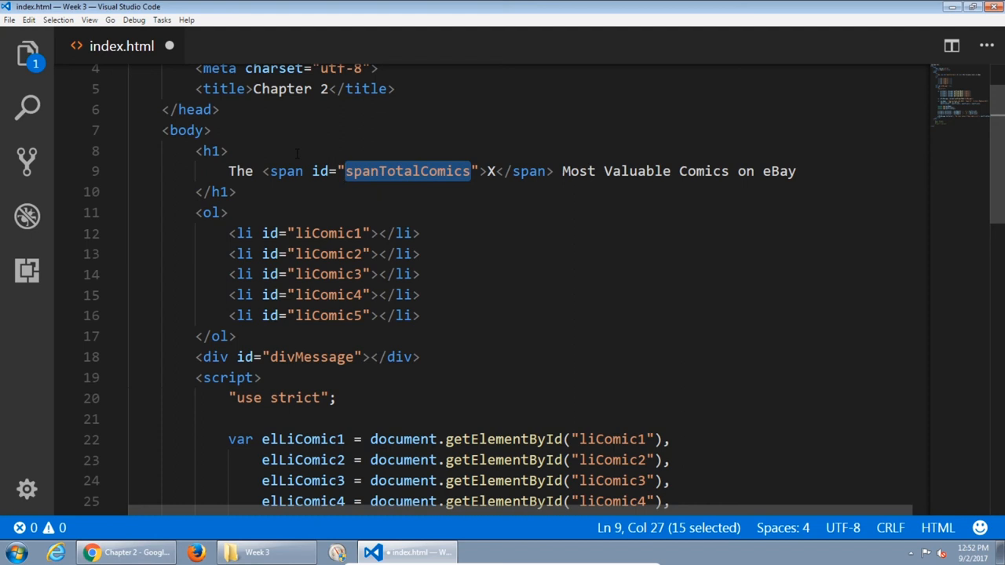
{"action": "scroll", "scroll_direction": "down", "scroll_amount": 3}
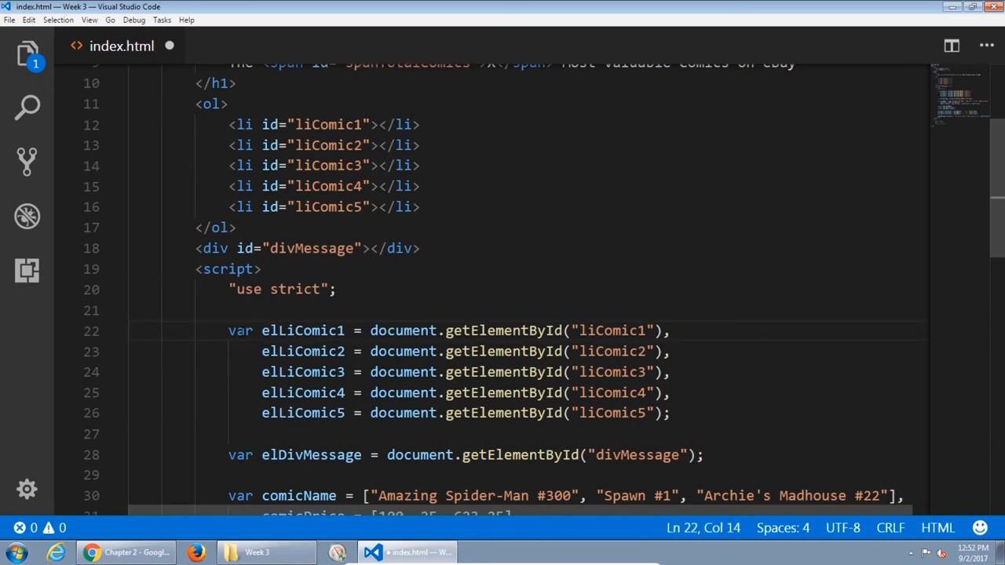
Add a new elSpanTotalComics declaration after the elDivMessage line.
{"action": "double_click", "coordinate": [302, 330]}
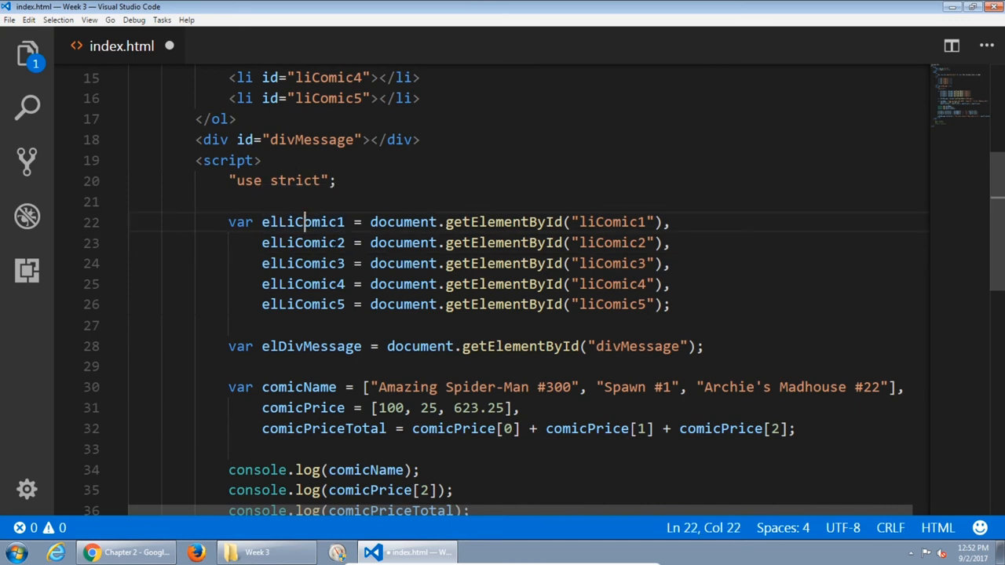
{"action": "left_click_drag", "start_coordinate": [310, 222], "coordinate": [444, 304]}
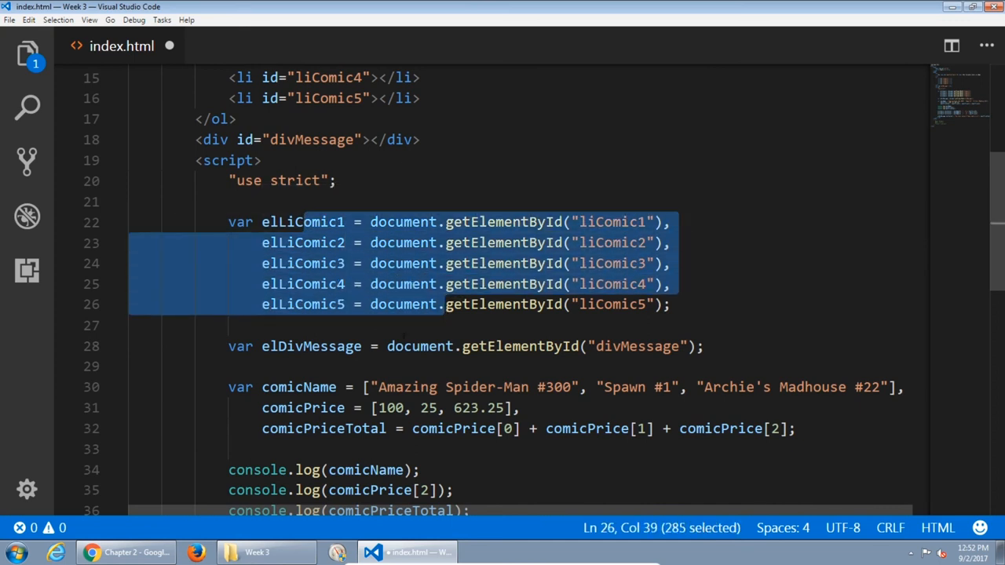
{"action": "left_click", "coordinate": [275, 387]}
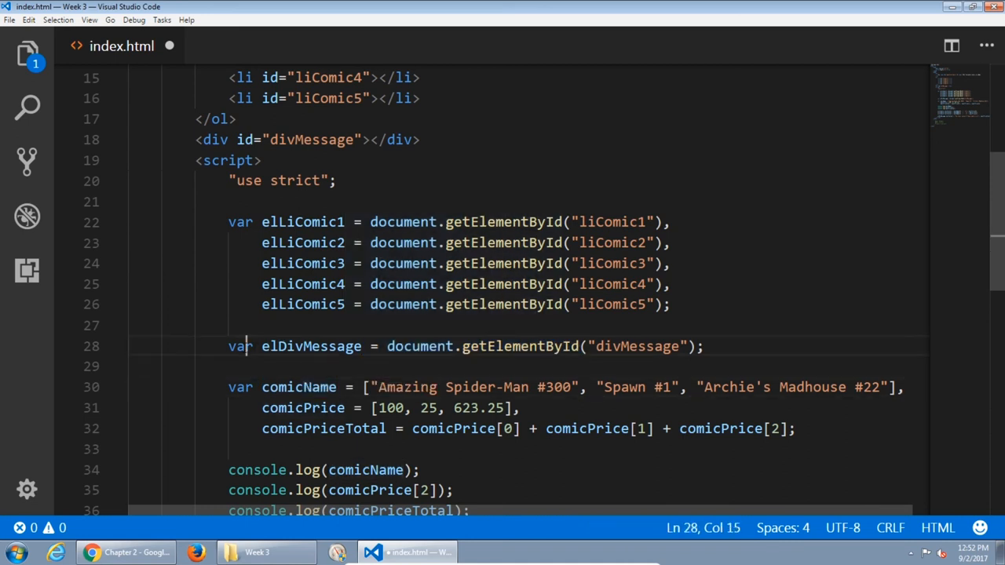
{"action": "mouse_move", "coordinate": [310, 346]}
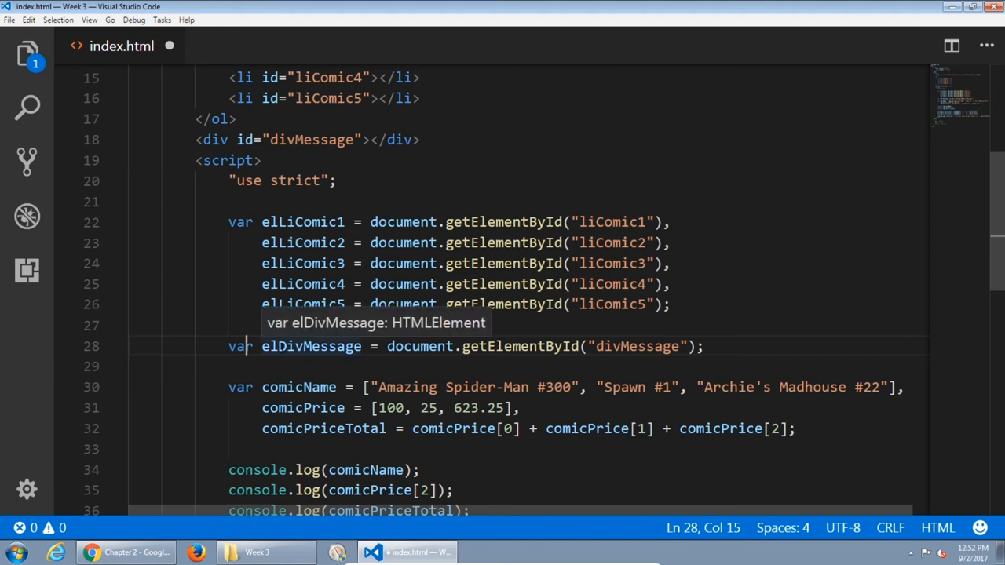
{"action": "mouse_move", "coordinate": [314, 346]}
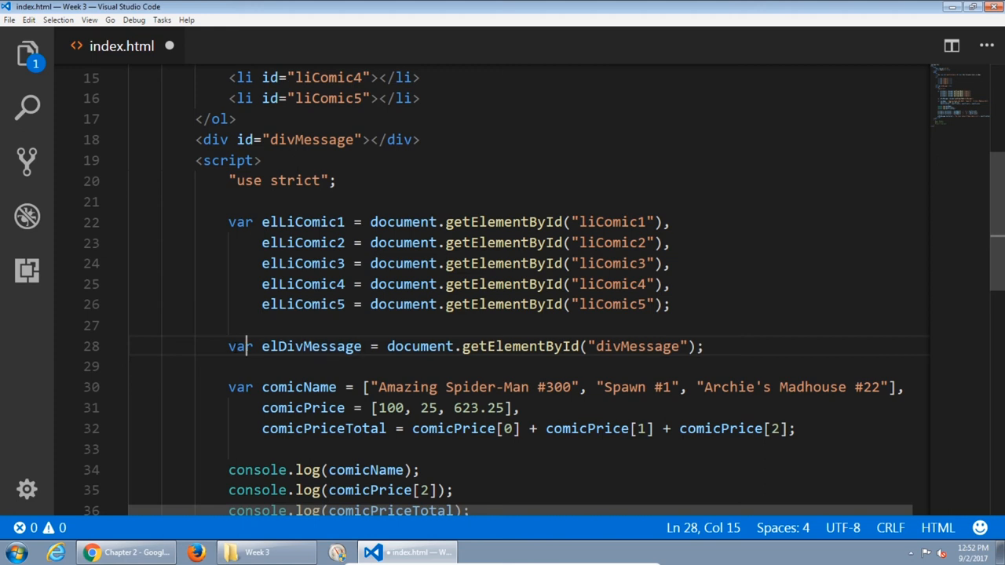
{"action": "double_click", "coordinate": [311, 346]}
{"action": "type", "text": ","}
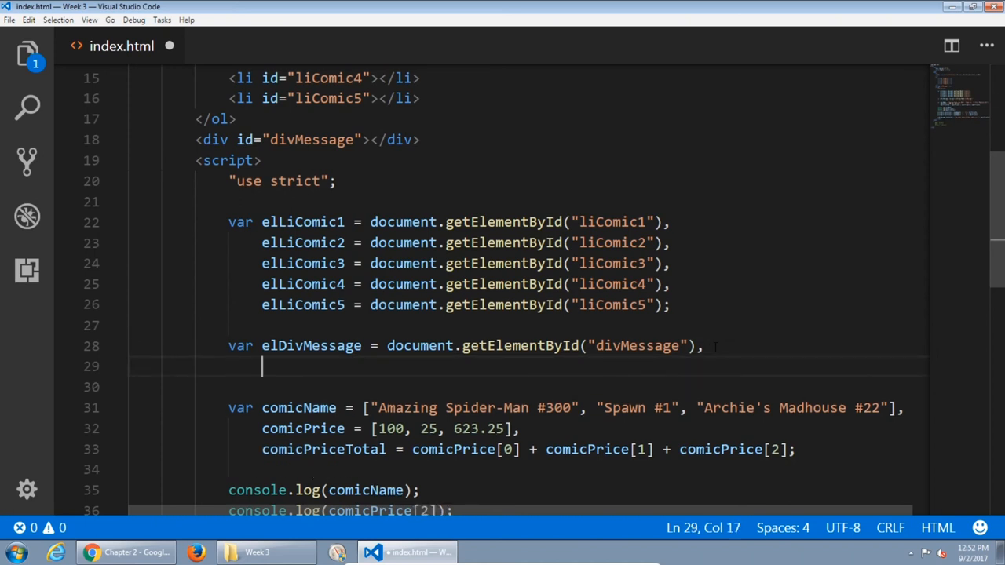
{"action": "type", "text": "elSpanTotalComics"}
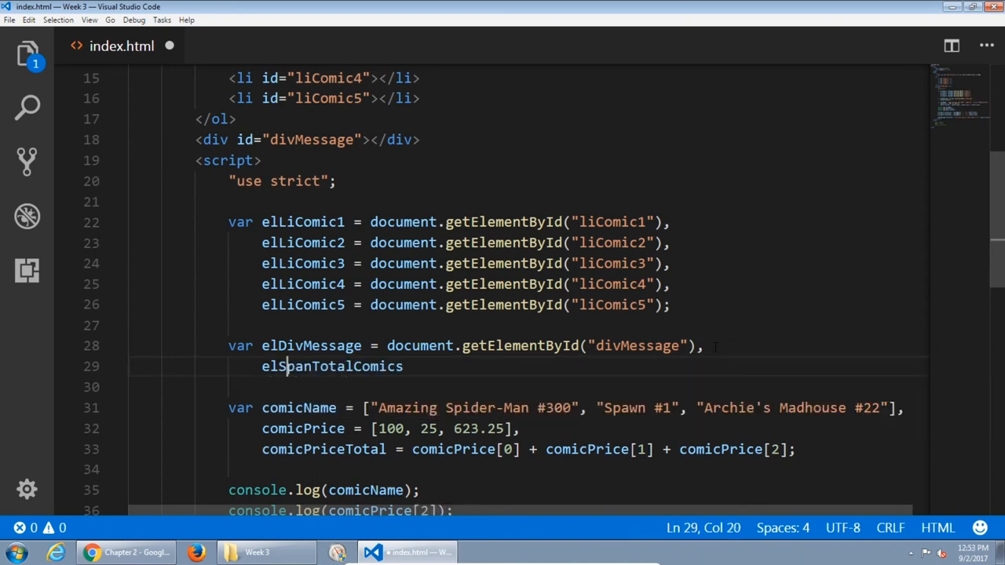
Assign document.getElementById("spanTotalComics") to elSpanTotalComics and save index.html.
{"action": "double_click", "coordinate": [331, 367]}
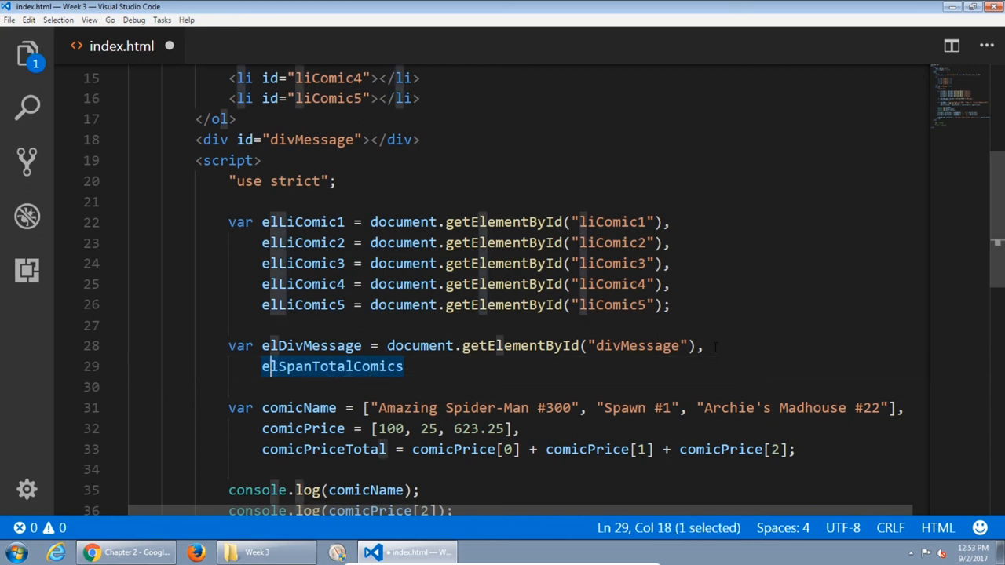
{"action": "double_click", "coordinate": [314, 366]}
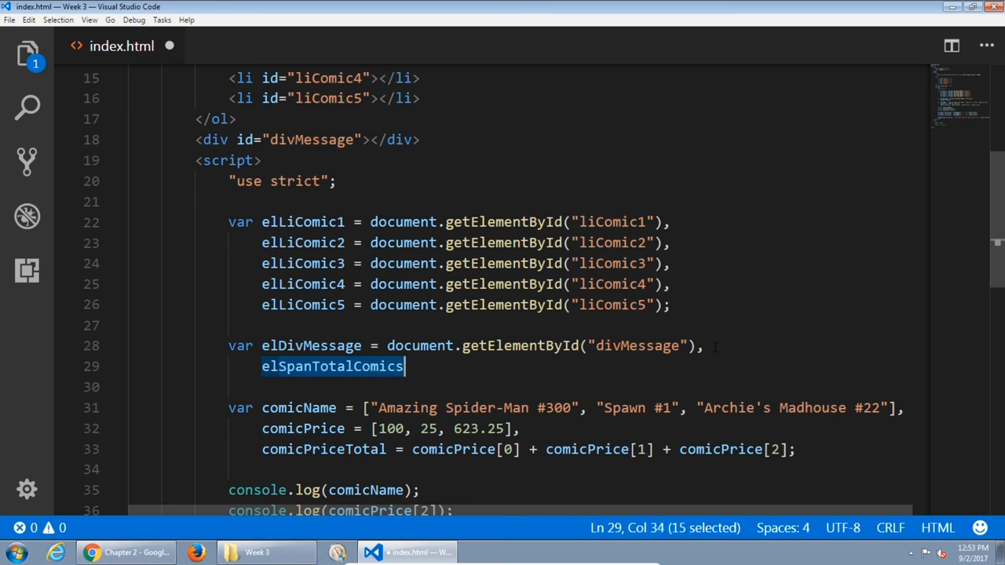
{"action": "type", "text": "= d"}
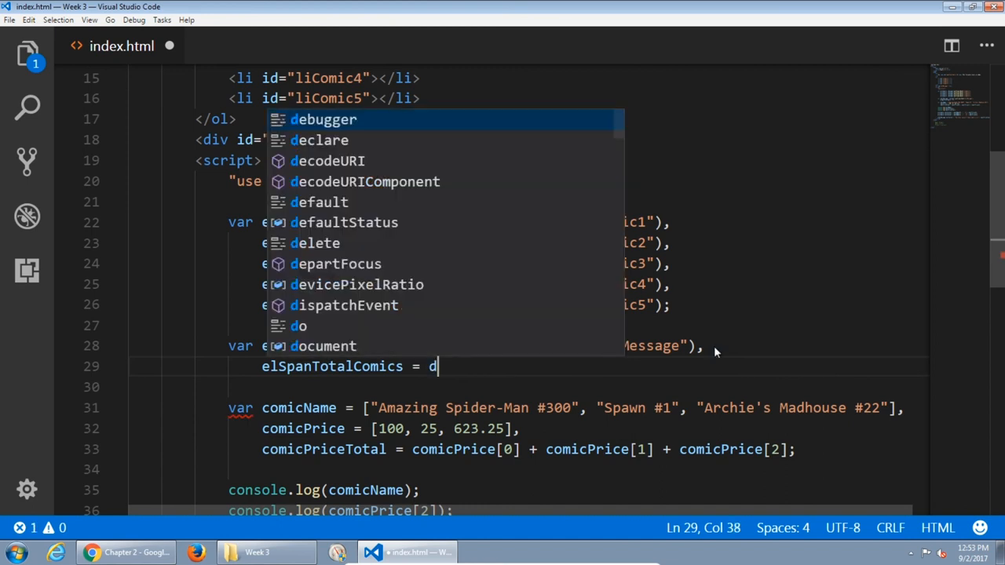
{"action": "type", "text": "ocument."}
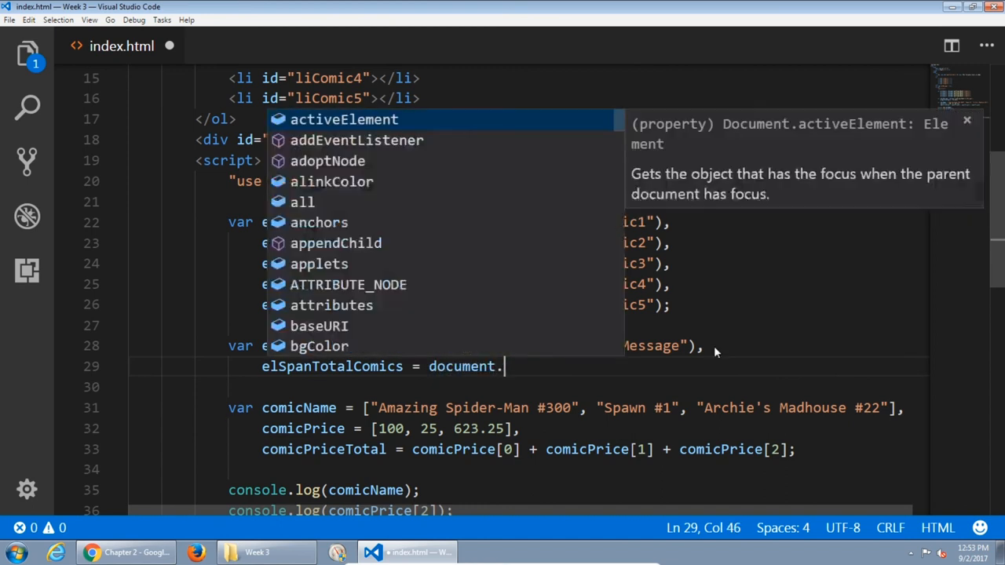
{"action": "type", "text": "getElementById("}
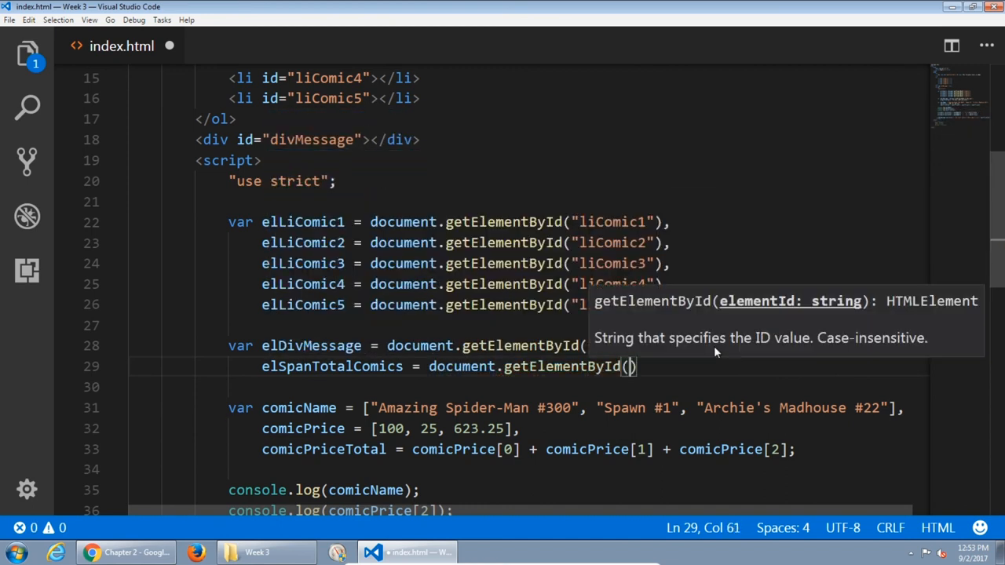
{"action": "type", "text": "\""}
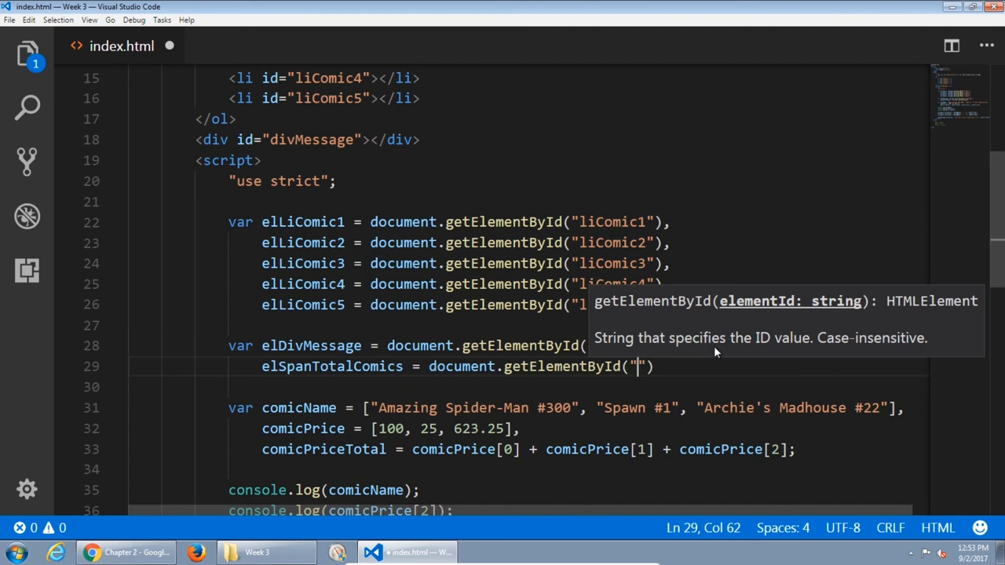
{"action": "type", "text": "spanTotalComics"}
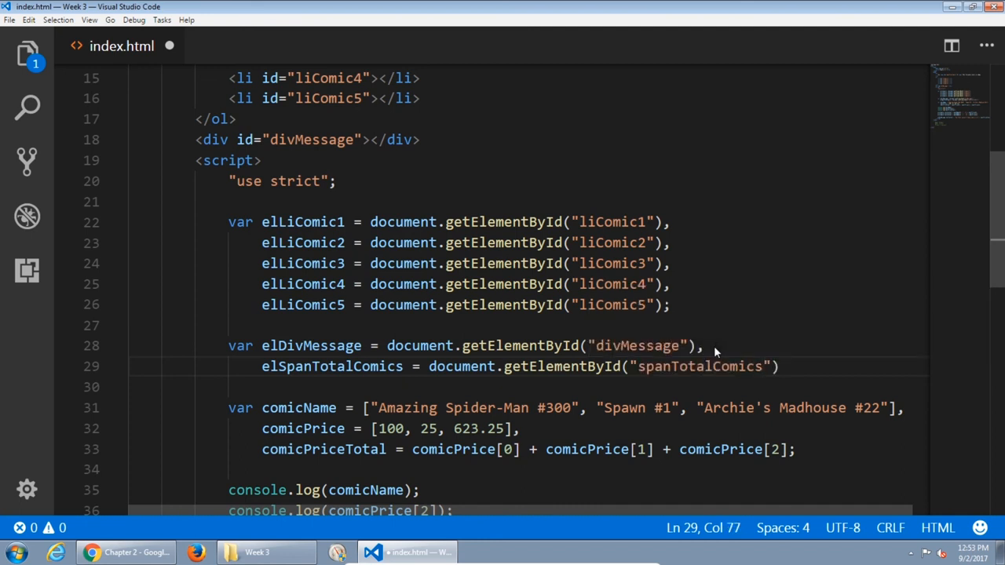
{"action": "type", "text": ";"}
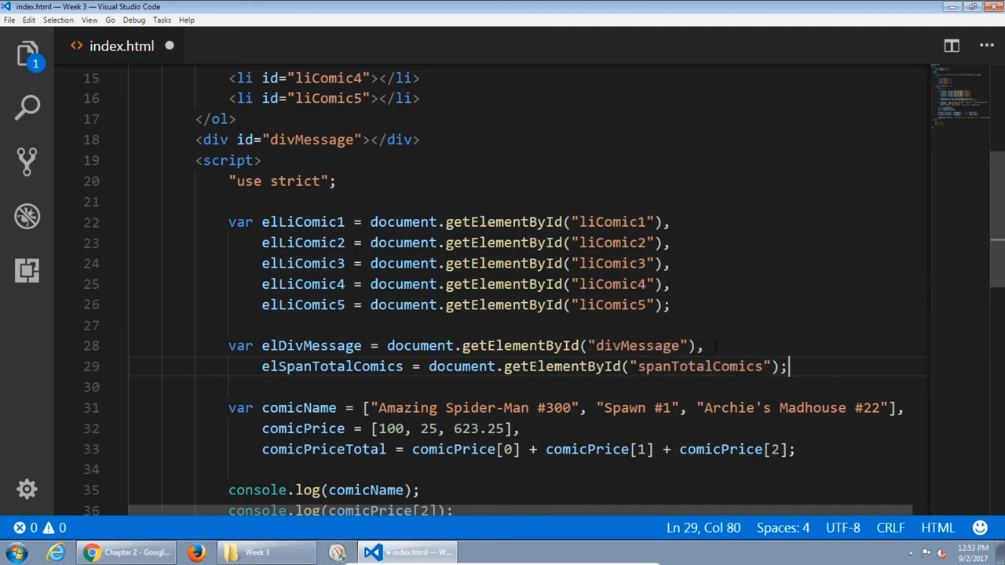
{"action": "key", "text": "ctrl+s"}
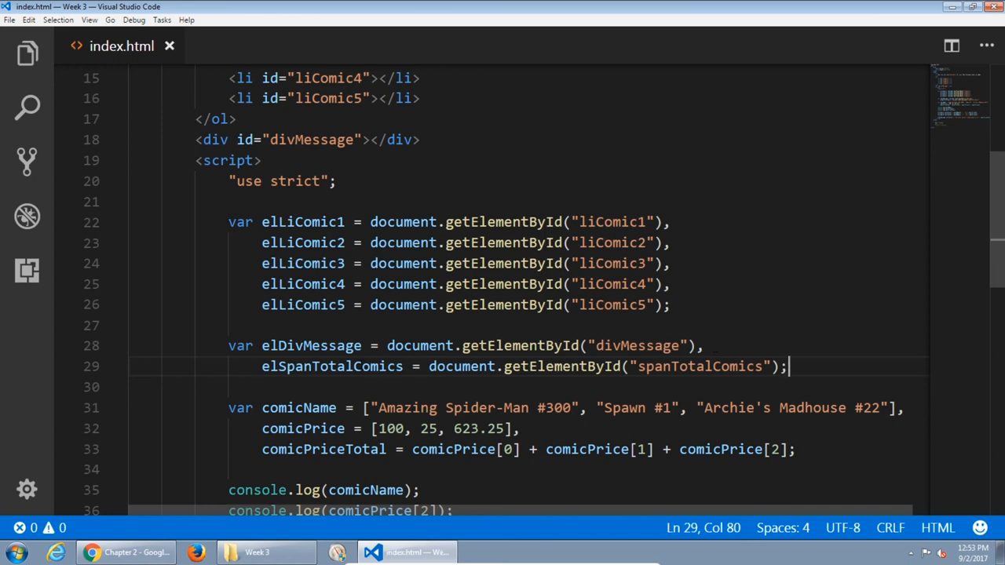
{"action": "scroll", "scroll_direction": "up", "scroll_amount": 3}
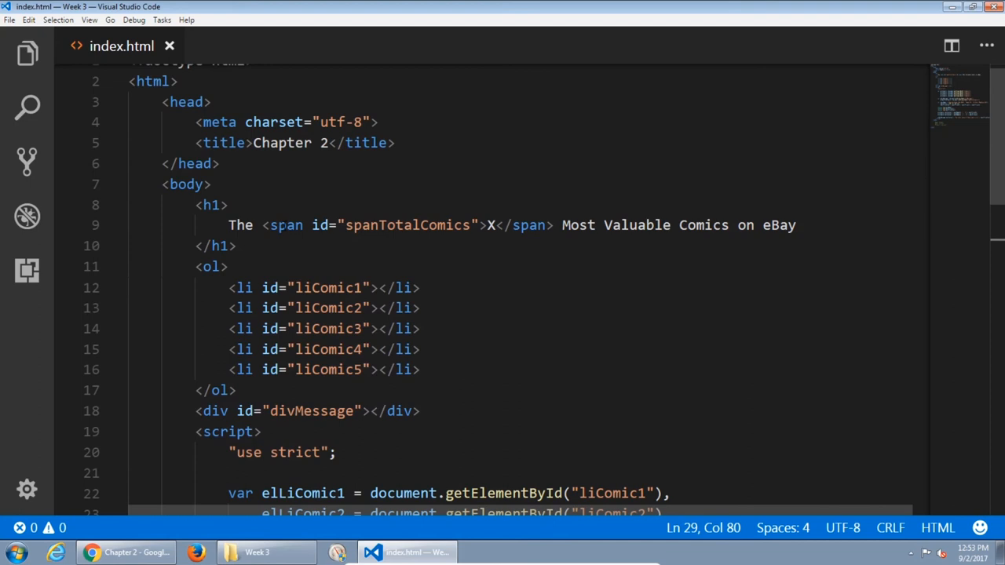
{"action": "mouse_move", "coordinate": [284, 225]}
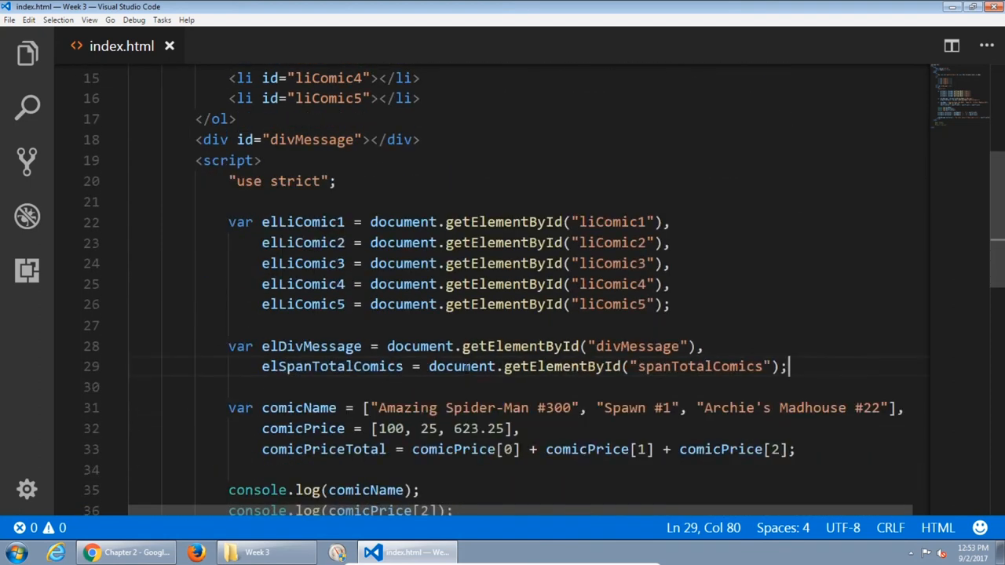
{"action": "mouse_move", "coordinate": [332, 366]}
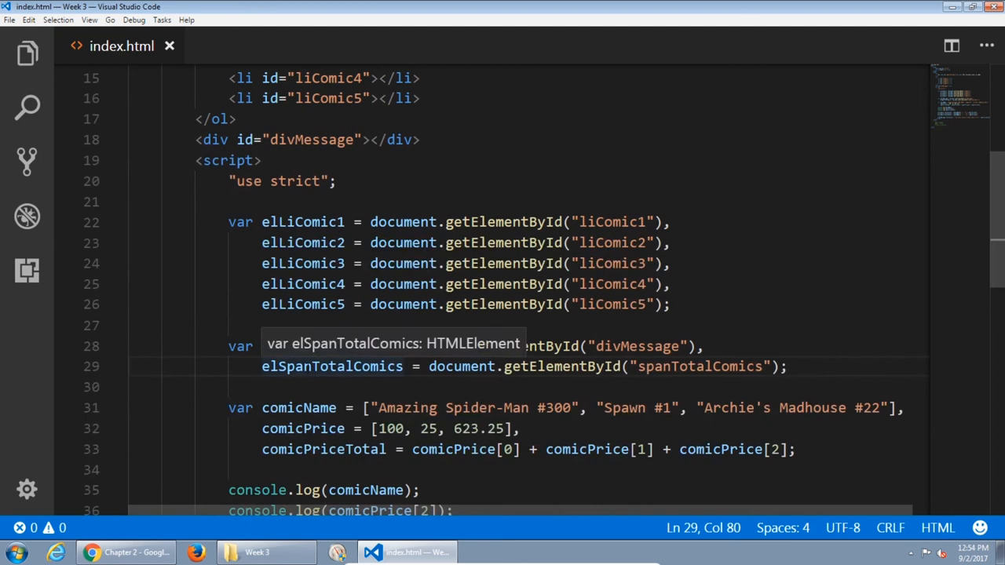
{"action": "scroll", "scroll_direction": "down", "scroll_amount": 3}
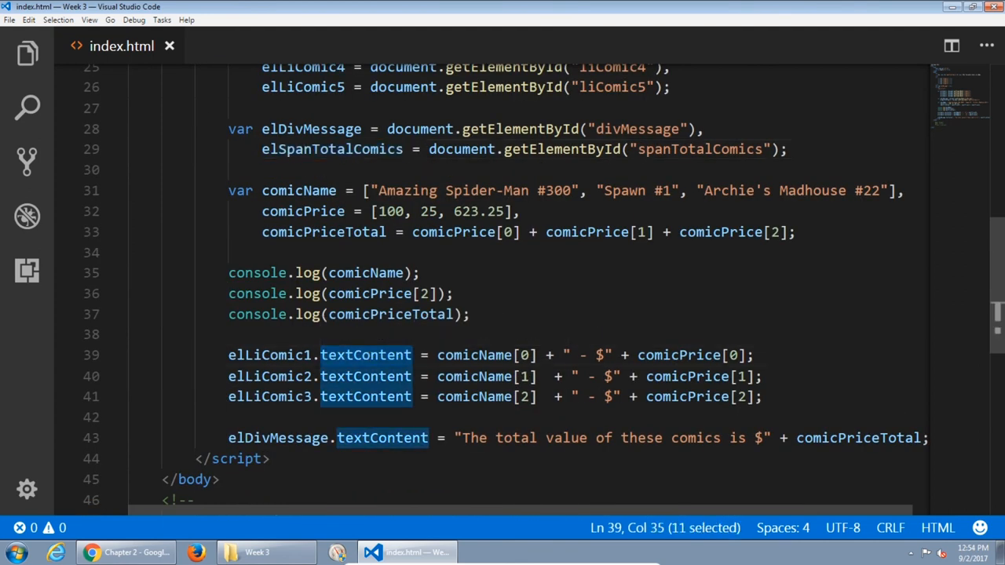
{"action": "mouse_move", "coordinate": [269, 396]}
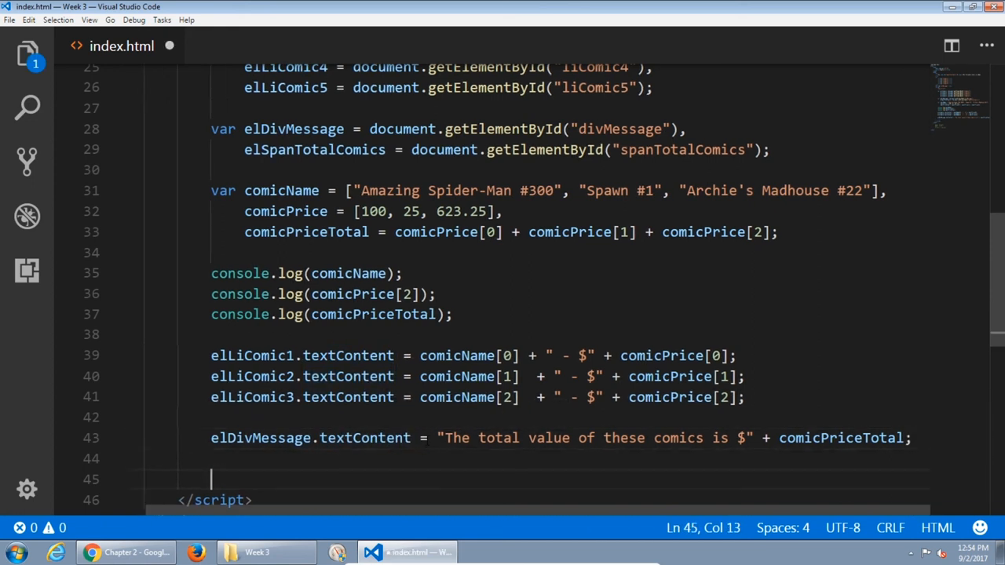
Add the line elSpanTotalComics.textContent = comicName.length; and save index.html.
{"action": "type", "text": "el"}
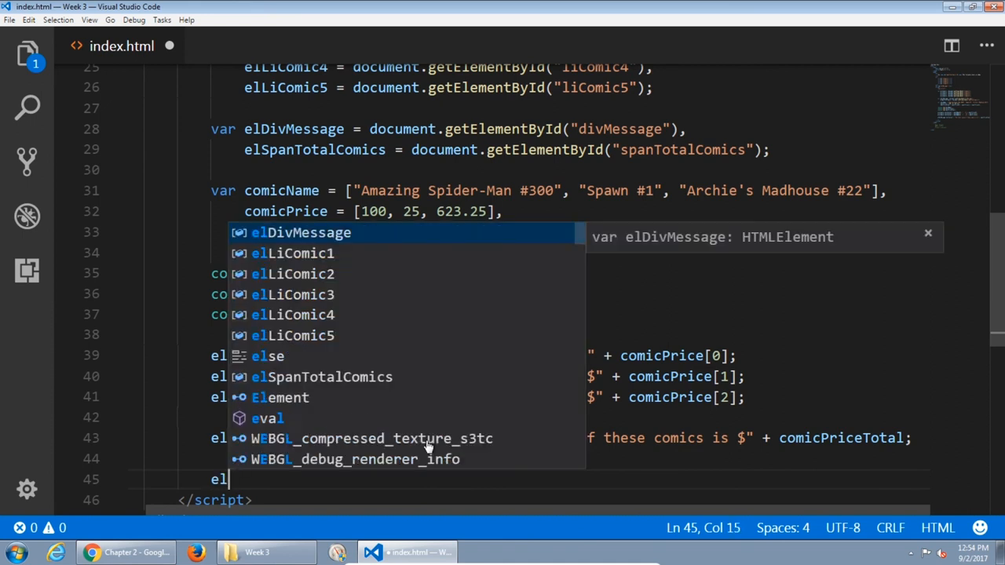
{"action": "type", "text": "elSpanTotalComics."}
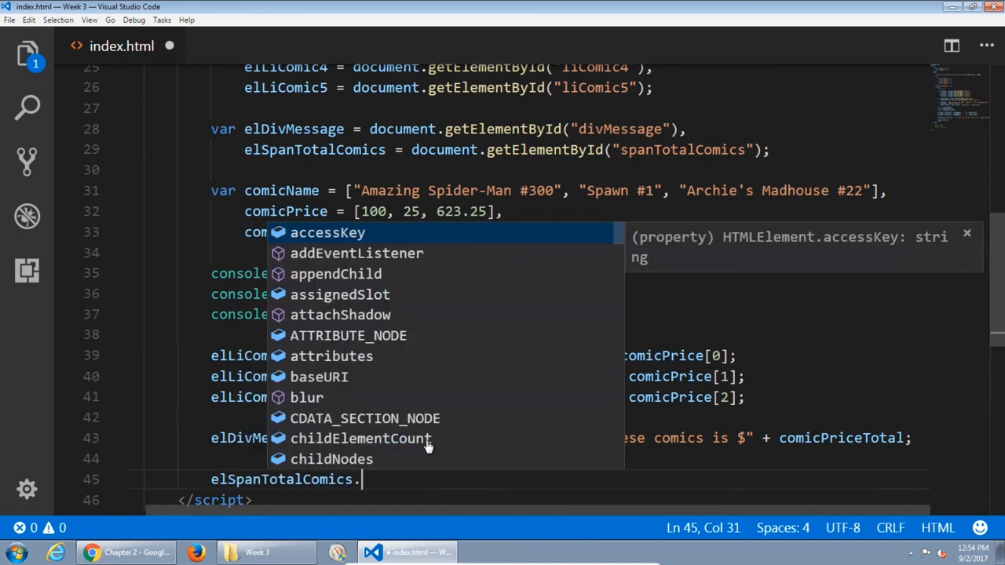
{"action": "type", "text": "textContent"}
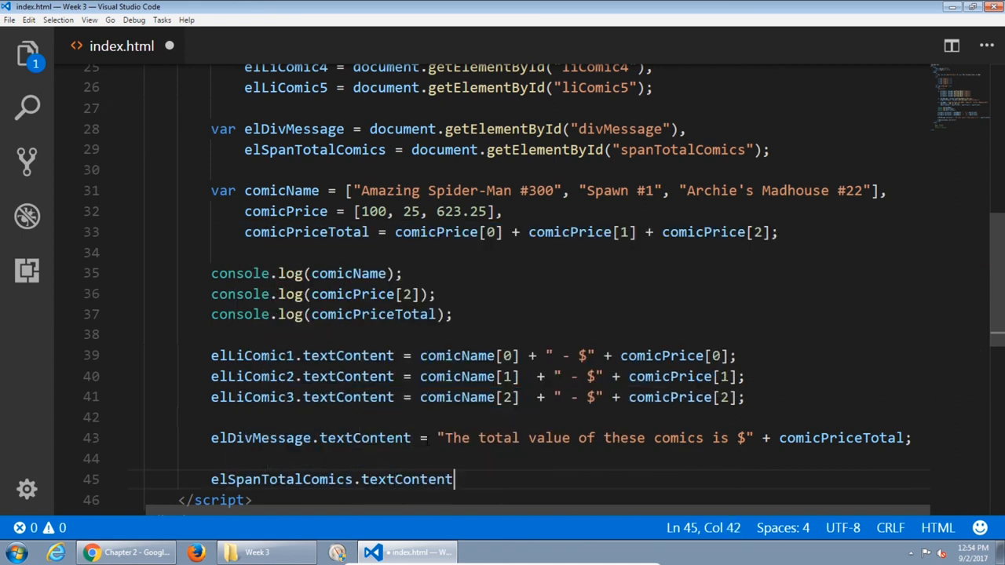
{"action": "type", "text": "="}
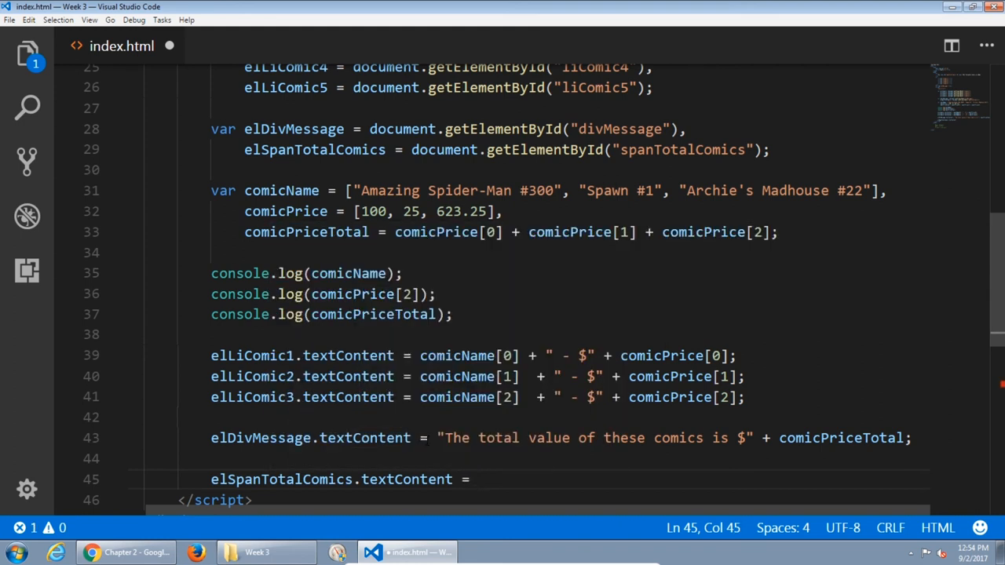
{"action": "mouse_move", "coordinate": [454, 370]}
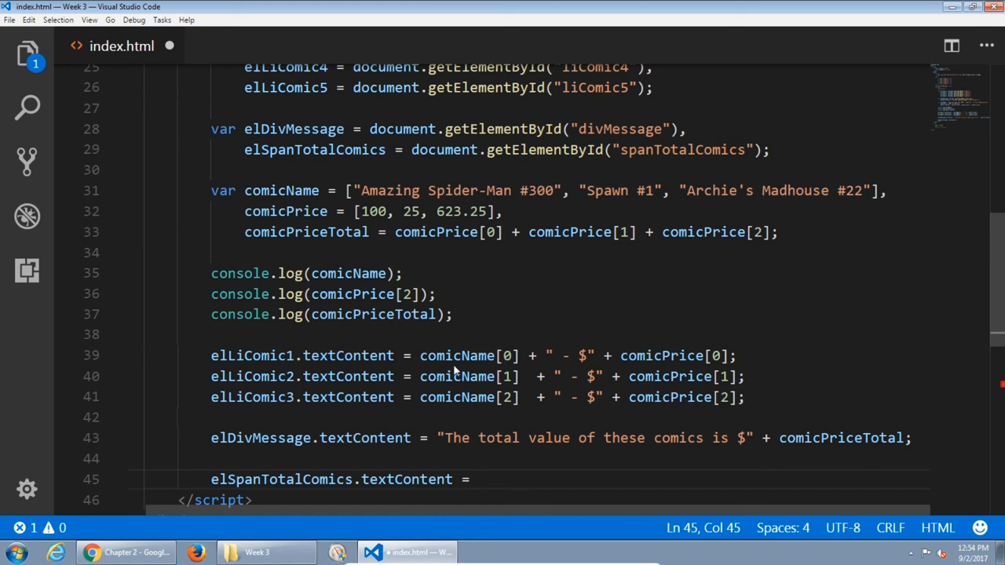
{"action": "mouse_move", "coordinate": [263, 196]}
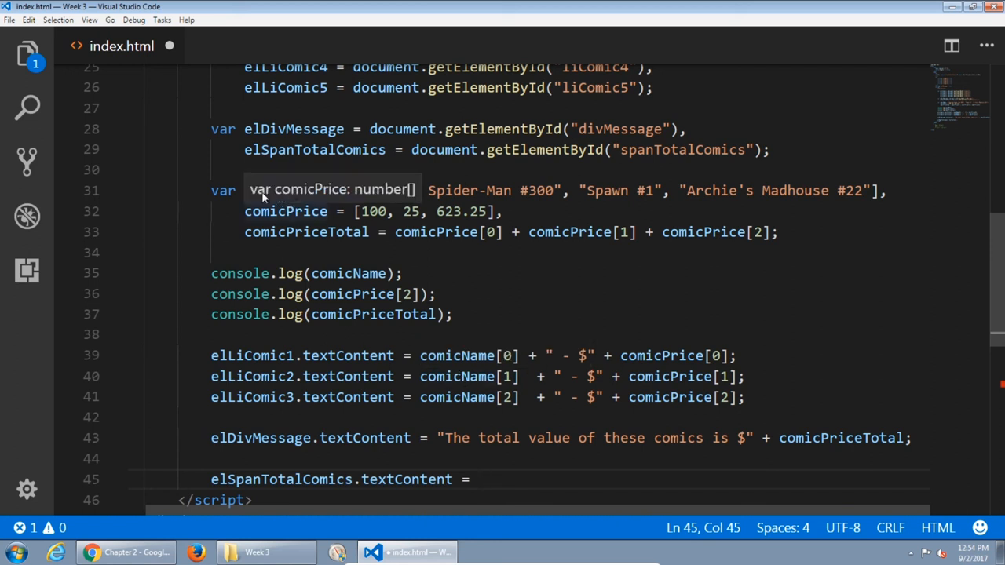
{"action": "double_click", "coordinate": [281, 190]}
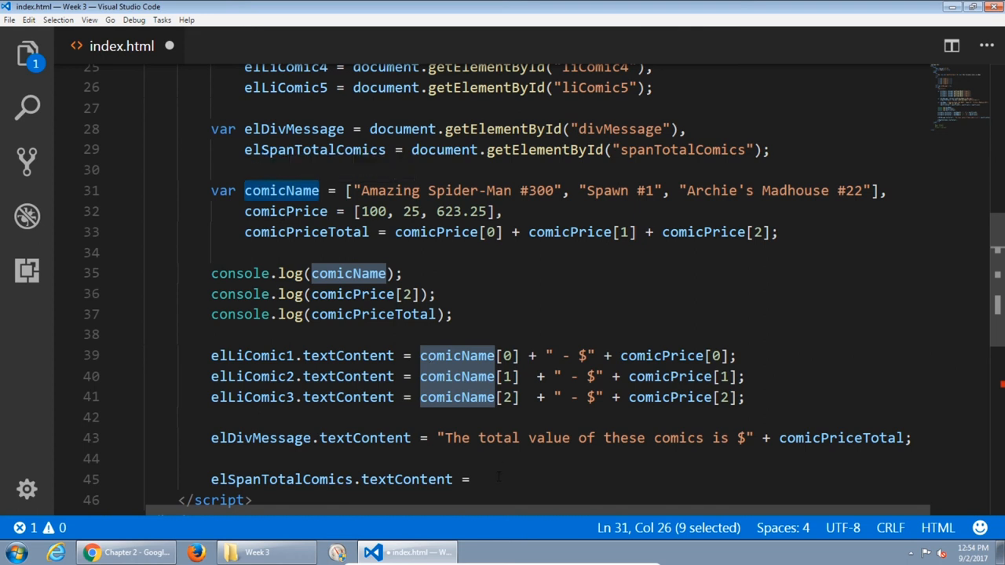
{"action": "type", "text": "comicN"}
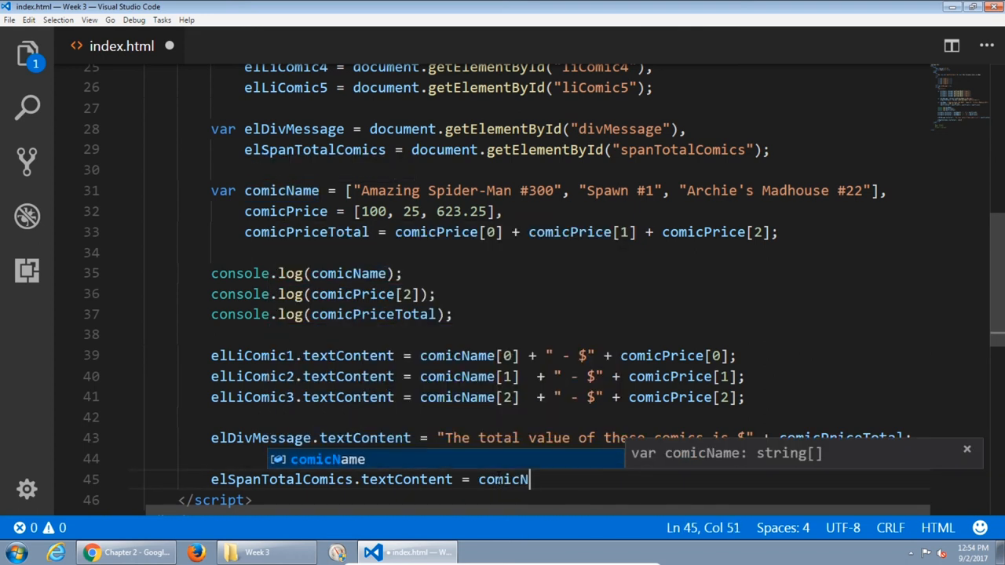
{"action": "type", "text": ".length"}
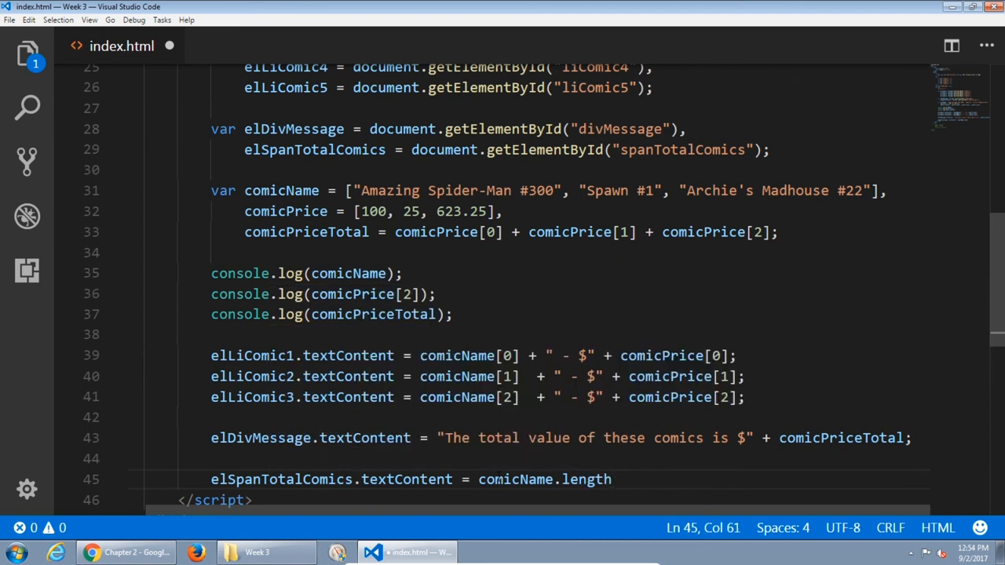
{"action": "double_click", "coordinate": [586, 479]}
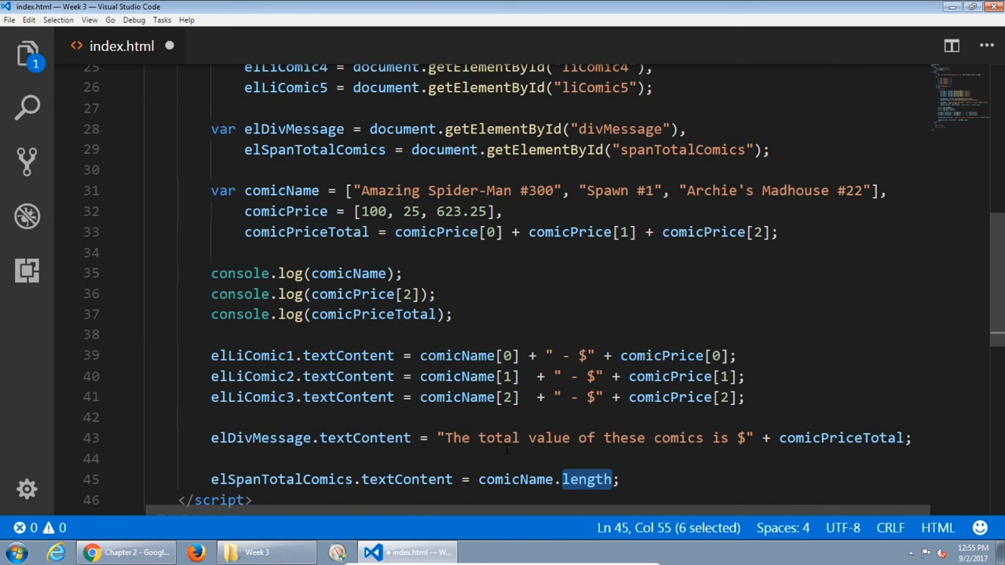
{"action": "key", "text": "ctrl+s"}
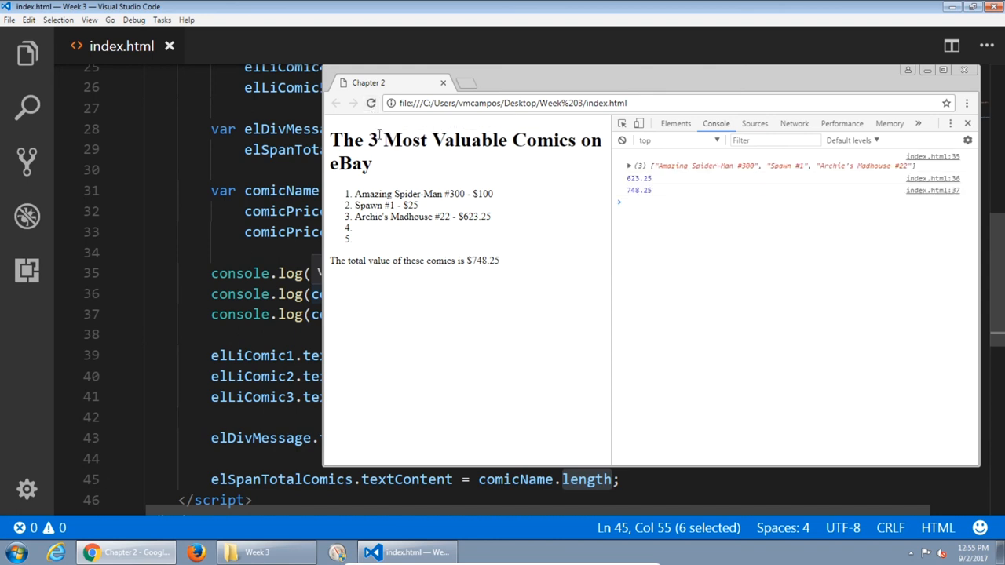
Confirm the Chrome page heading now shows a comic count of 3.
{"action": "double_click", "coordinate": [372, 140]}
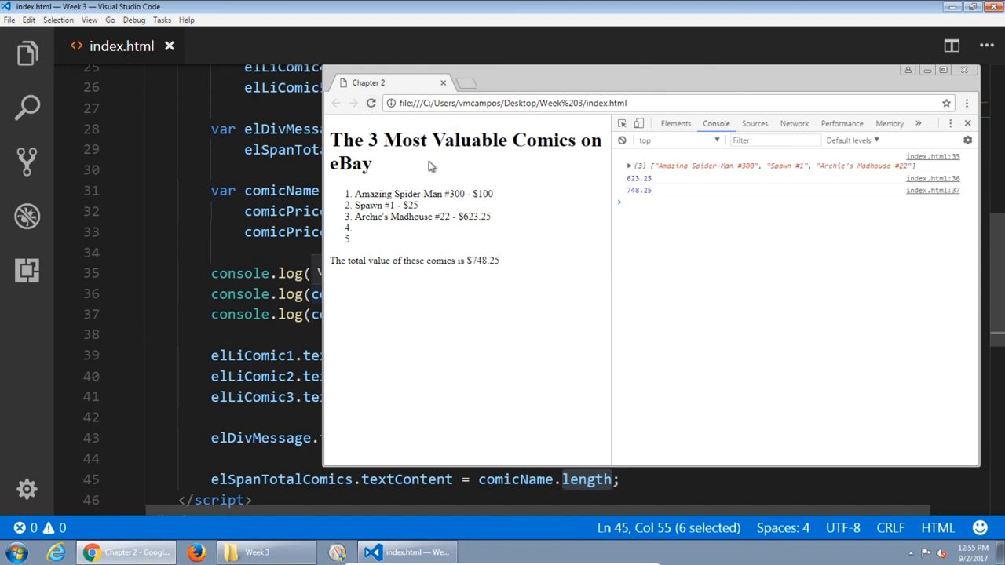
{"action": "left_click_drag", "start_coordinate": [374, 193], "coordinate": [412, 194]}
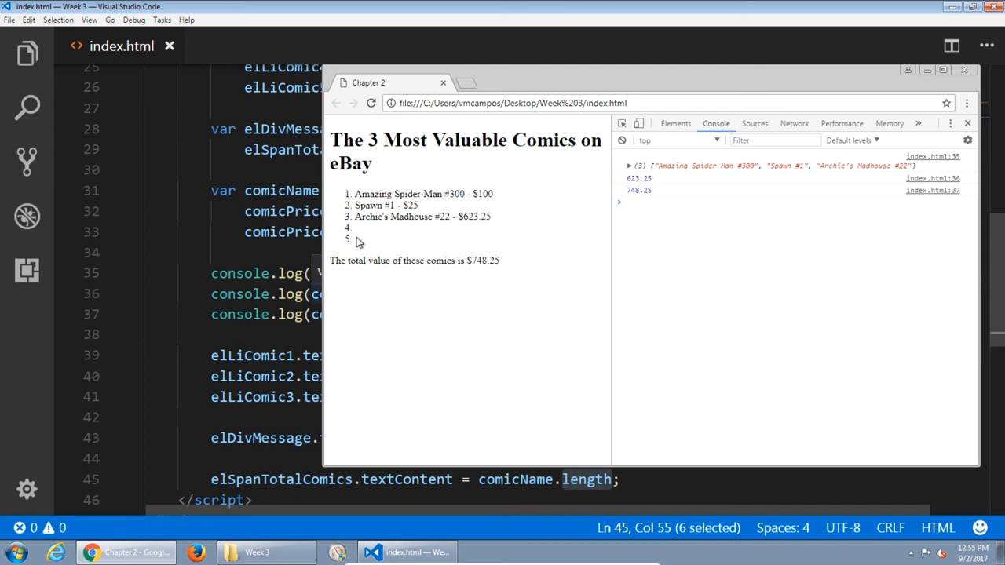
{"action": "mouse_move", "coordinate": [376, 206]}
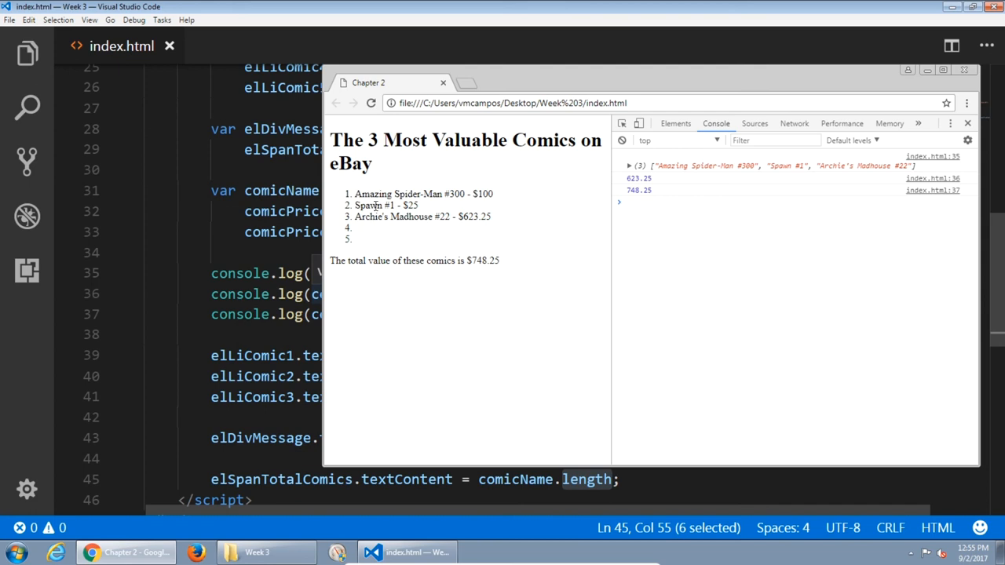
{"action": "mouse_move", "coordinate": [379, 165]}
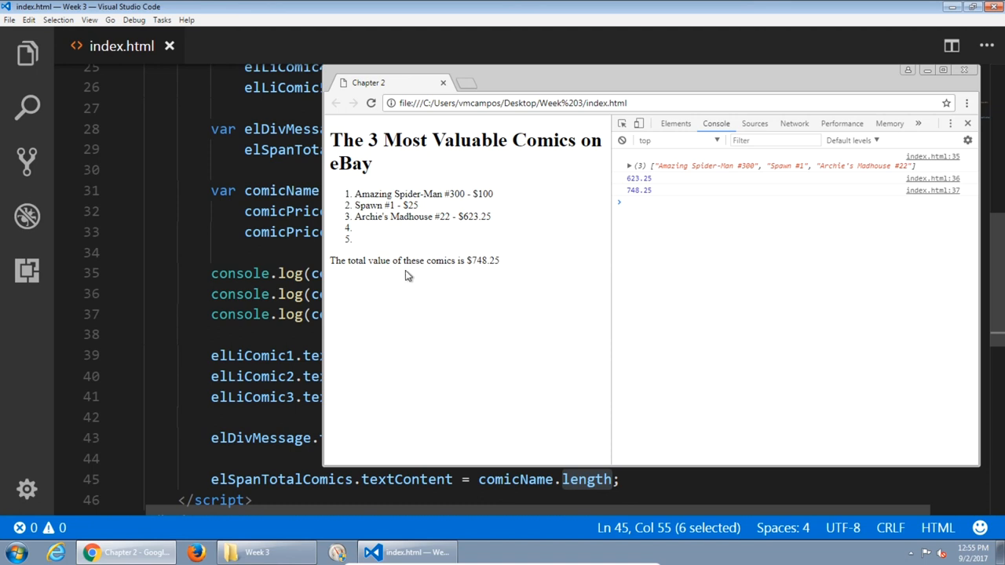
{"action": "mouse_move", "coordinate": [408, 275]}
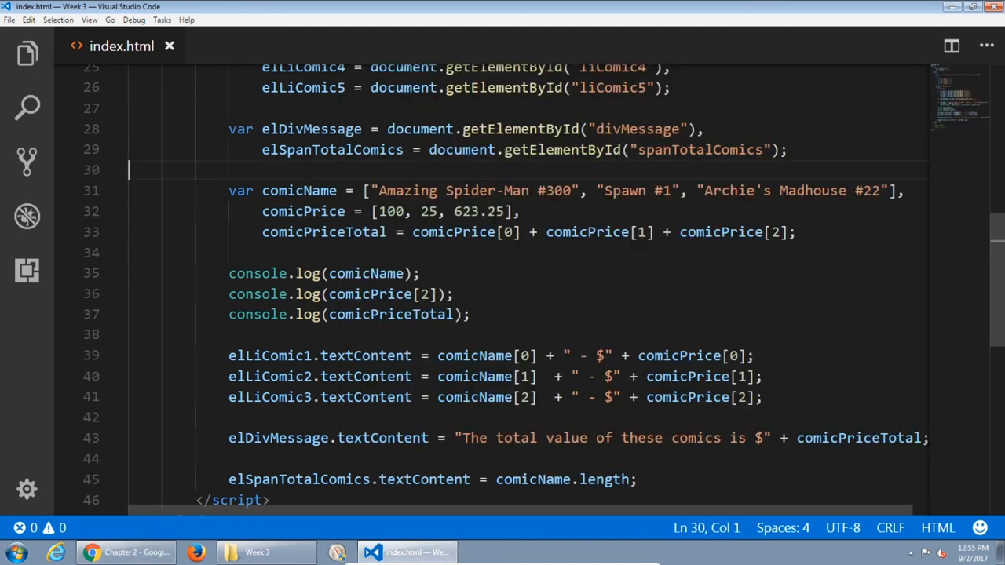
Append "Batman #635" to comicName and 125.98 to comicPrice.
{"action": "double_click", "coordinate": [793, 190]}
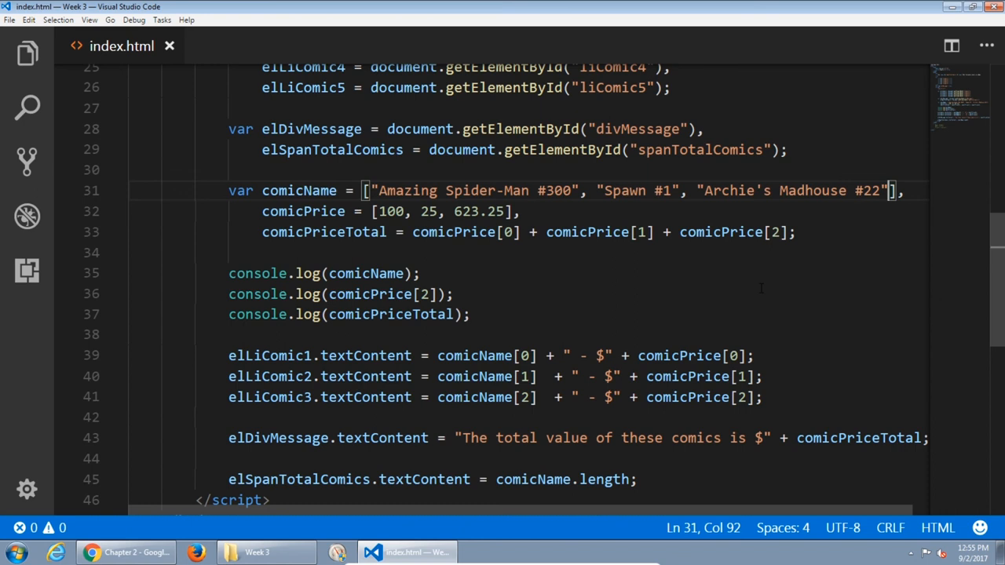
{"action": "type", "text": ", \"Batman #"}
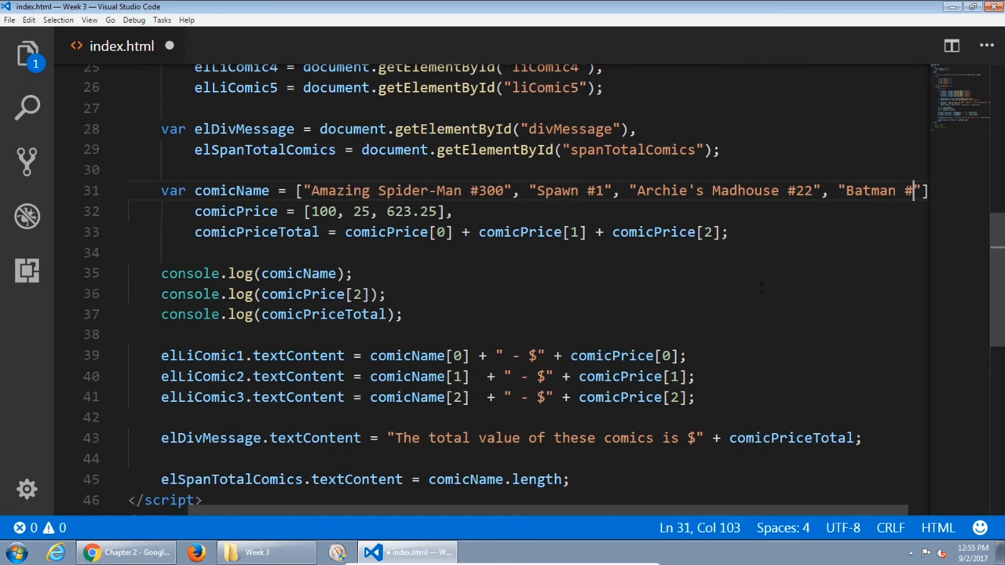
{"action": "type", "text": "635"}
{"action": "left_click", "coordinate": [527, 212]}
{"action": "type", "text": ", "}
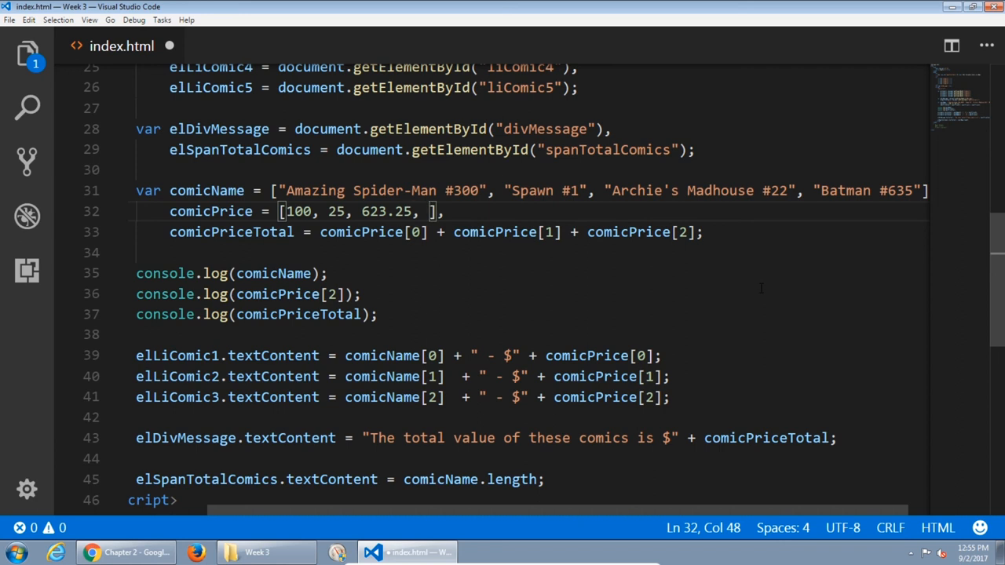
{"action": "type", "text": "125."}
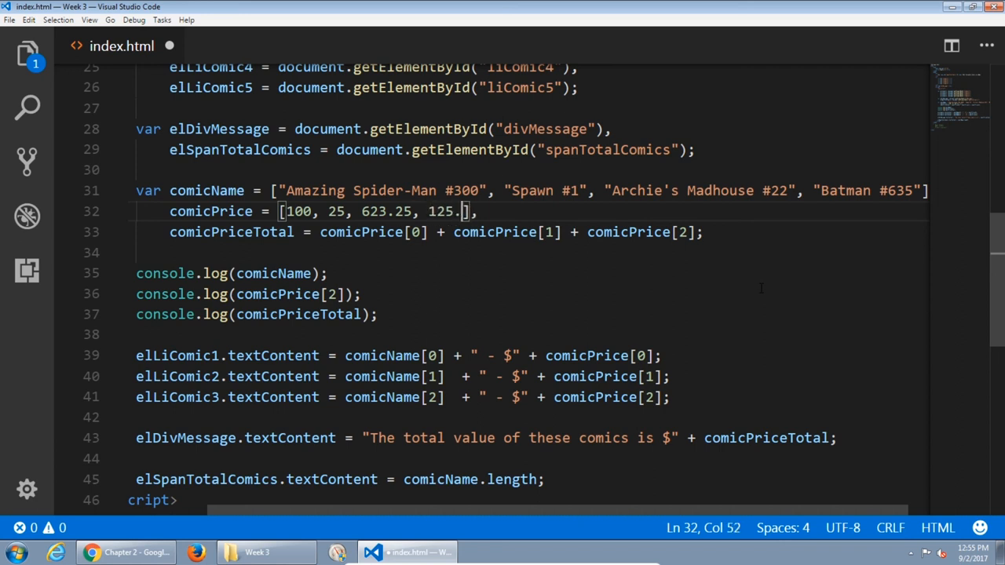
{"action": "type", "text": "98"}
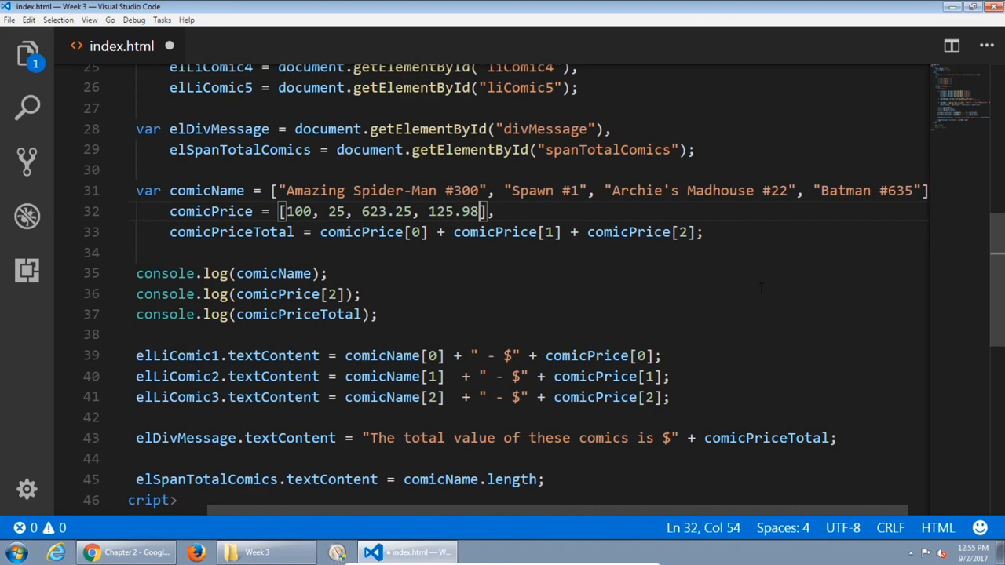
Add + comicPrice[3] to the comicPriceTotal calculation.
{"action": "left_click", "coordinate": [480, 231]}
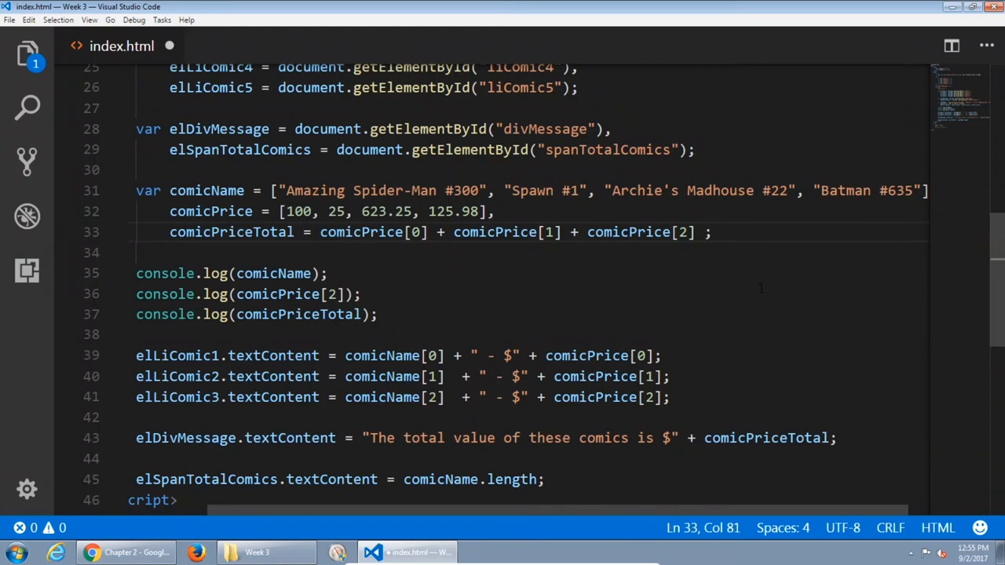
{"action": "type", "text": "+ comic"}
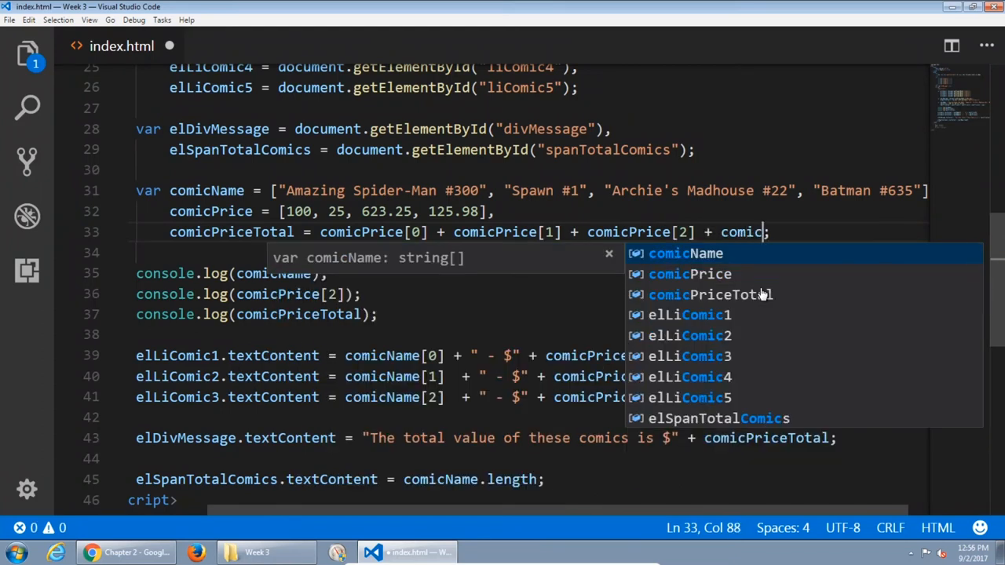
{"action": "type", "text": "Price["}
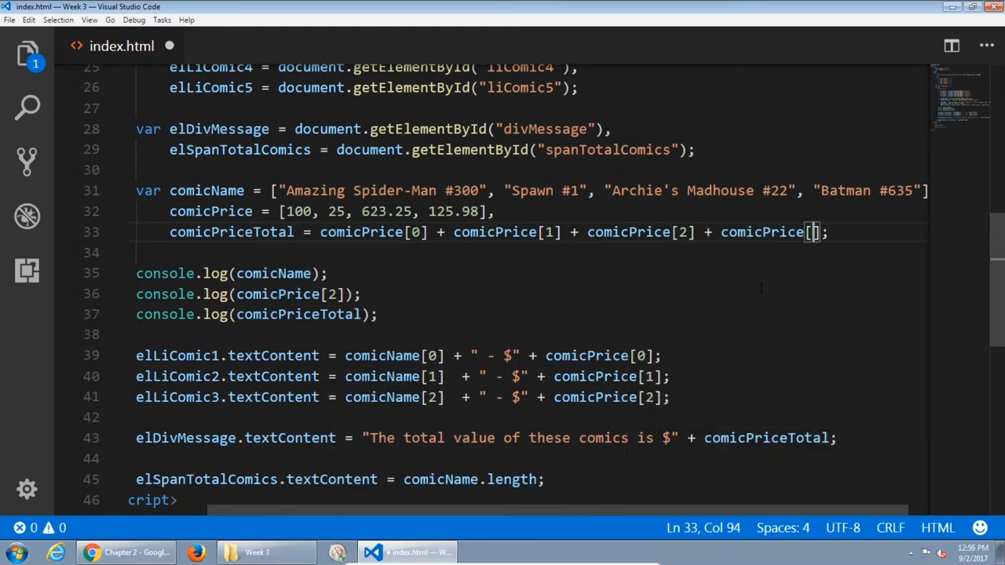
{"action": "type", "text": "3"}
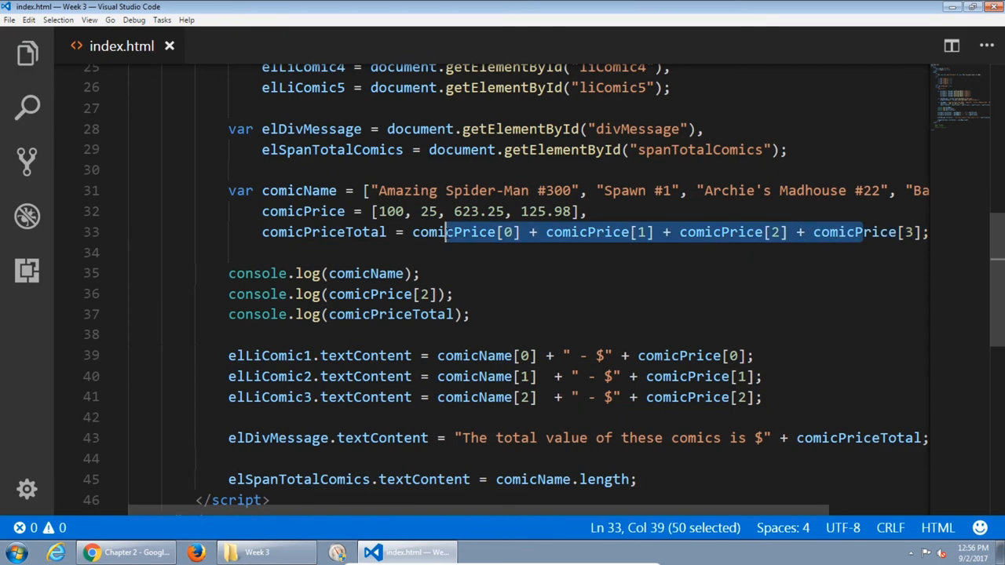
{"action": "double_click", "coordinate": [323, 232]}
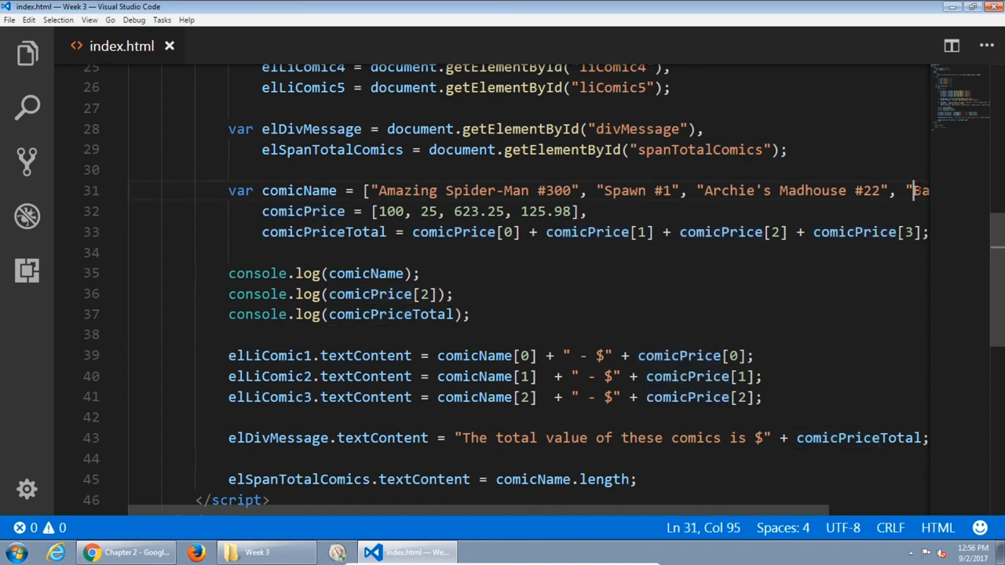
{"action": "double_click", "coordinate": [298, 190]}
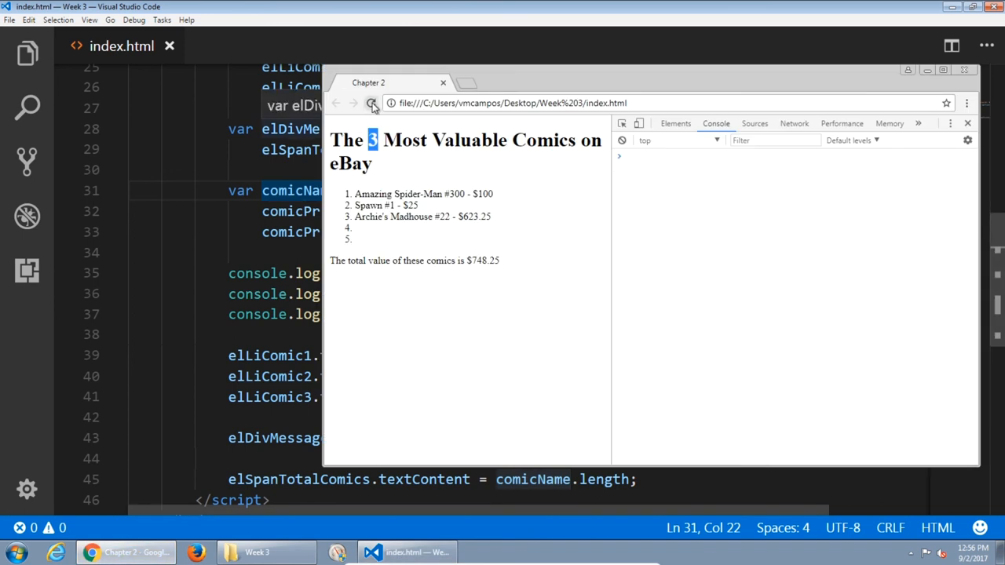
Reload Chrome and verify the heading count of 4 and the $874.23 total.
{"action": "left_click", "coordinate": [371, 102]}
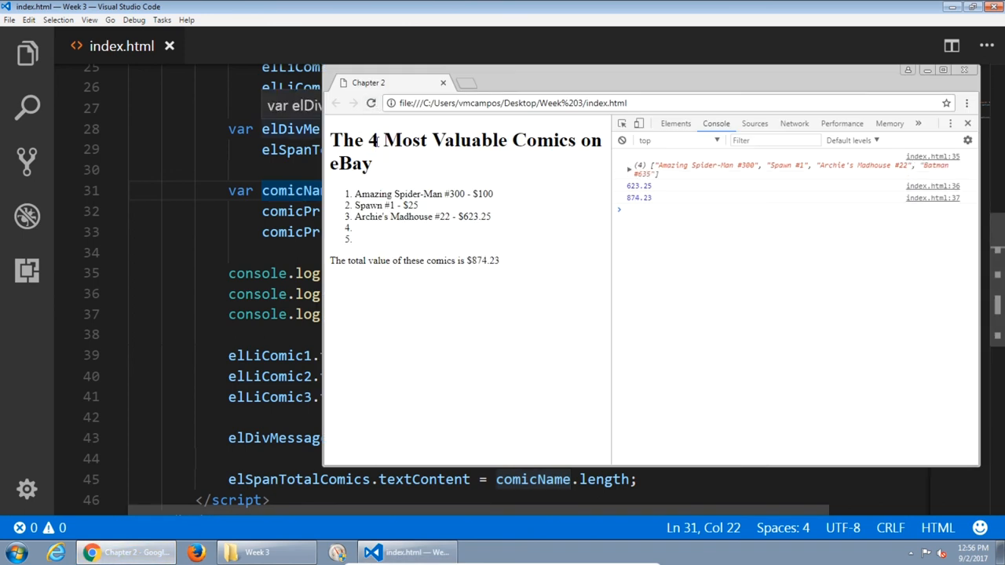
{"action": "double_click", "coordinate": [369, 140]}
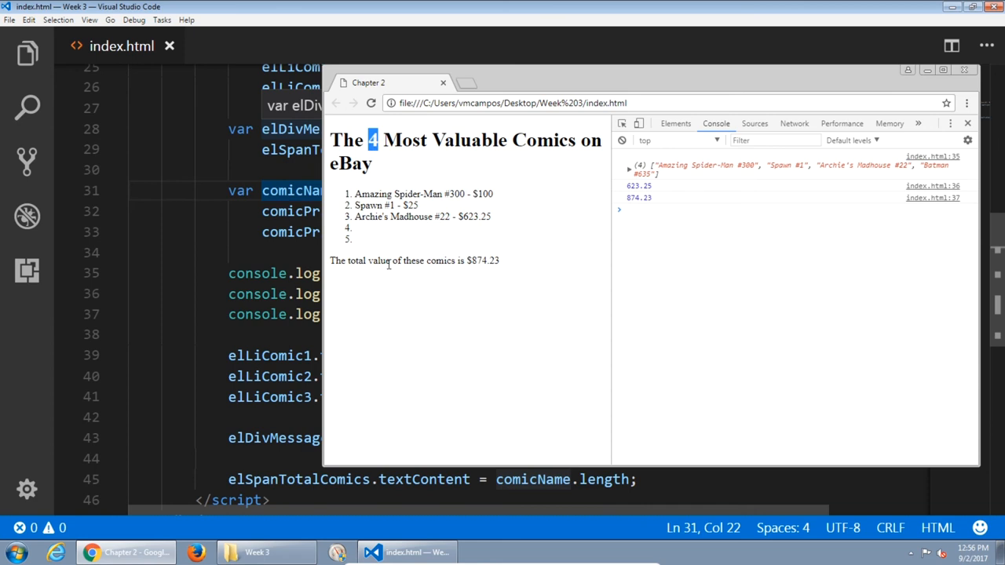
{"action": "double_click", "coordinate": [480, 260]}
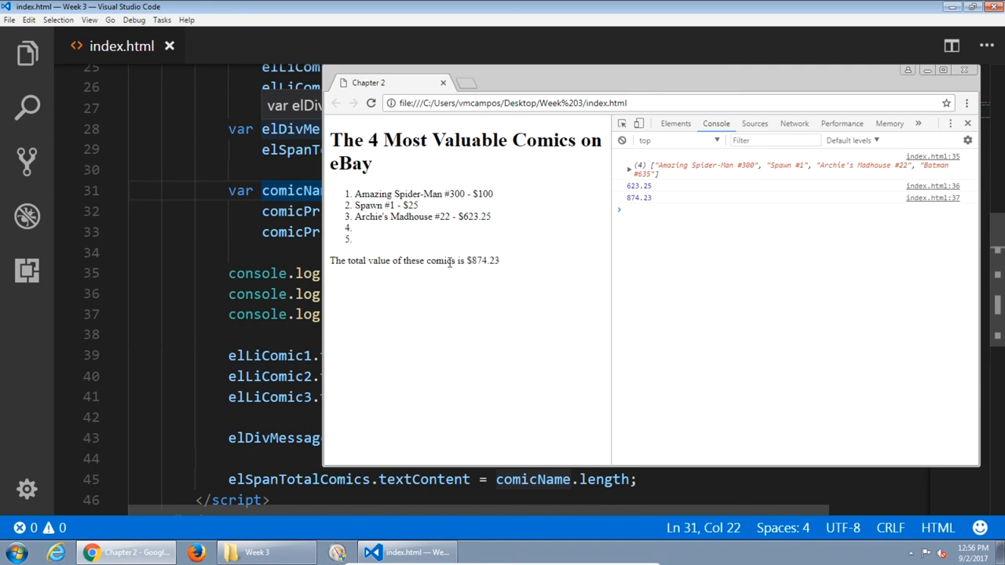
{"action": "mouse_move", "coordinate": [399, 231]}
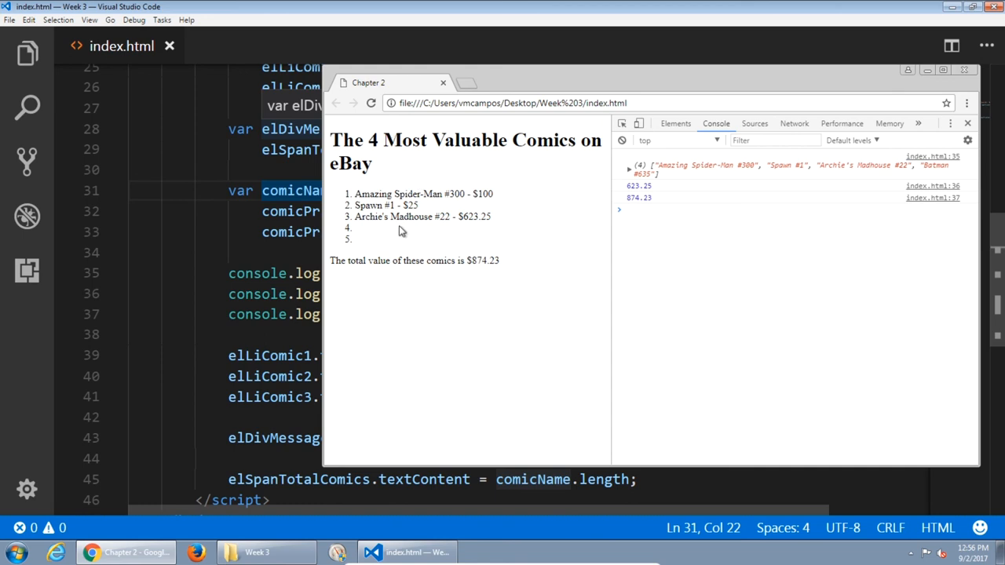
{"action": "mouse_move", "coordinate": [362, 234]}
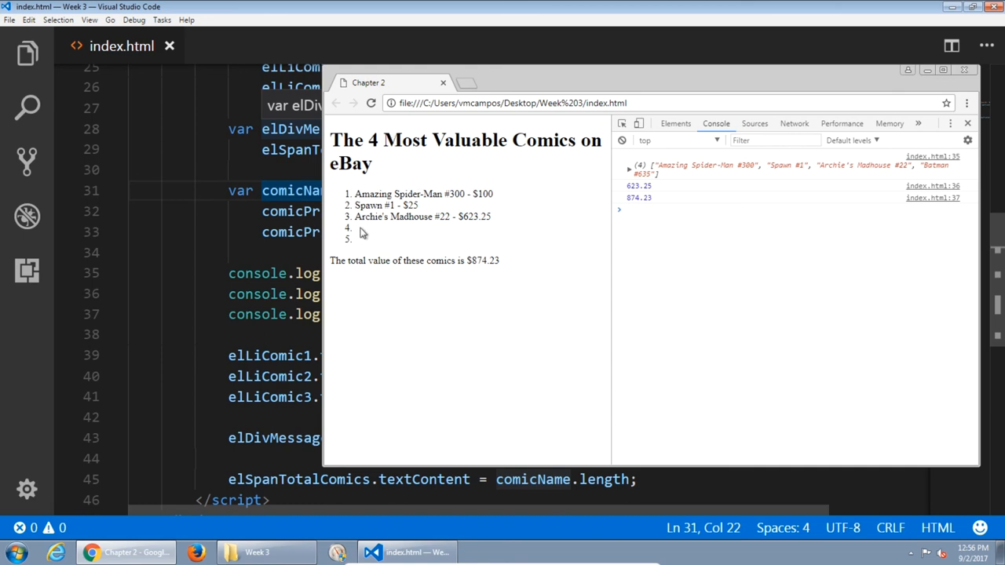
{"action": "mouse_move", "coordinate": [359, 239]}
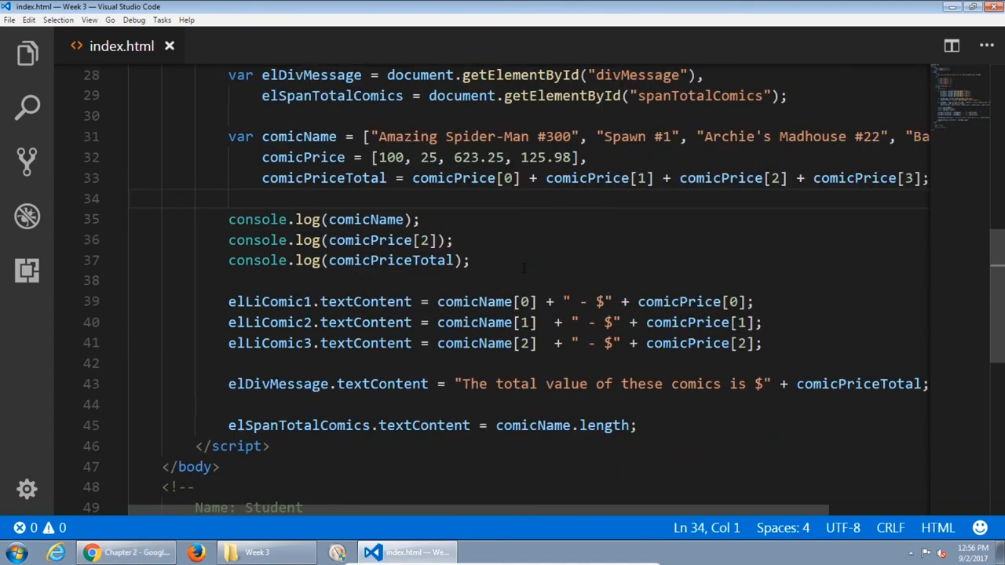
Duplicate the third list item's line to fill a fourth list item.
{"action": "left_click", "coordinate": [763, 343]}
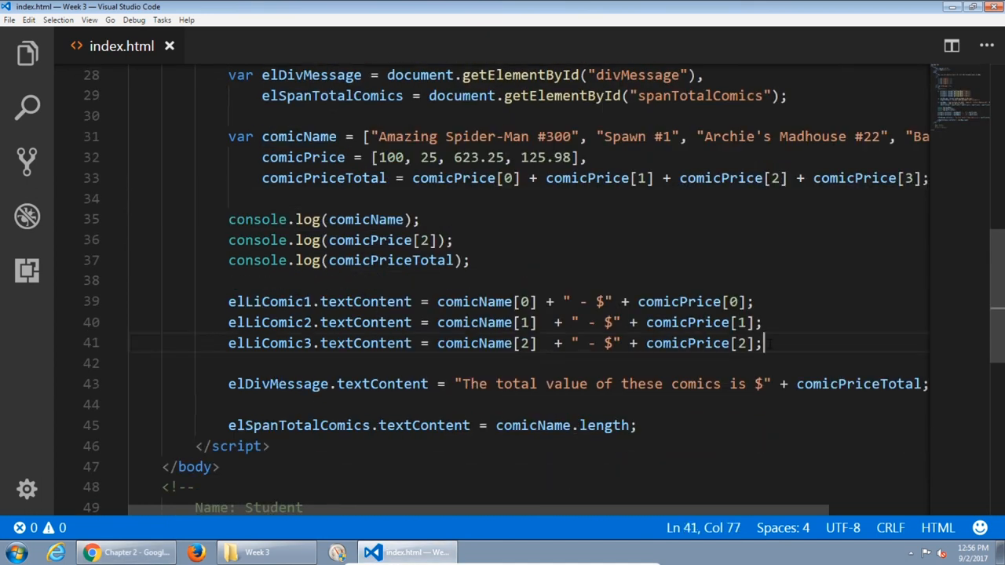
{"action": "left_click_drag", "start_coordinate": [765, 343], "coordinate": [228, 343]}
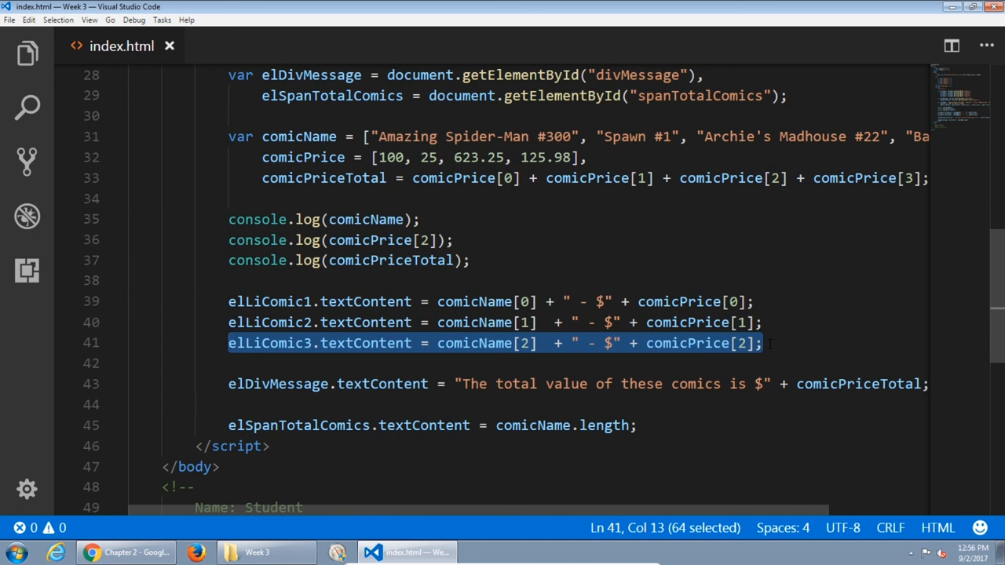
{"action": "key", "text": "Enter"}
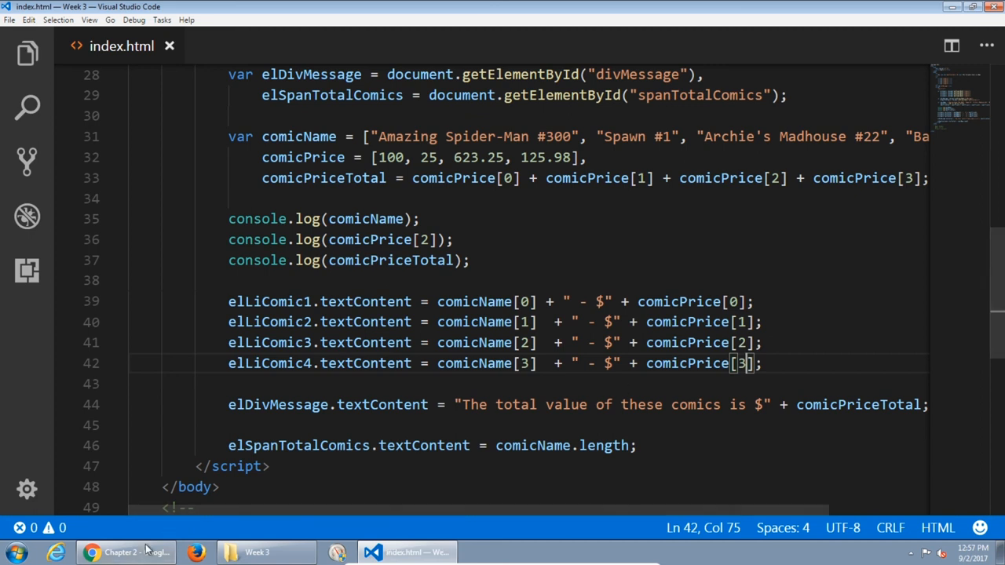
{"action": "left_click", "coordinate": [125, 552]}
{"action": "type", "text": ", "}
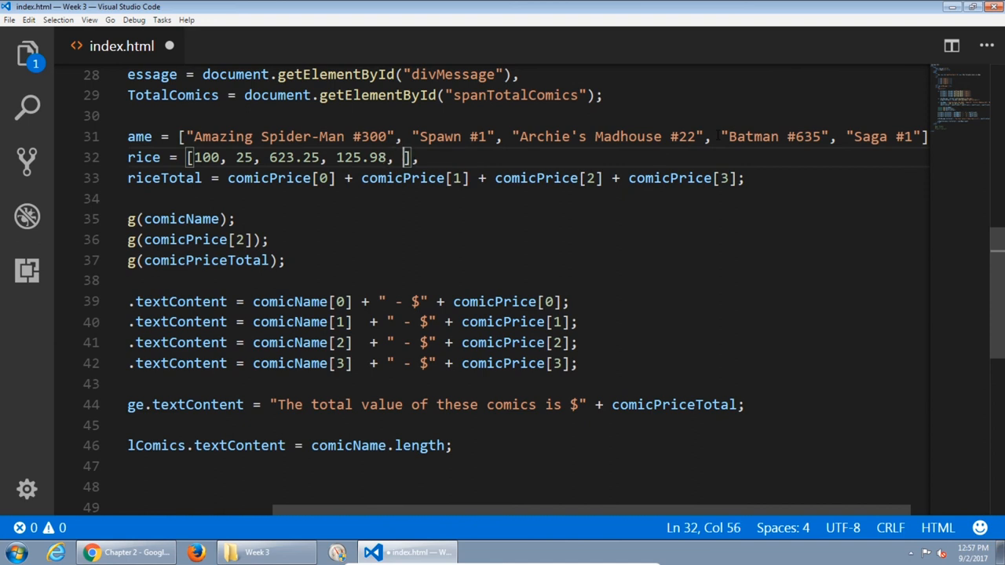
Enter 150.52 as the fifth price and add + comicPrice[4] to the total.
{"action": "type", "text": "1"}
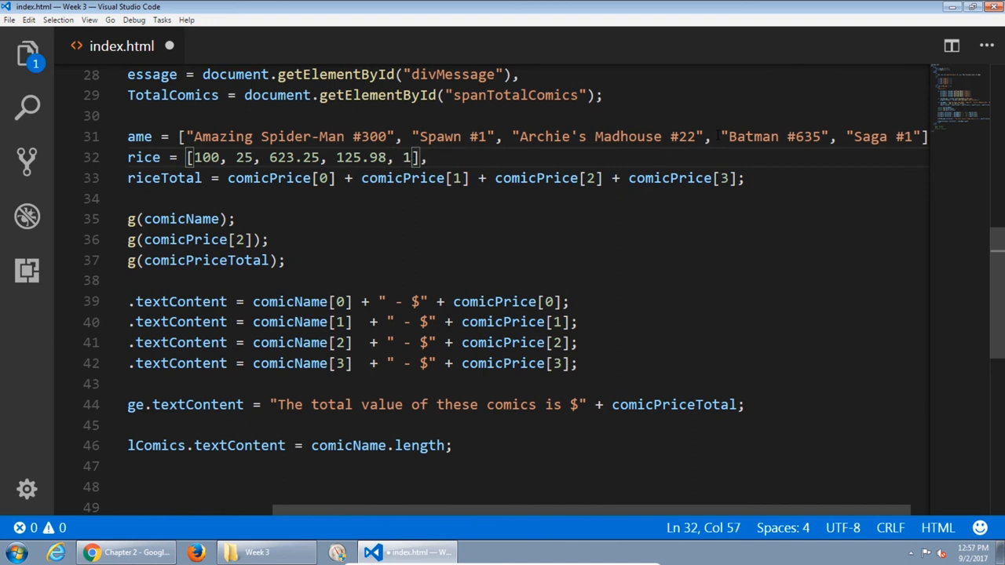
{"action": "type", "text": "50."}
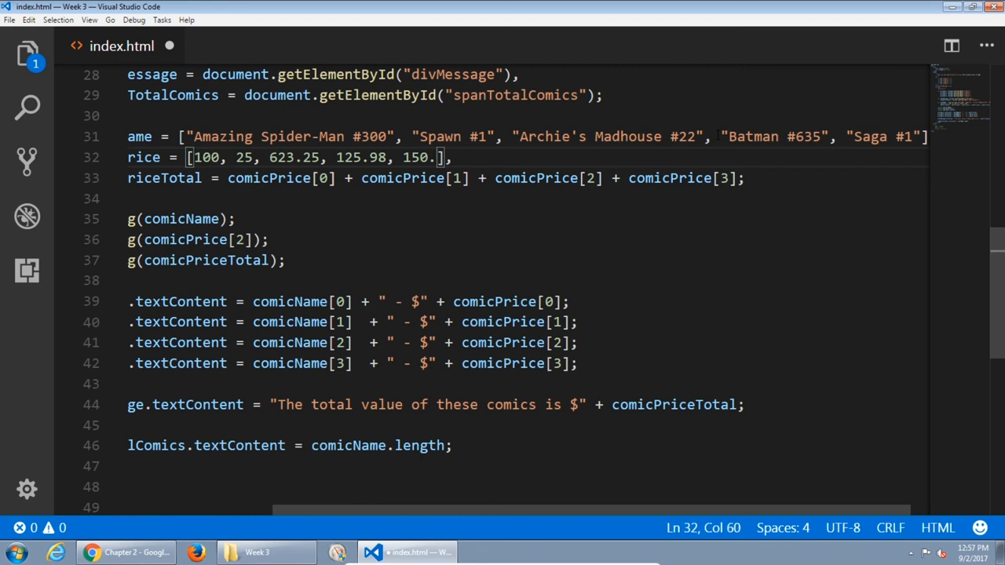
{"action": "type", "text": "52"}
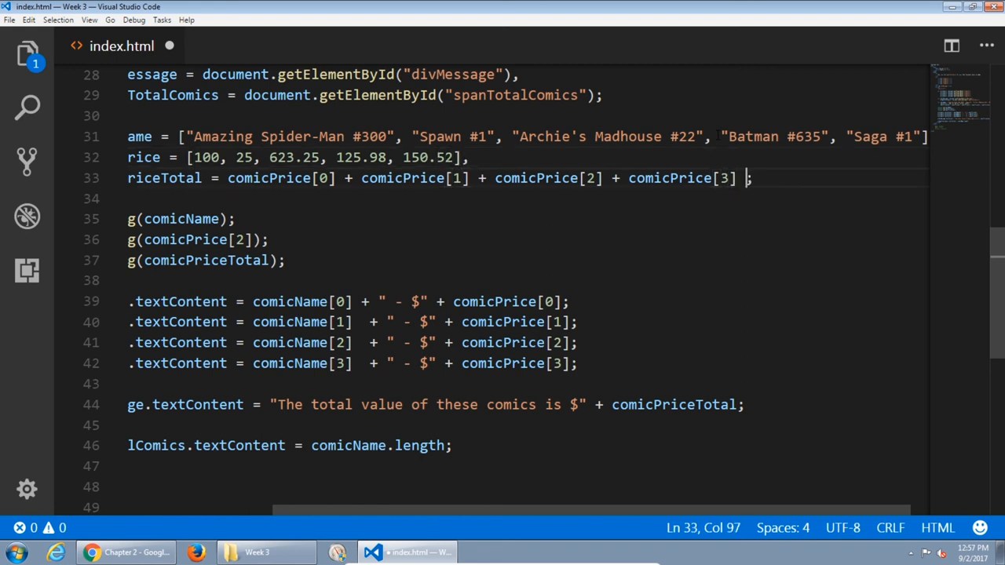
{"action": "type", "text": "+ comicPrice["}
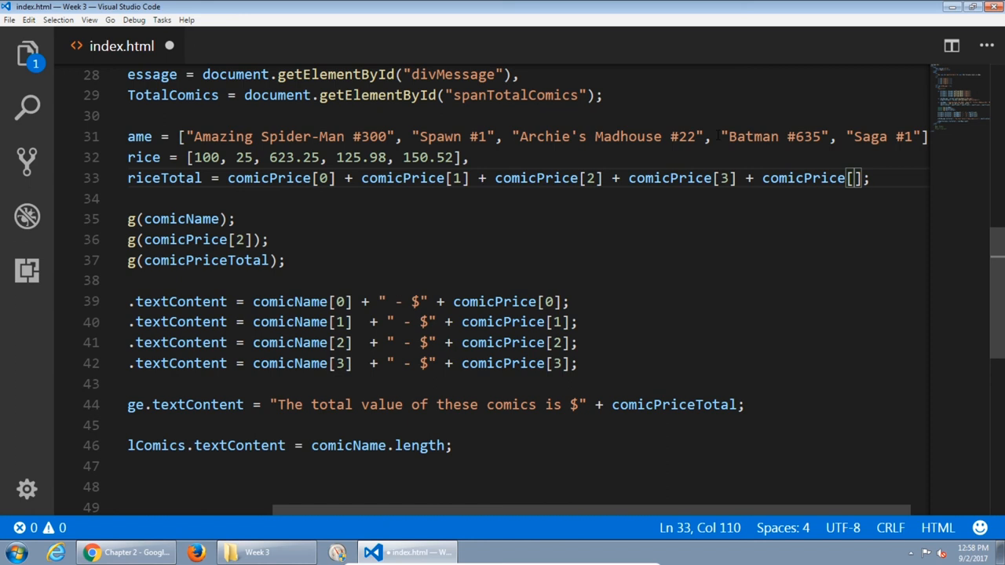
{"action": "type", "text": "4"}
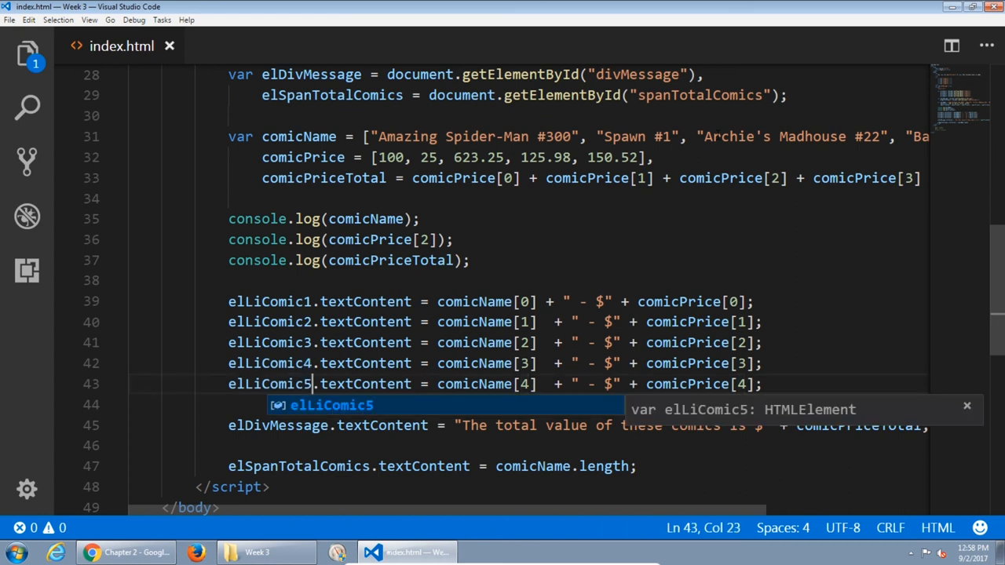
{"action": "key", "text": "Escape"}
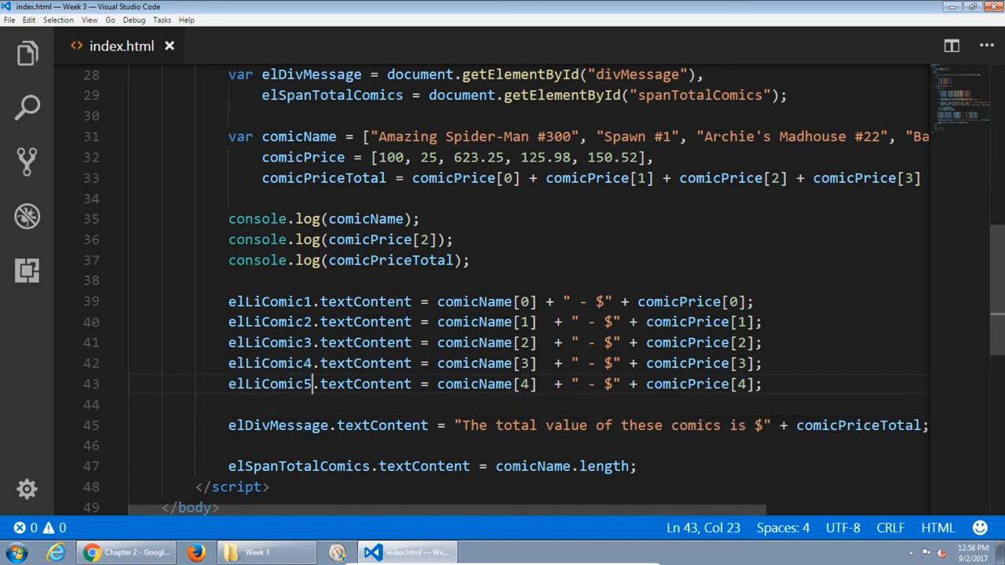
{"action": "mouse_move", "coordinate": [610, 231]}
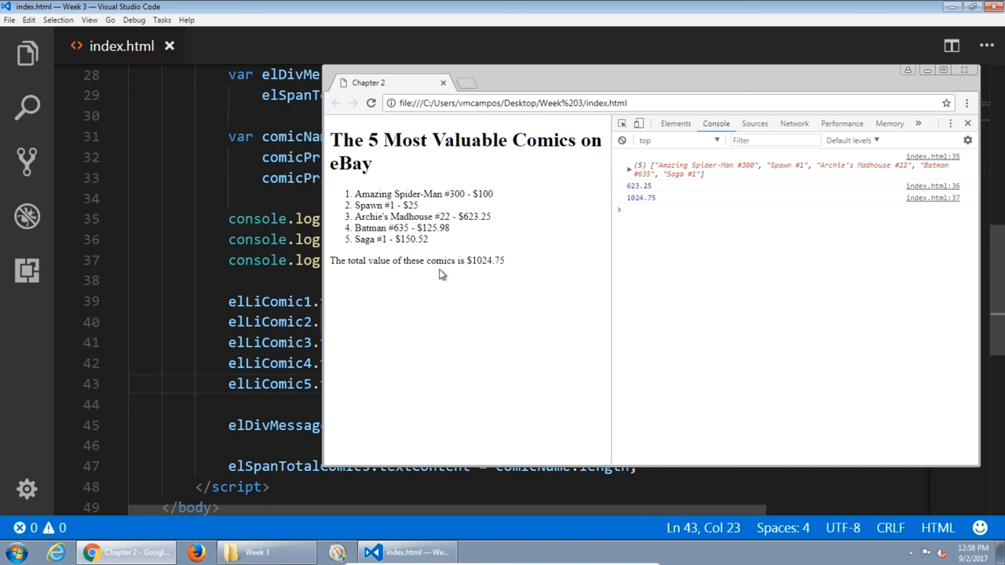
{"action": "mouse_move", "coordinate": [511, 267]}
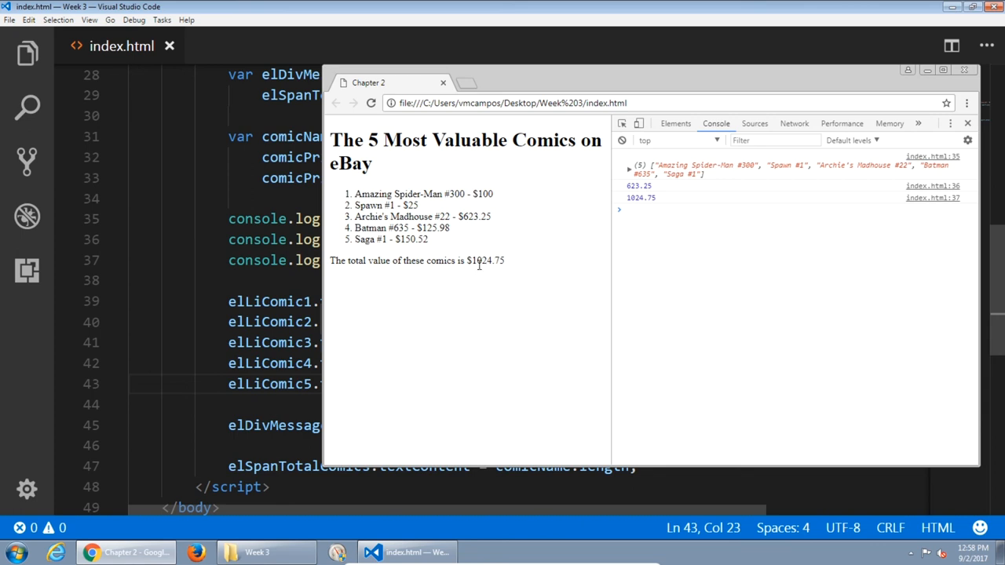
{"action": "mouse_move", "coordinate": [476, 261]}
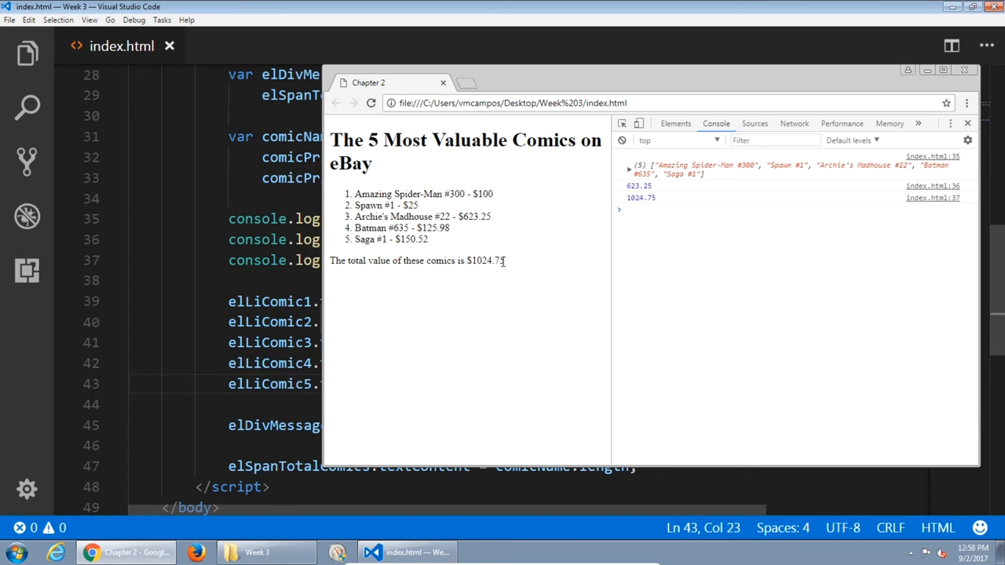
Check the reloaded page's five-comic list and $1024.75 total.
{"action": "double_click", "coordinate": [499, 261]}
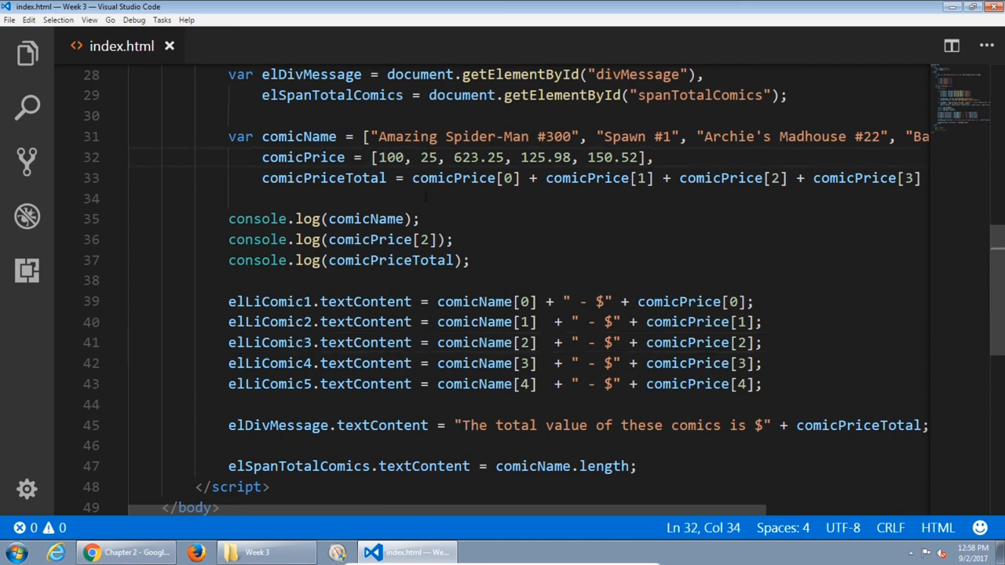
Change the first two comic prices to 100.01 and 25.25.
{"action": "type", "text": ".01"}
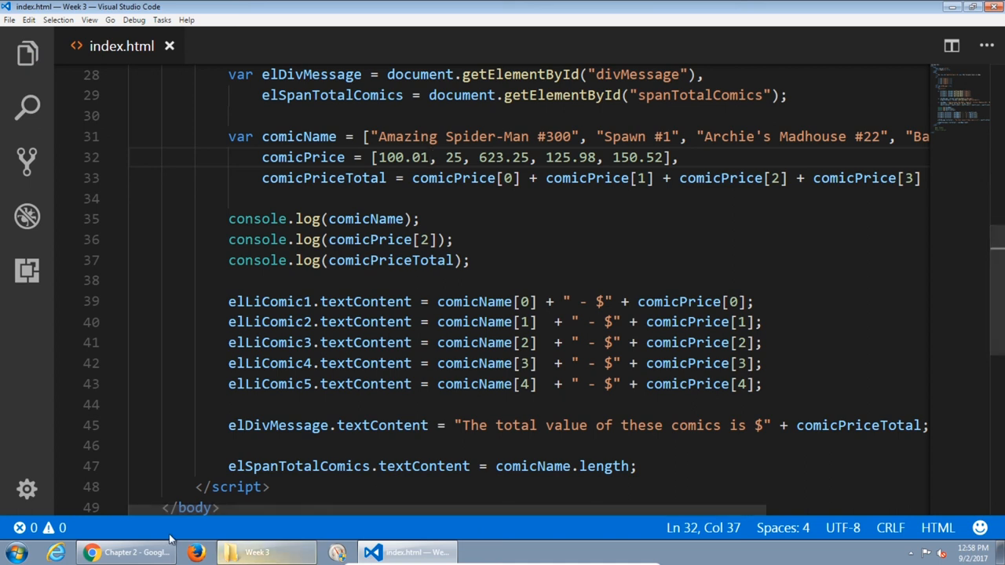
{"action": "type", "text": "."}
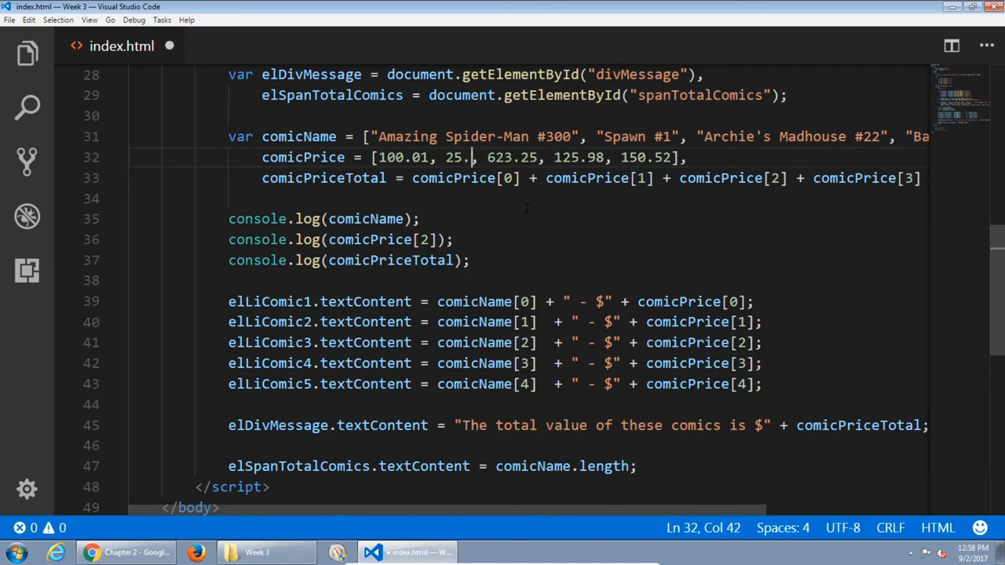
{"action": "type", "text": "25"}
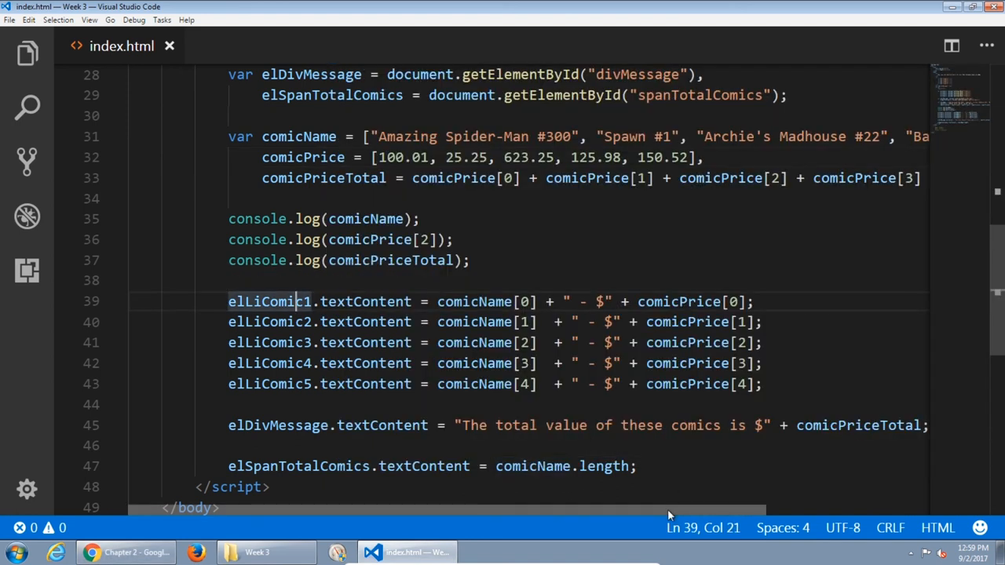
Show the total as comicPriceTotal.toFixed(2) in the message line.
{"action": "scroll", "scroll_direction": "left", "scroll_amount": 3}
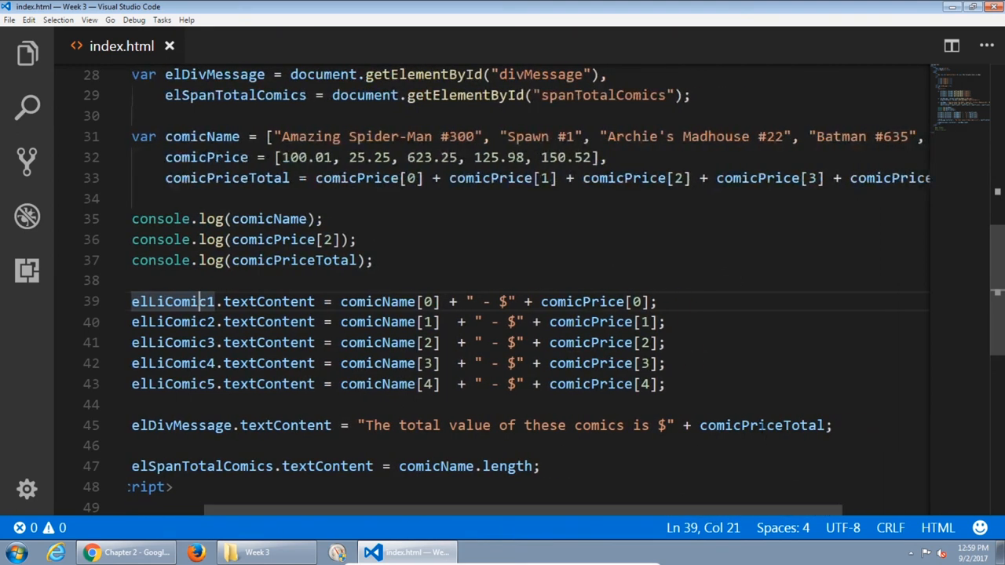
{"action": "double_click", "coordinate": [760, 425]}
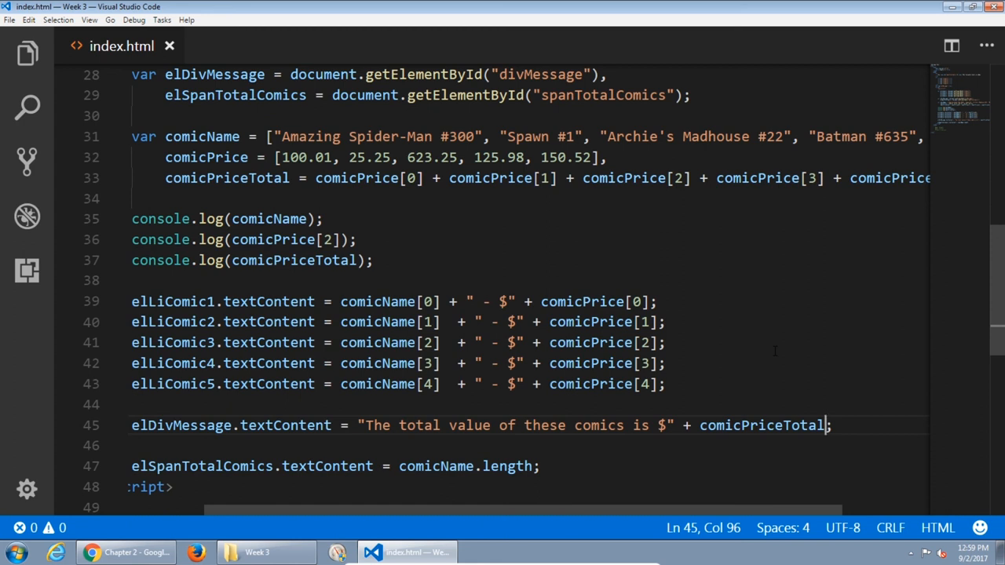
{"action": "type", "text": ".toFixed("}
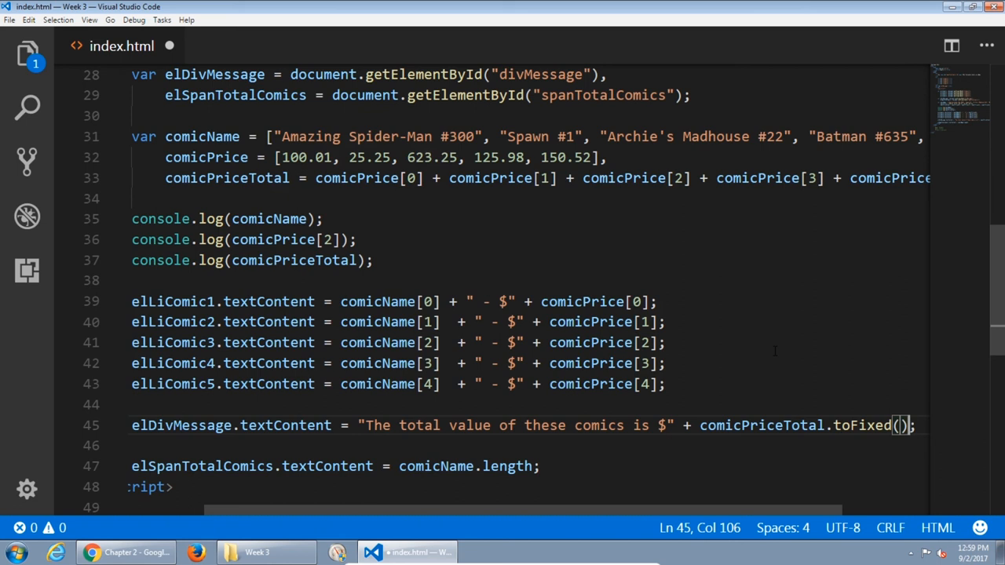
{"action": "type", "text": "2"}
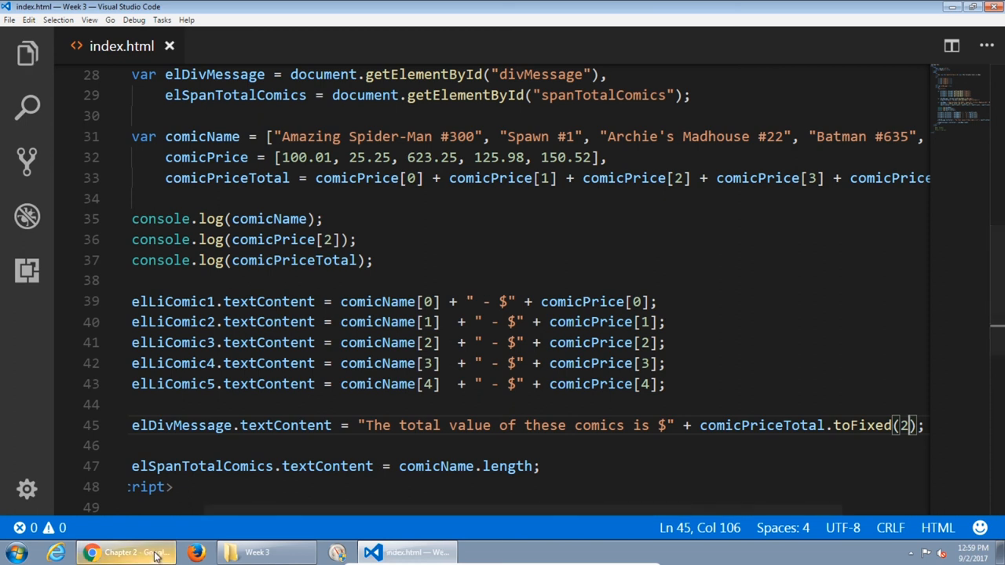
{"action": "left_click", "coordinate": [126, 552]}
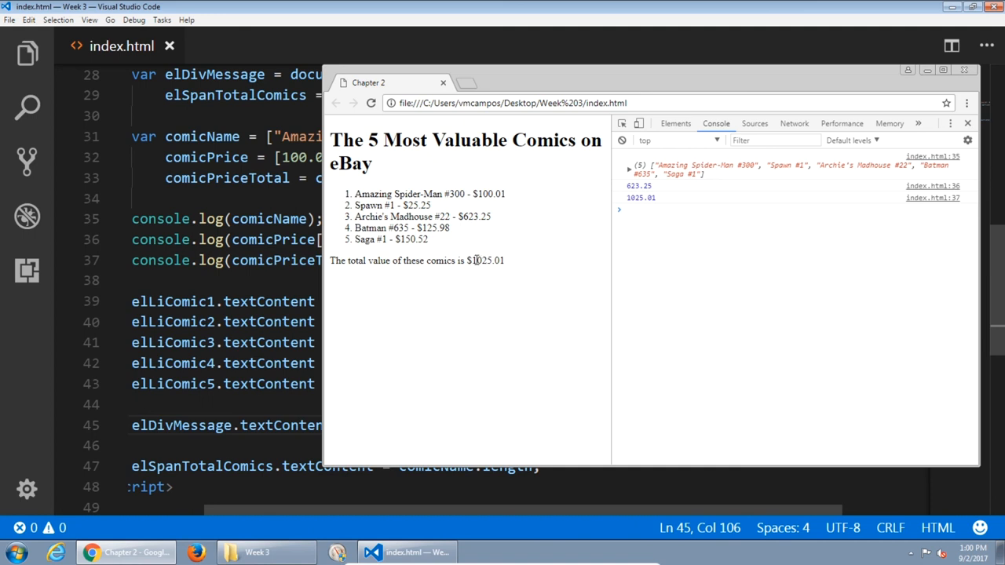
{"action": "mouse_move", "coordinate": [534, 268]}
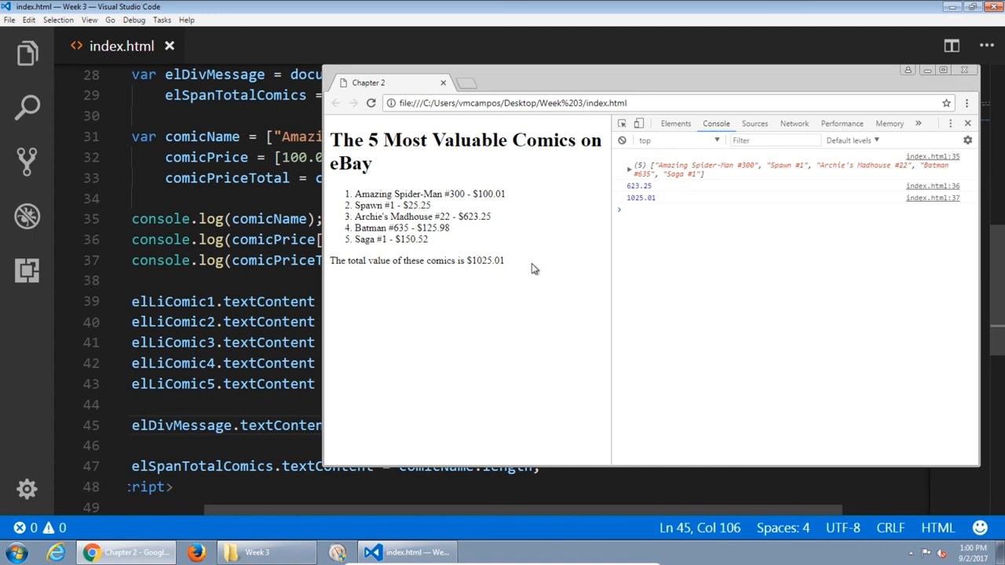
{"action": "mouse_move", "coordinate": [535, 233]}
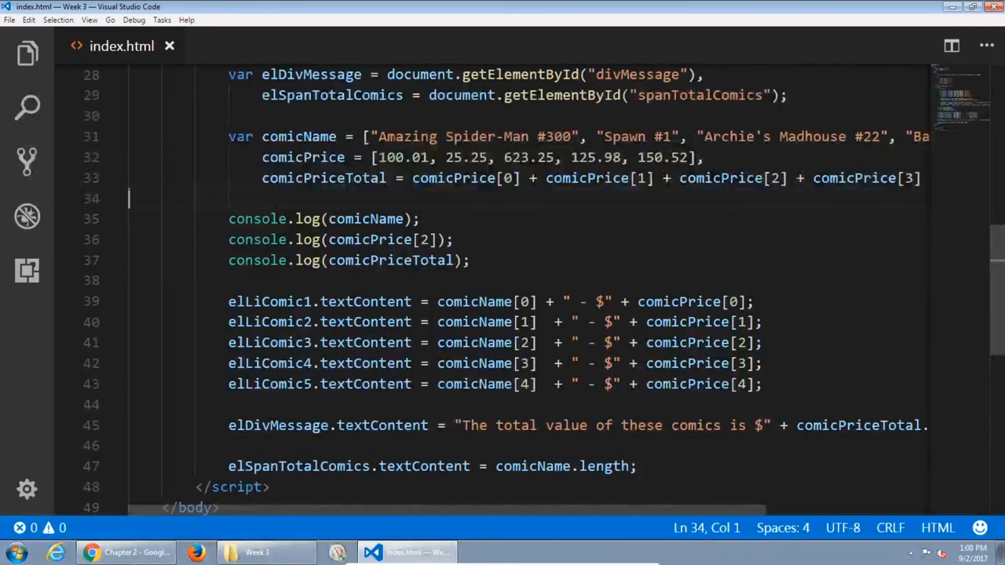
{"action": "left_click_drag", "start_coordinate": [380, 190], "coordinate": [563, 190]}
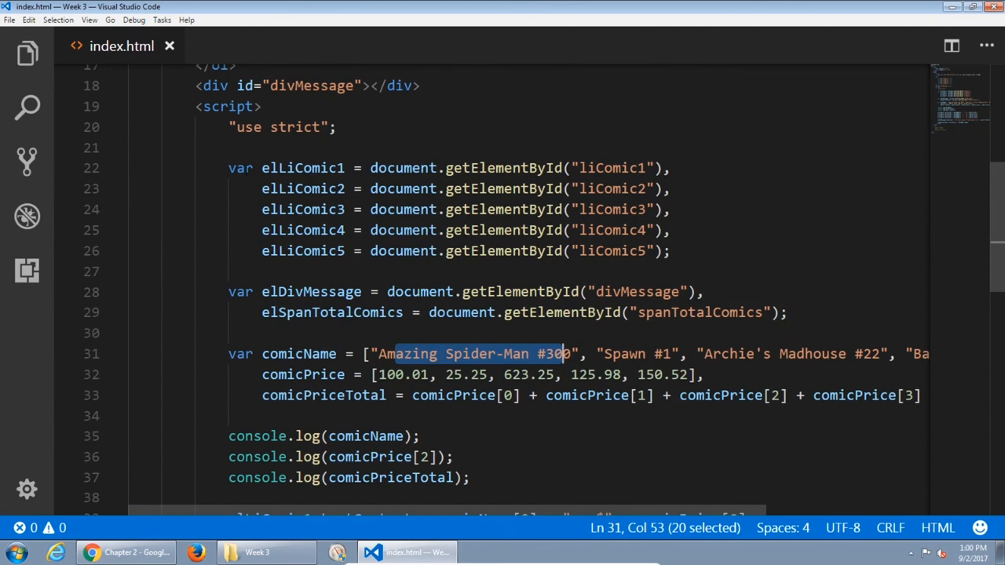
{"action": "double_click", "coordinate": [302, 167]}
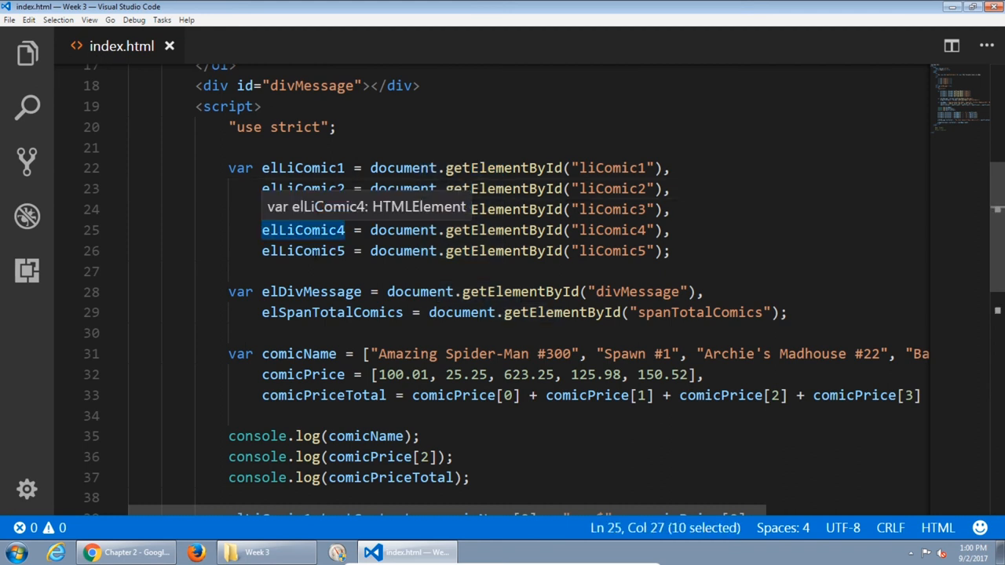
{"action": "scroll", "scroll_direction": "up", "scroll_amount": 3}
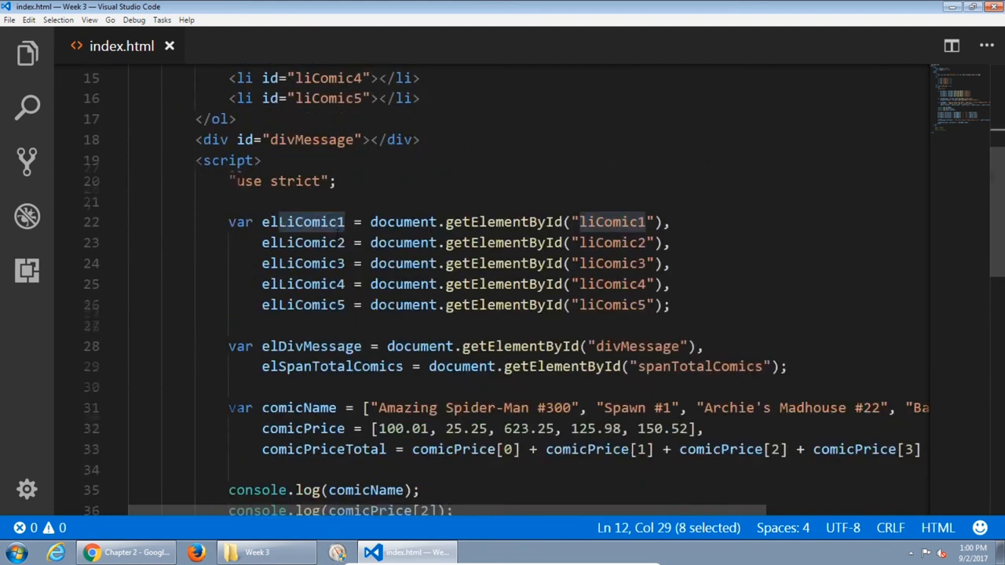
{"action": "scroll", "scroll_direction": "down", "scroll_amount": 3}
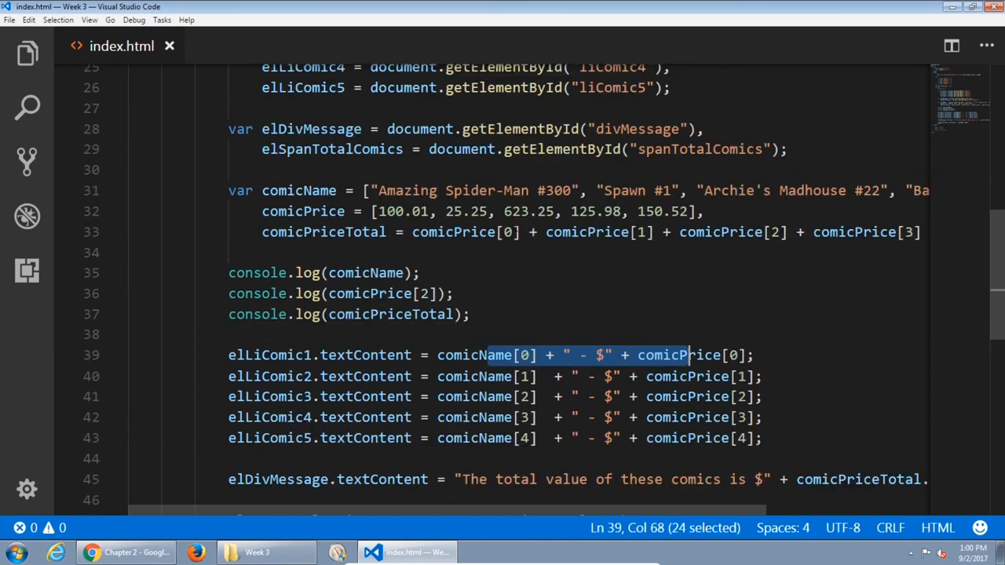
{"action": "scroll", "scroll_direction": "down", "scroll_amount": 3}
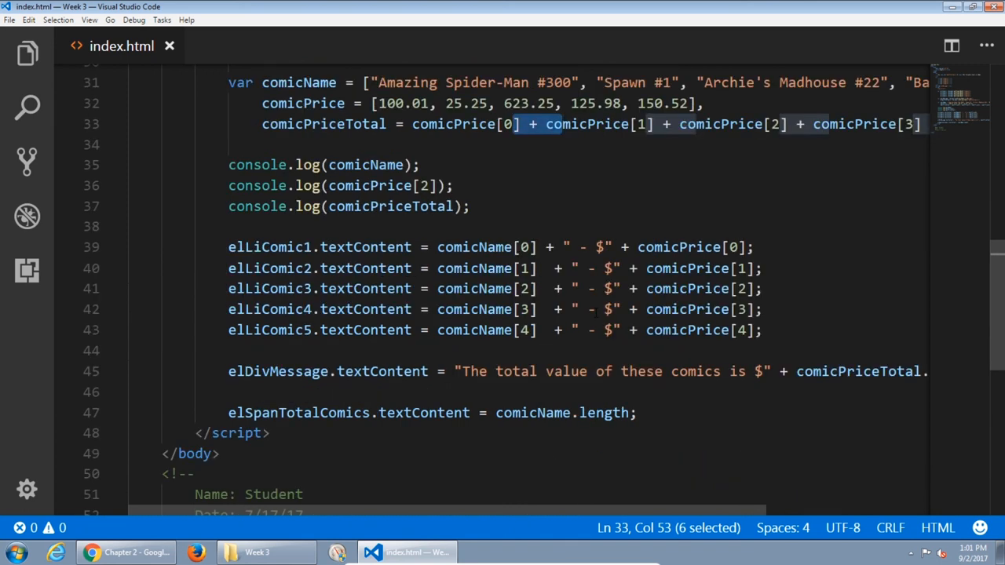
{"action": "double_click", "coordinate": [533, 413]}
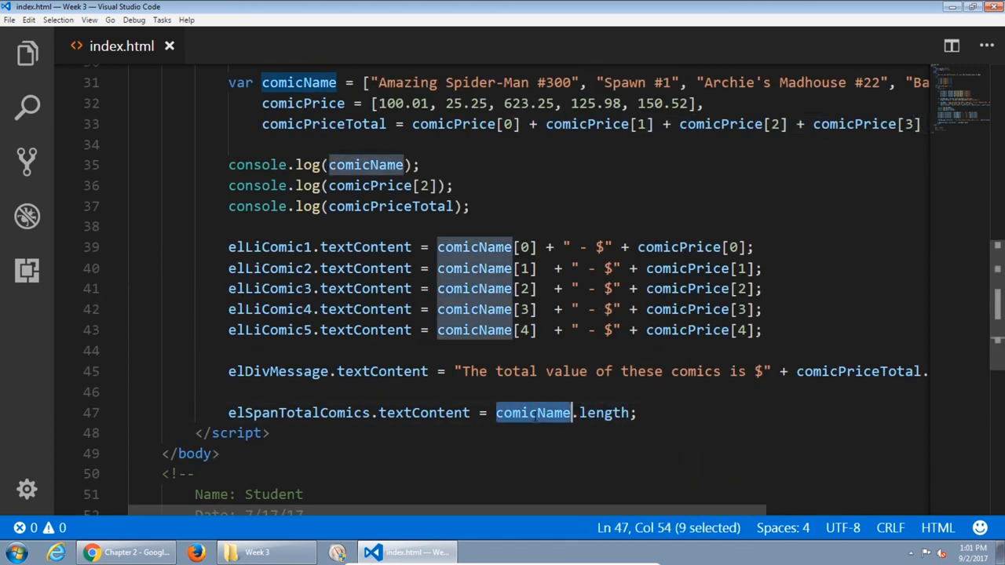
{"action": "scroll", "scroll_direction": "up", "scroll_amount": 3}
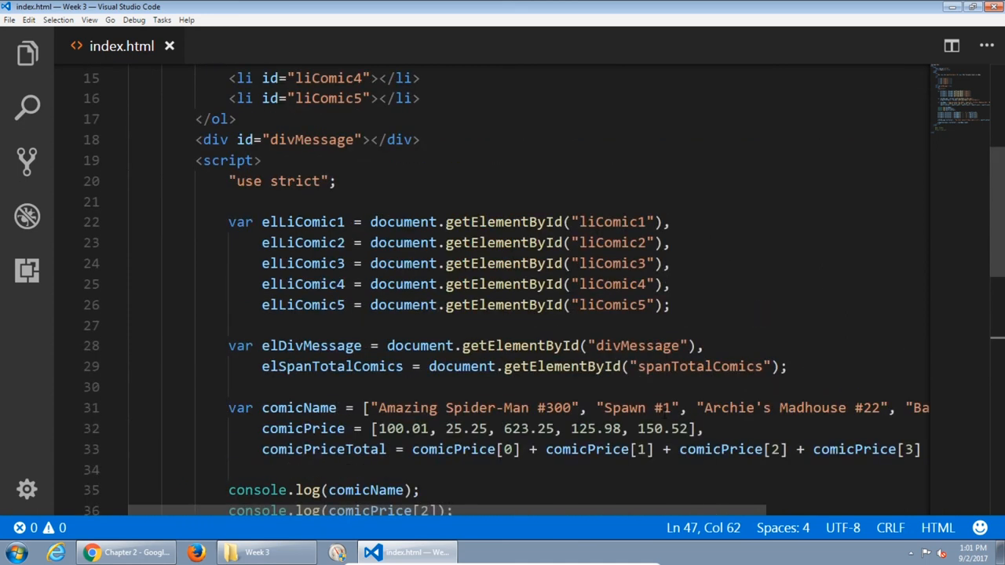
{"action": "scroll", "scroll_direction": "up", "scroll_amount": 3}
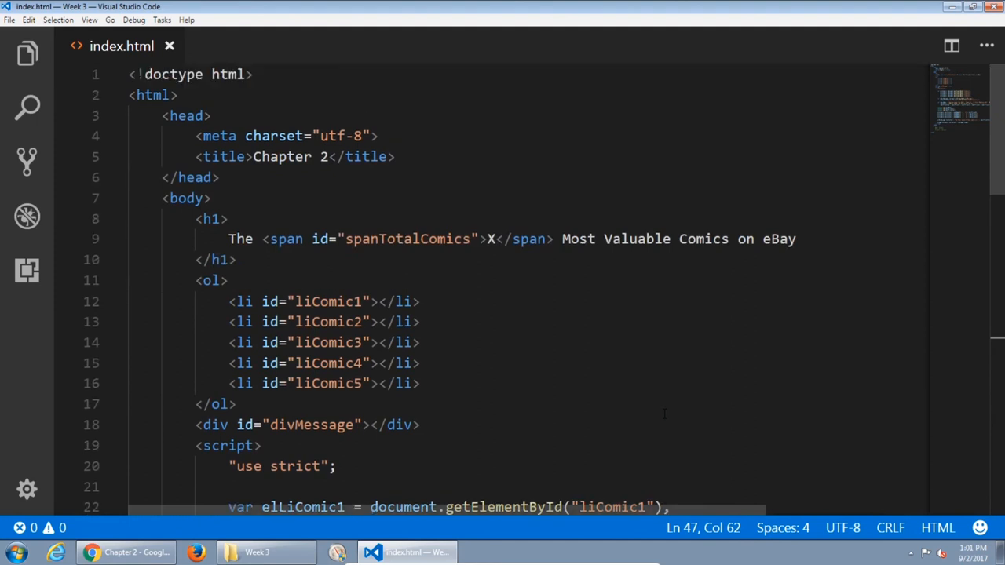